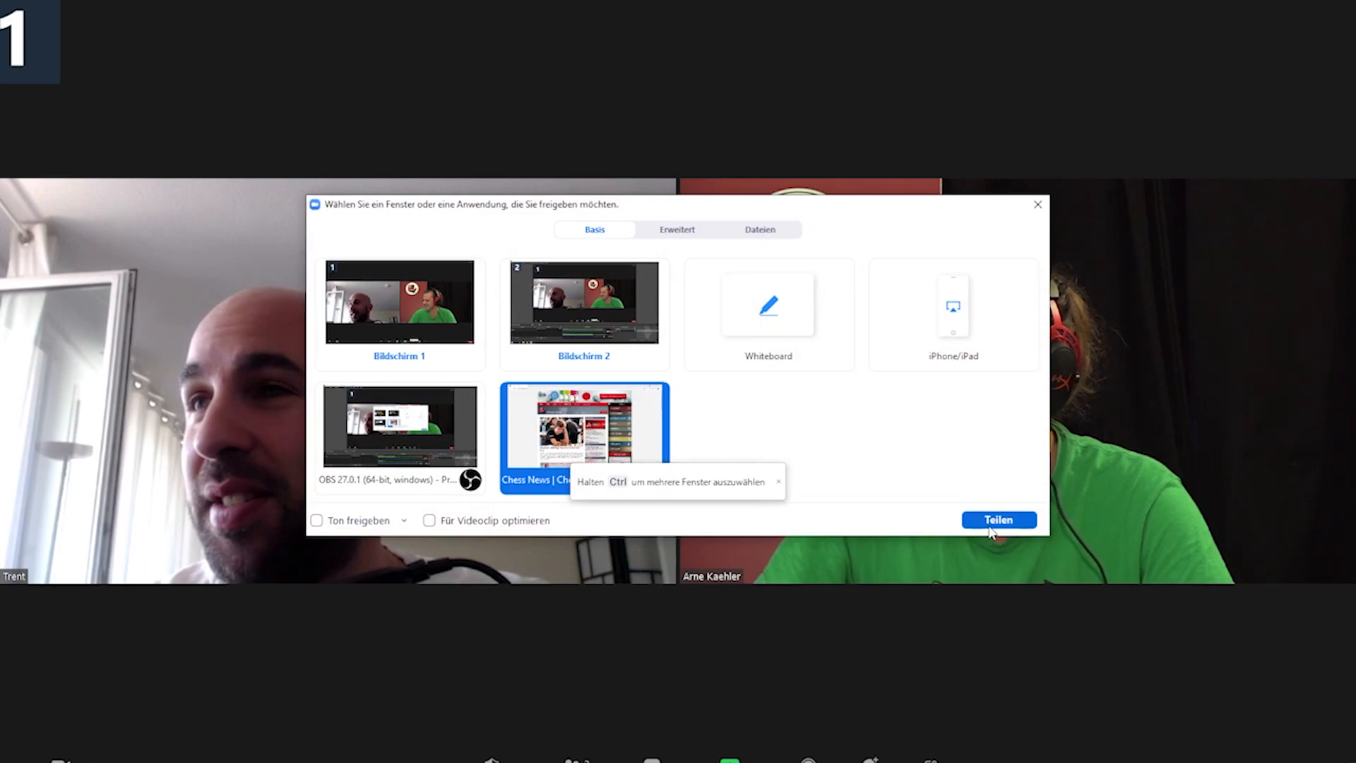
Share the ChessBase News browser window with the Zoom meeting participants
left_click(998, 519)
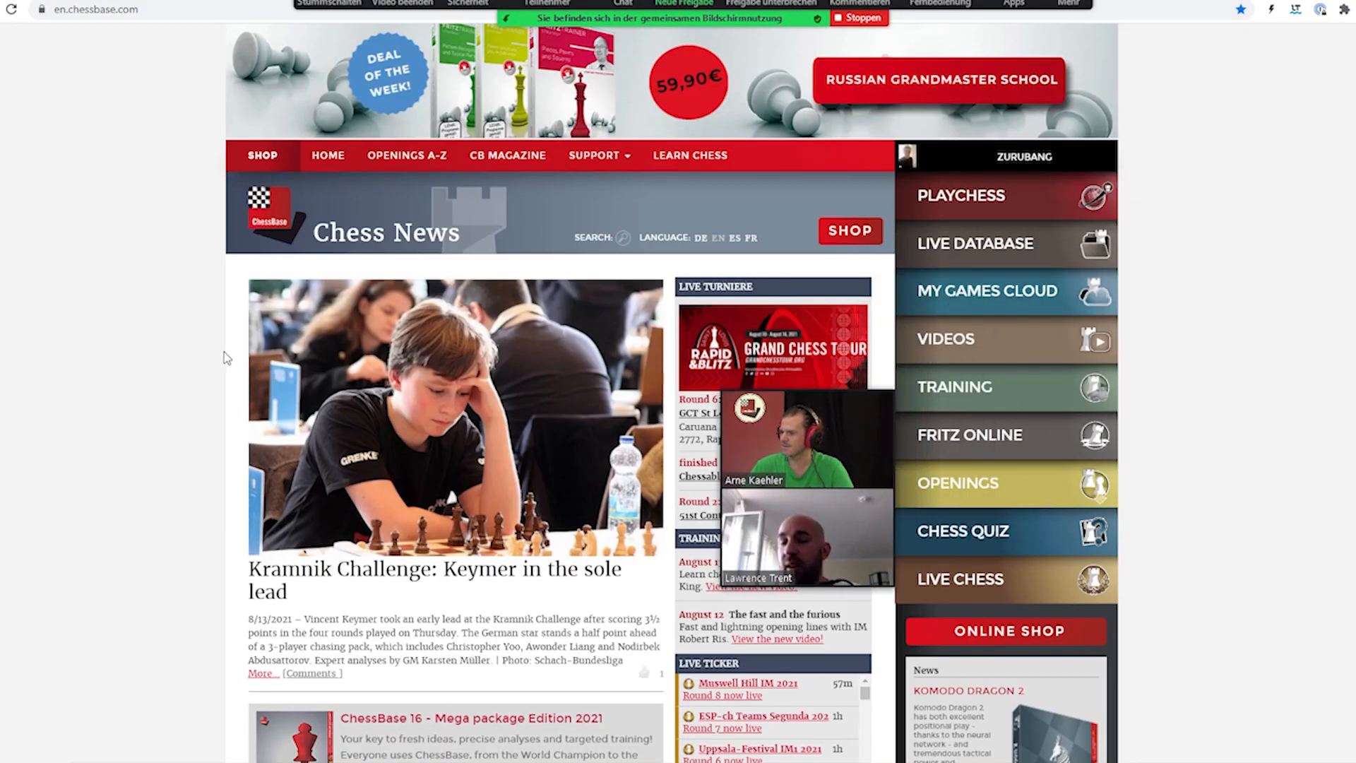
Scroll the home page and open 'Kramnik Challenge: Keymer in the sole lead'
scroll("down", 3)
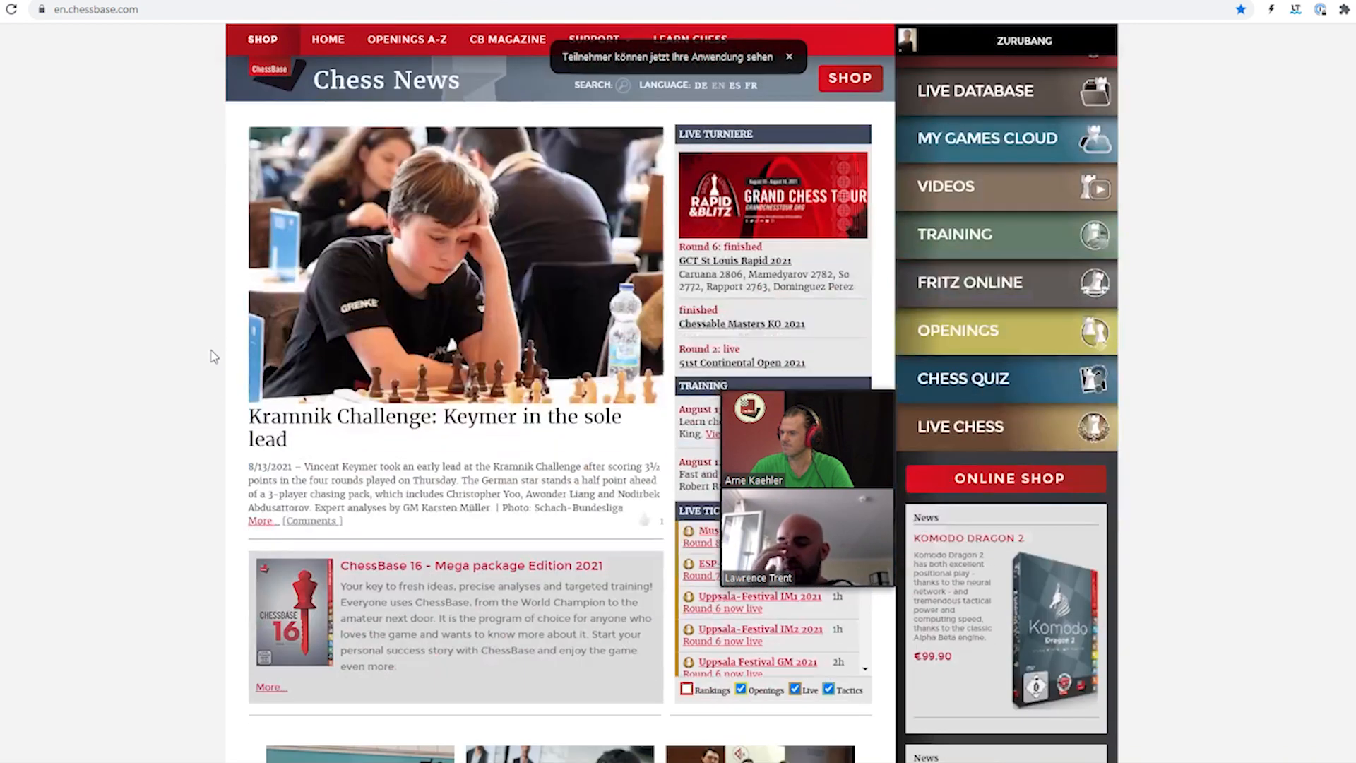
scroll("down", 3)
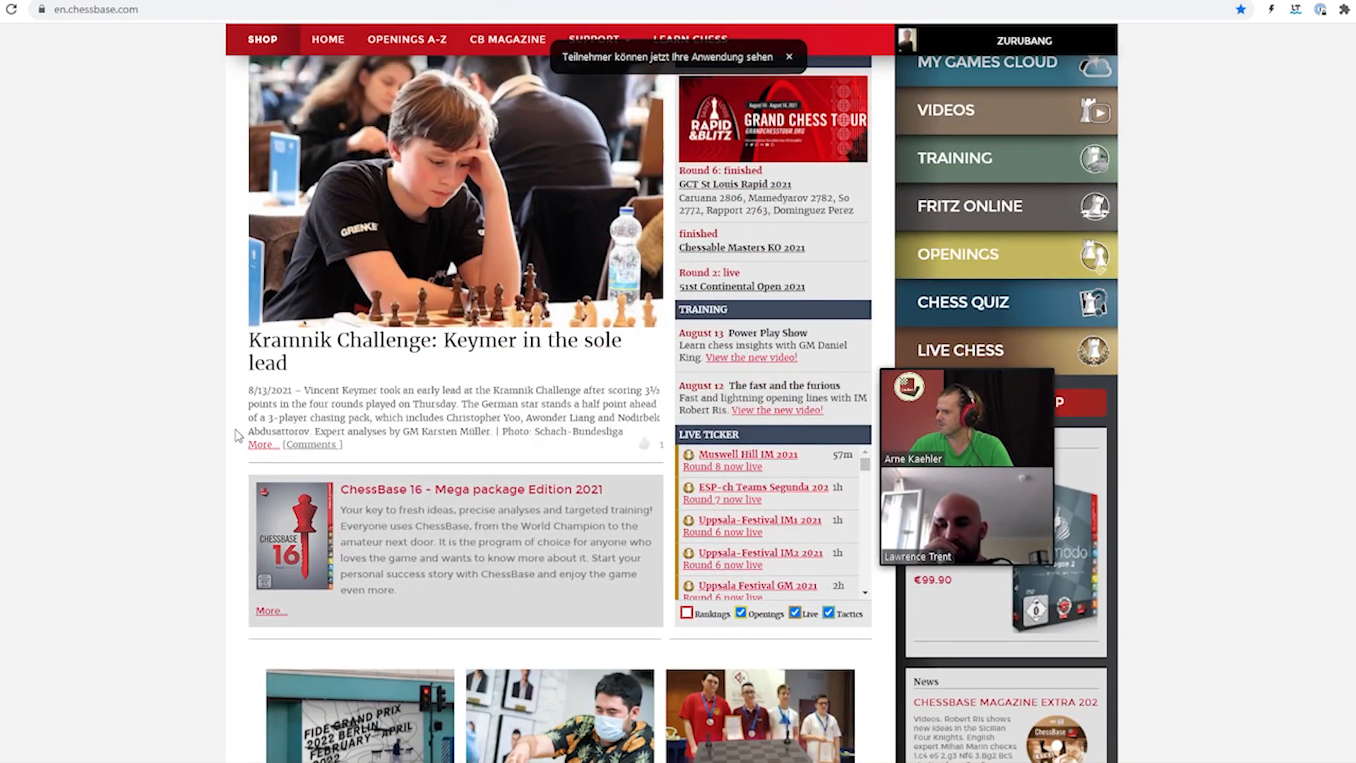
left_click(437, 350)
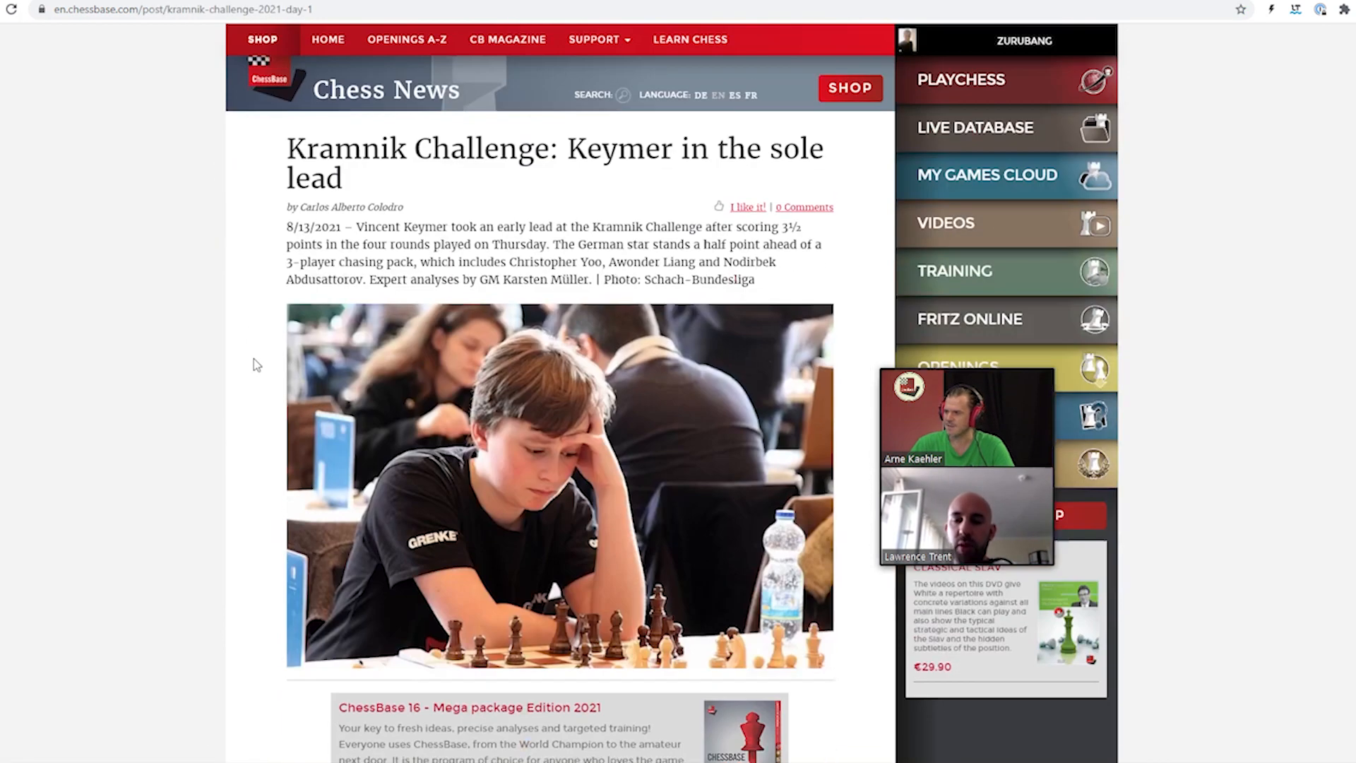
Scroll past the Yoo vs. Keymer game to the standings after round 4
scroll("down", 3)
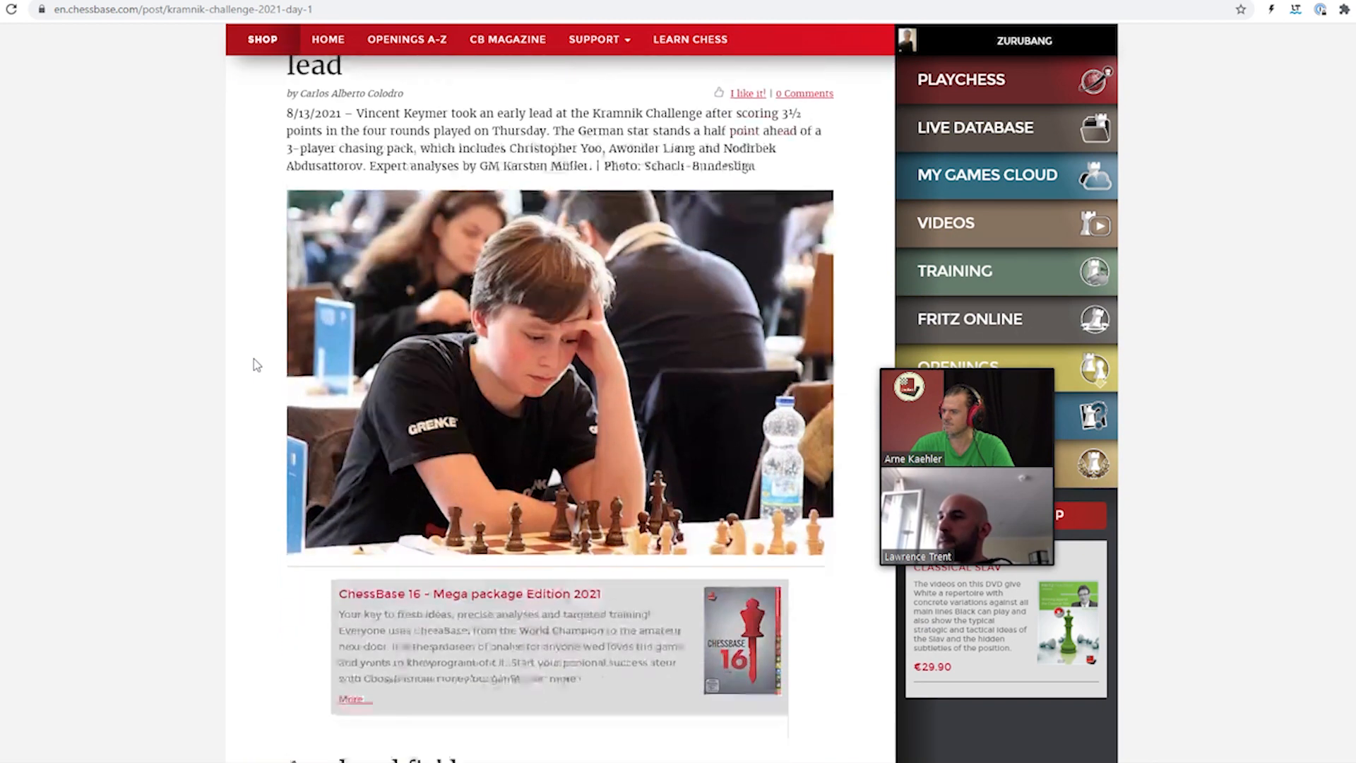
scroll("down", 3)
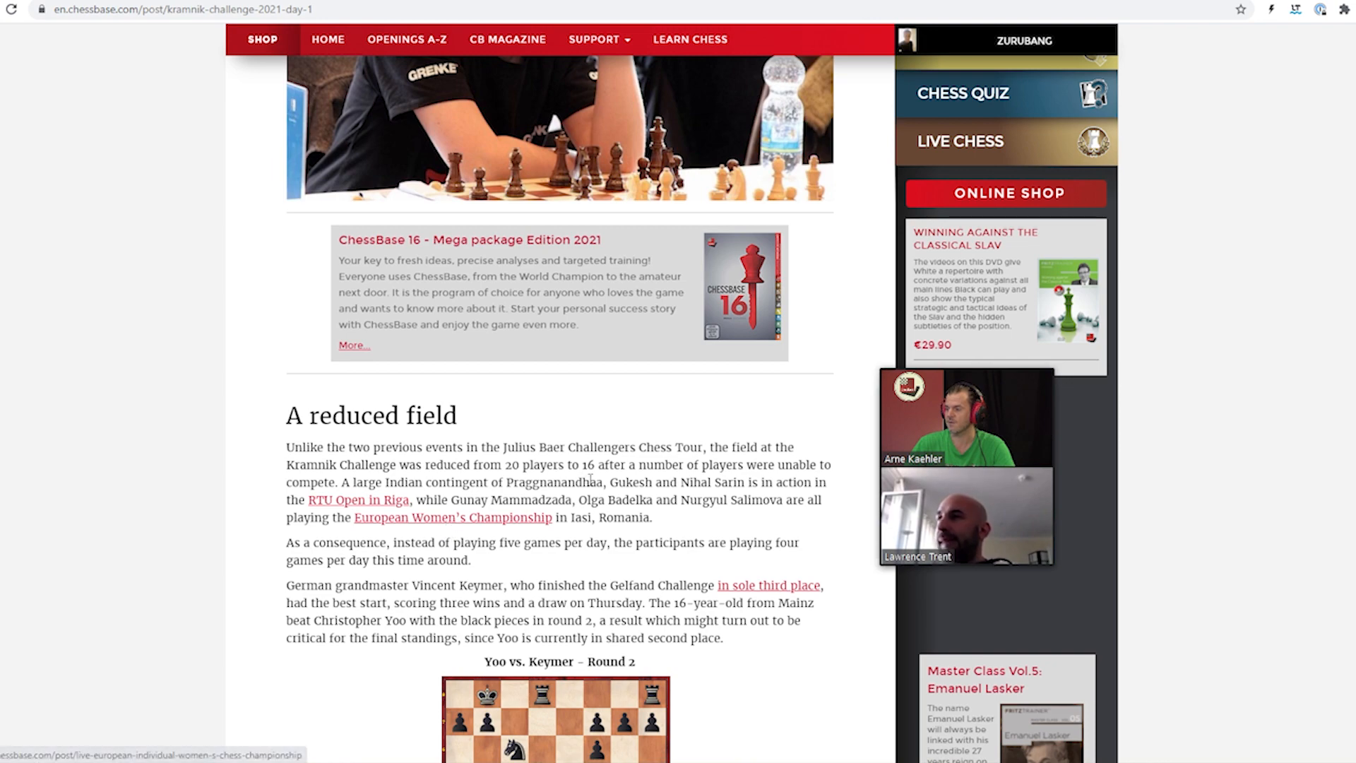
scroll("down", 3)
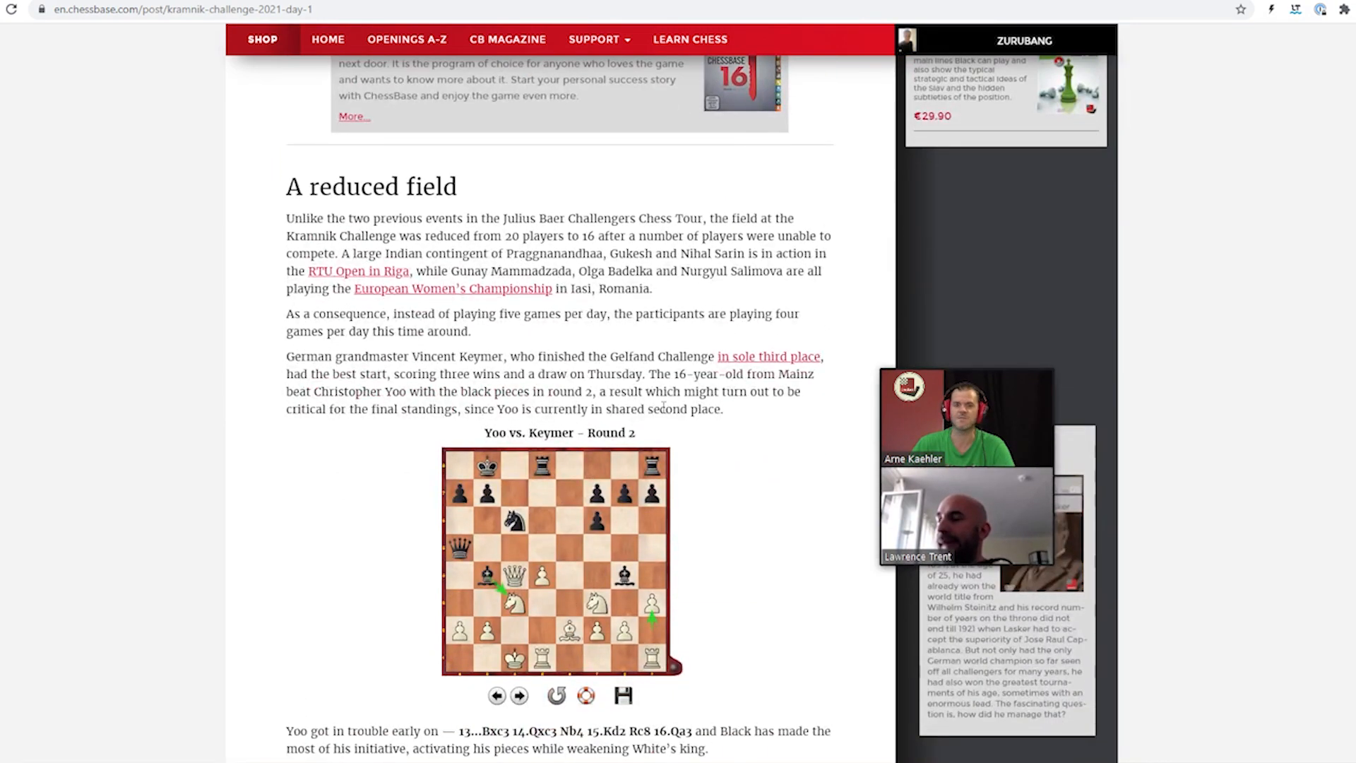
scroll("down", 3)
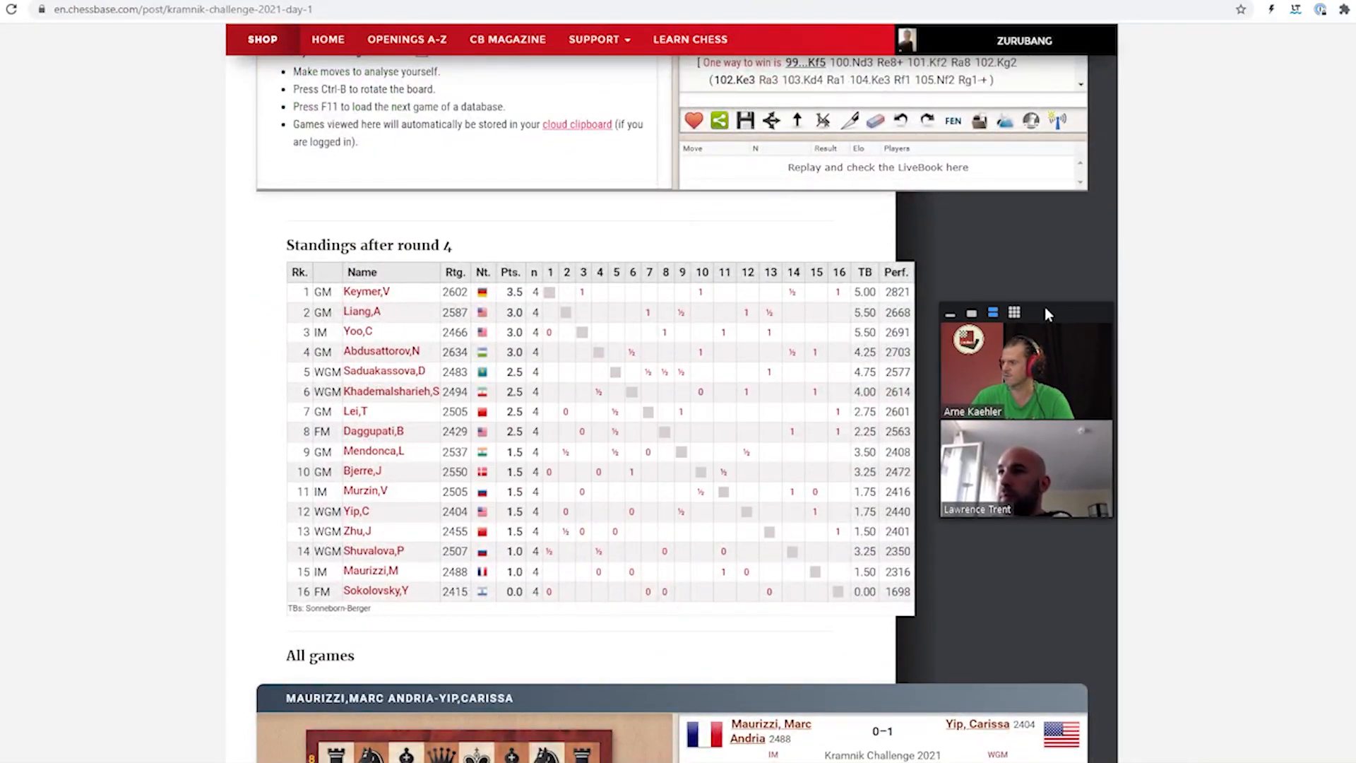
mouse_move(365, 291)
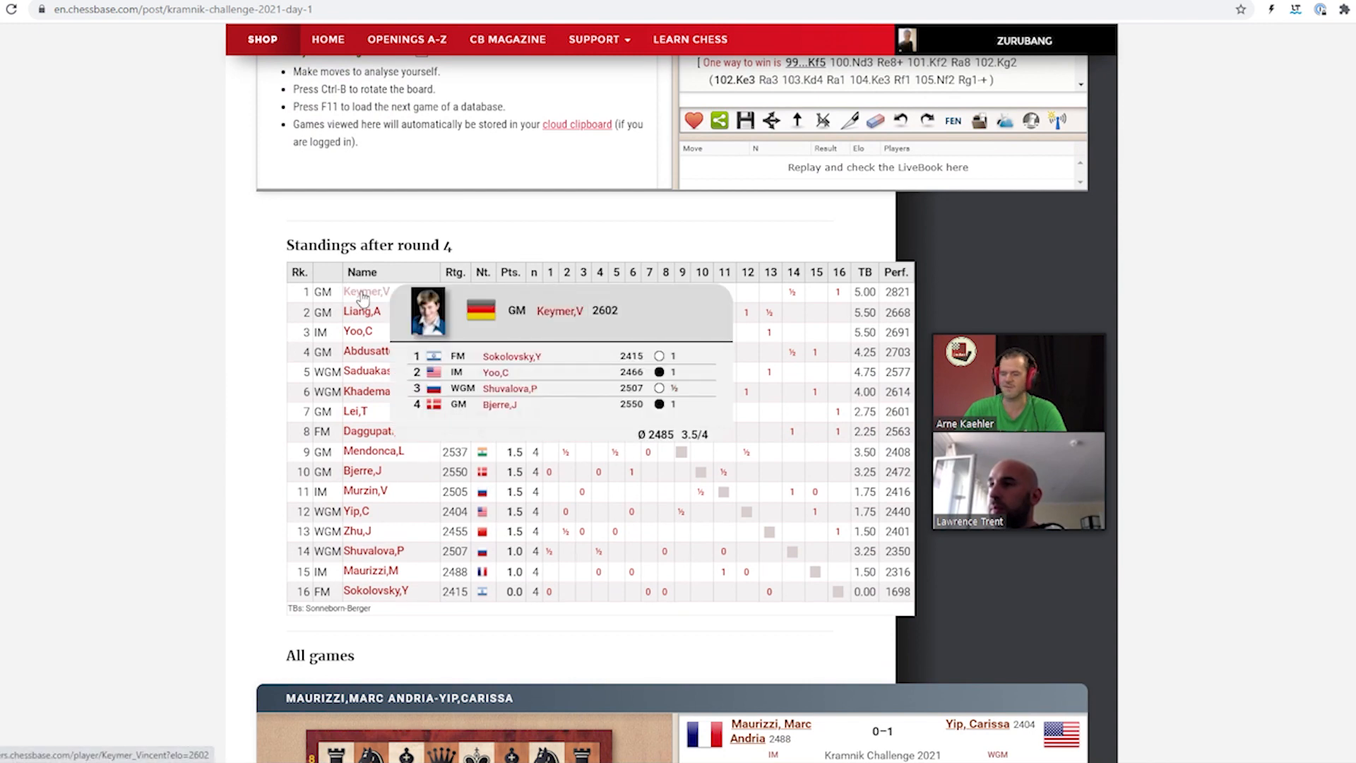
mouse_move(272, 387)
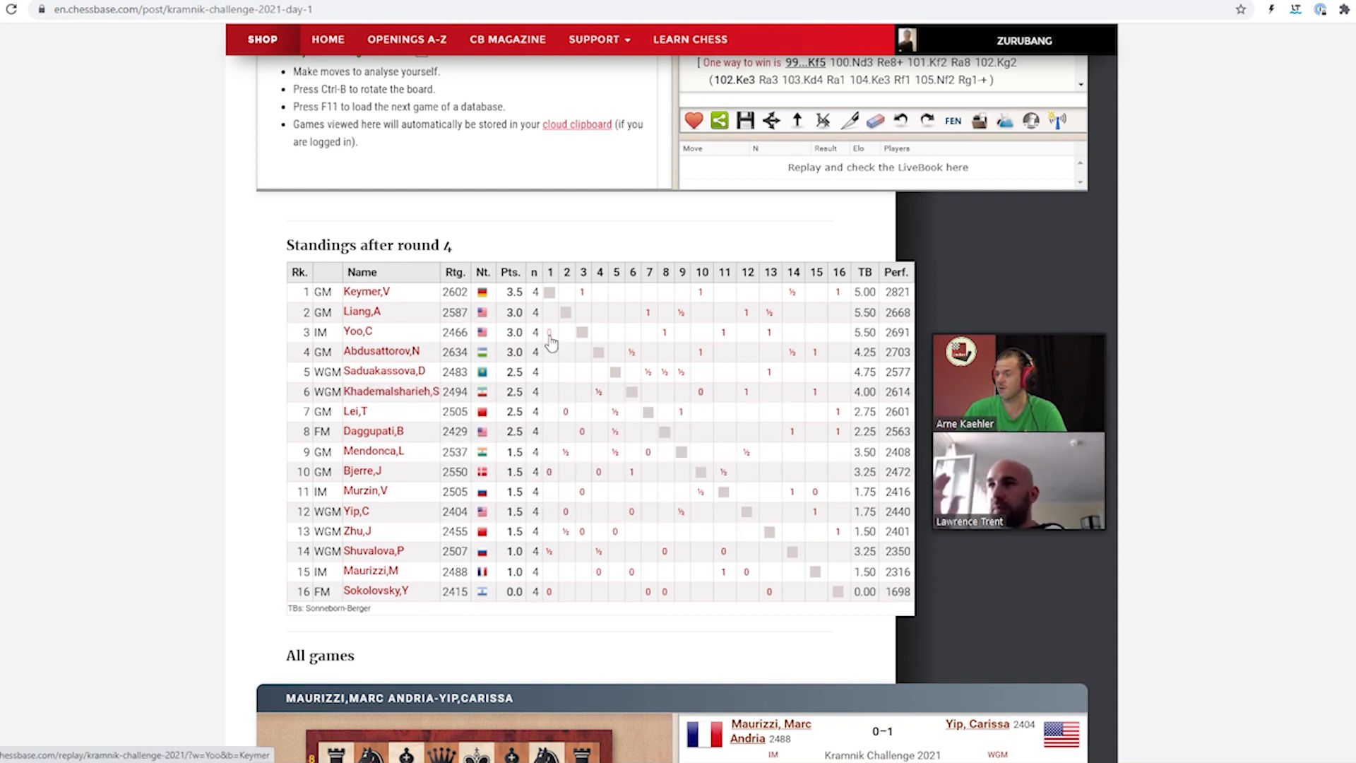
mouse_move(356, 331)
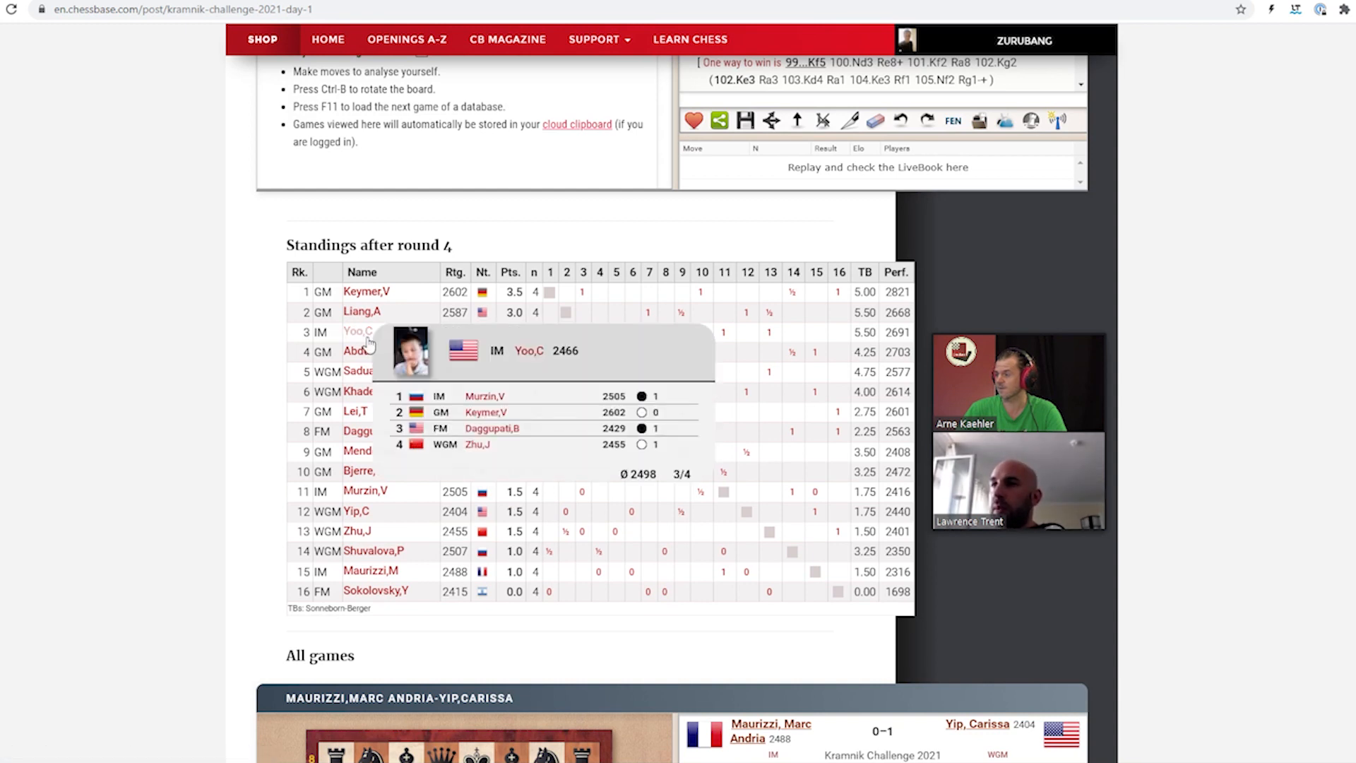
mouse_move(362, 312)
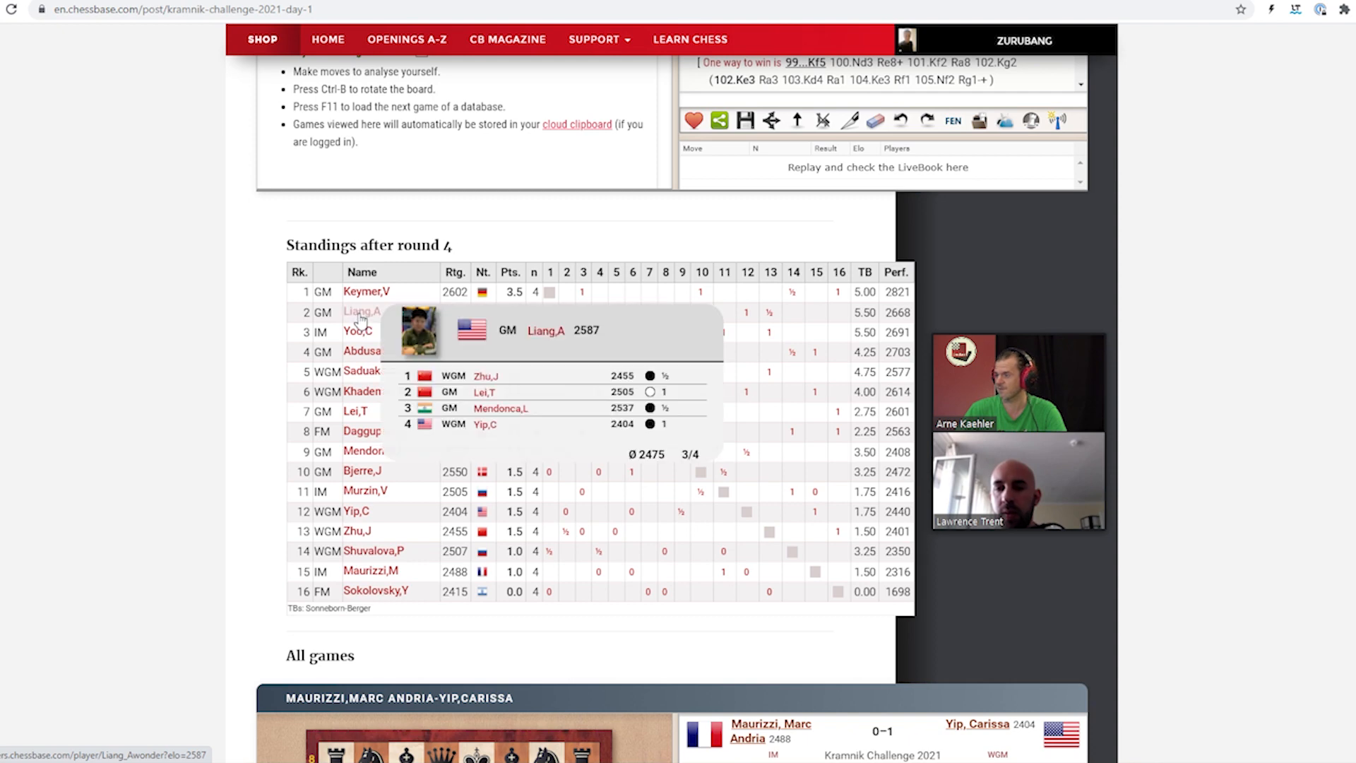
mouse_move(392, 390)
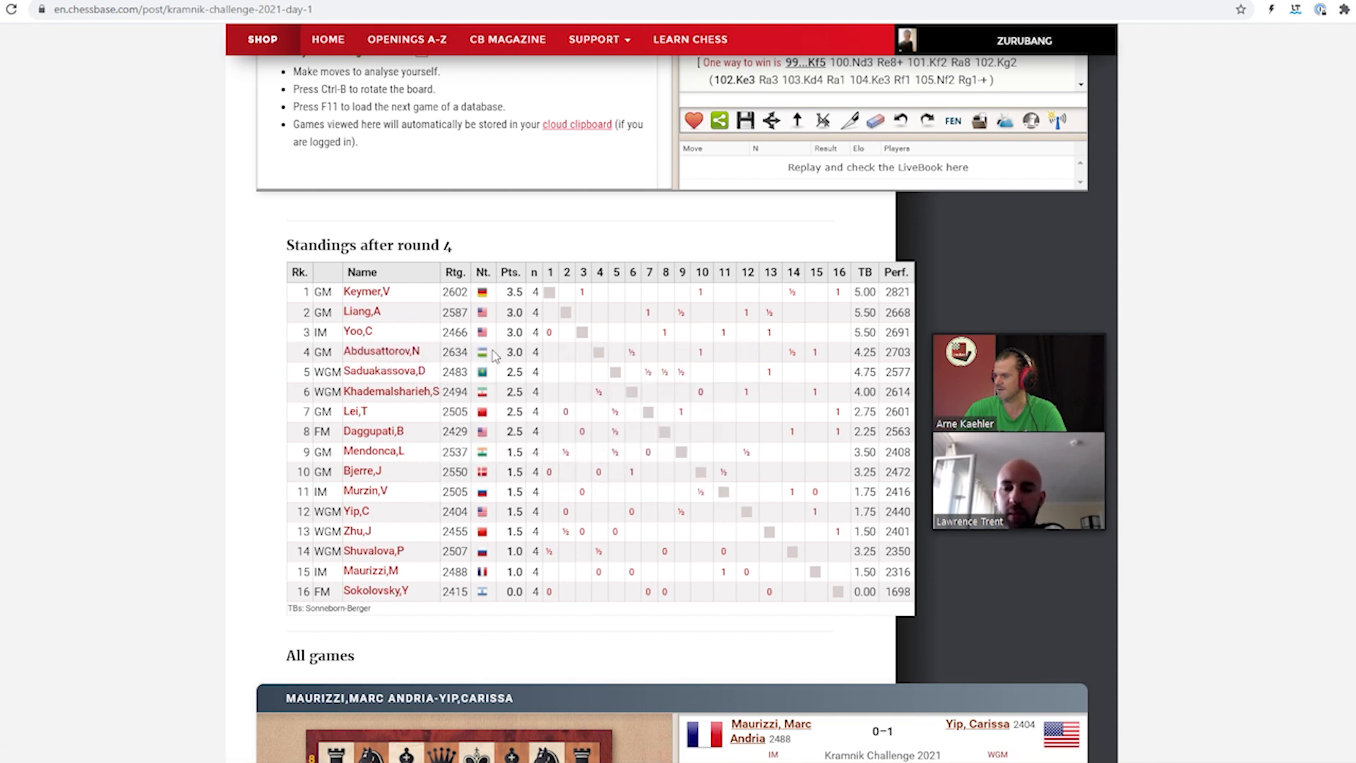
double_click(454, 351)
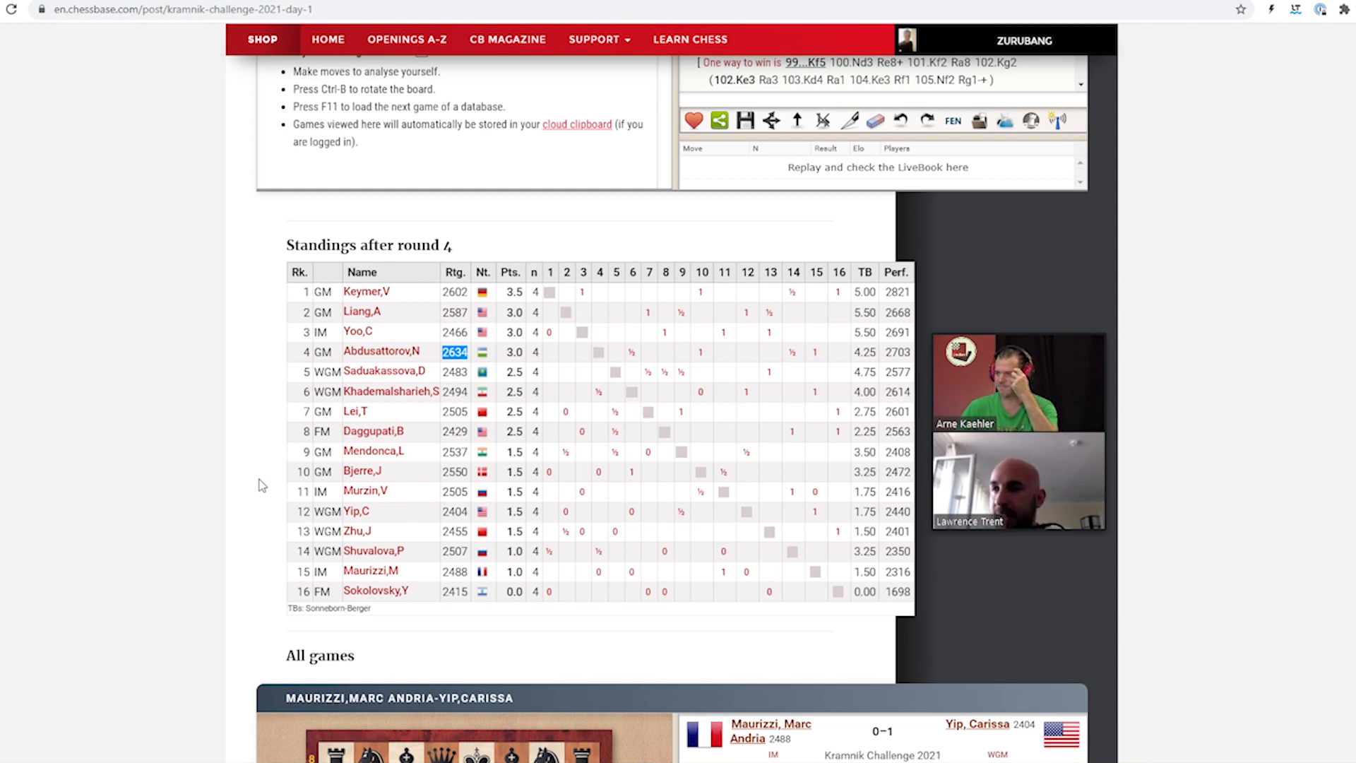
mouse_move(369, 571)
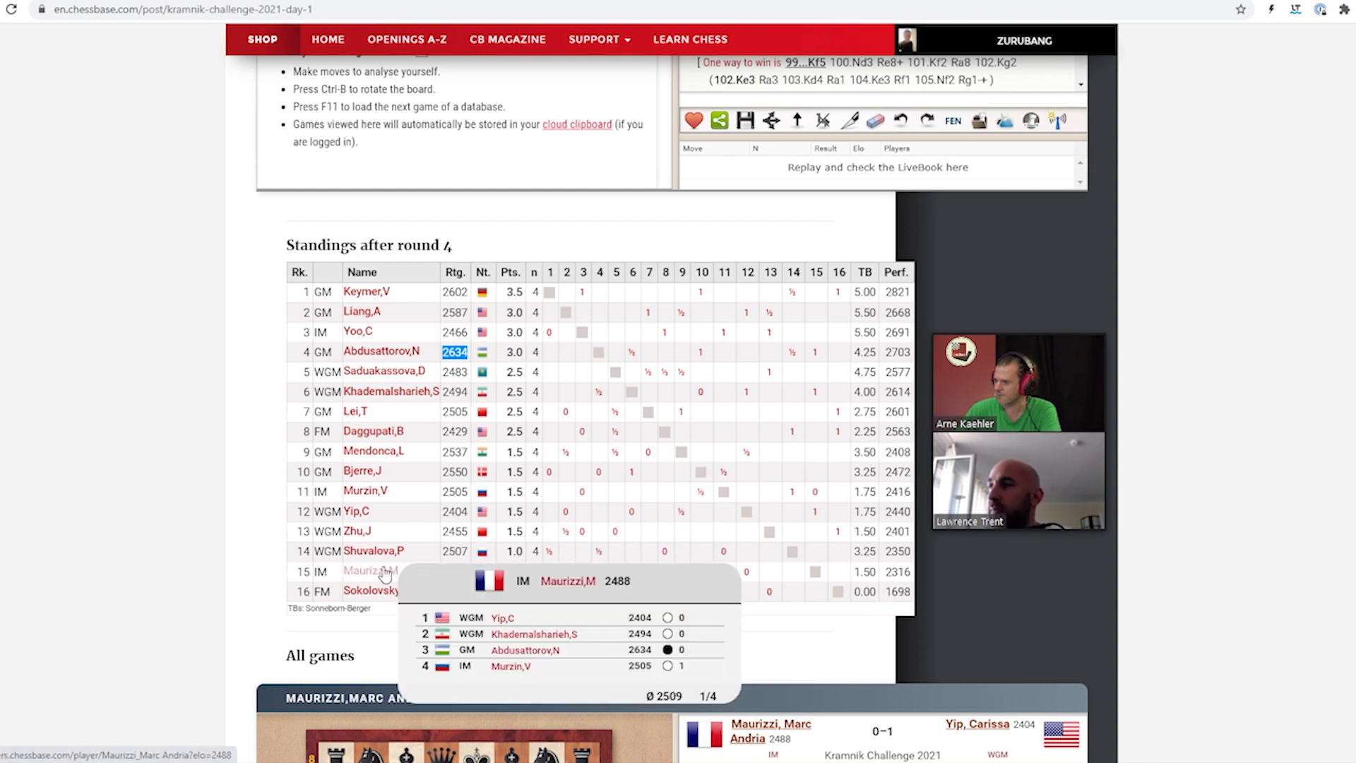
mouse_move(265, 568)
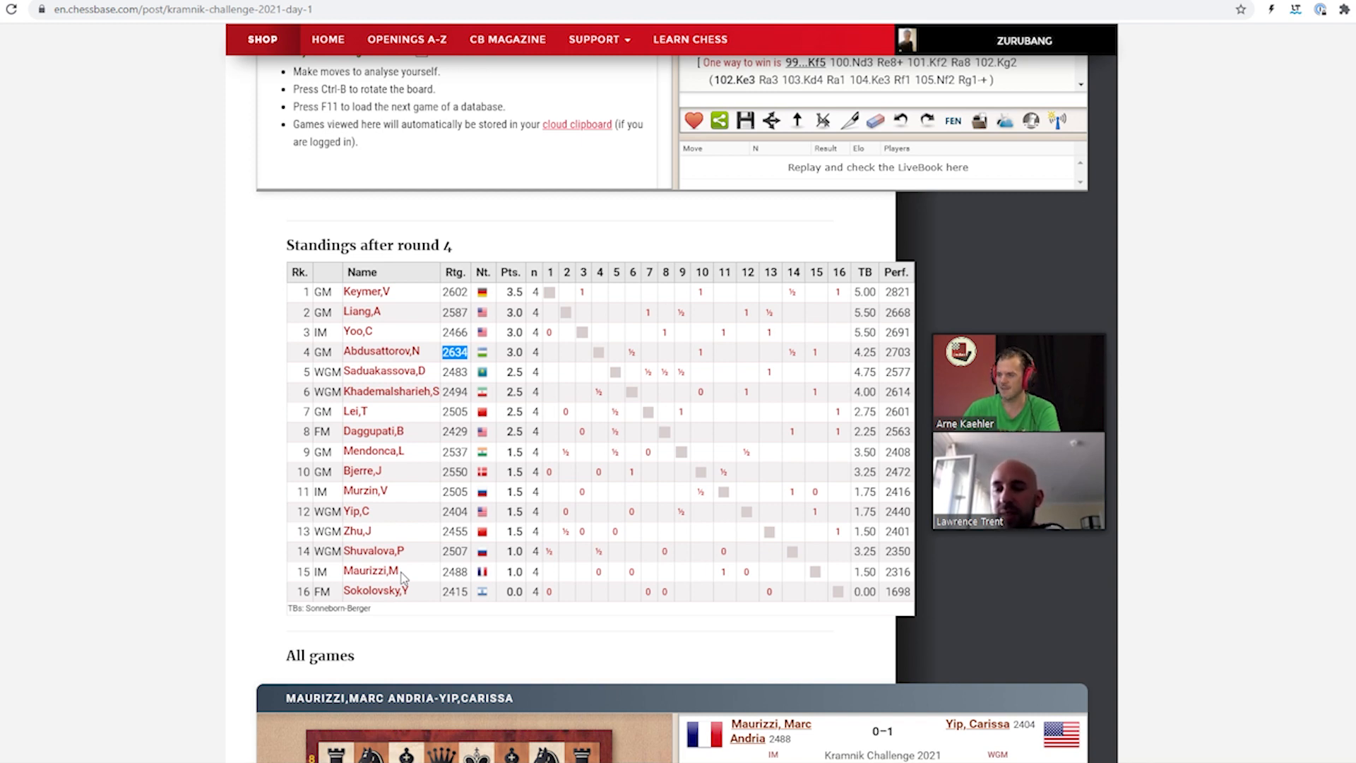
mouse_move(595, 584)
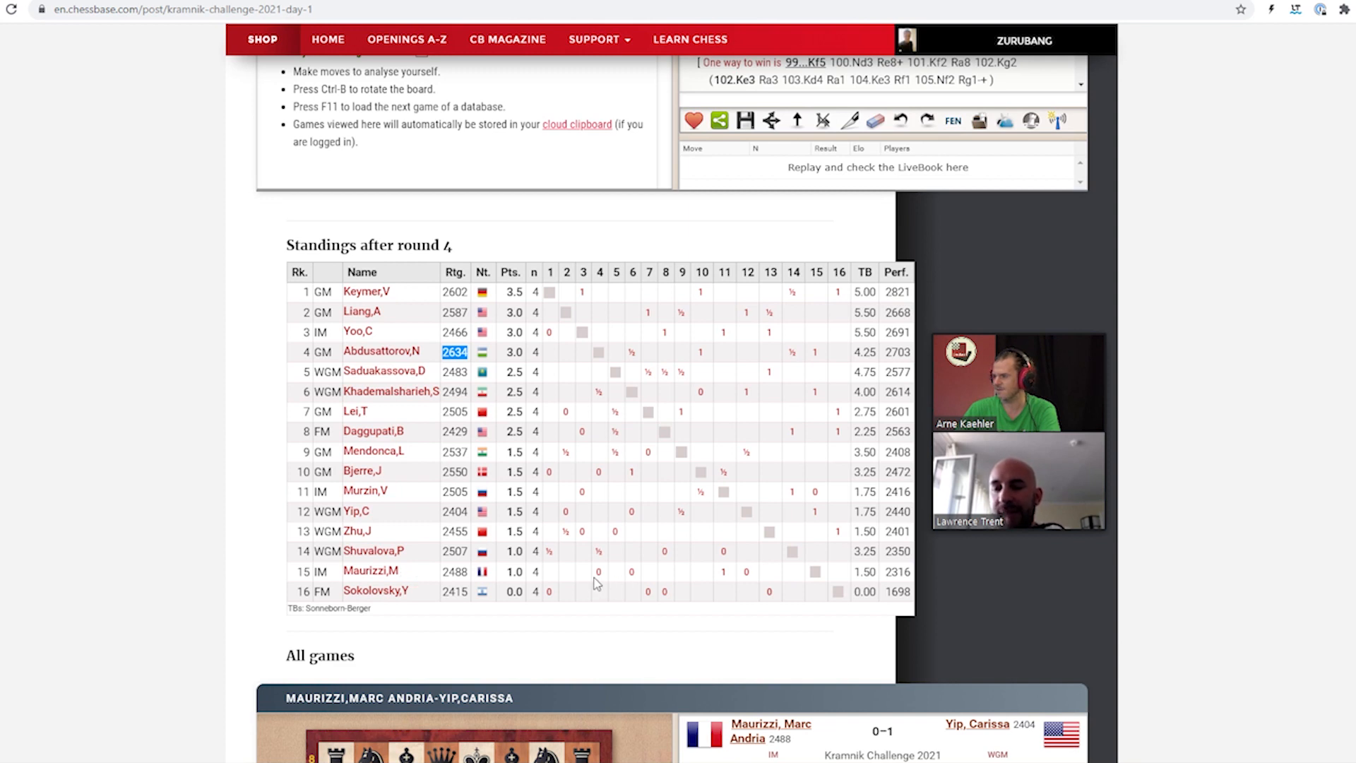
mouse_move(732, 579)
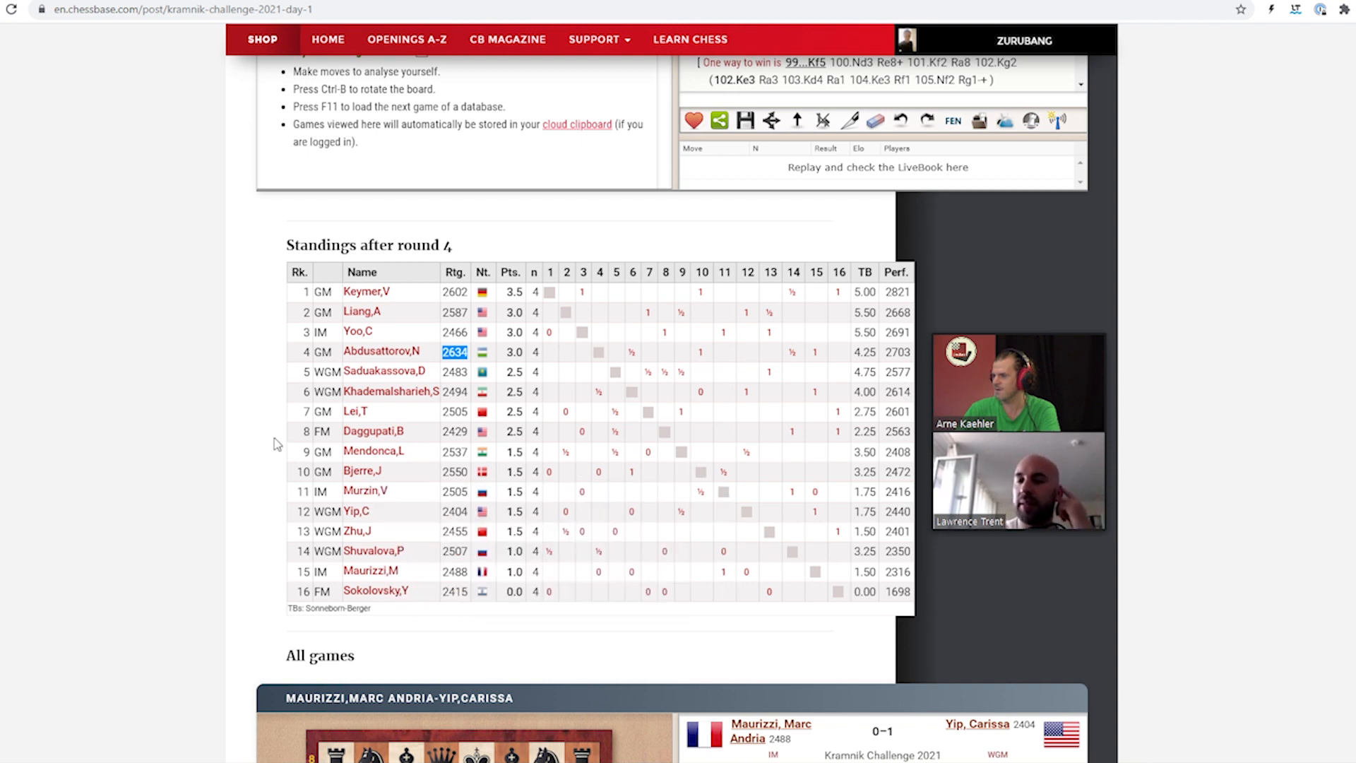
mouse_move(605, 580)
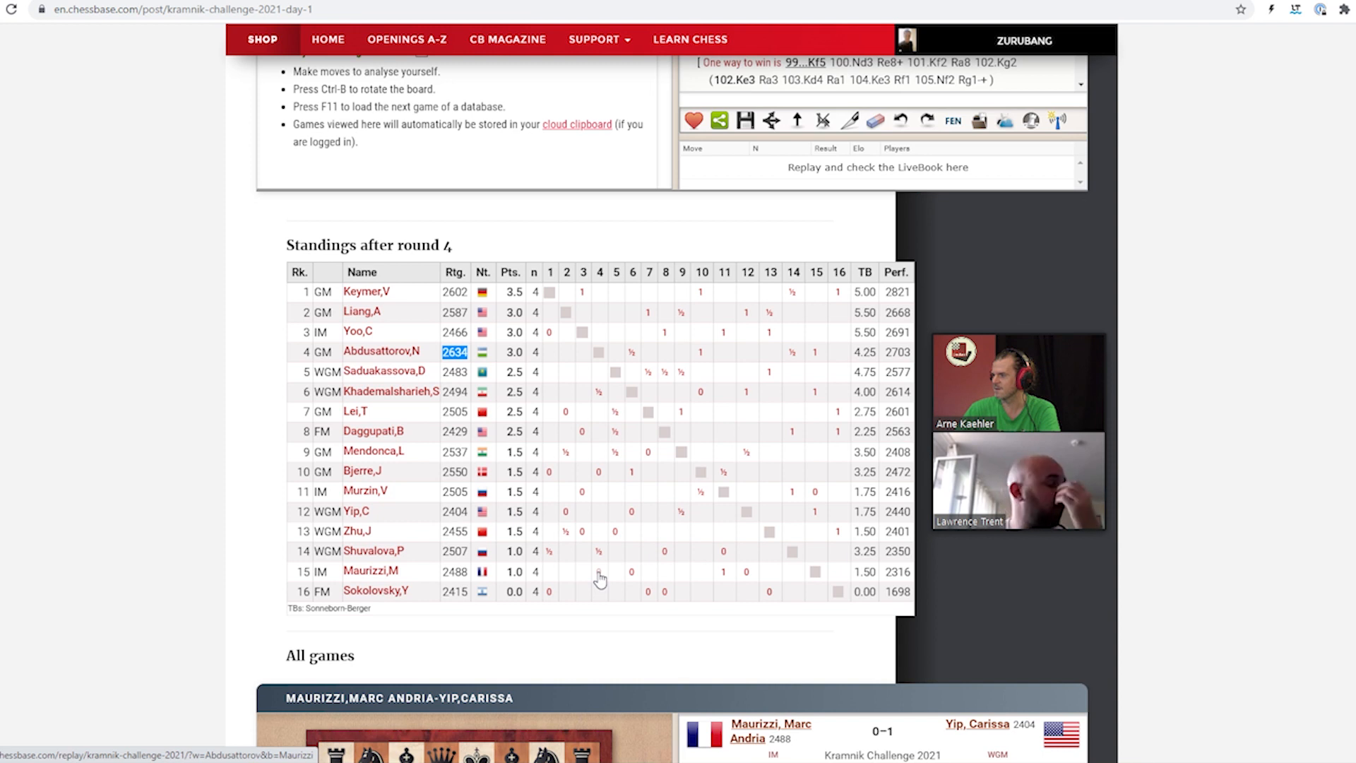
mouse_move(631, 582)
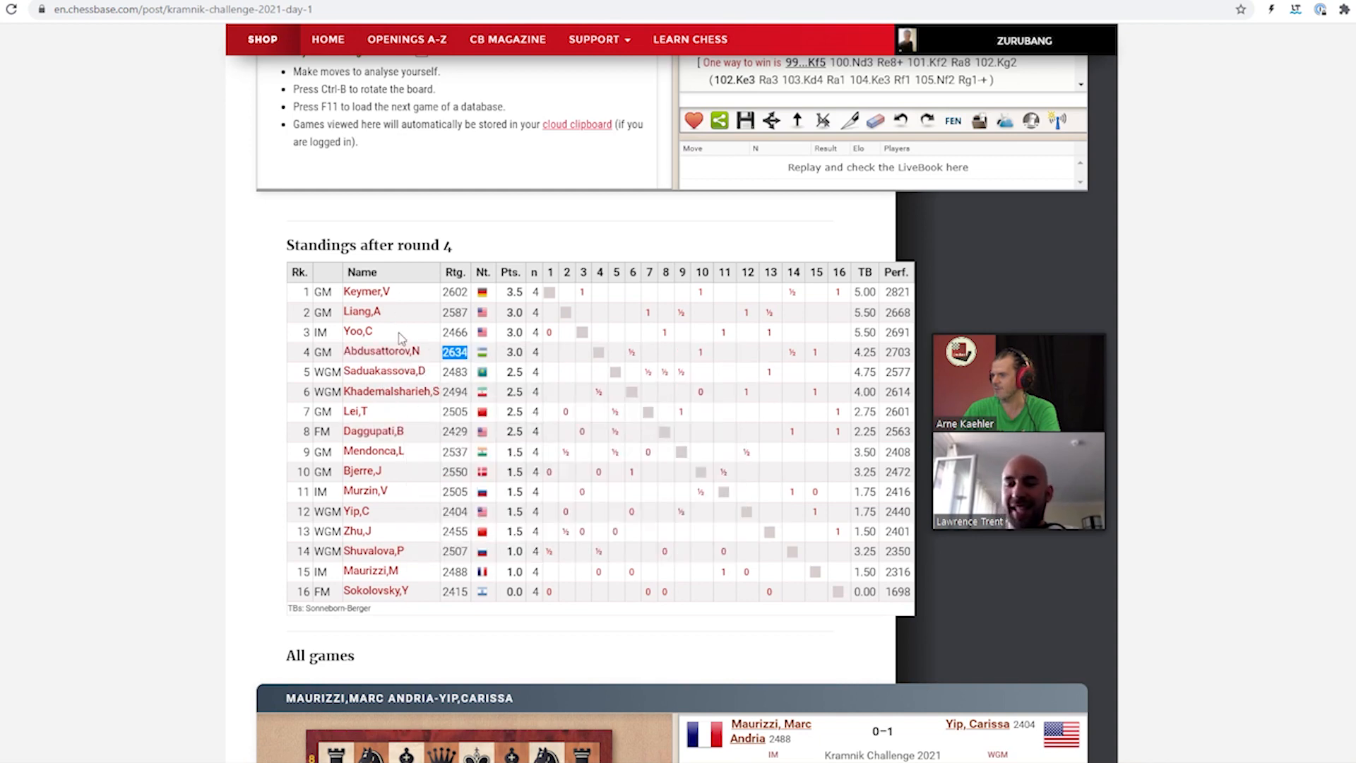
mouse_move(383, 373)
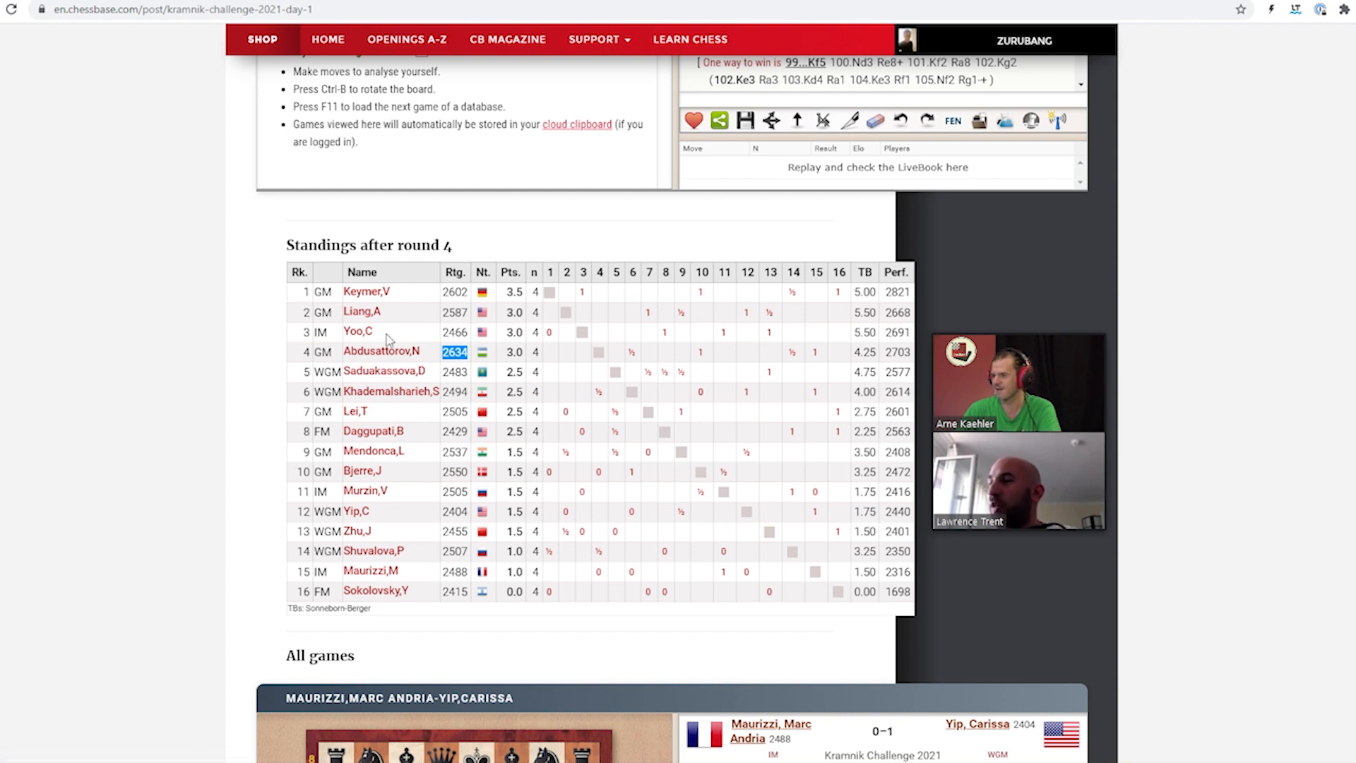
mouse_move(386, 344)
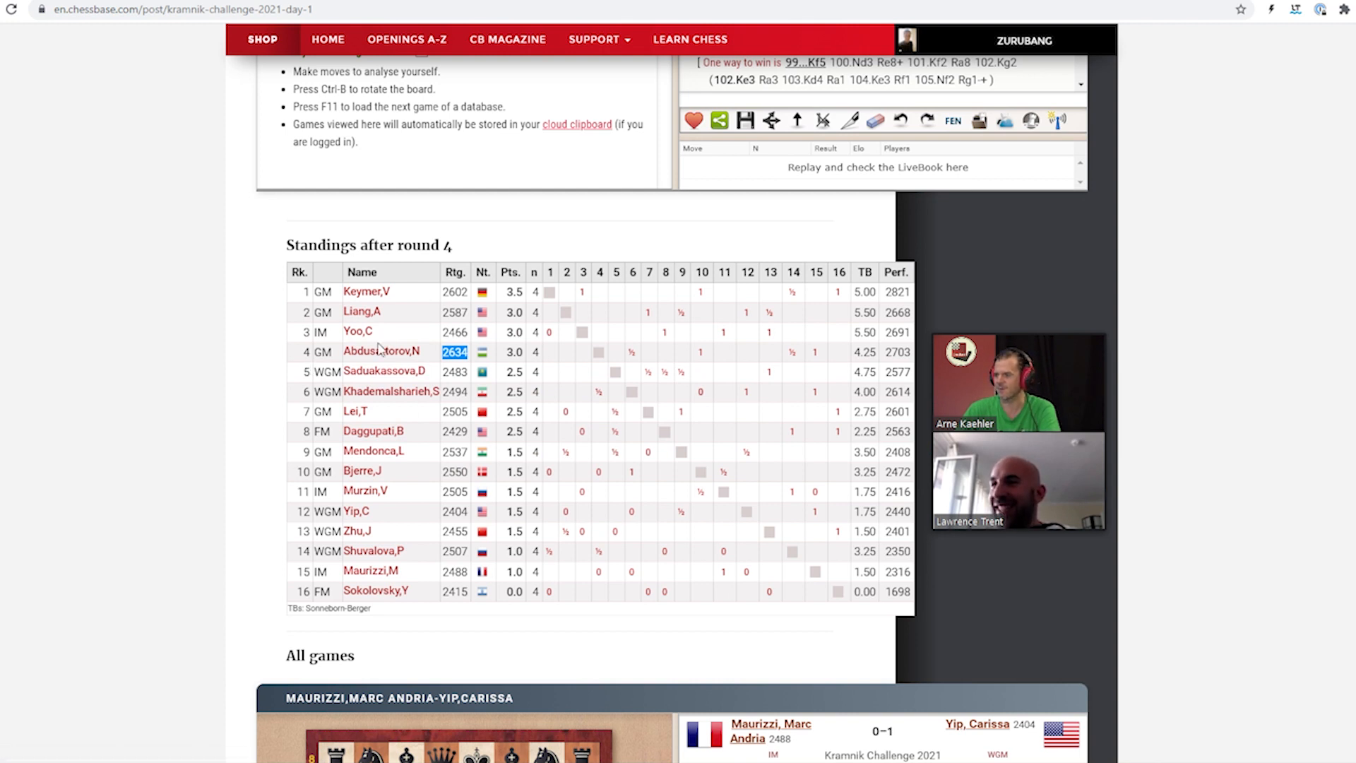
mouse_move(357, 332)
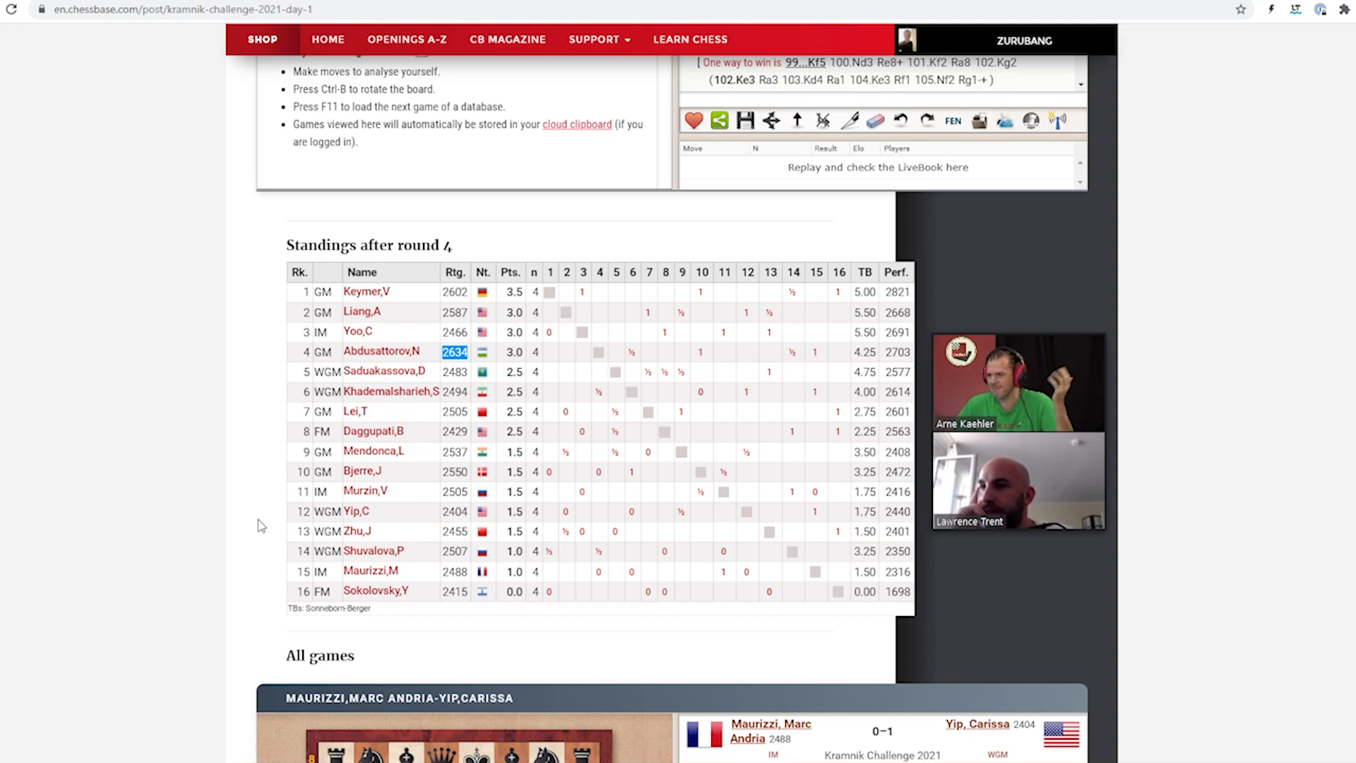
scroll("down", 3)
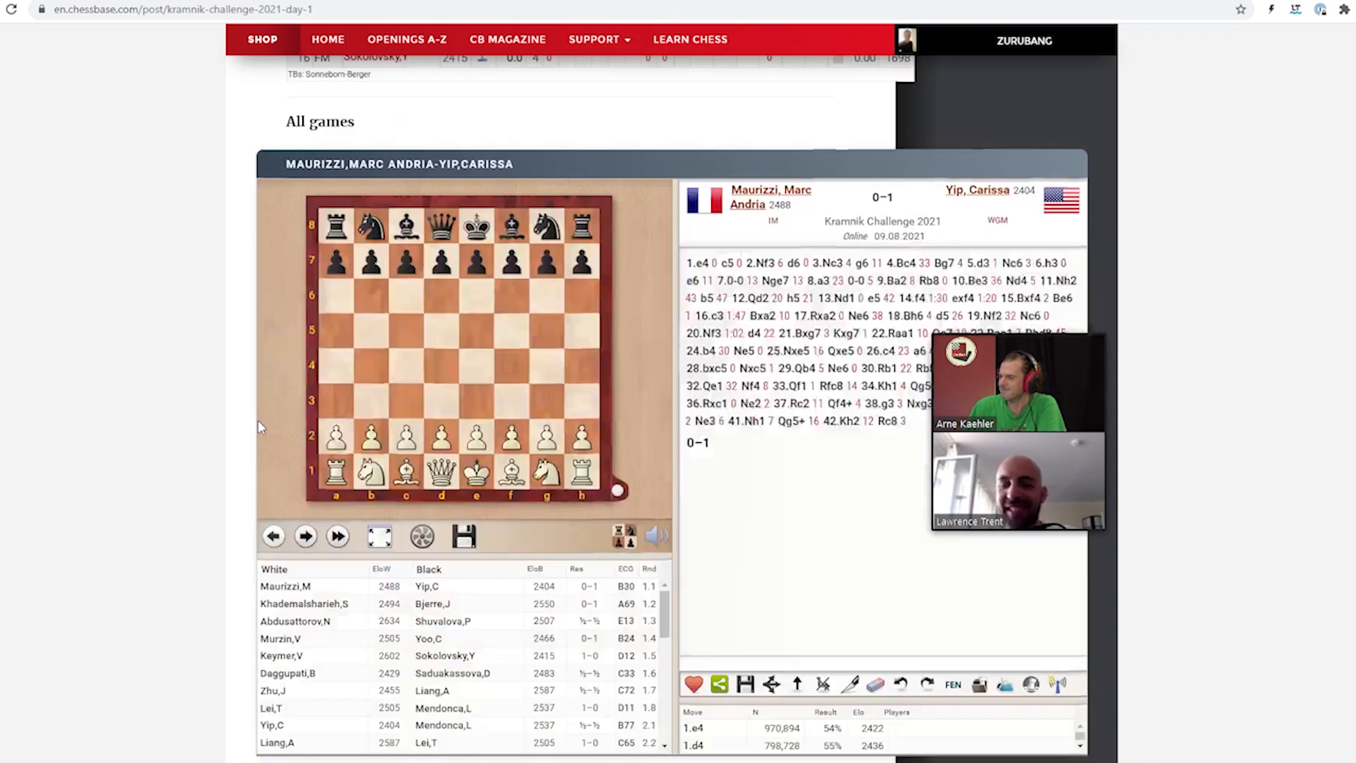
scroll("down", 3)
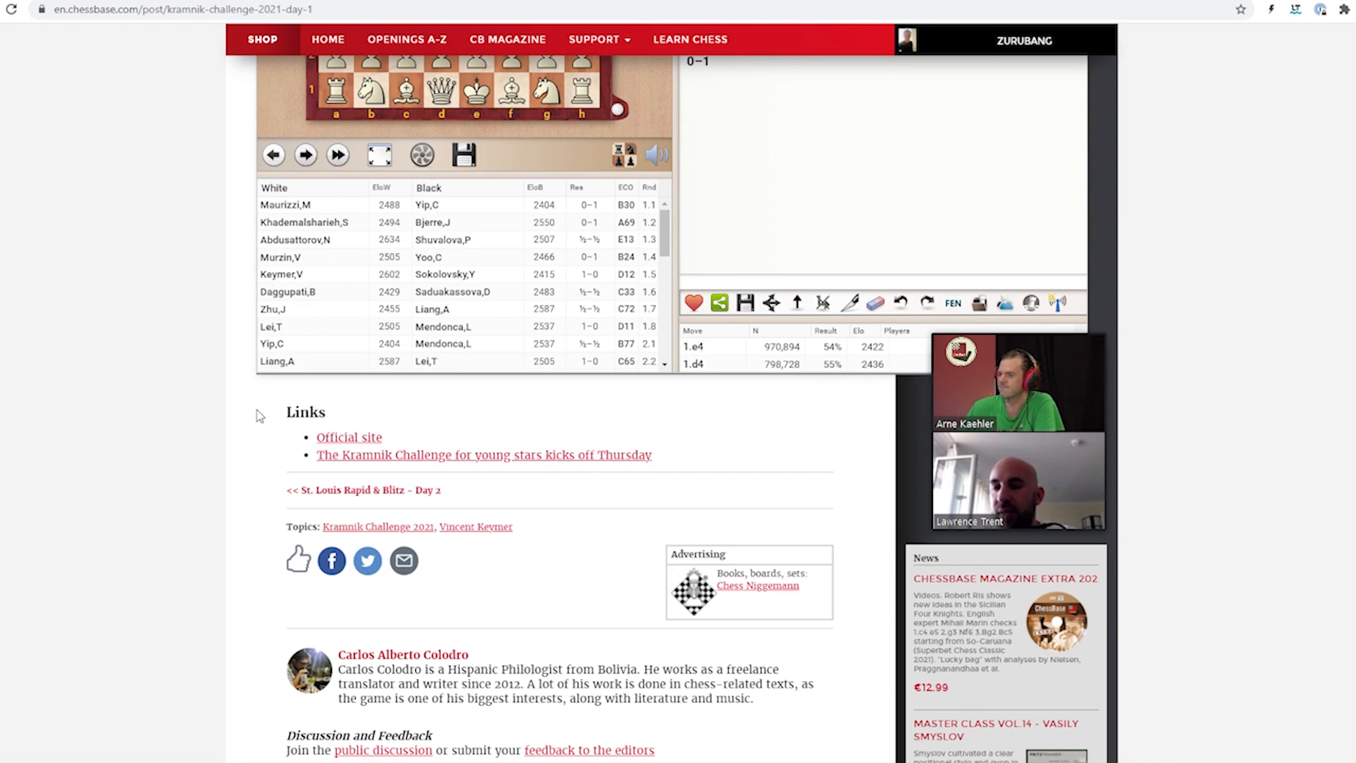
scroll("down", 3)
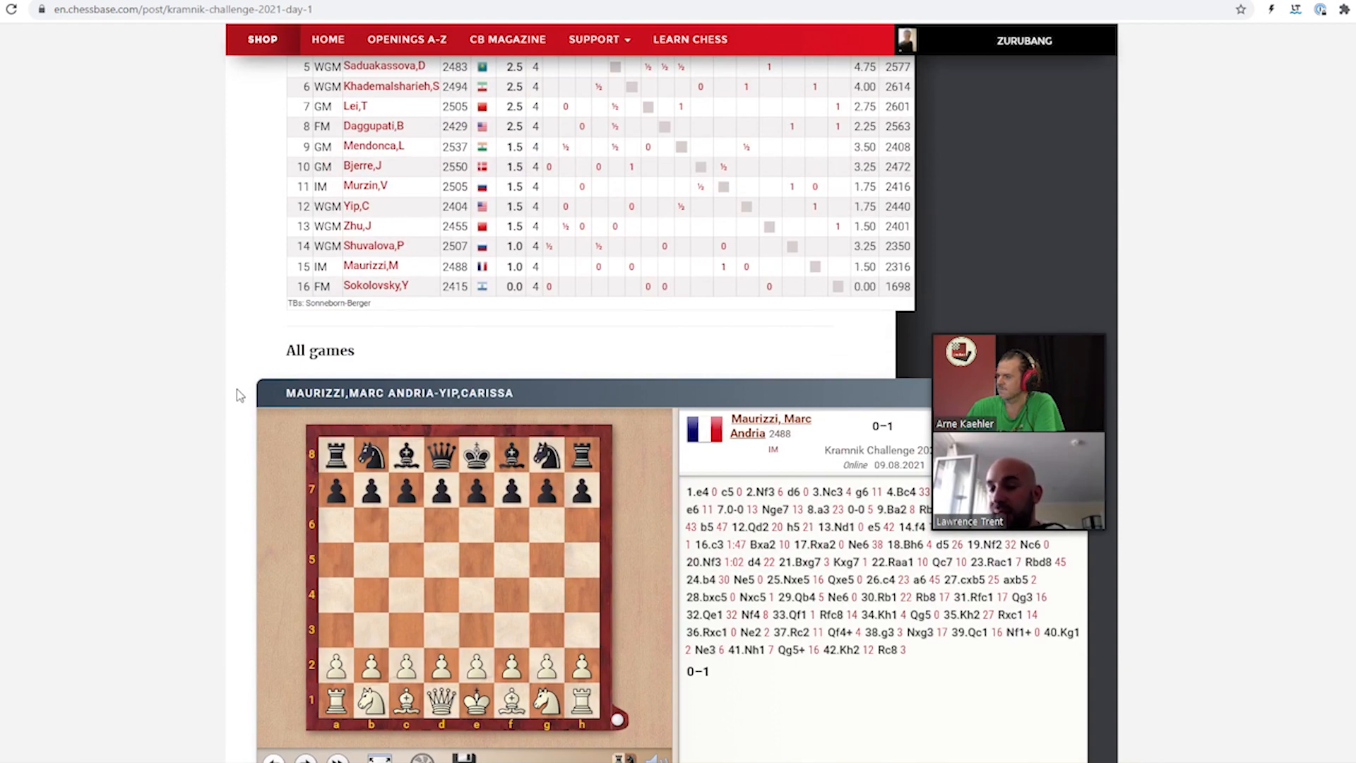
scroll("up", 3)
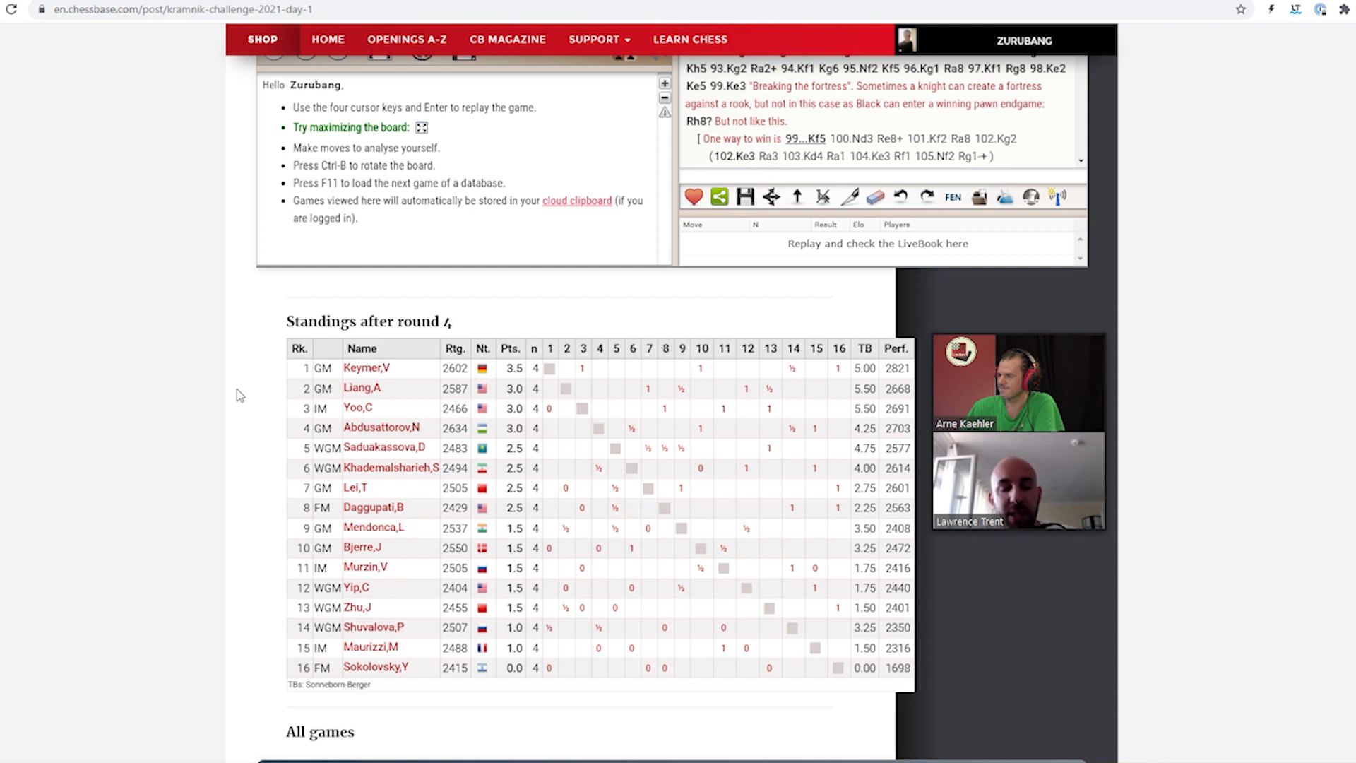
scroll("down", 3)
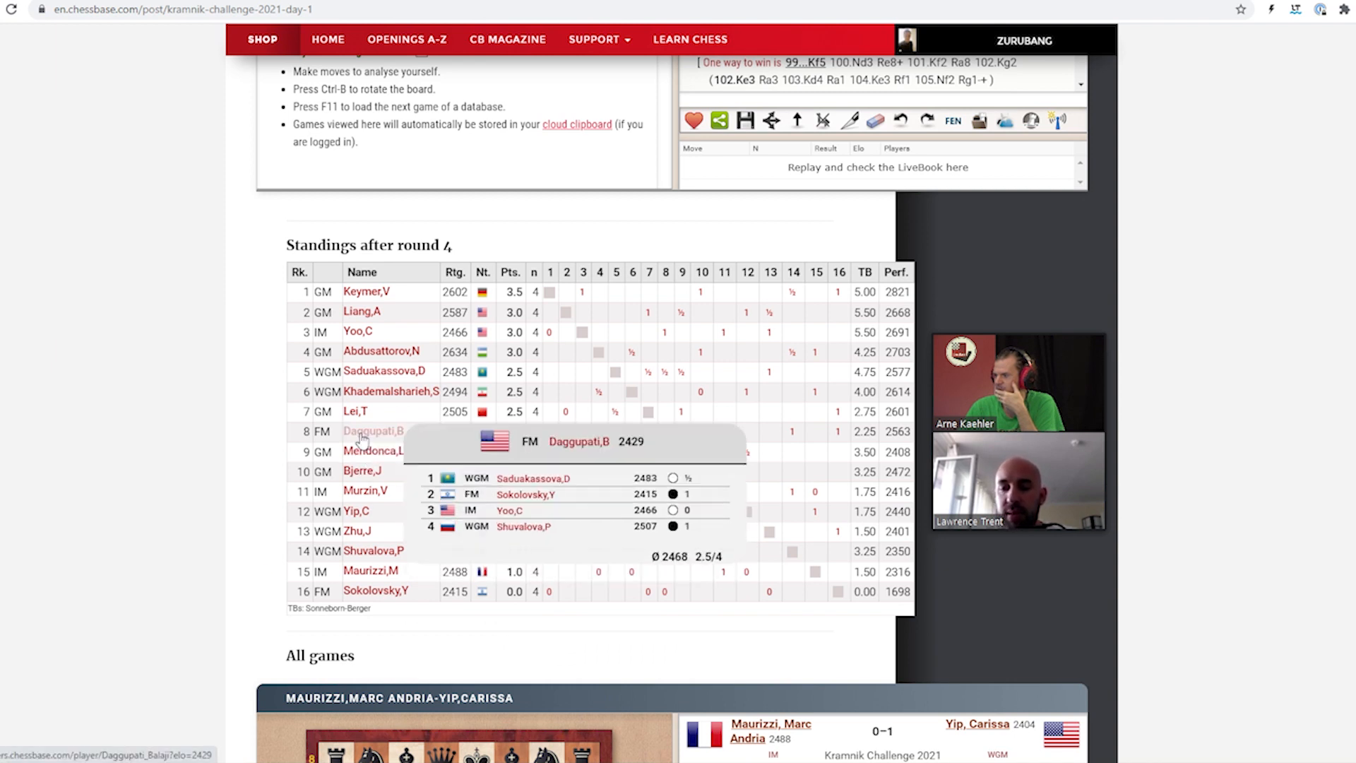
mouse_move(375, 590)
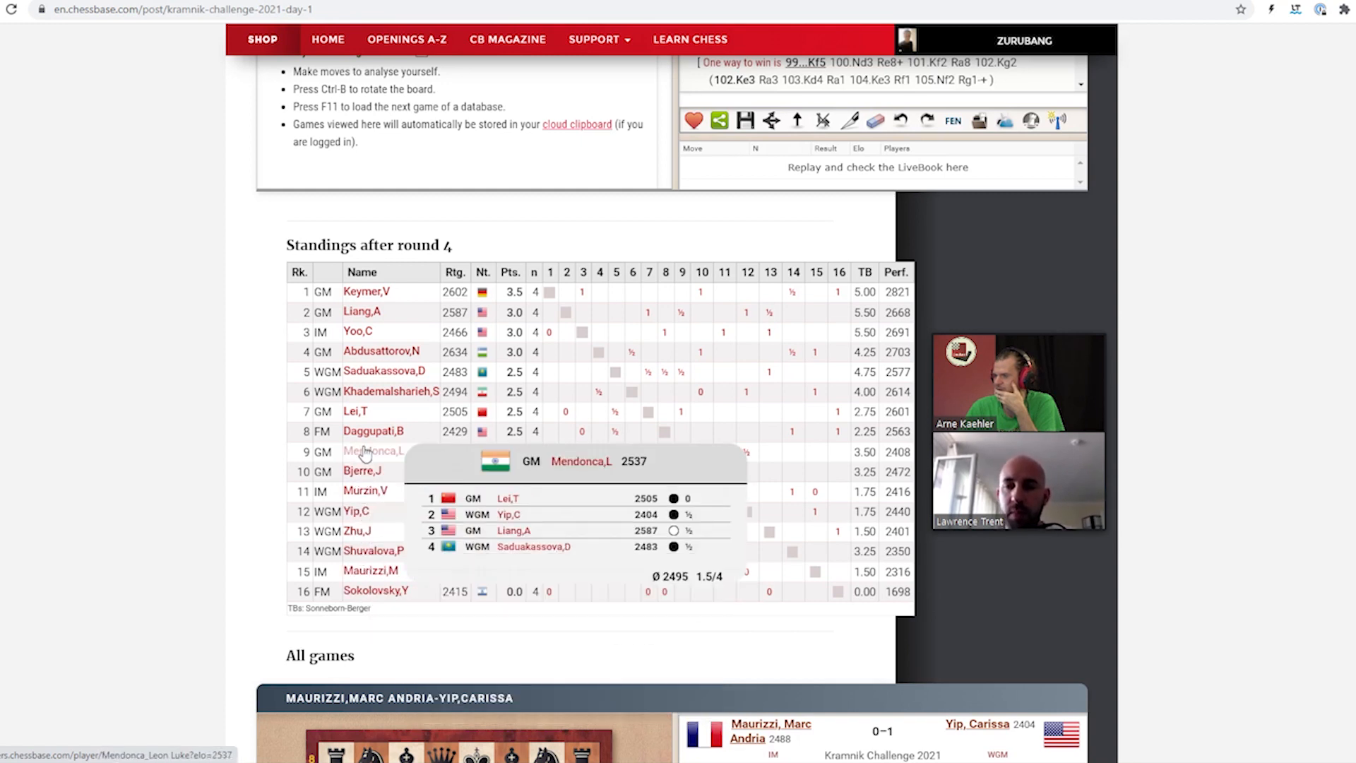
mouse_move(373, 431)
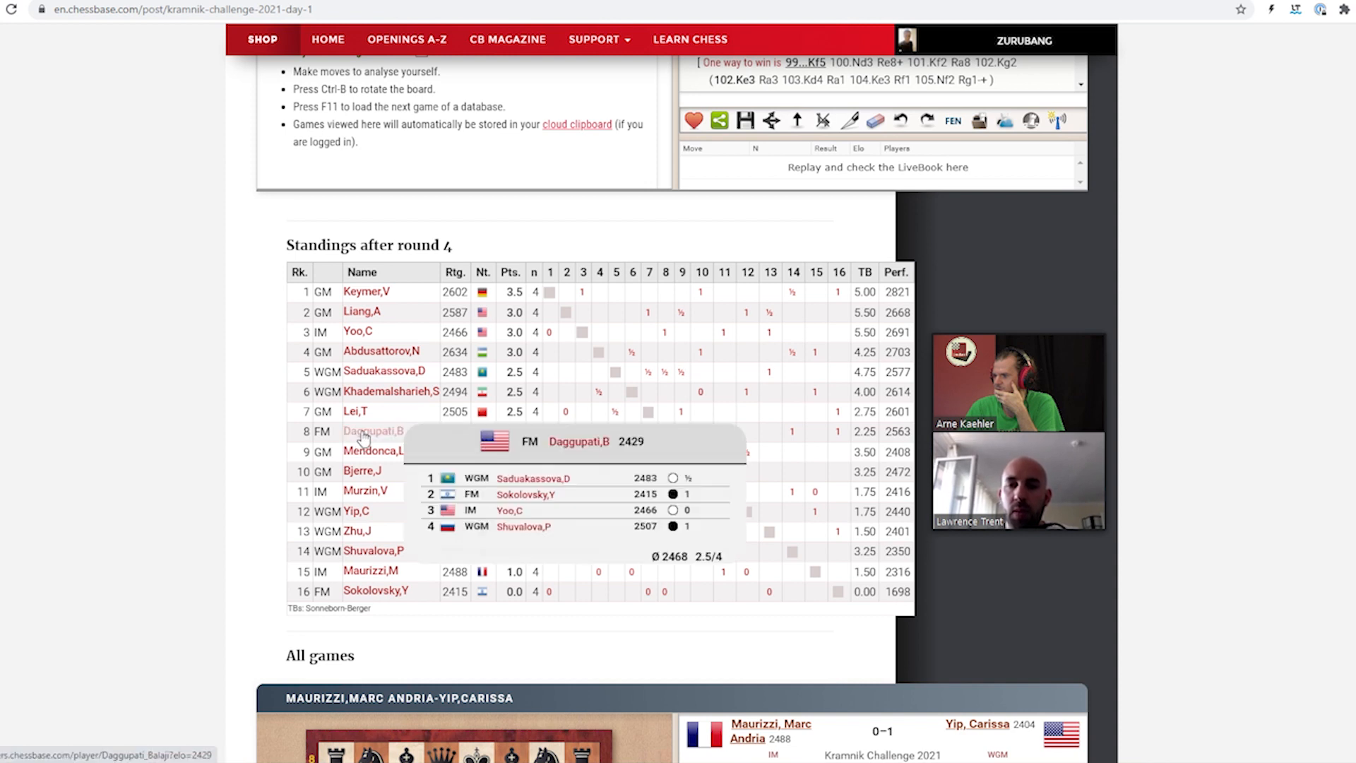
mouse_move(653, 404)
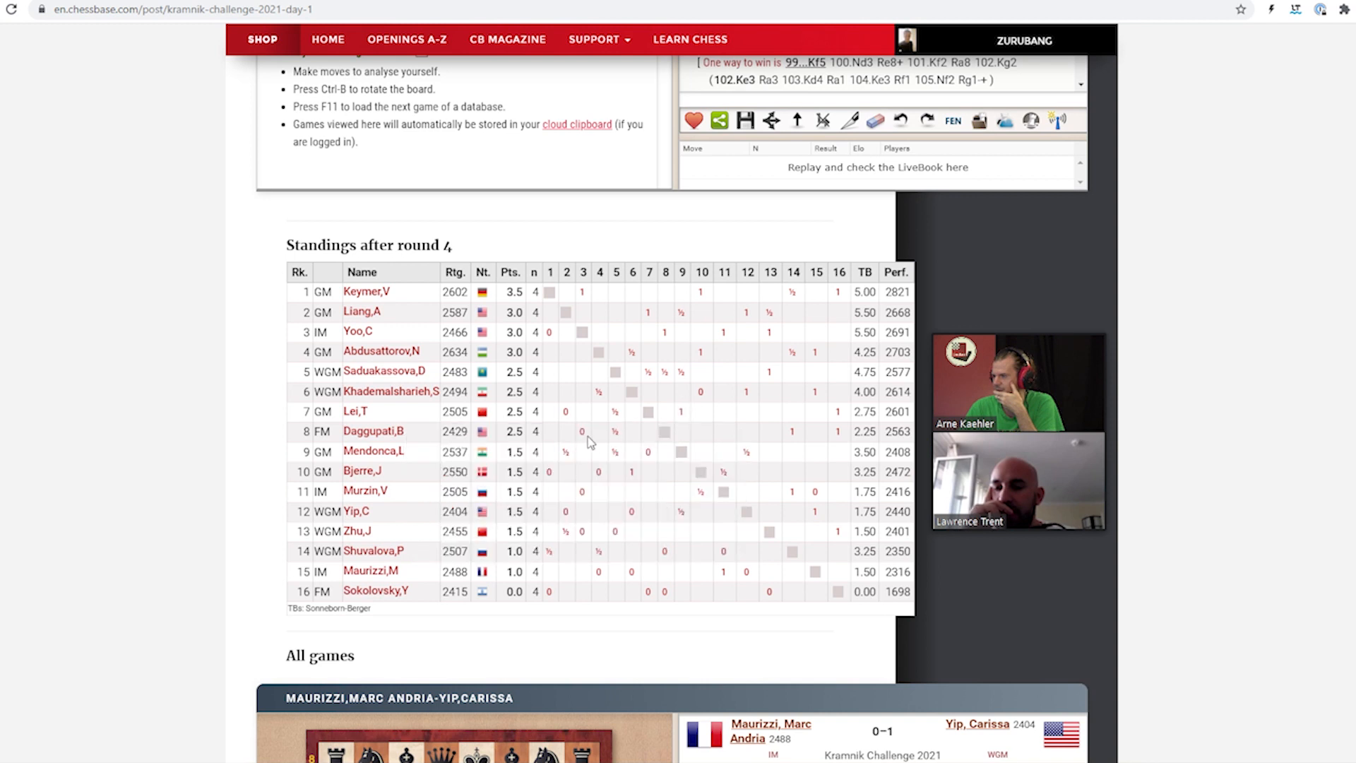
mouse_move(796, 444)
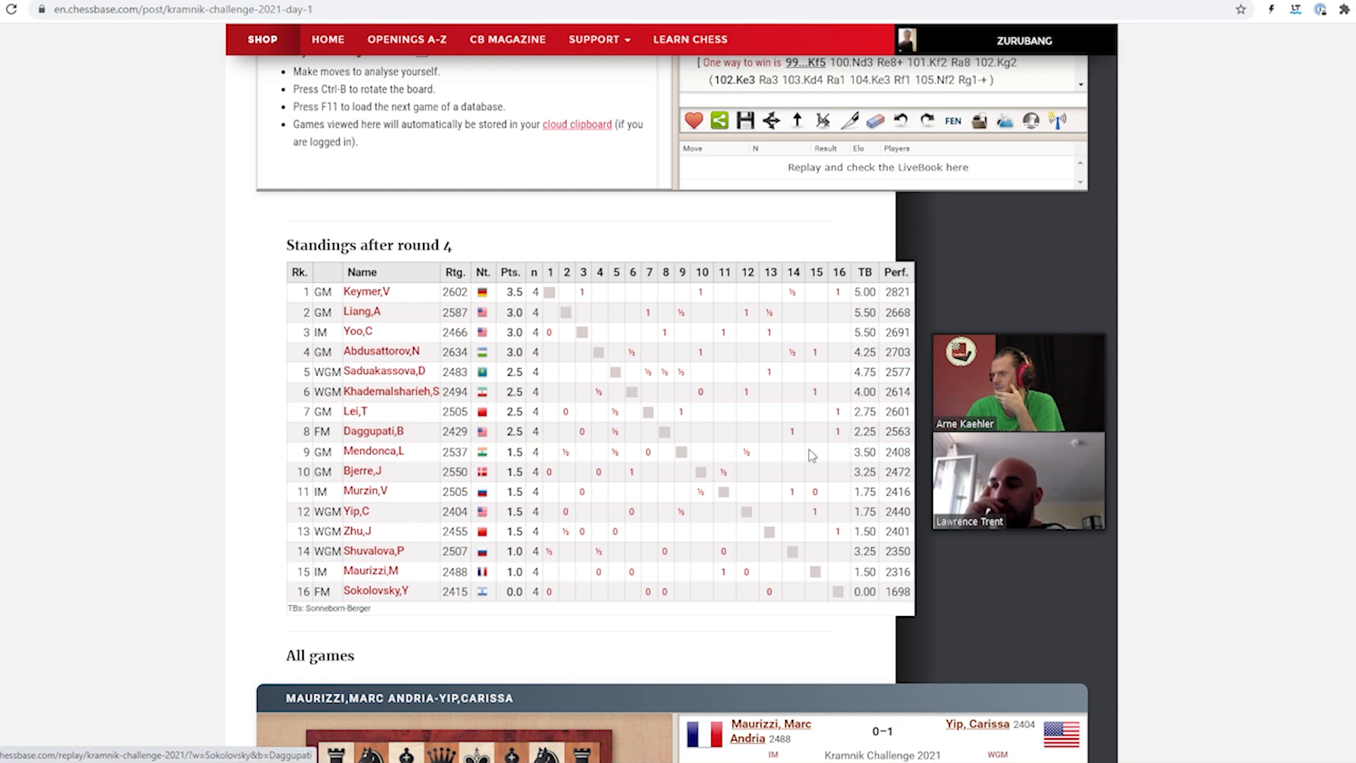
mouse_move(374, 451)
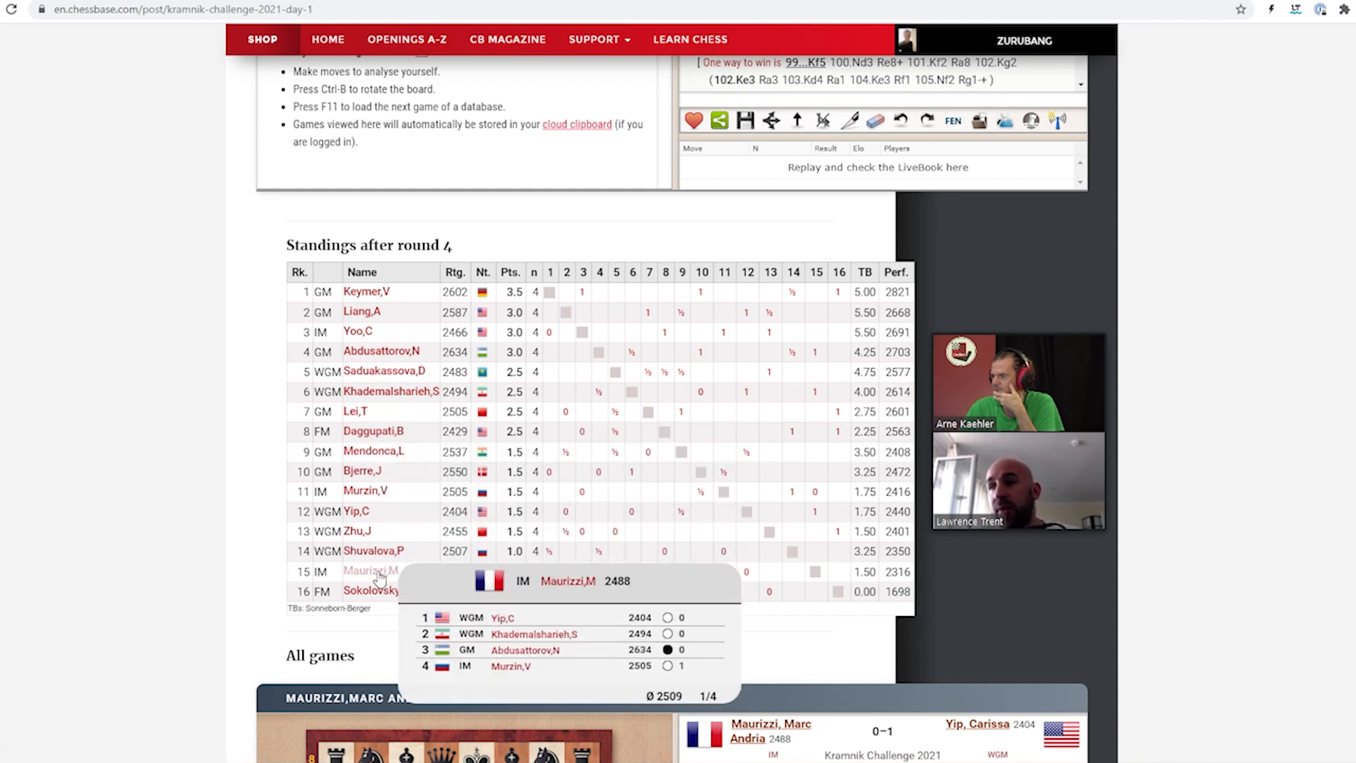
mouse_move(366, 492)
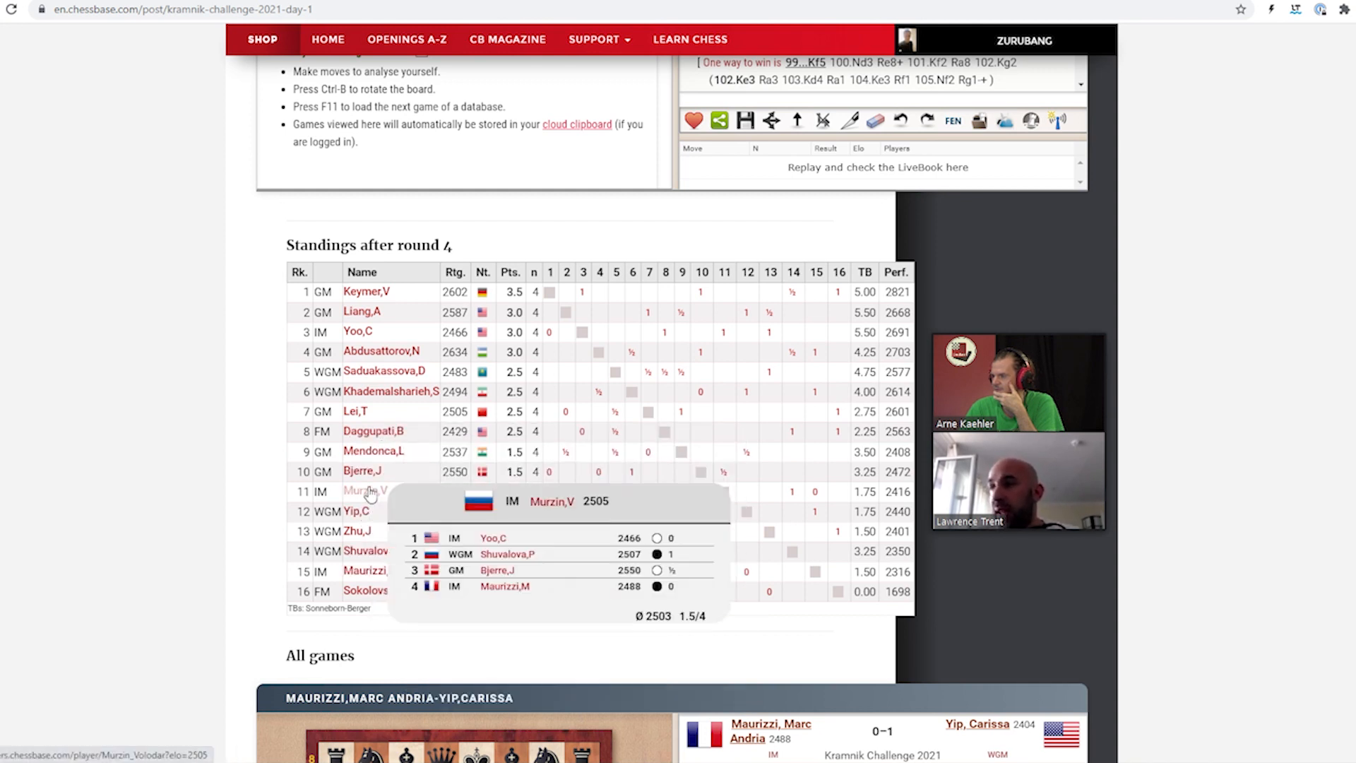
mouse_move(355, 342)
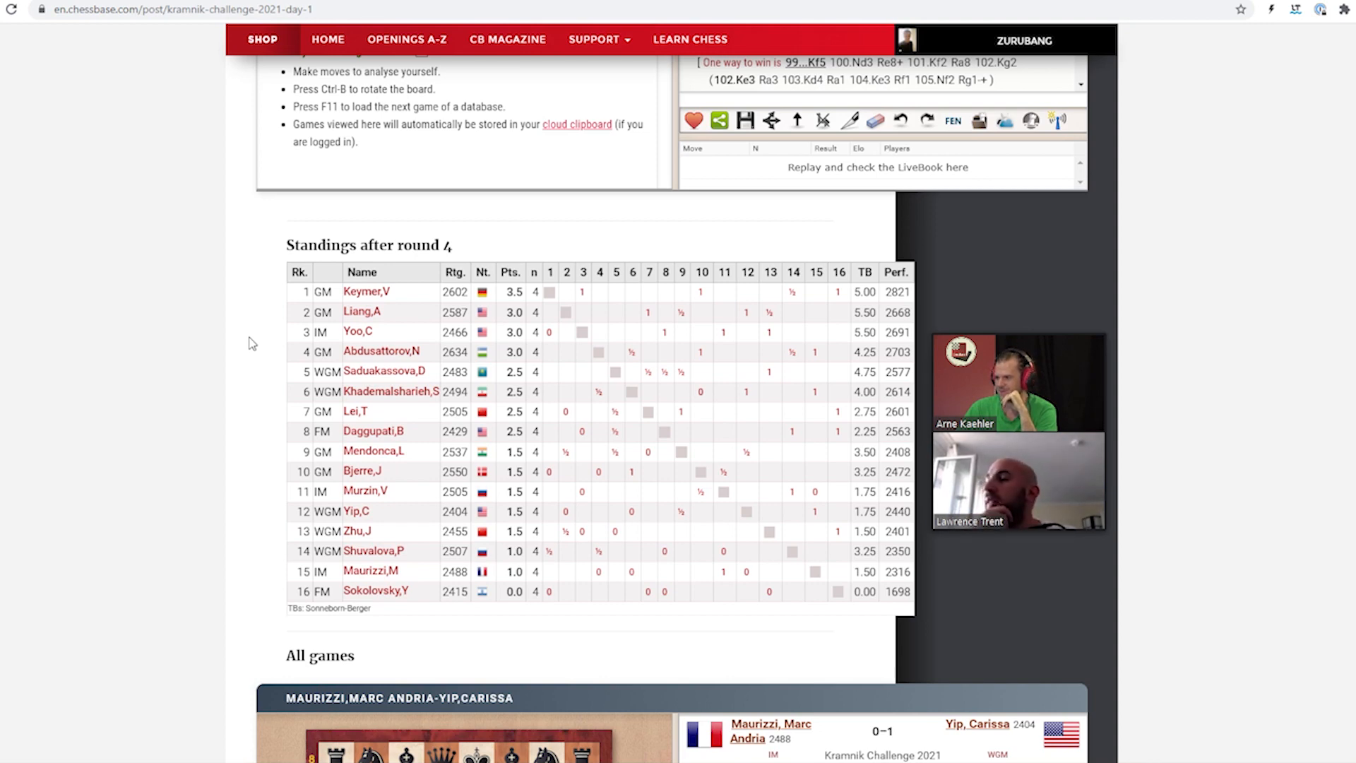
Scroll through the round 4 standings table above the Maurizzi–Yip game
scroll("down", 3)
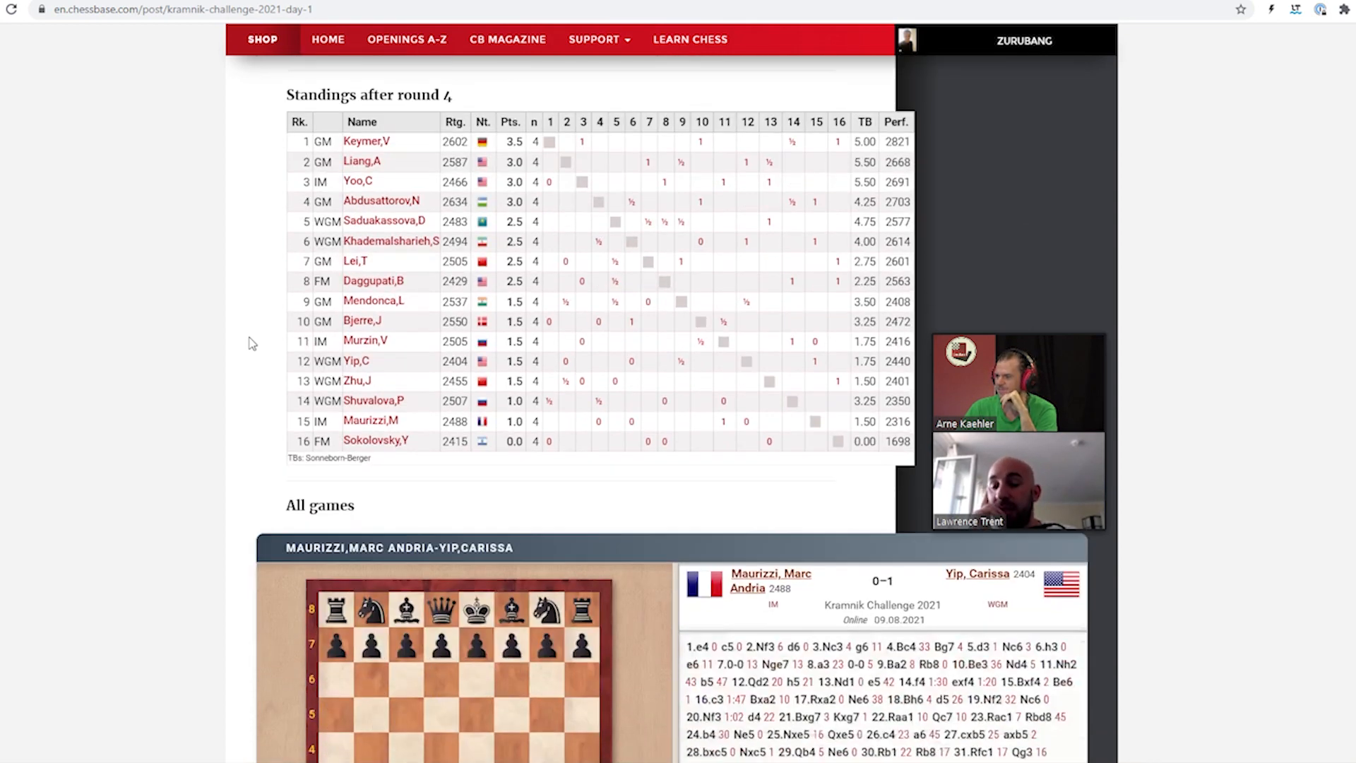
scroll("down", 3)
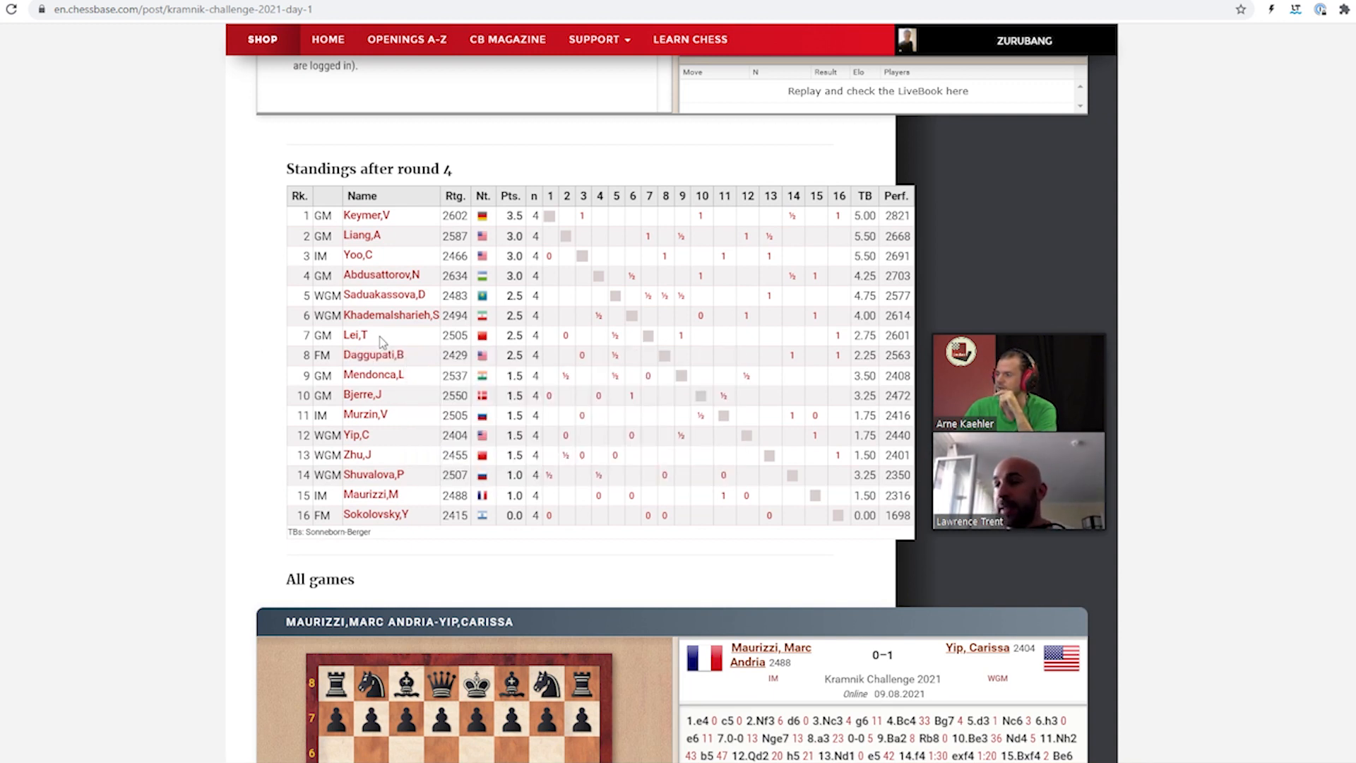
mouse_move(356, 455)
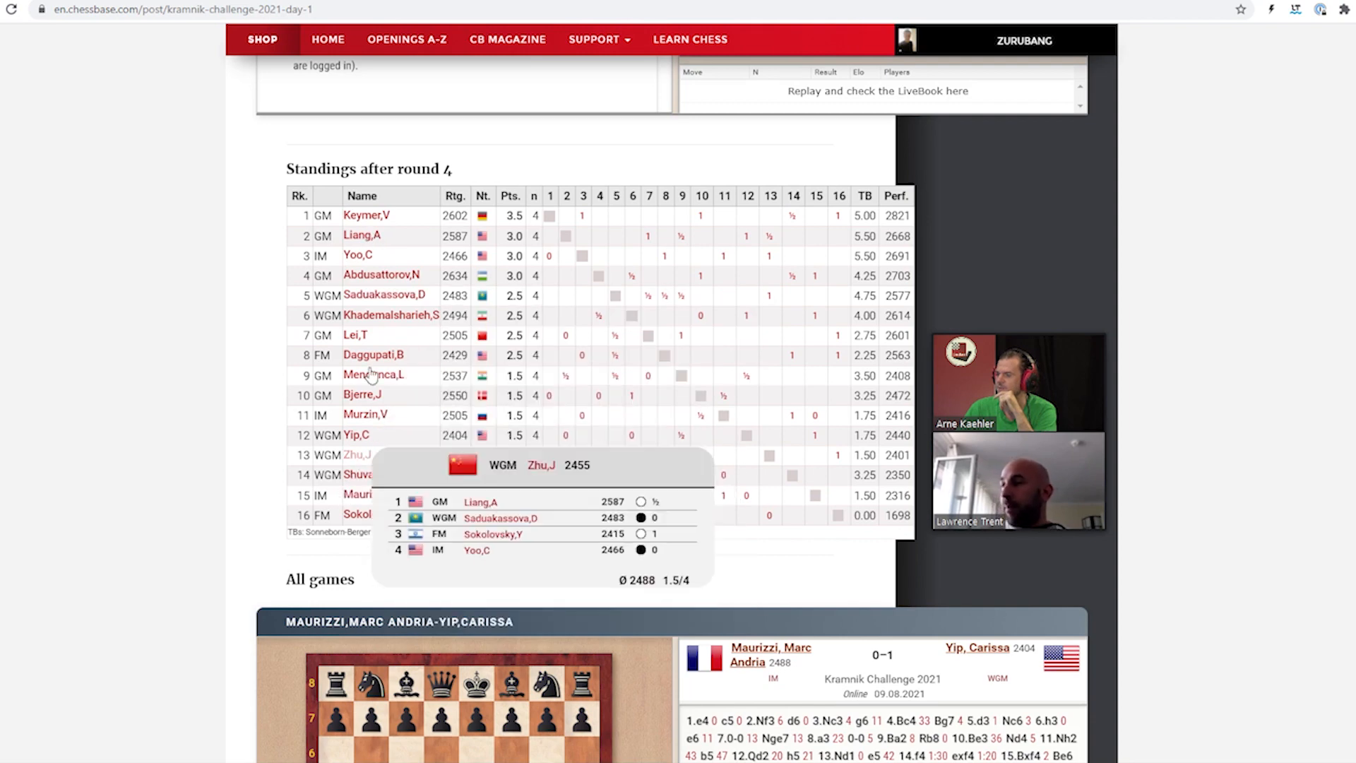
mouse_move(432, 268)
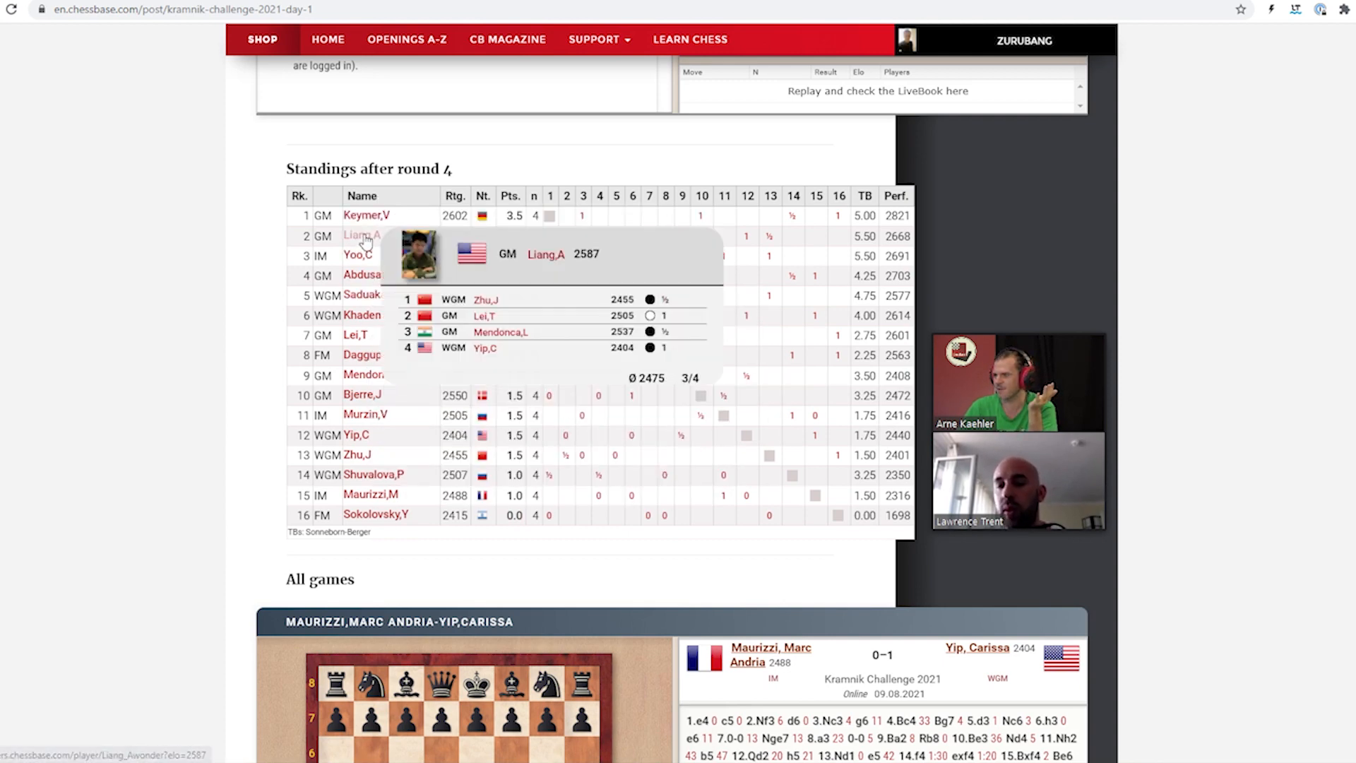
mouse_move(411, 431)
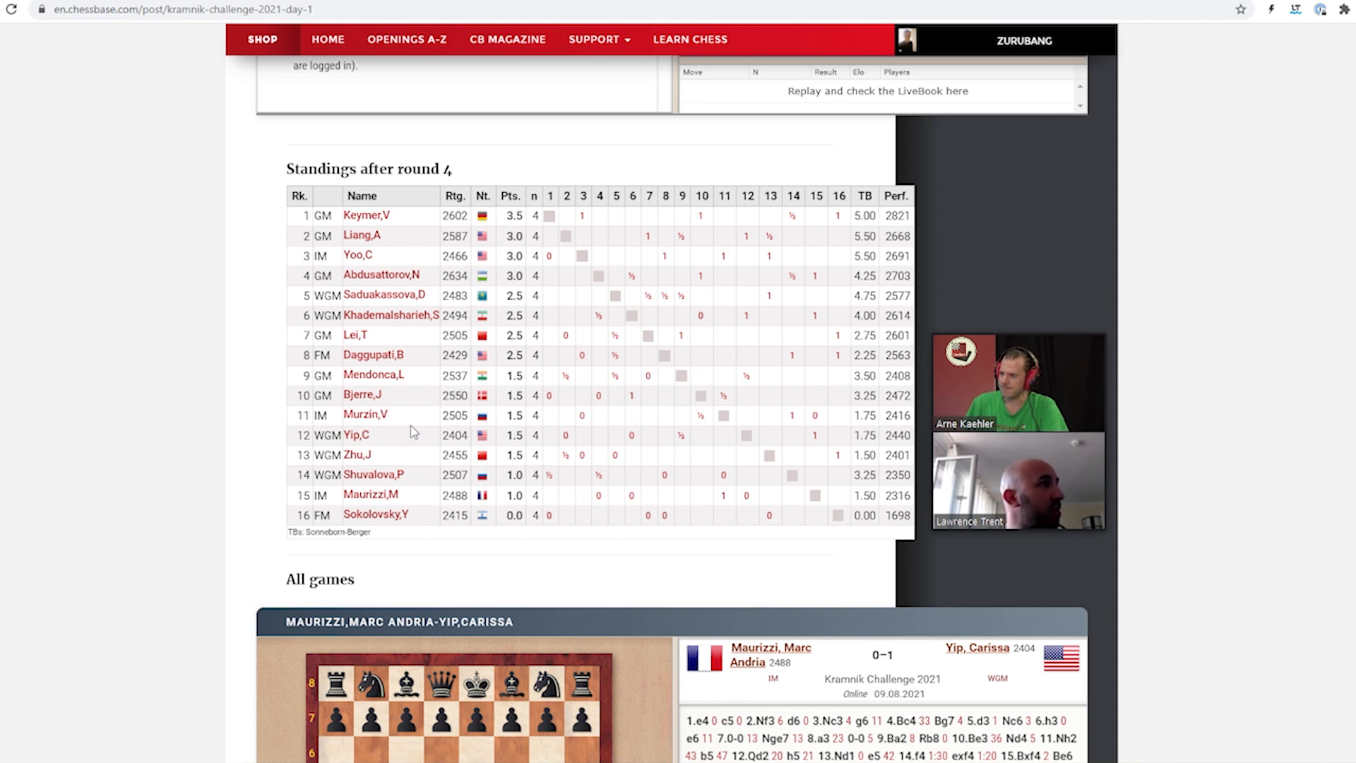
mouse_move(424, 397)
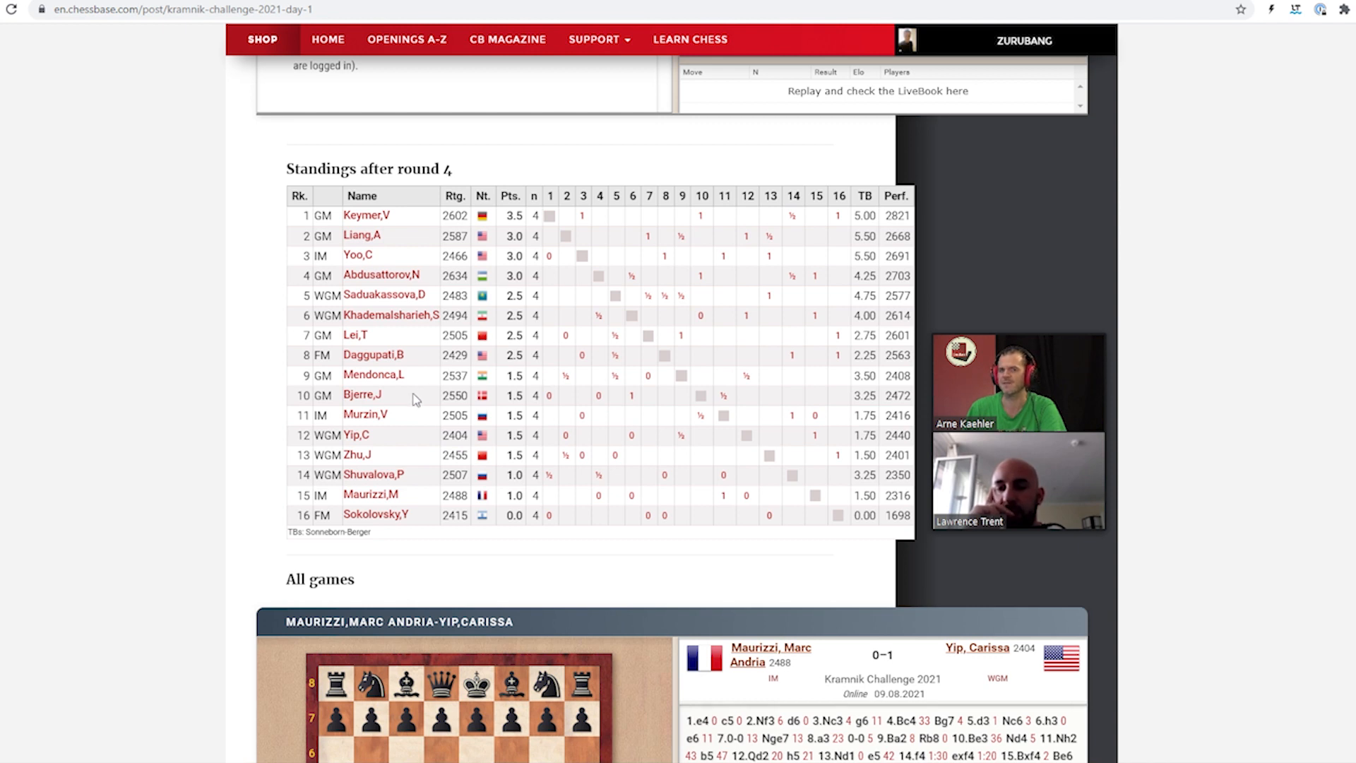
mouse_move(400, 417)
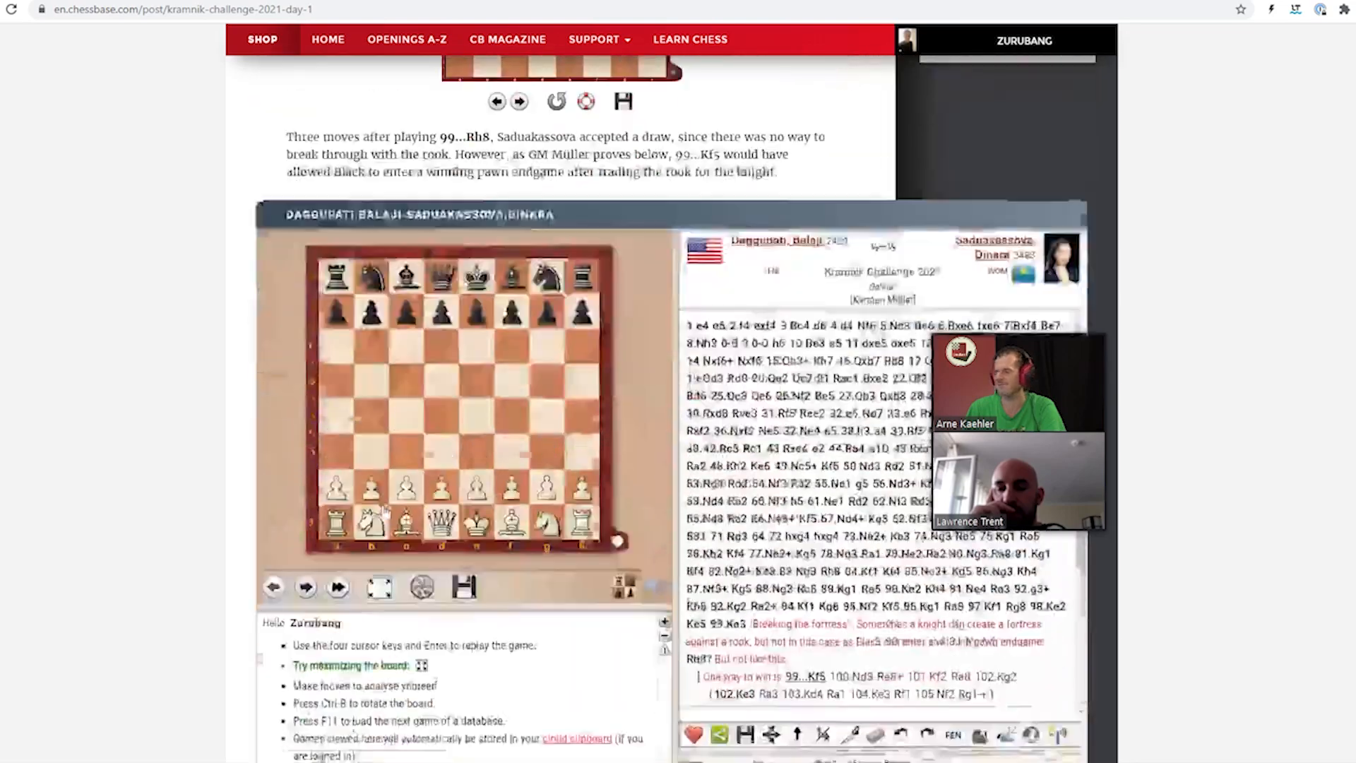
Scroll the home page to the article tiles, including the Berlin Grand Prix story
scroll("down", 3)
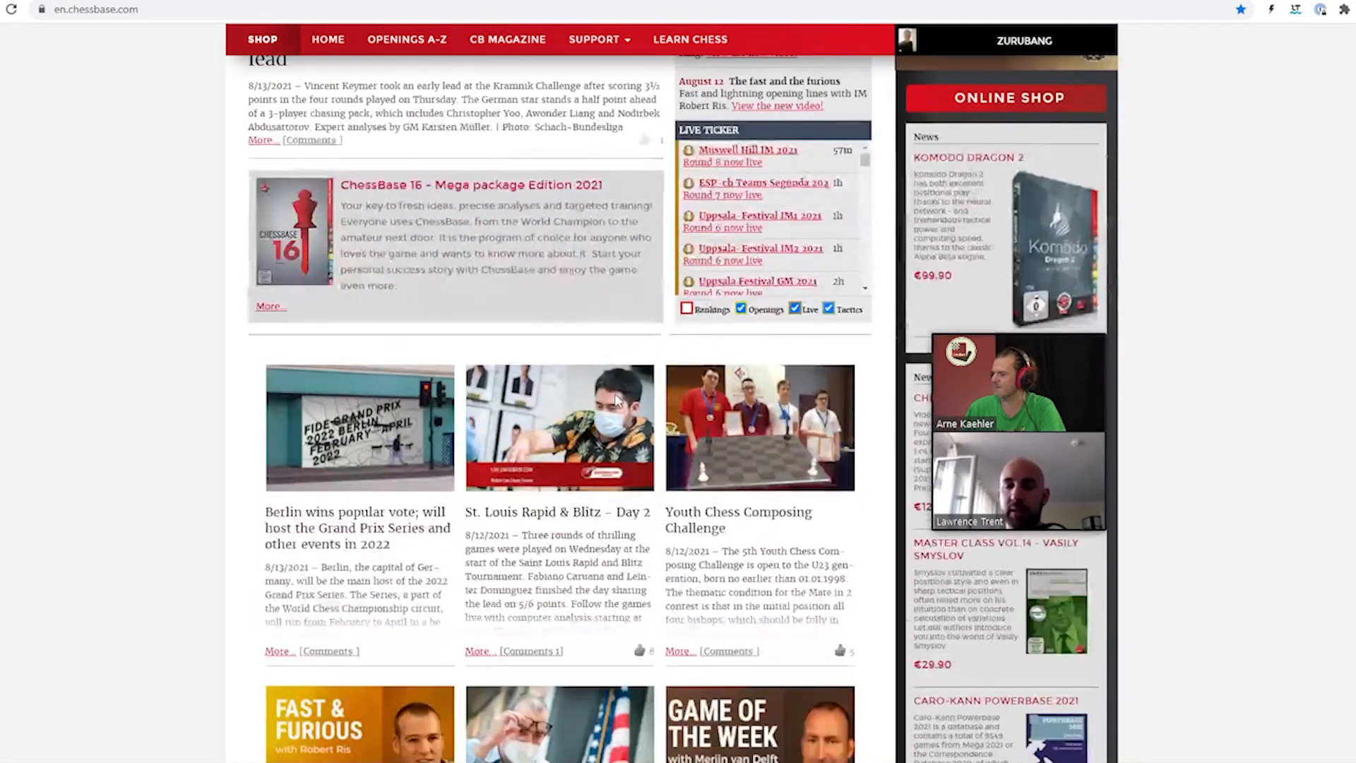
scroll("down", 3)
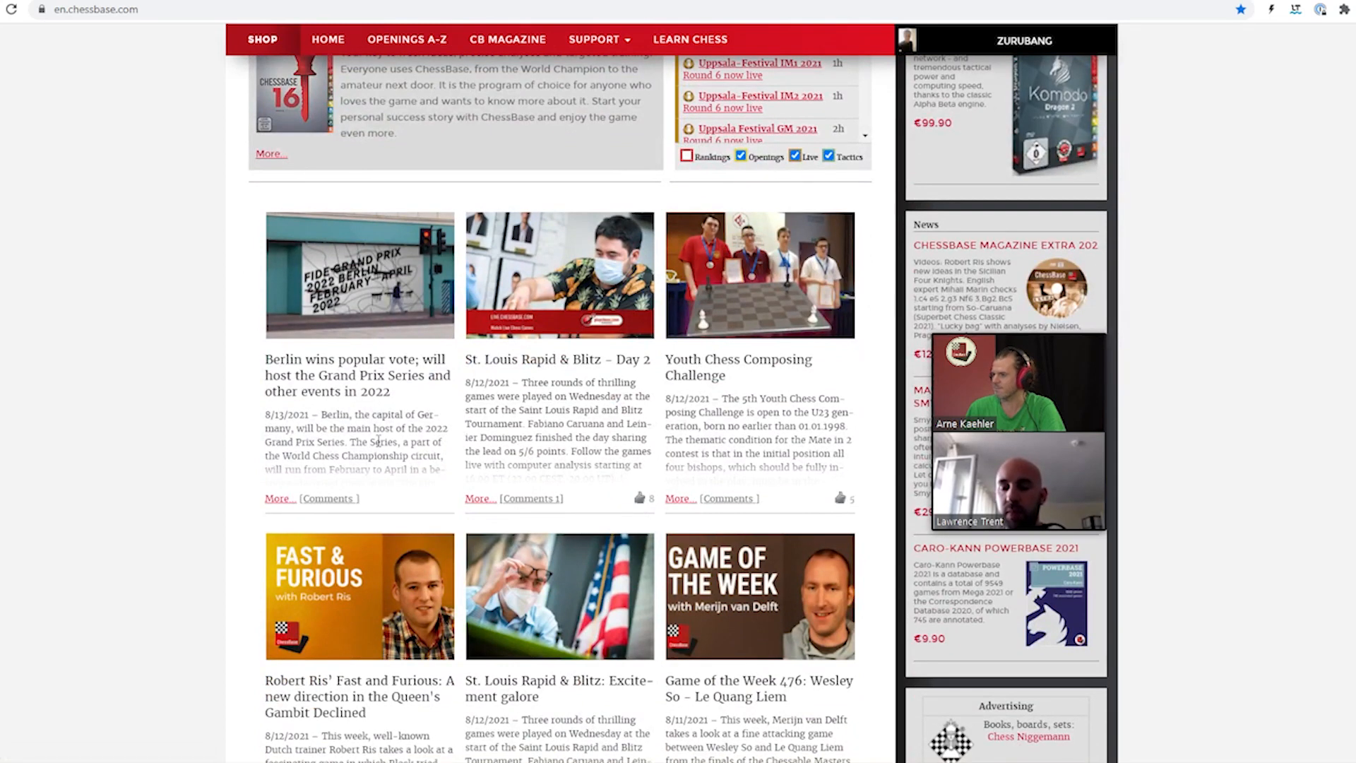
mouse_move(350, 396)
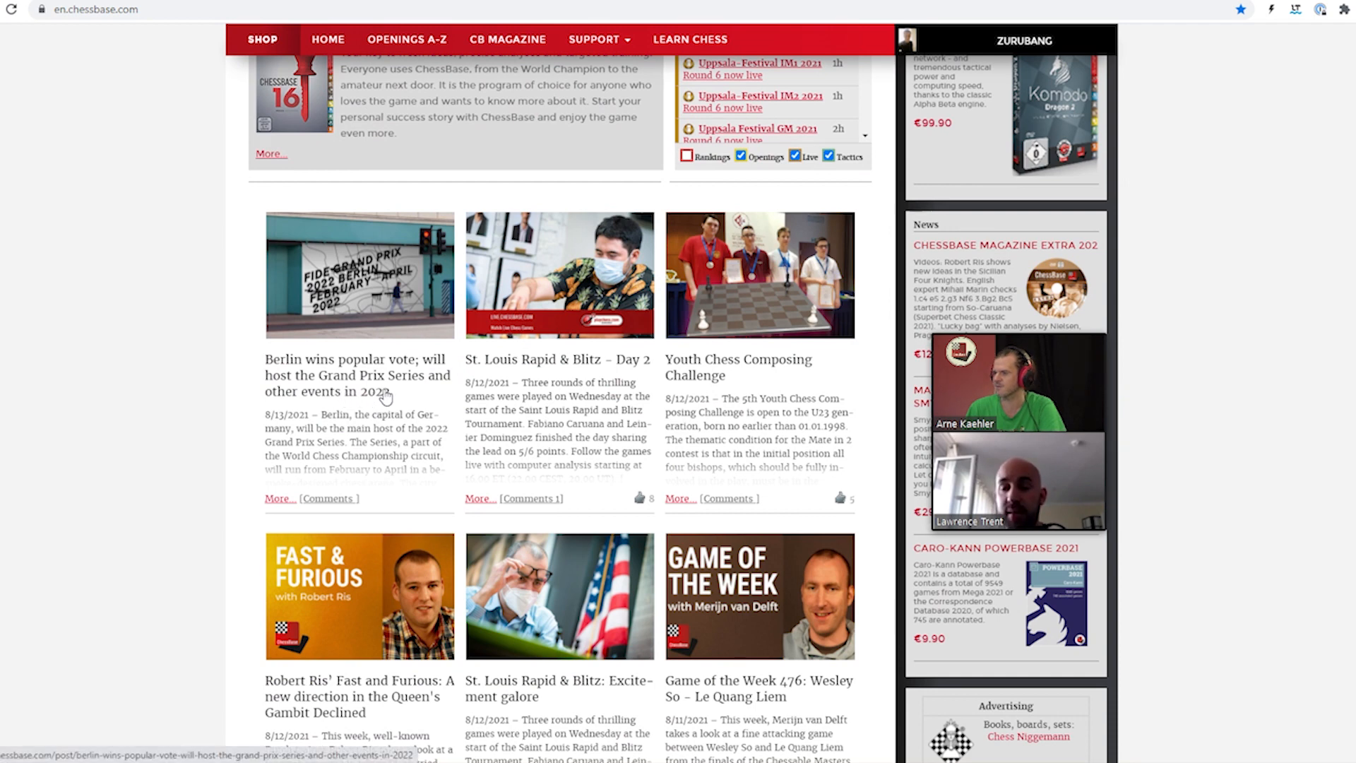
Open 'Berlin wins popular vote' and read down to the Series format and prize fund
left_click(357, 375)
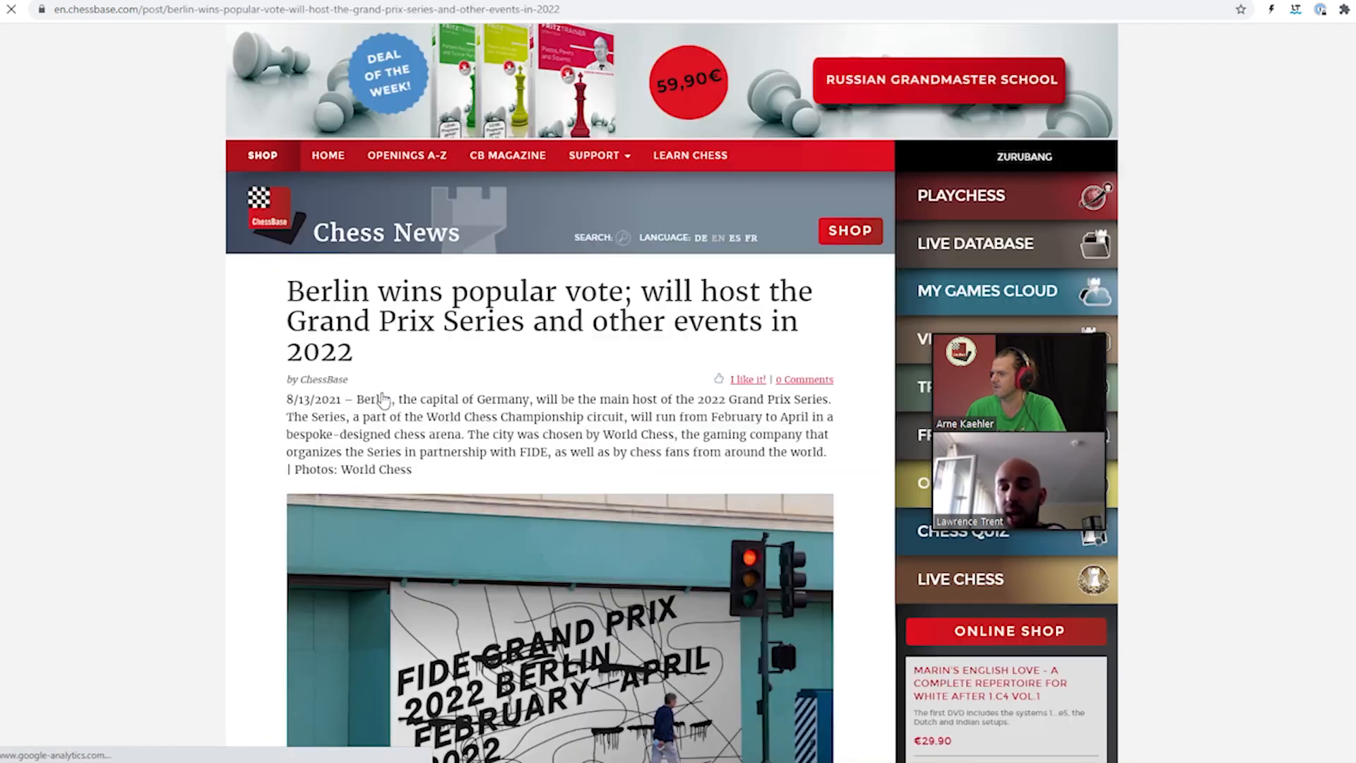
scroll("down", 3)
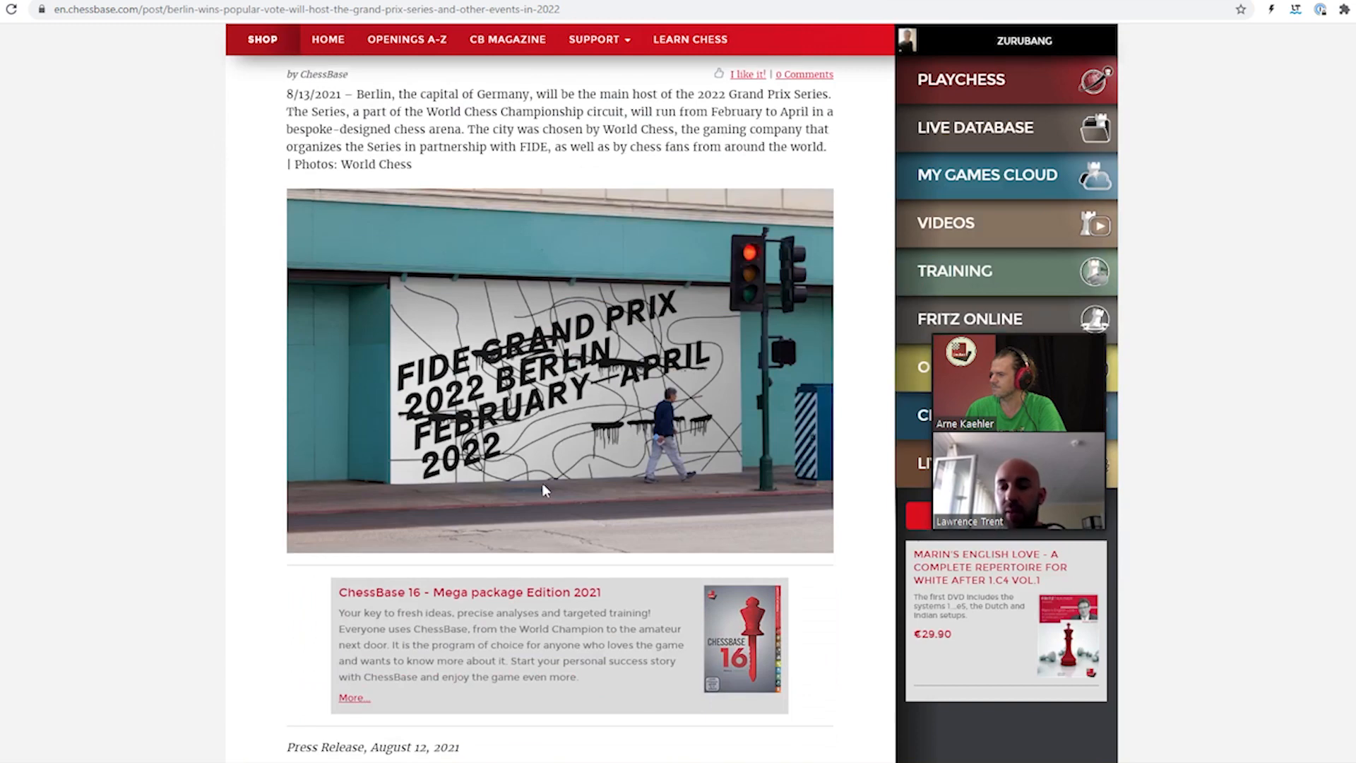
scroll("down", 3)
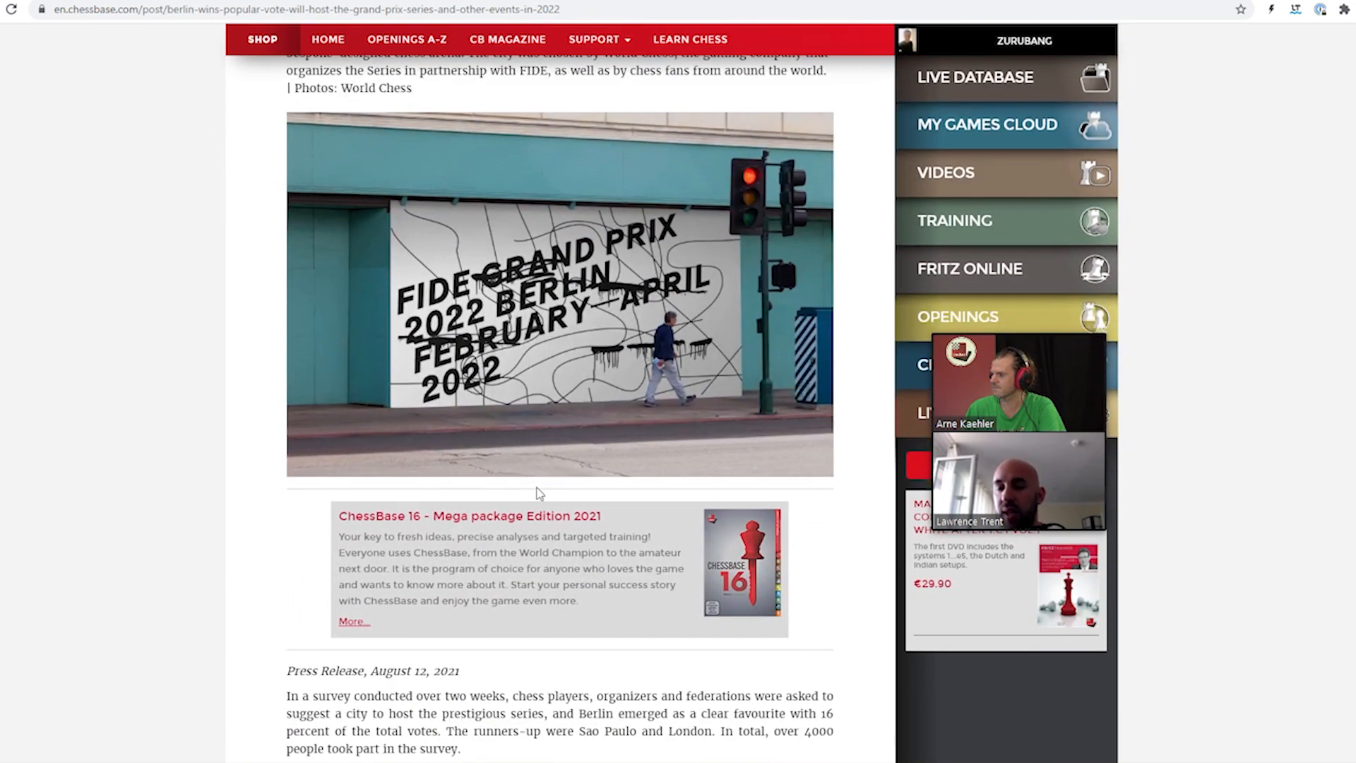
scroll("down", 3)
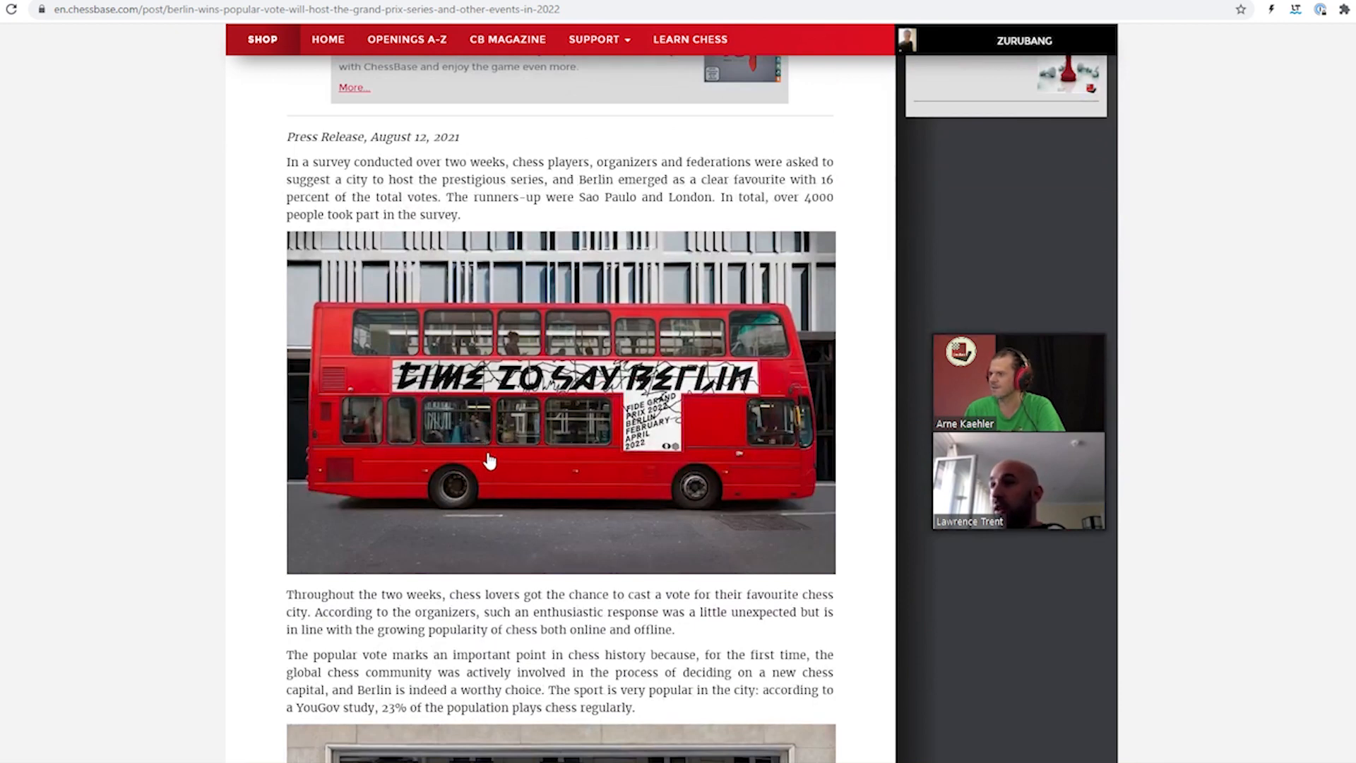
scroll("down", 3)
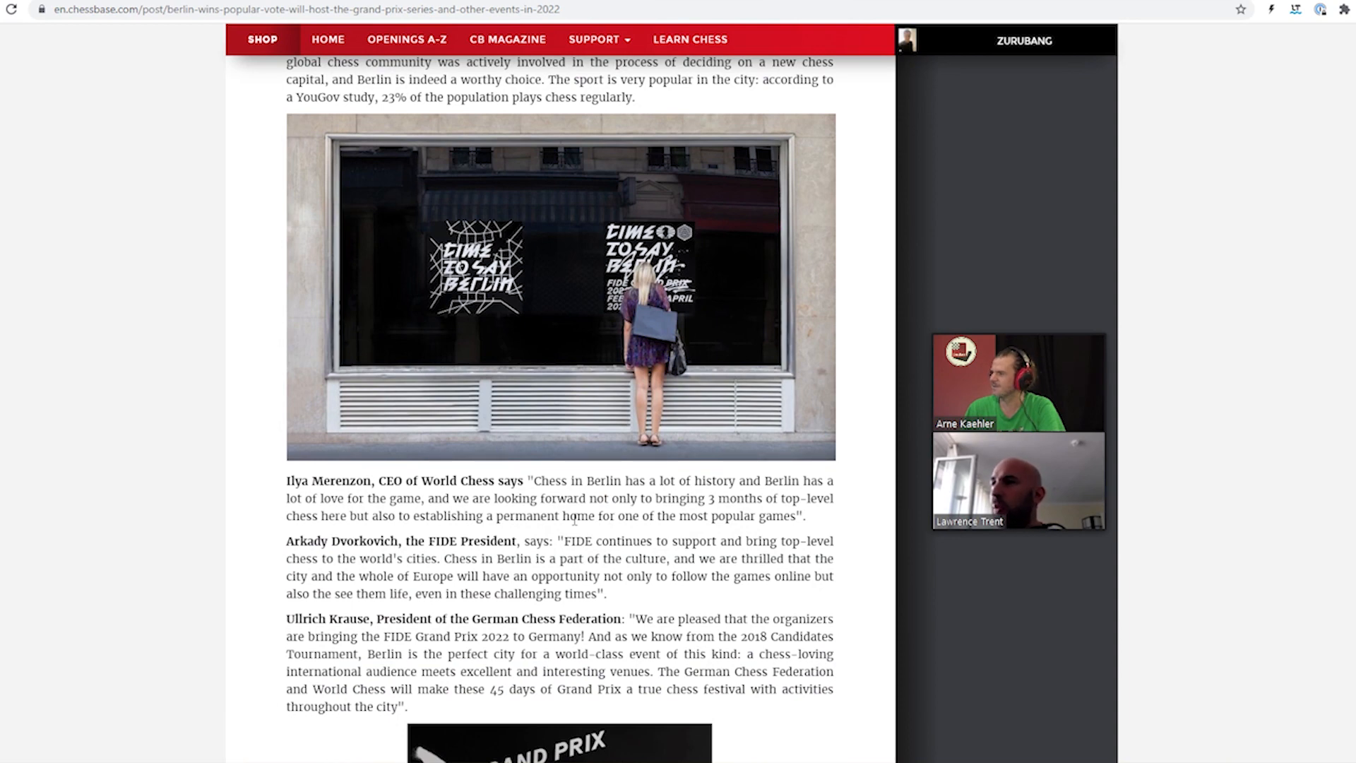
scroll("down", 3)
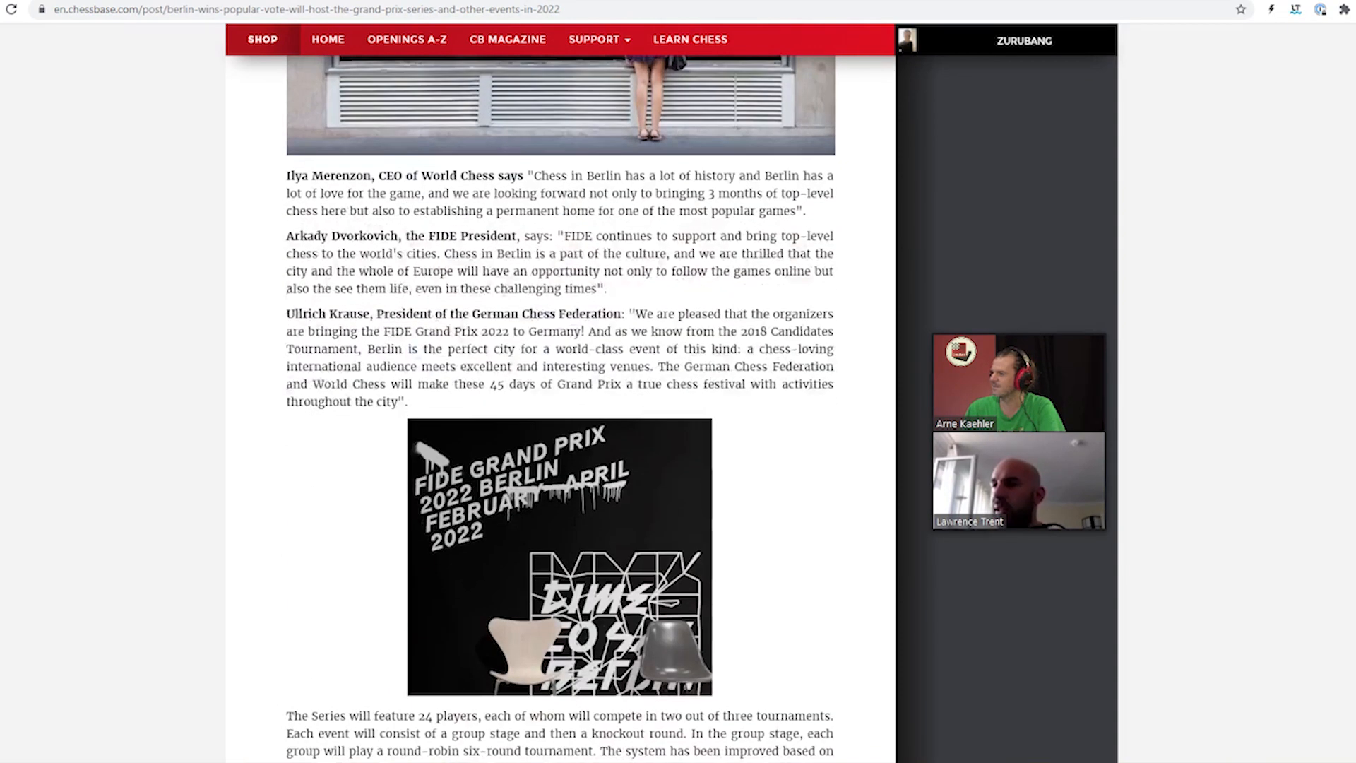
scroll("down", 3)
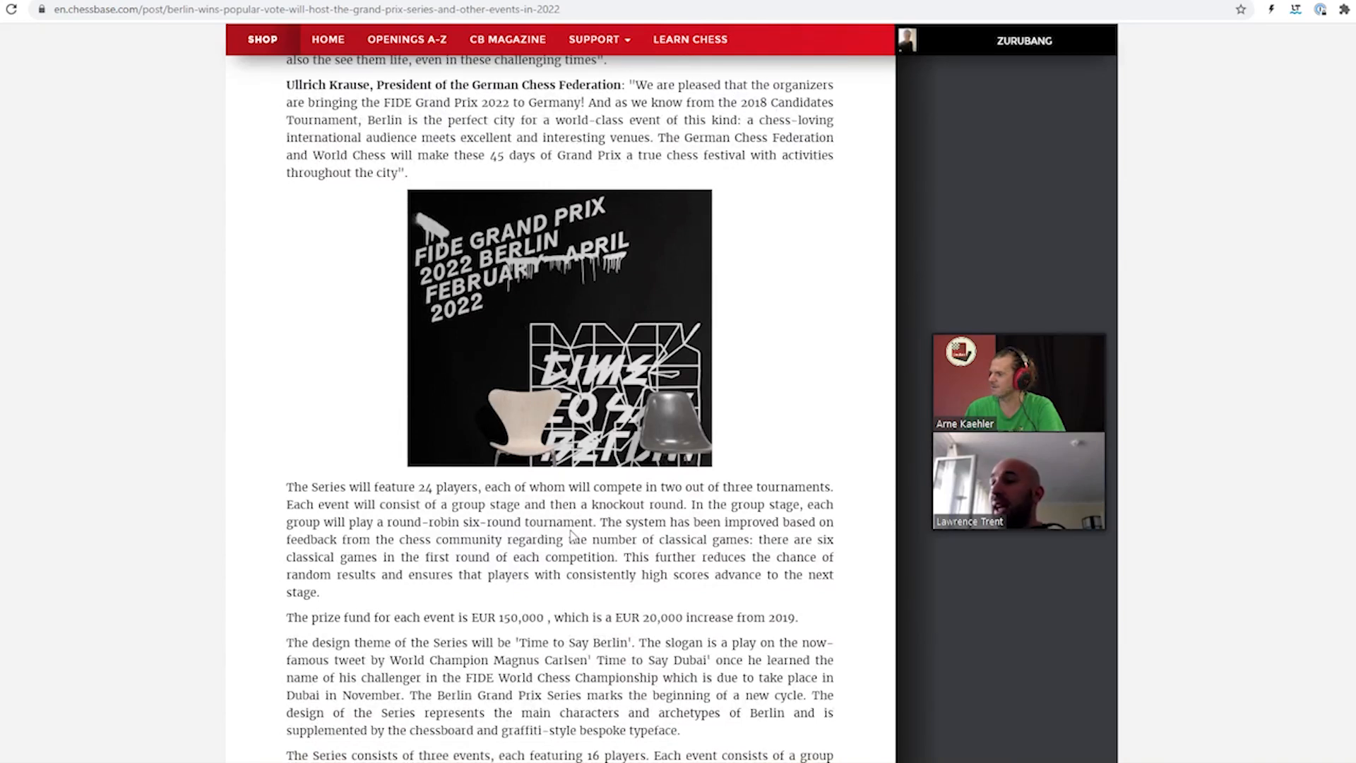
mouse_move(536, 309)
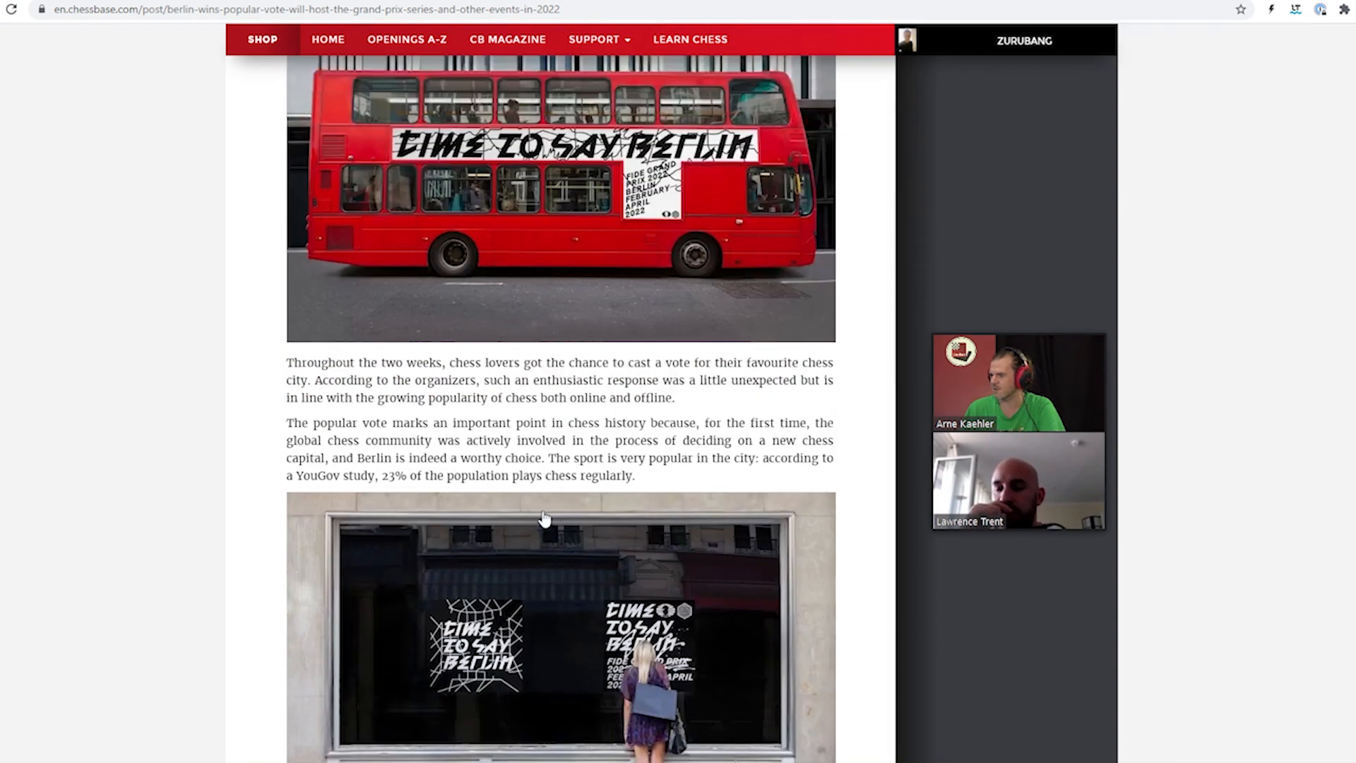
Read to the end of the Berlin Grand Prix article, then return home
scroll("down", 3)
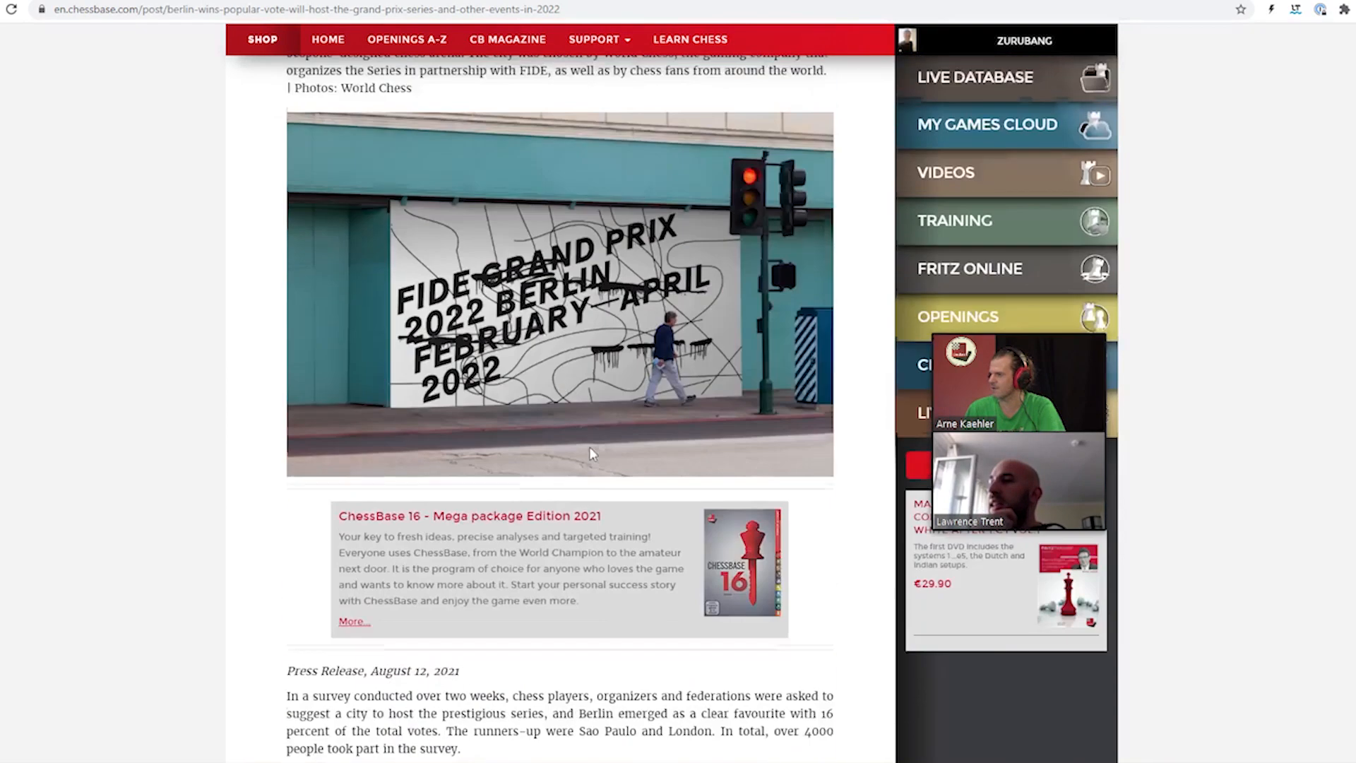
mouse_move(654, 404)
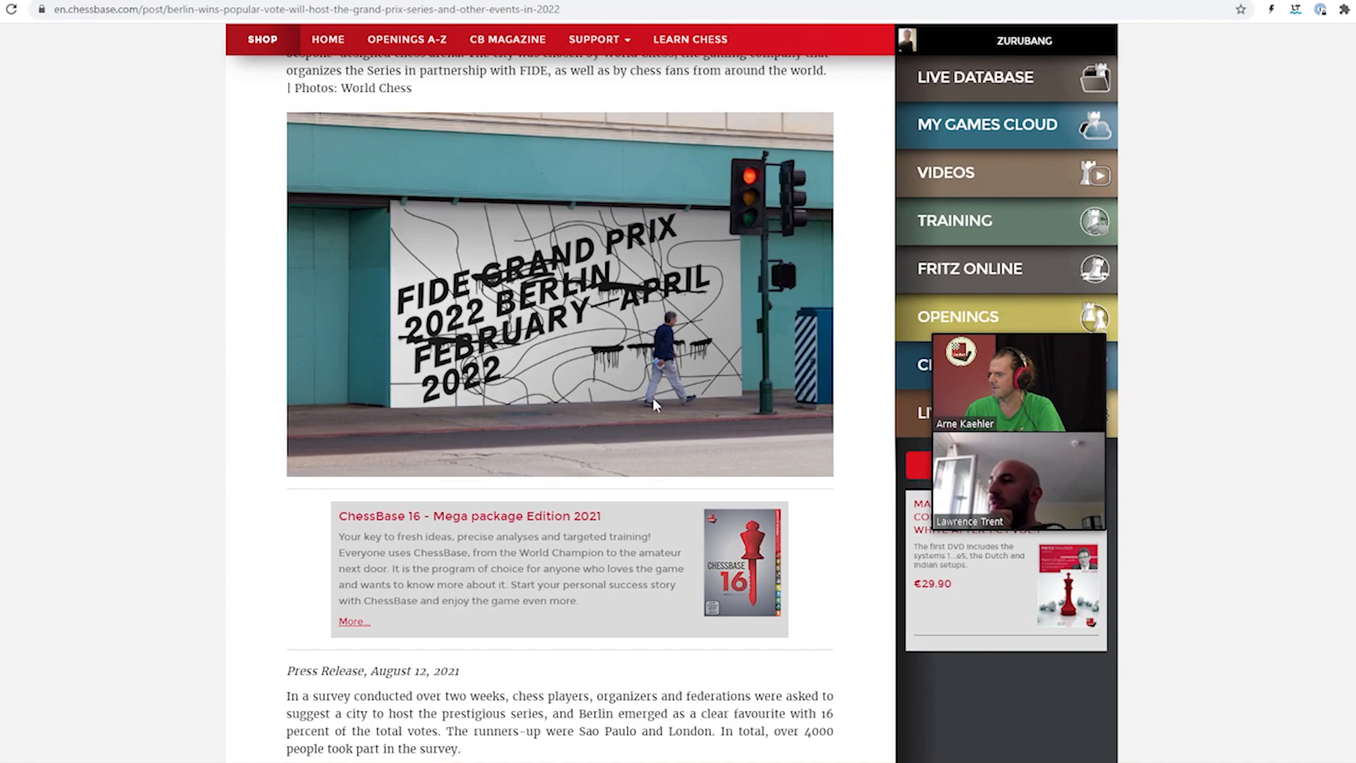
scroll("down", 3)
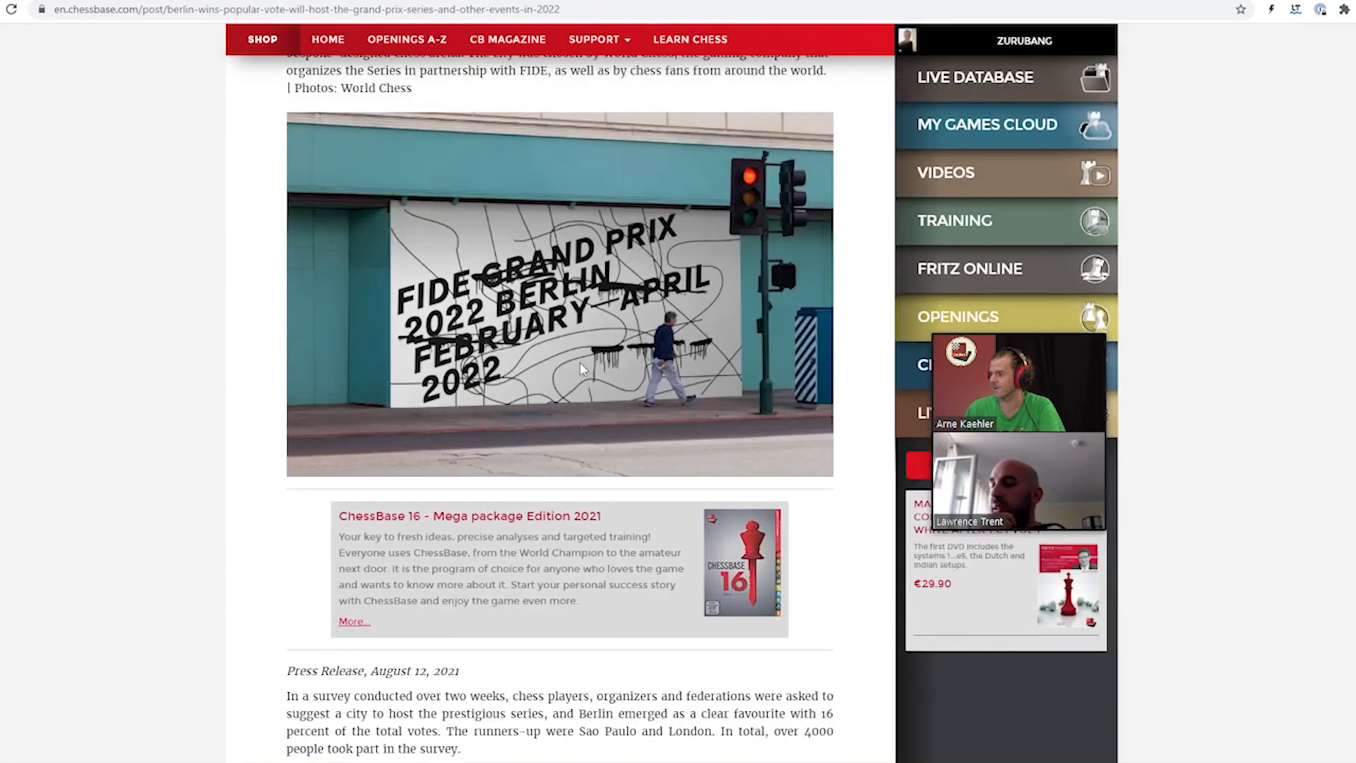
scroll("down", 3)
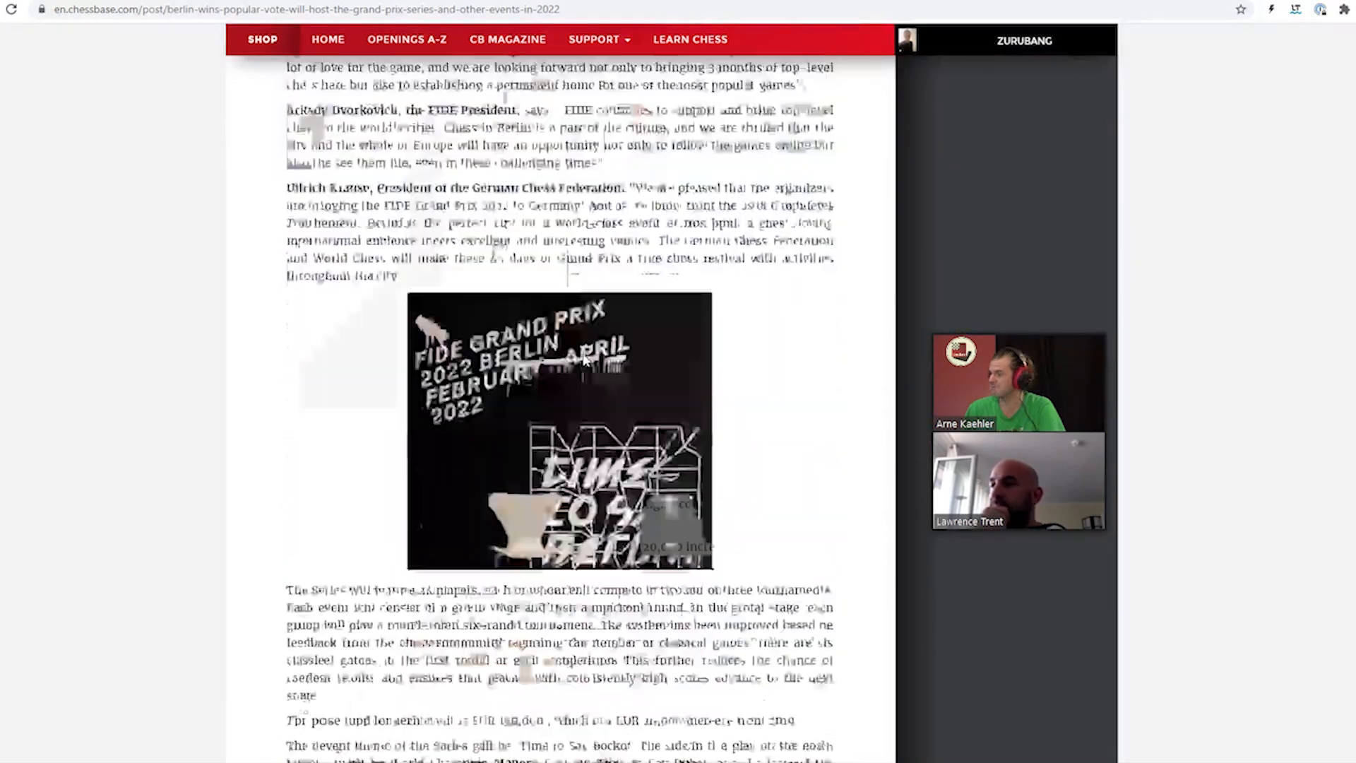
scroll("down", 3)
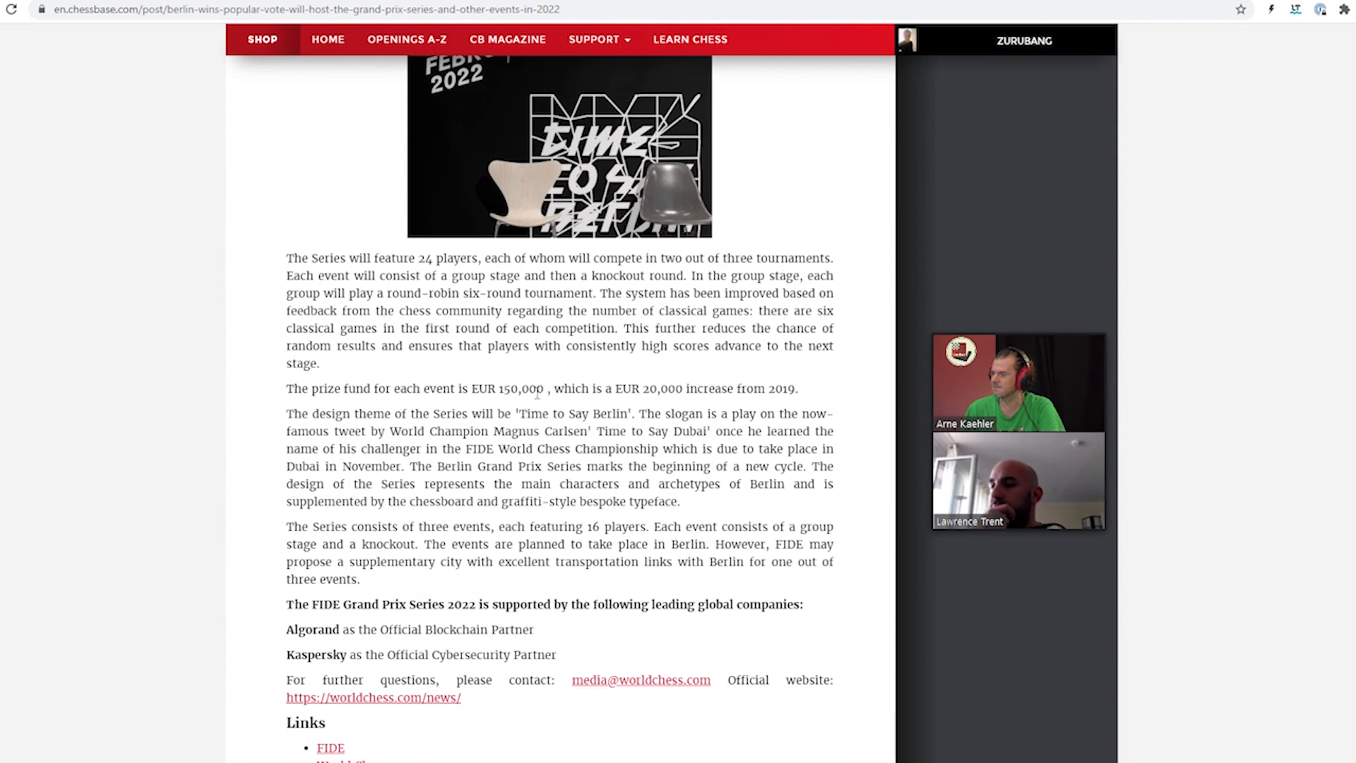
left_click_drag(478, 389, 542, 389)
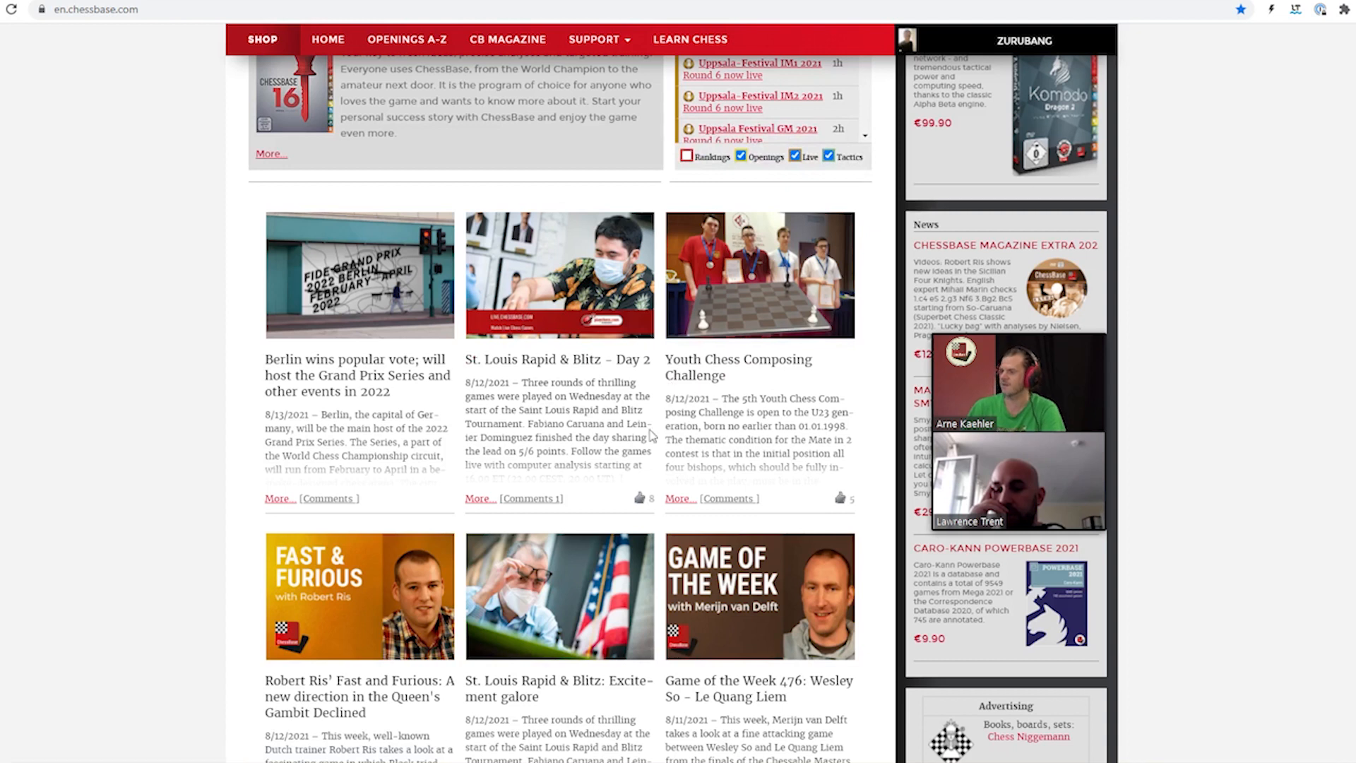
mouse_move(555, 359)
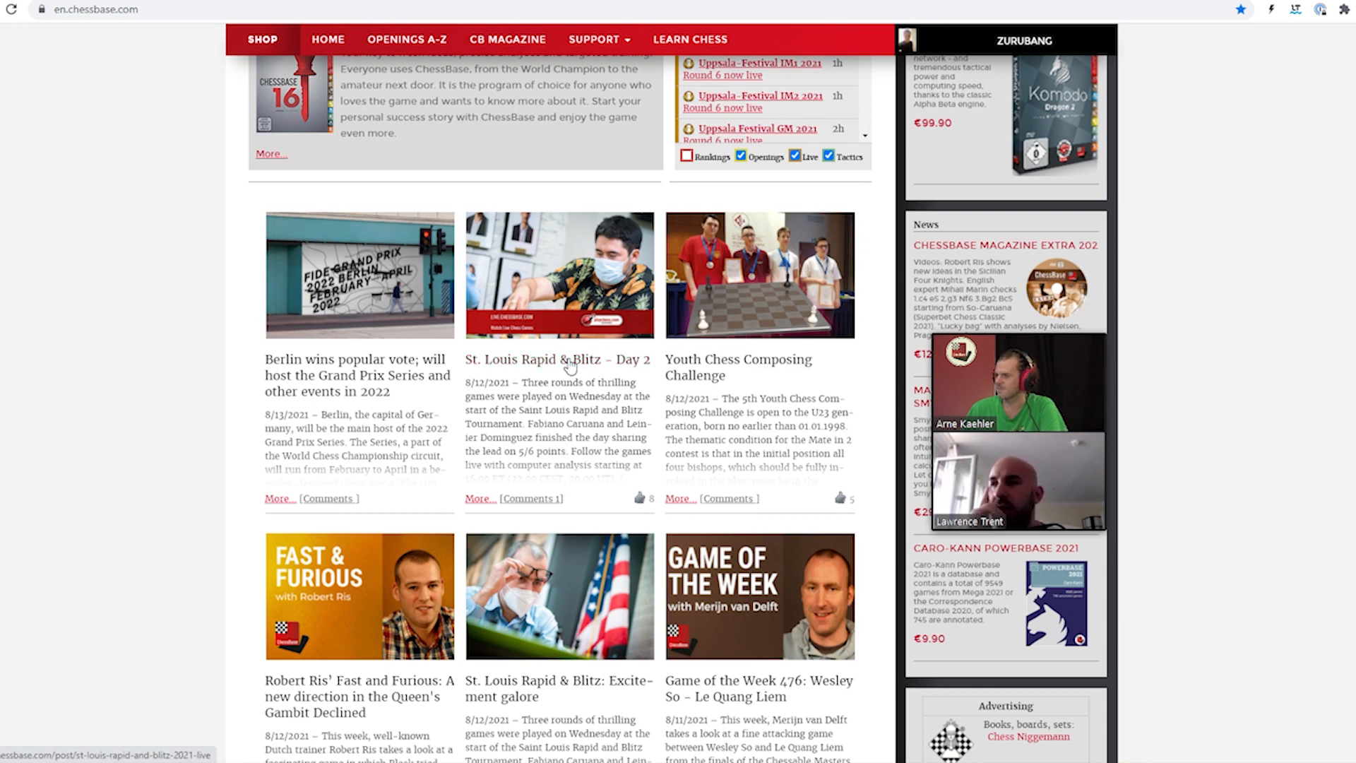
Open 'St. Louis Rapid & Blitz – Day 2' and scroll to the Caruana-led standings
left_click(557, 359)
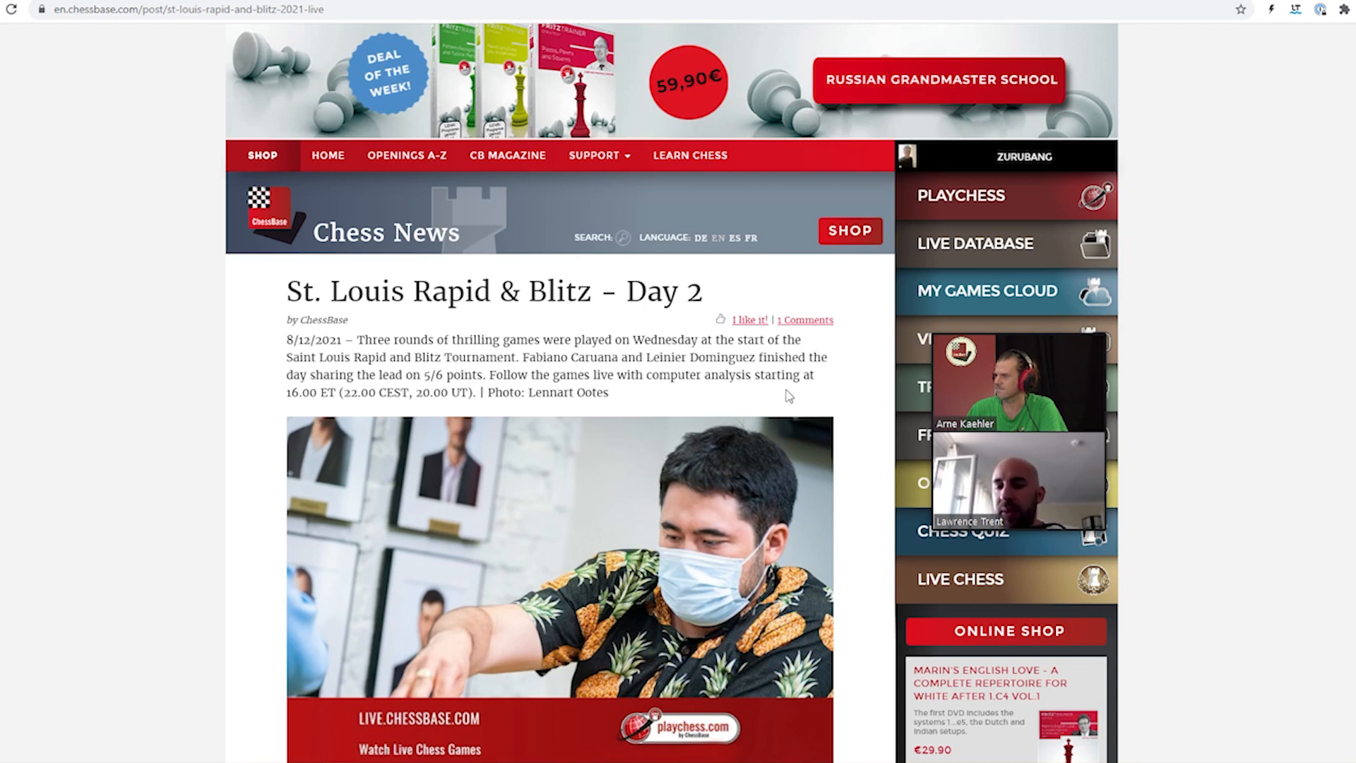
scroll("down", 3)
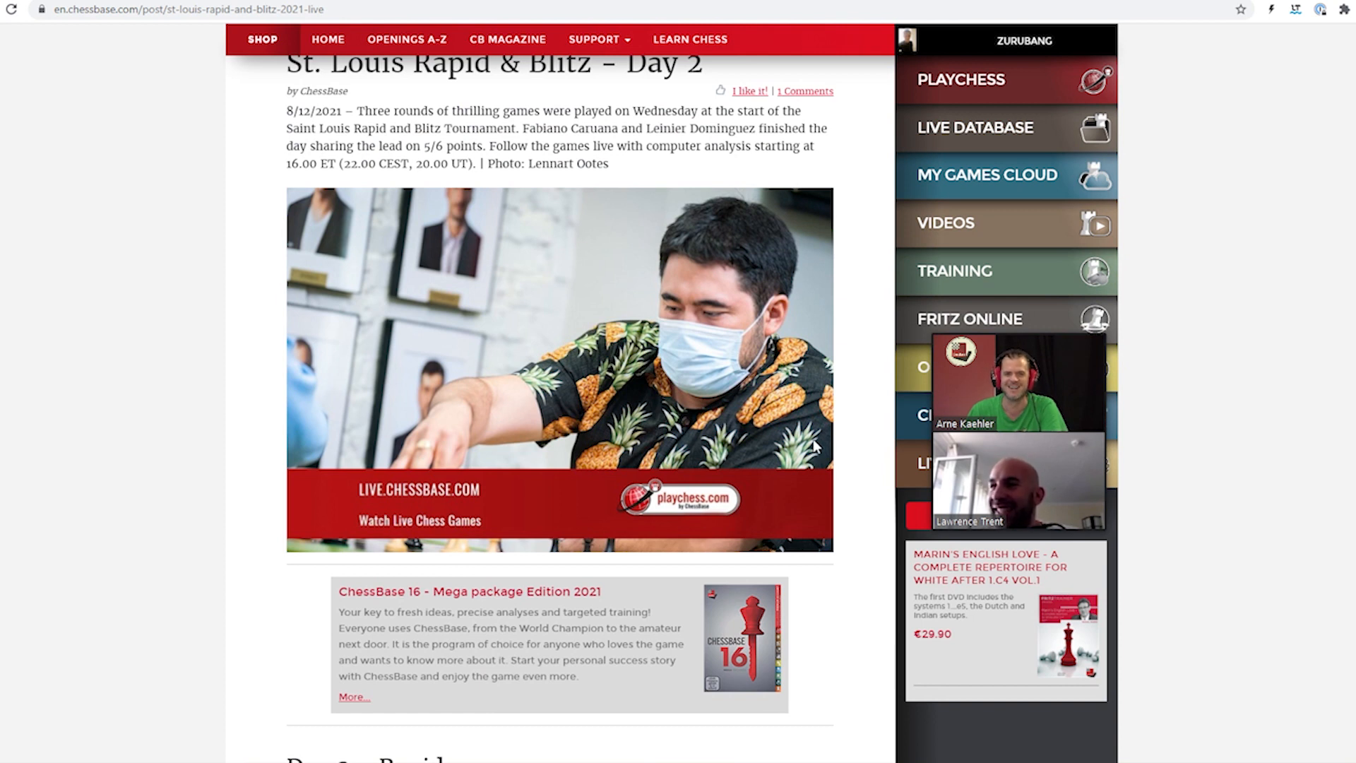
mouse_move(852, 362)
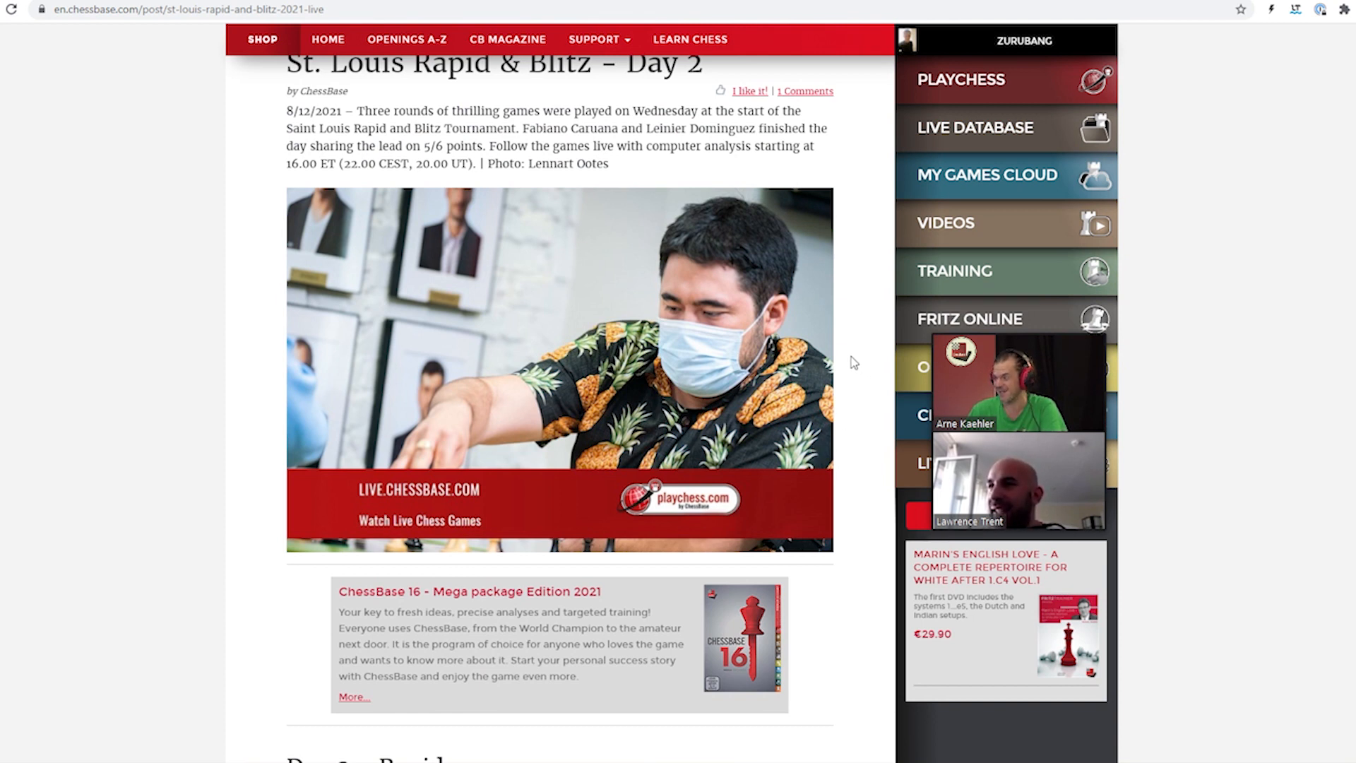
scroll("down", 3)
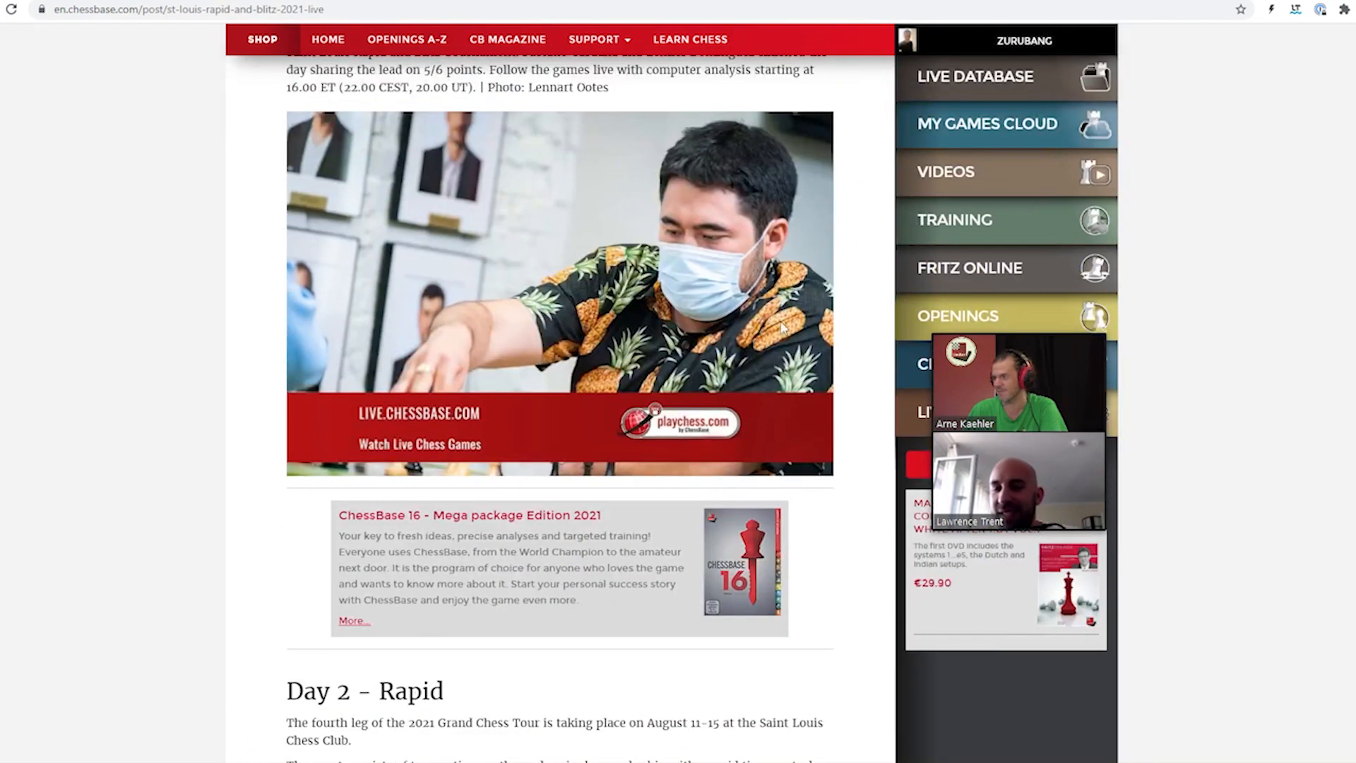
scroll("down", 3)
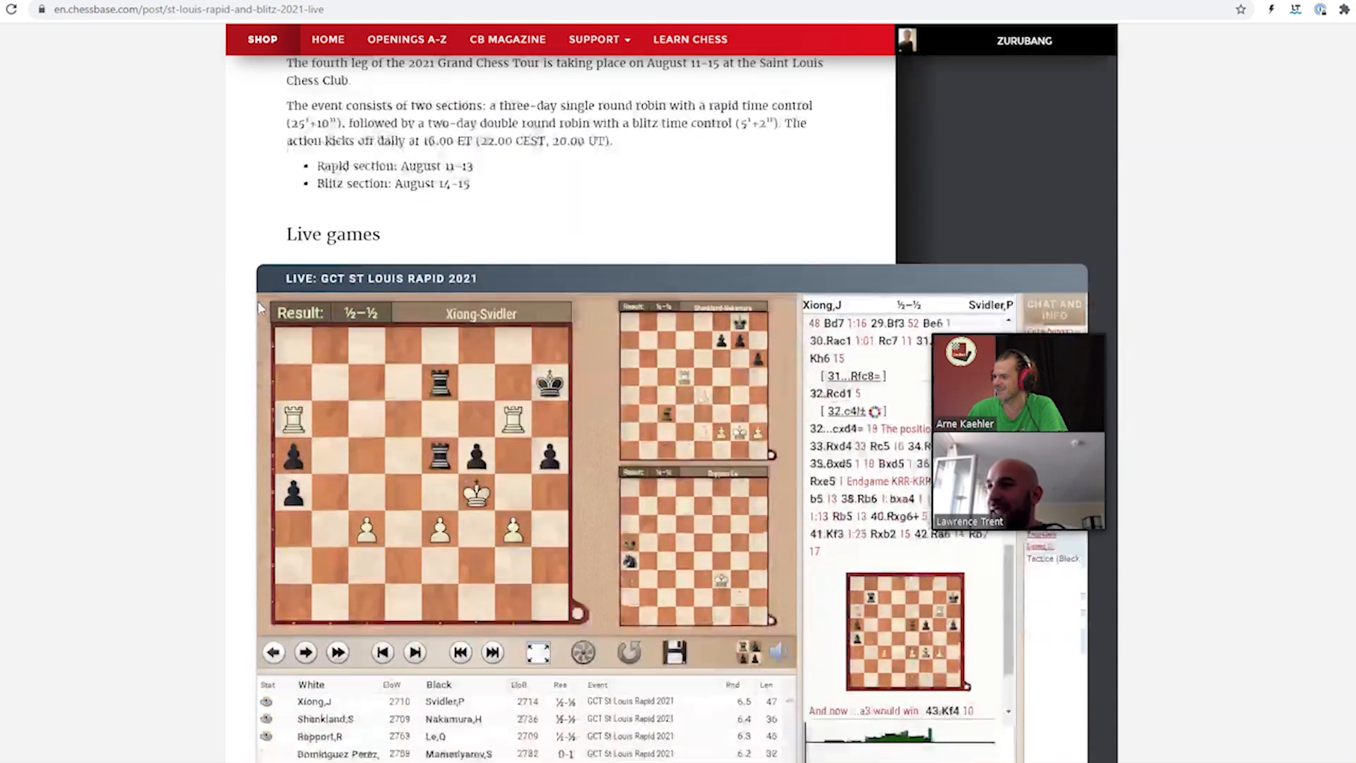
scroll("down", 3)
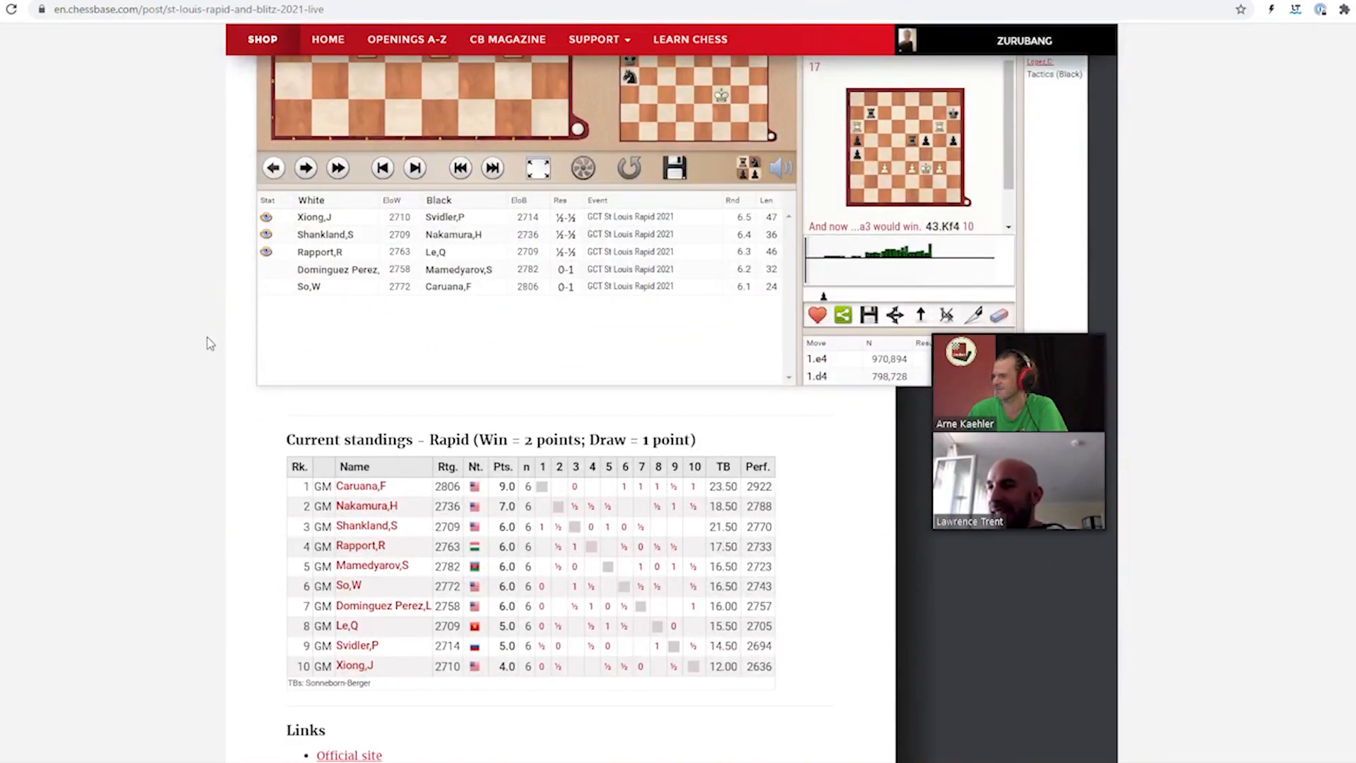
scroll("down", 3)
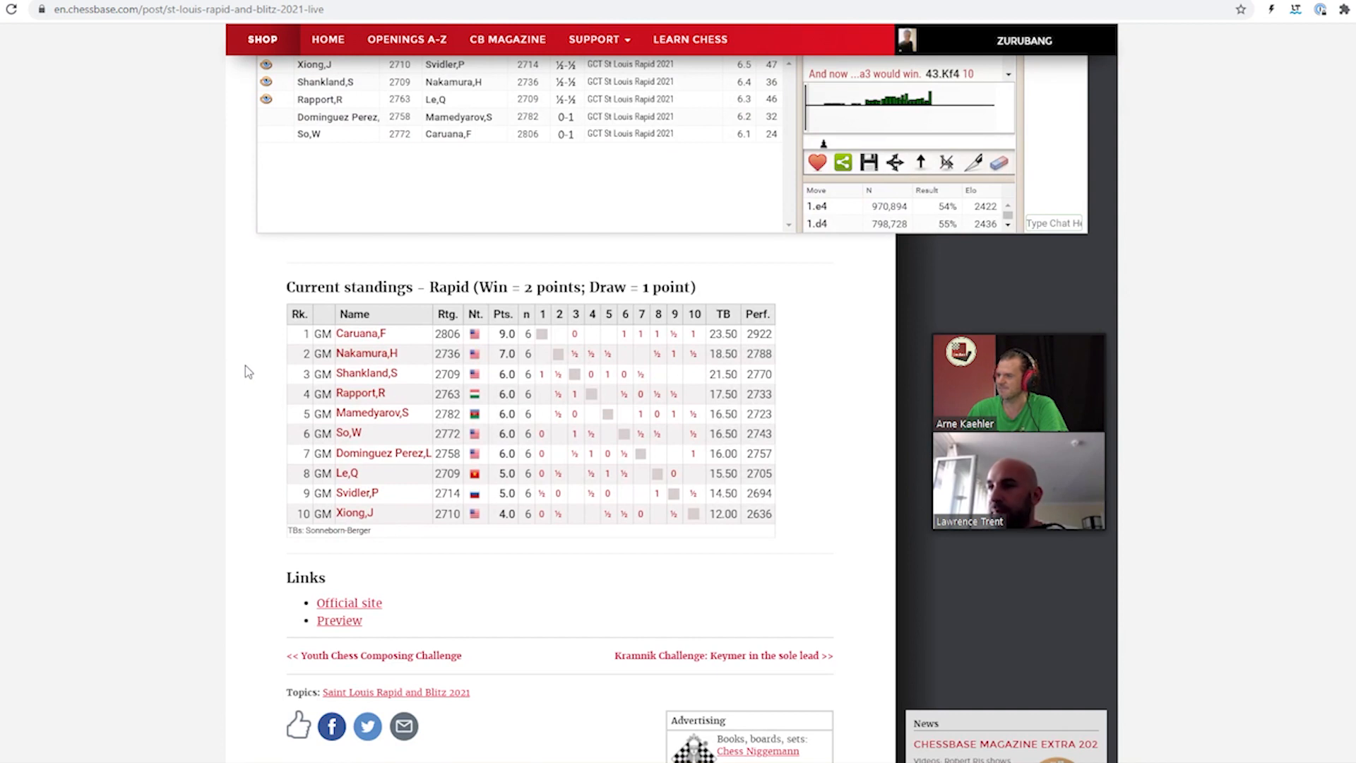
mouse_move(347, 433)
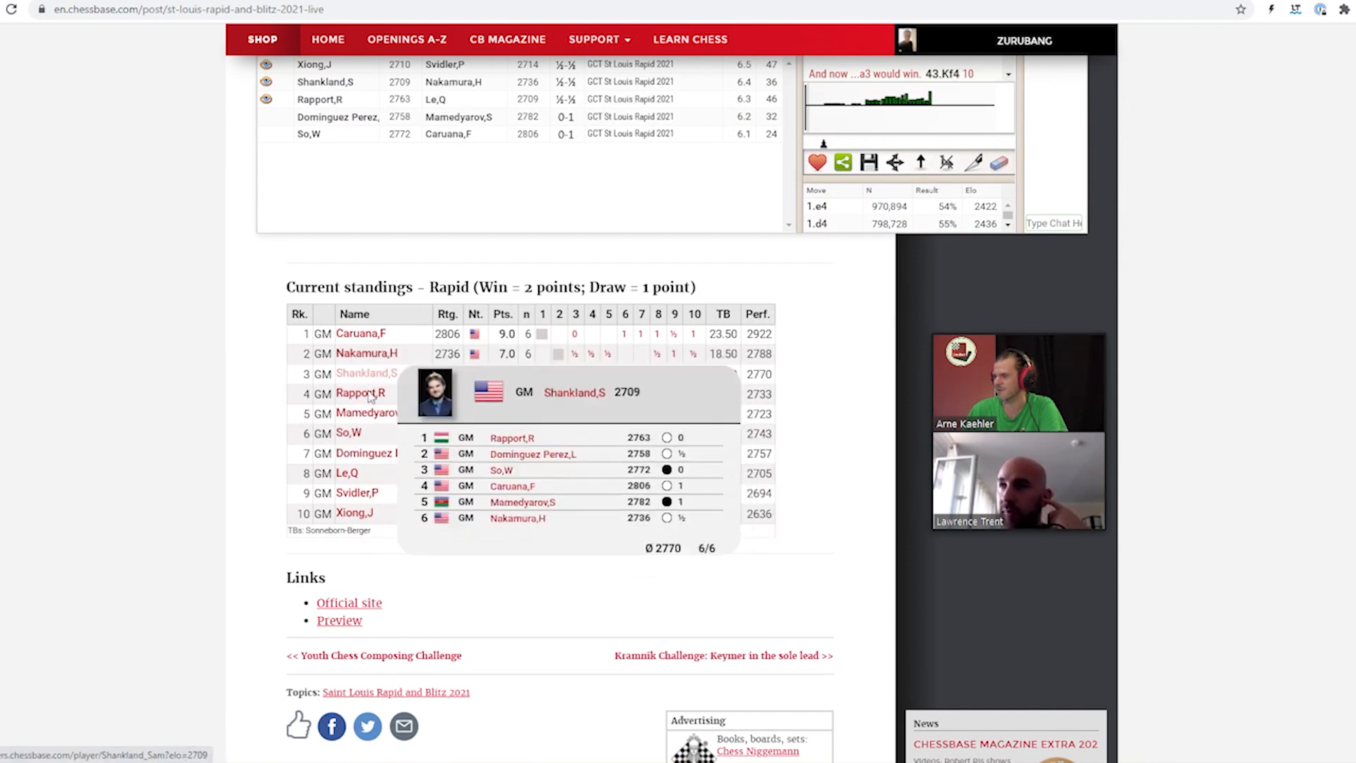
mouse_move(233, 458)
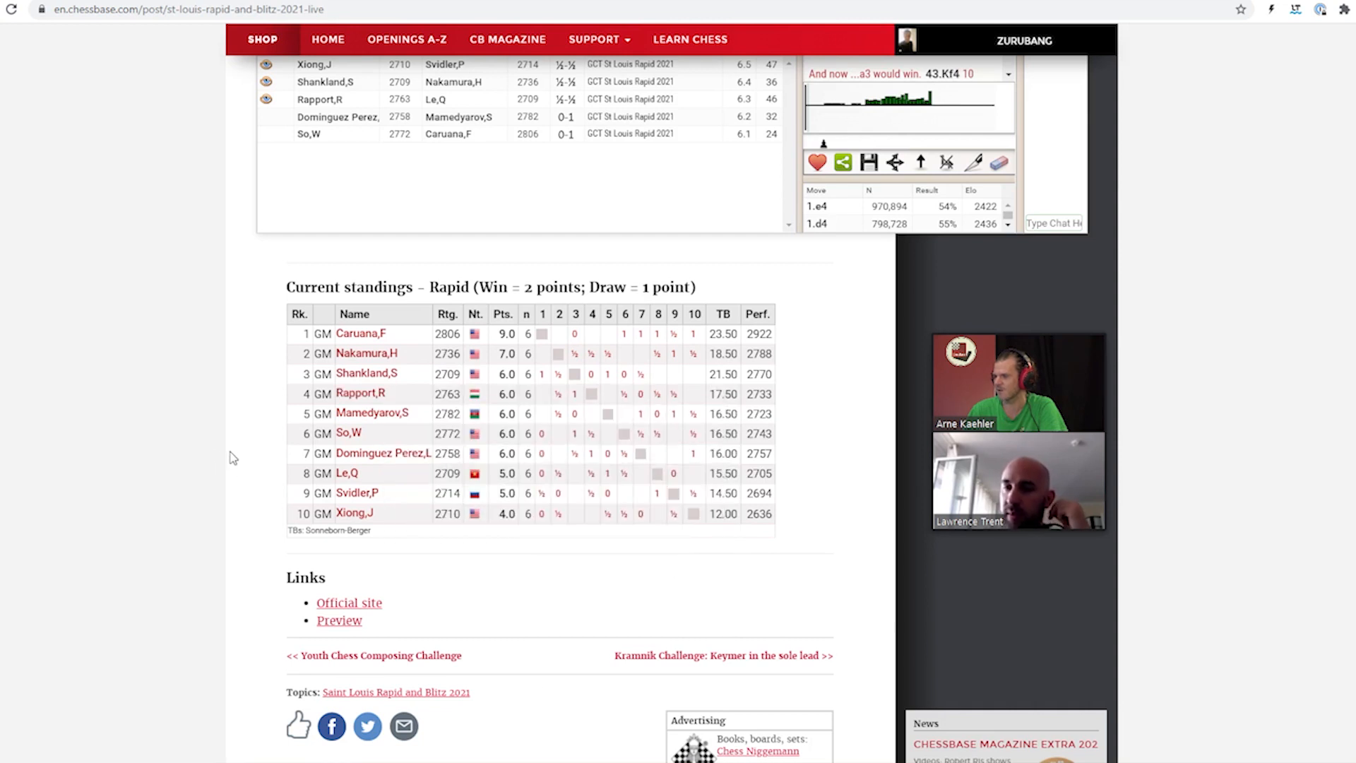
mouse_move(366, 373)
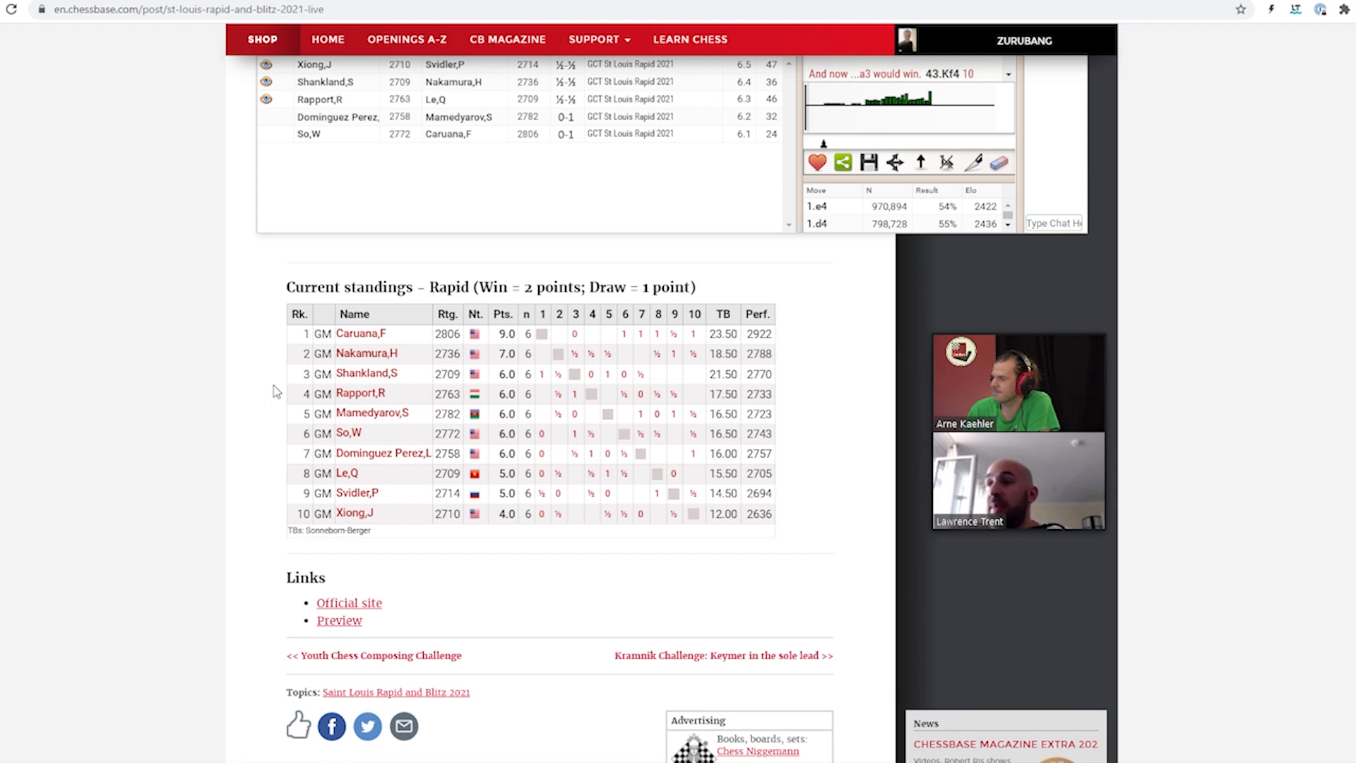
mouse_move(361, 334)
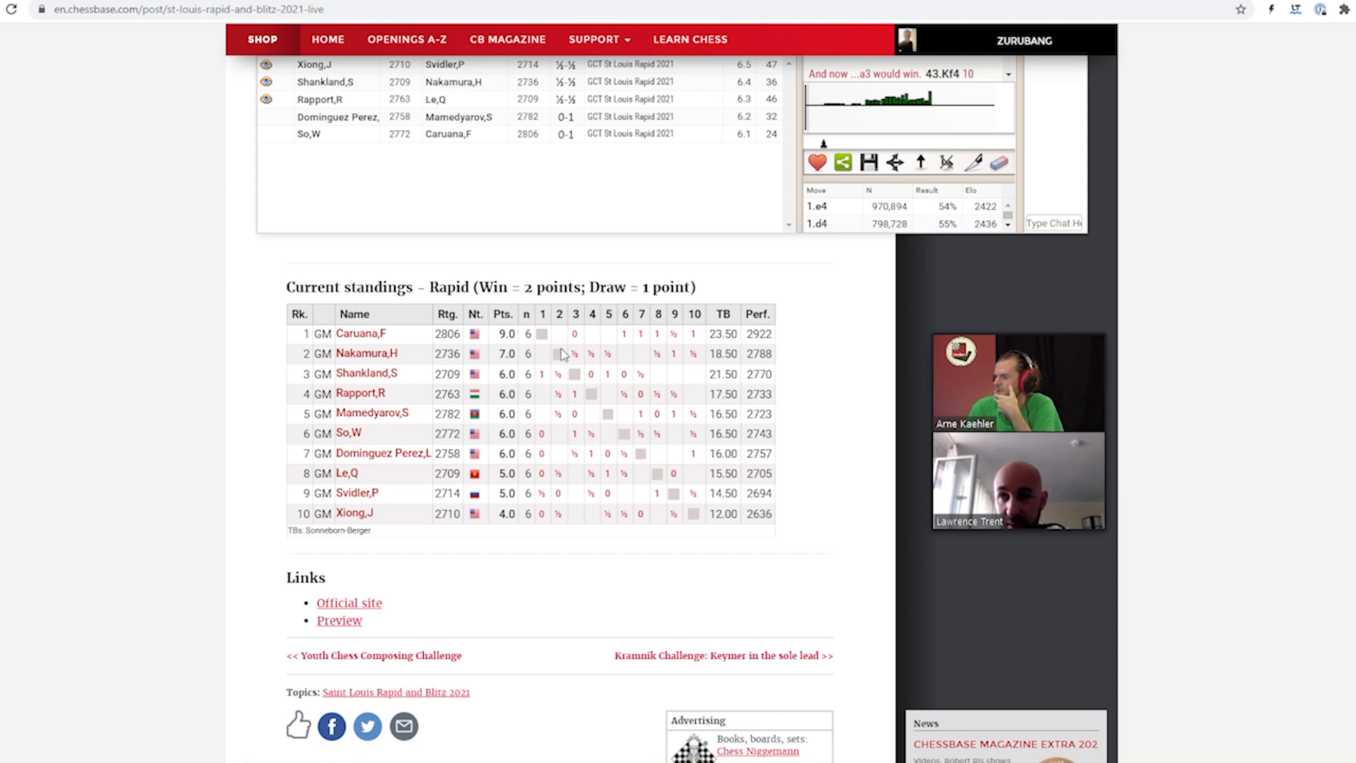
mouse_move(559, 338)
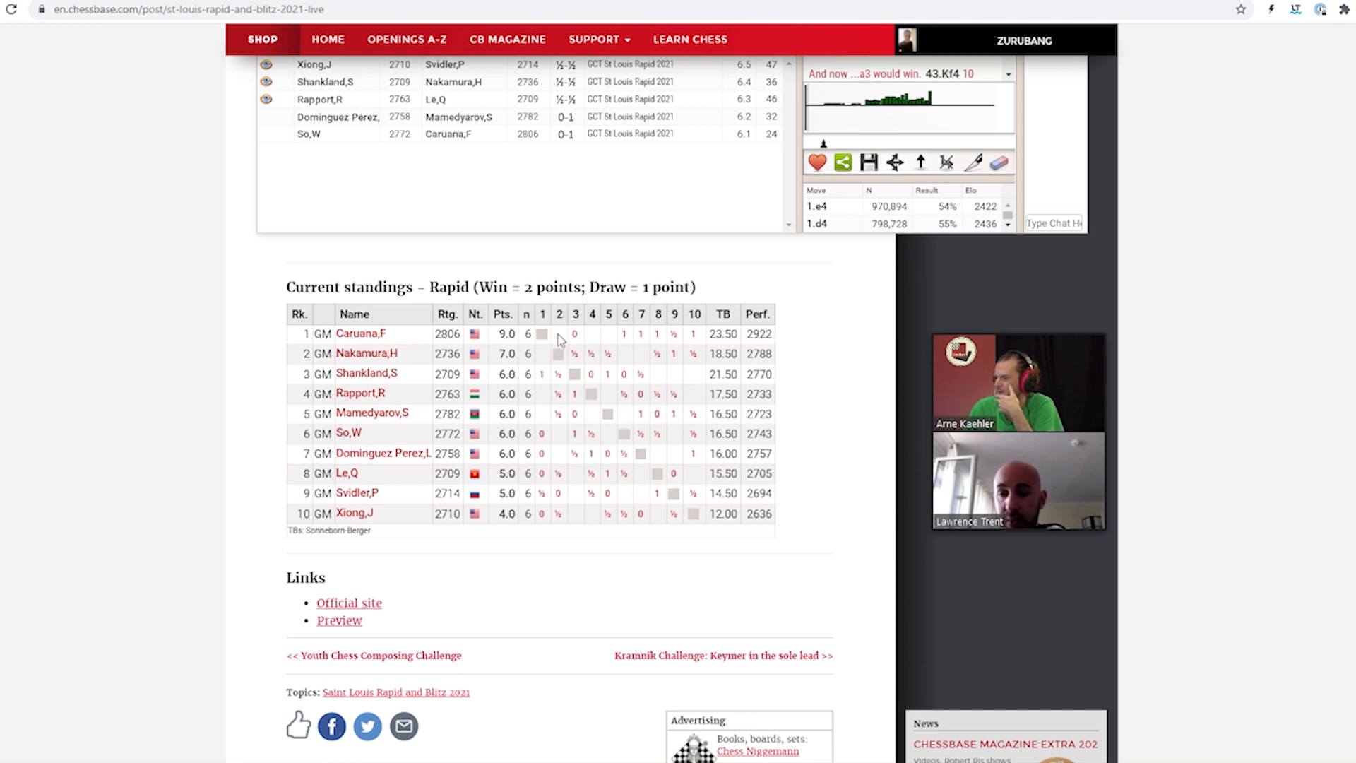
mouse_move(594, 339)
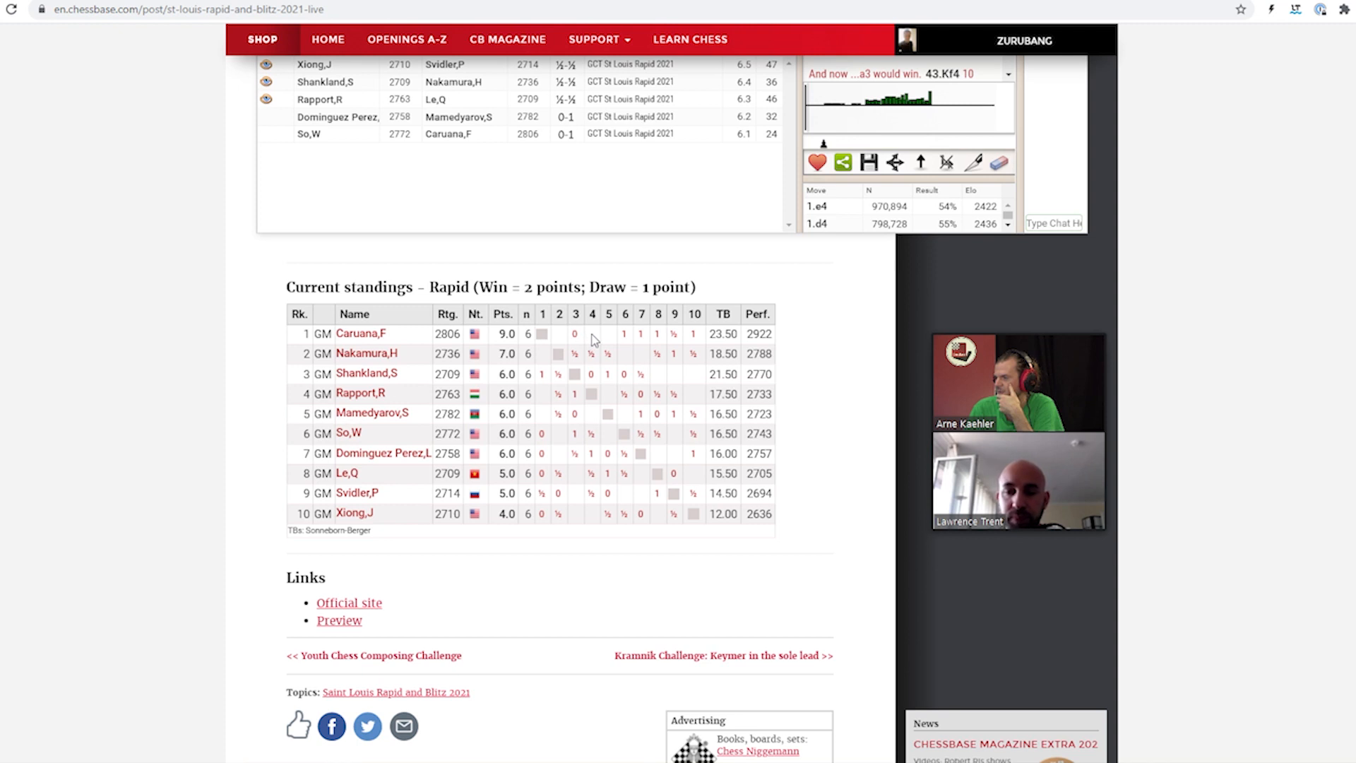
mouse_move(609, 344)
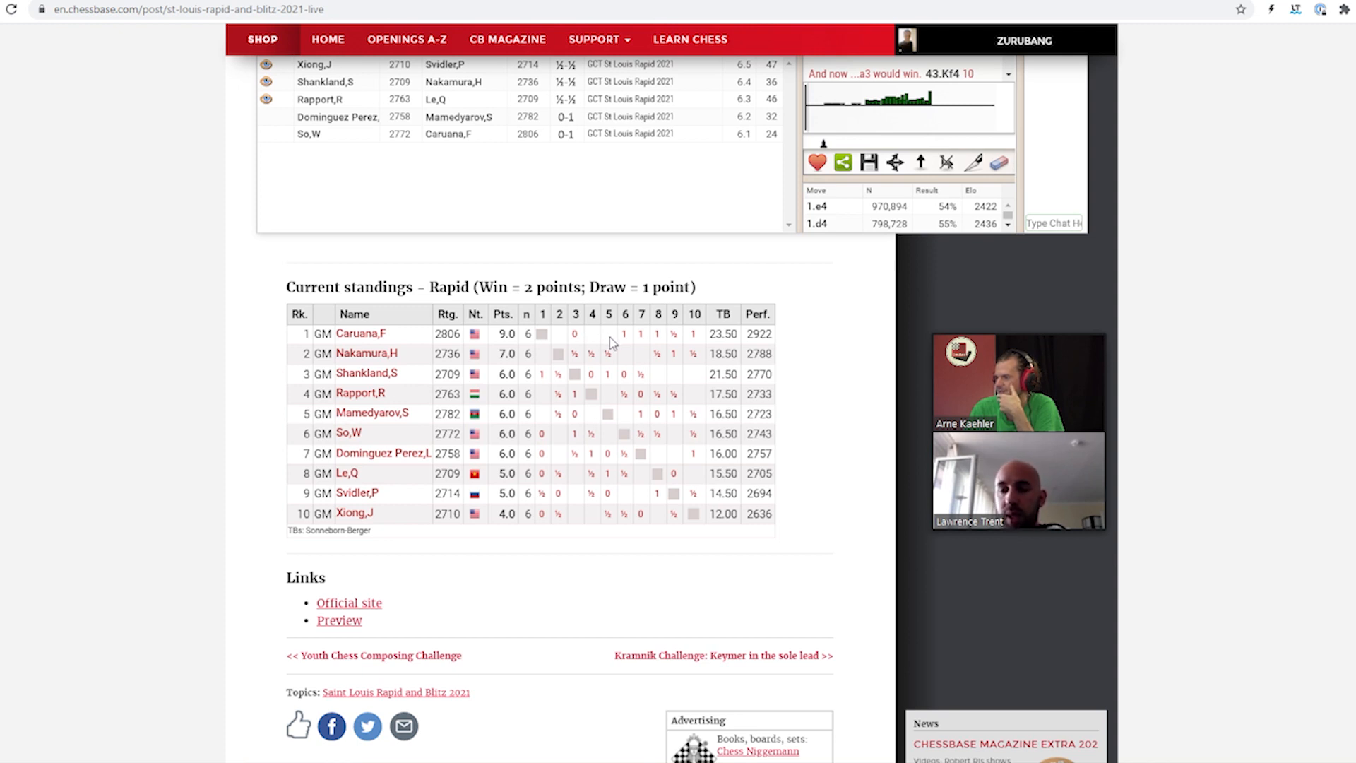
mouse_move(416, 424)
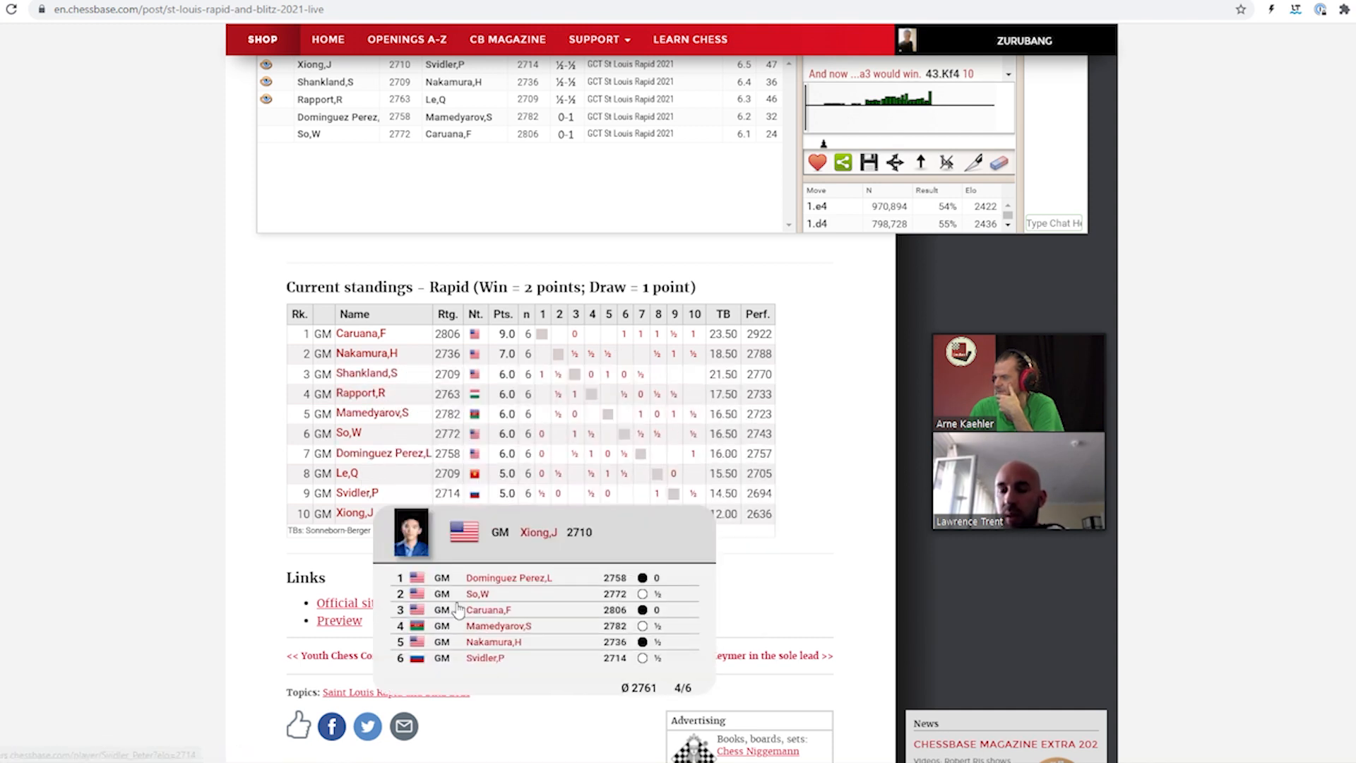
mouse_move(649, 570)
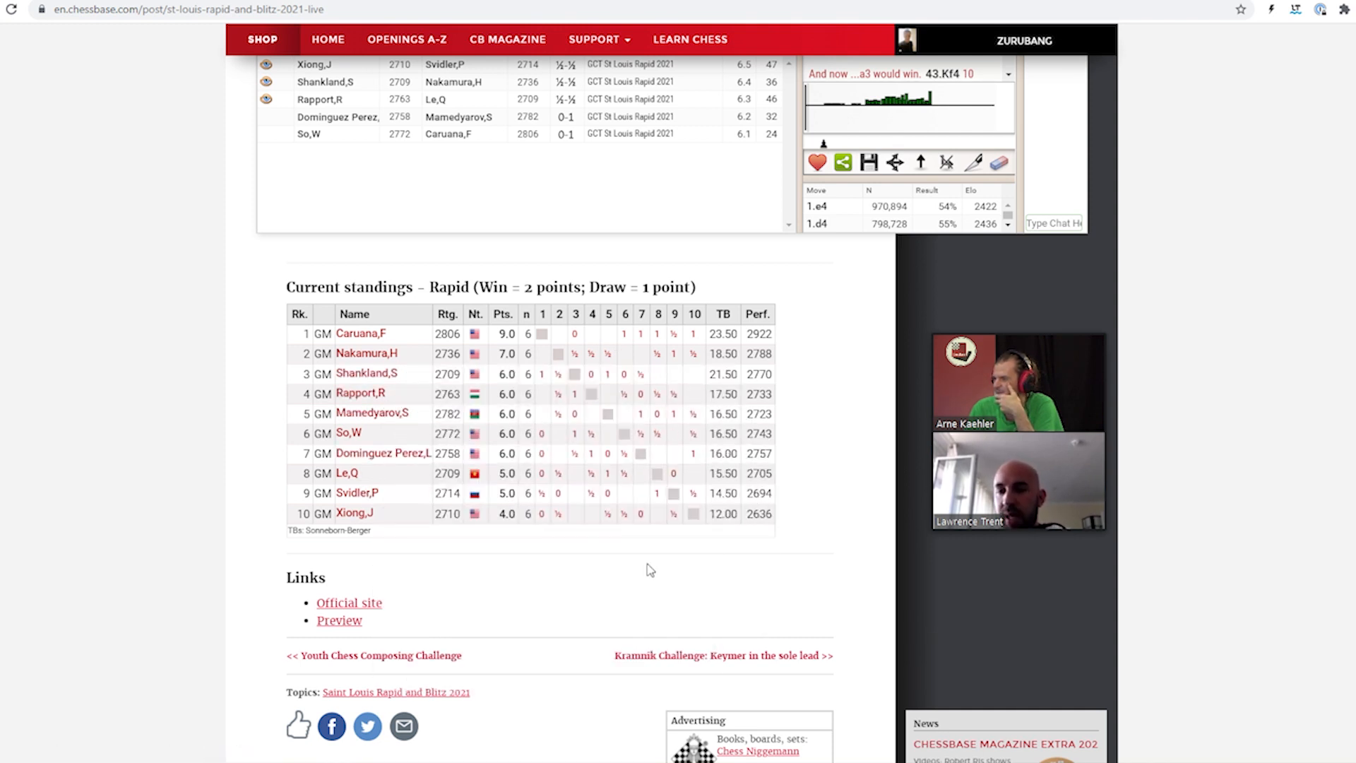
mouse_move(648, 570)
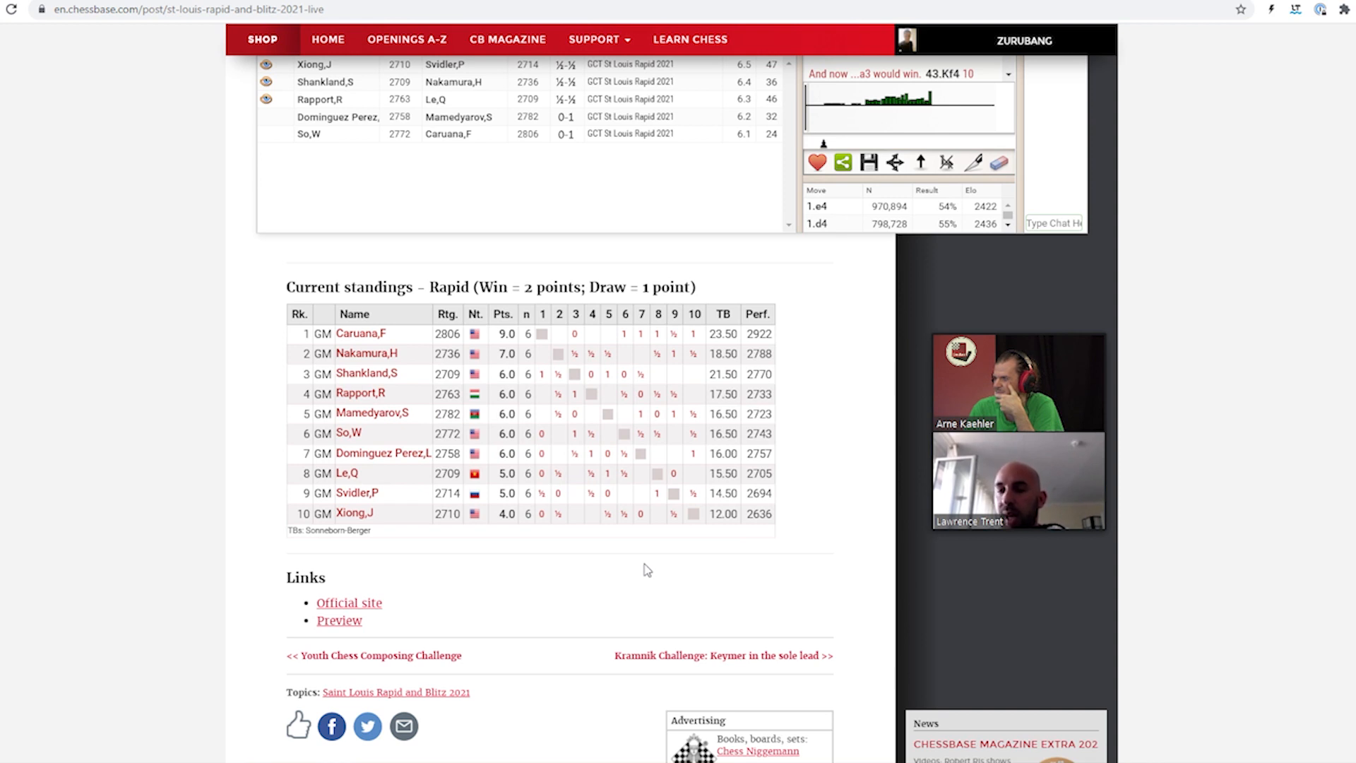
mouse_move(639, 570)
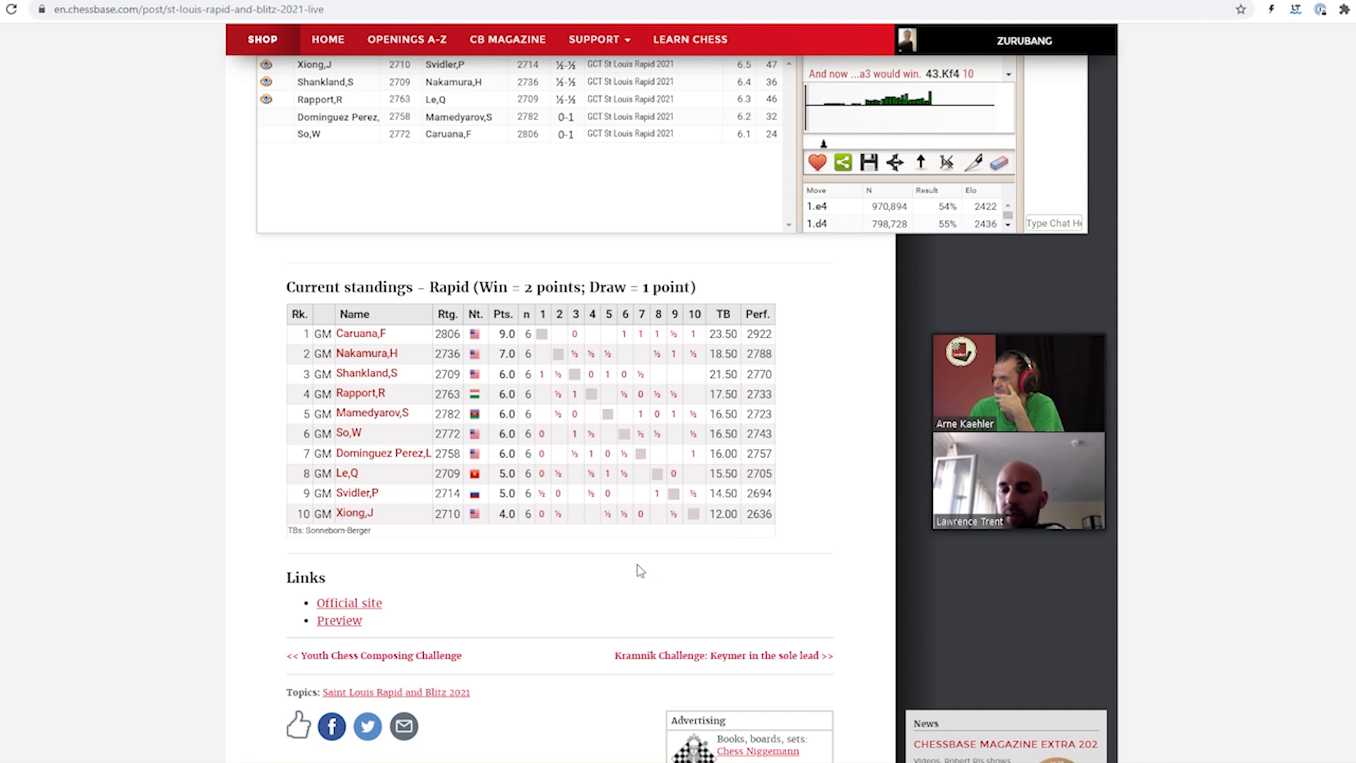
mouse_move(358, 393)
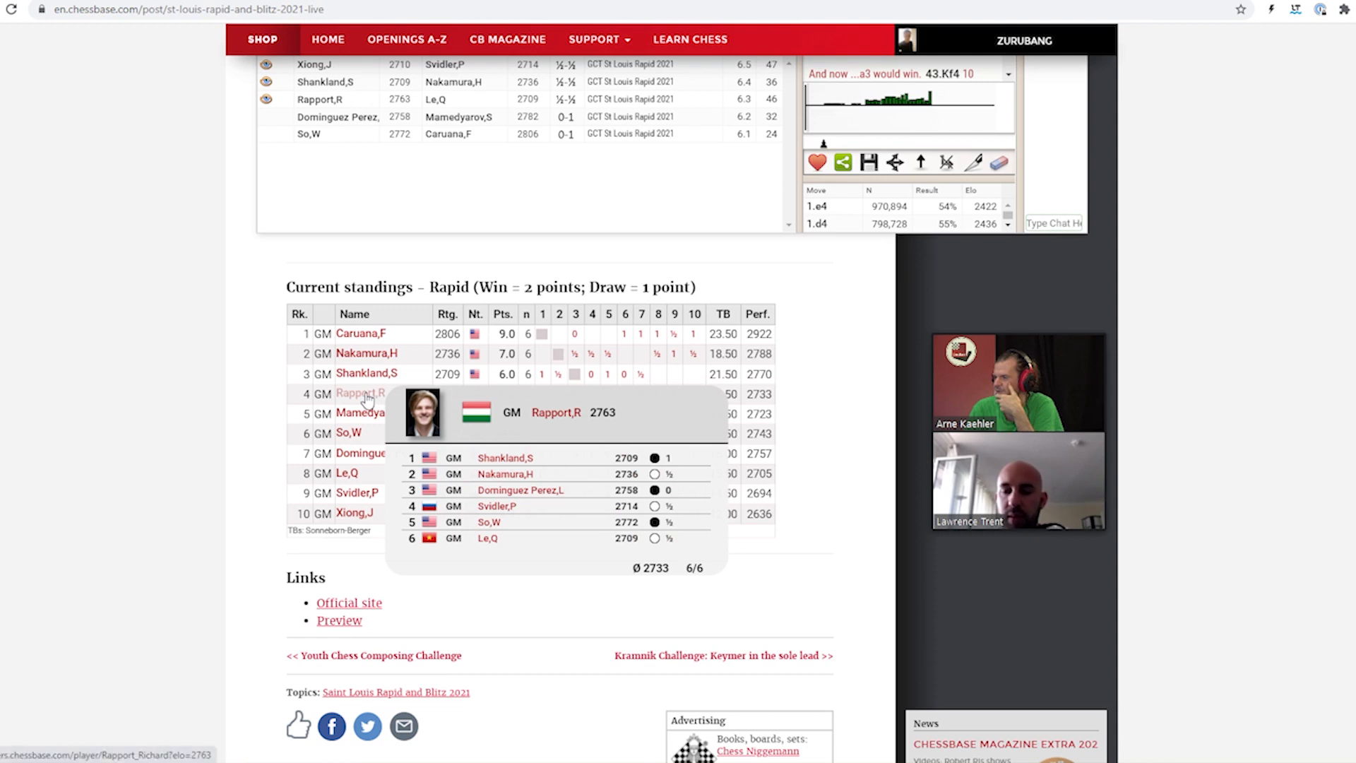
mouse_move(303, 409)
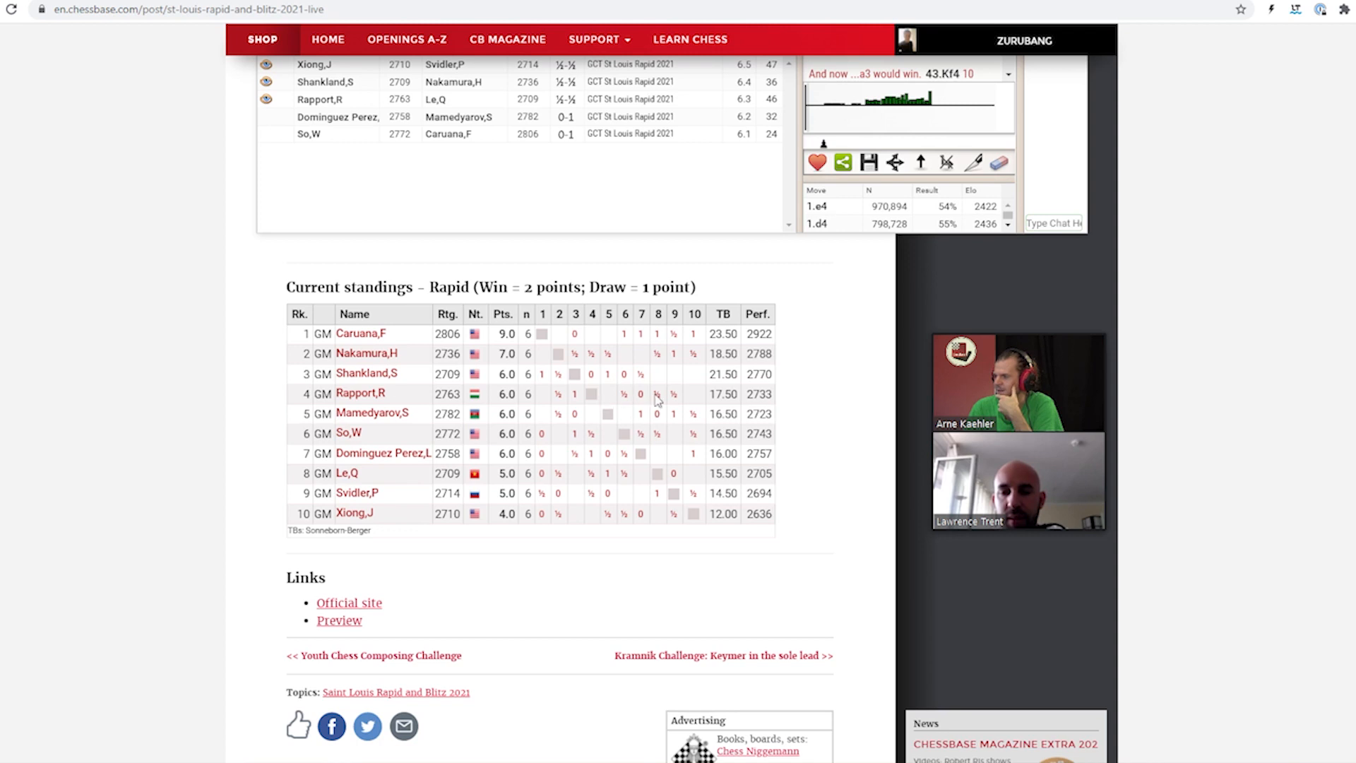
mouse_move(535, 404)
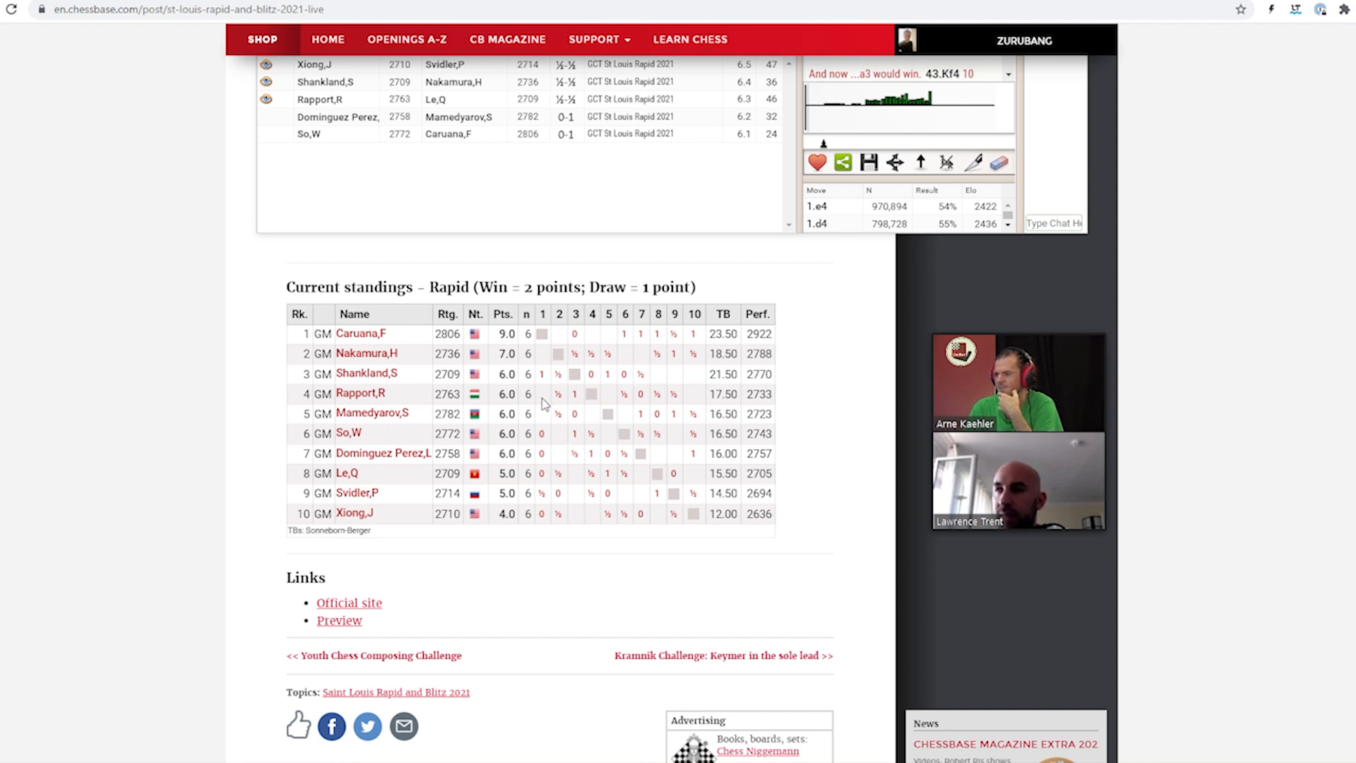
mouse_move(536, 359)
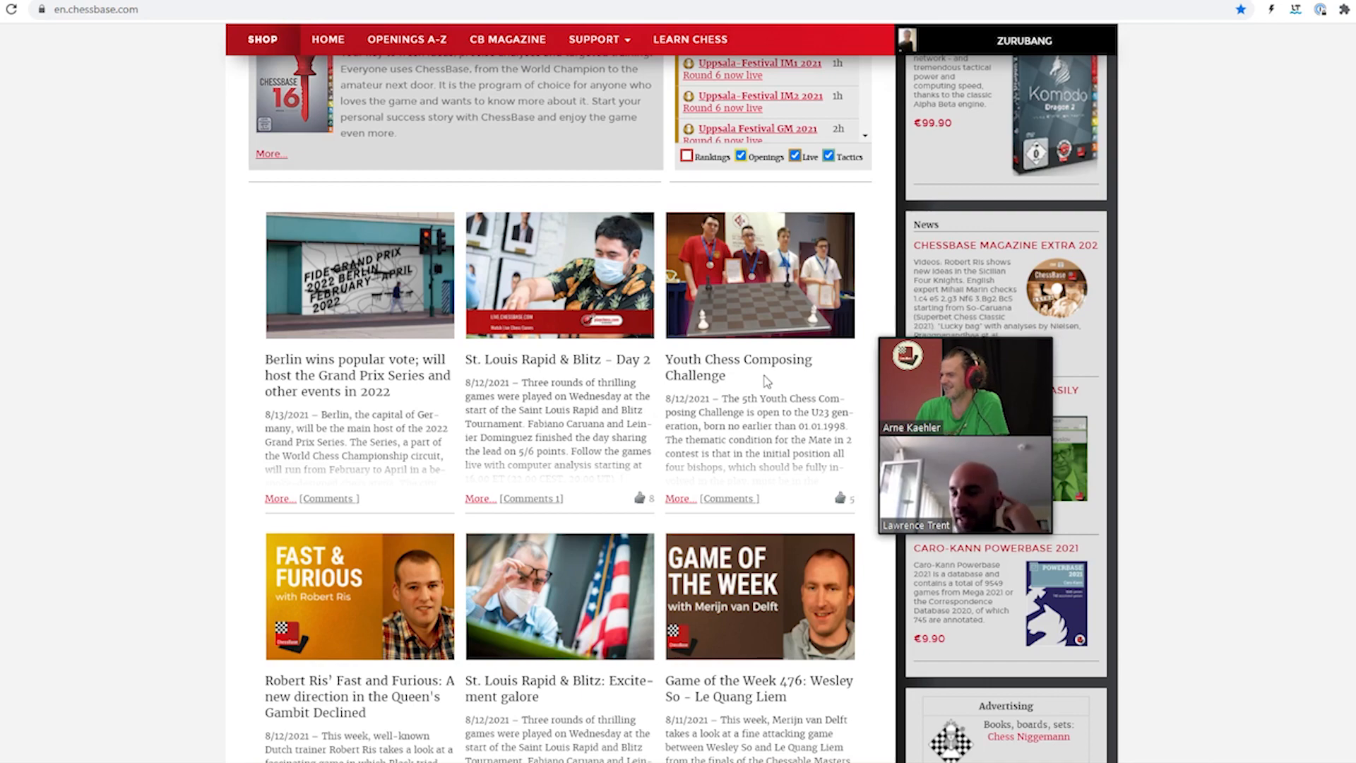
Scroll the news listing and open 'RTU Open: A massive turnout'
scroll("down", 3)
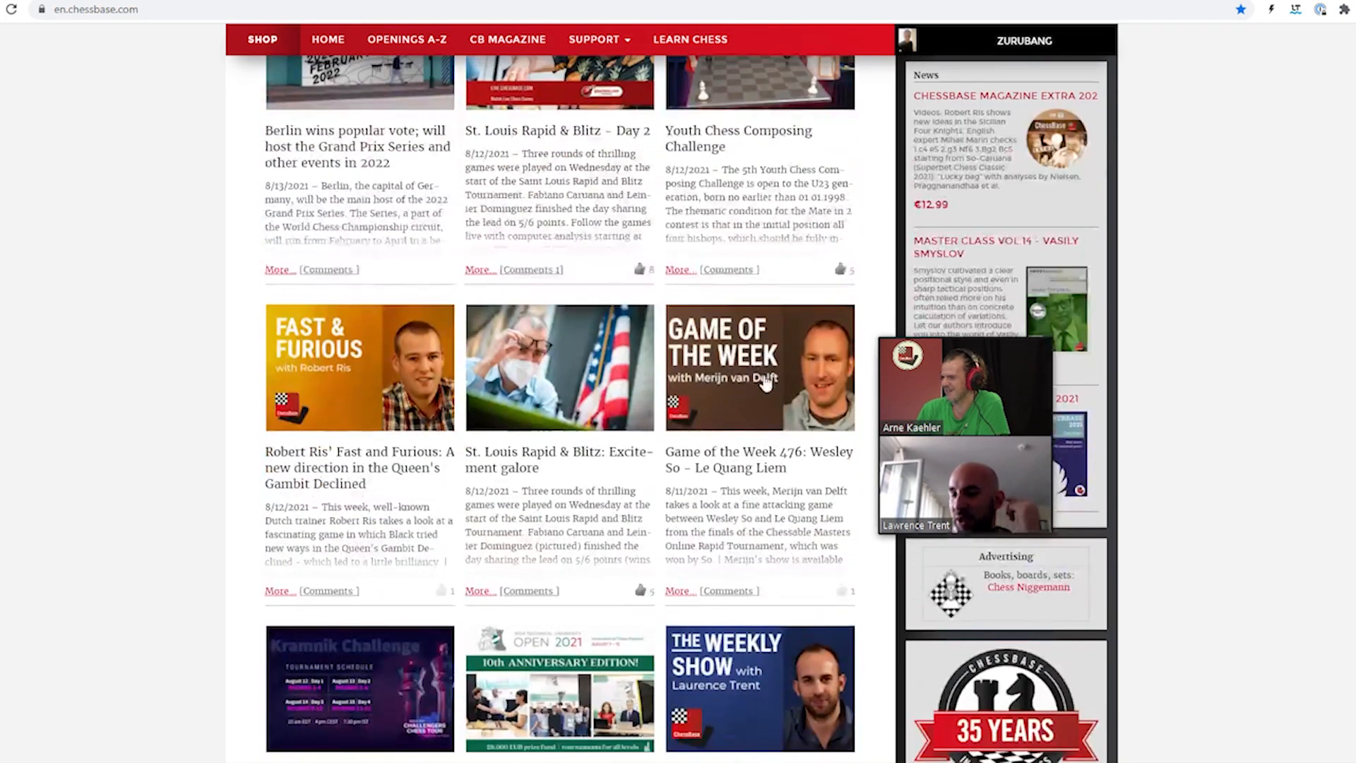
scroll("down", 3)
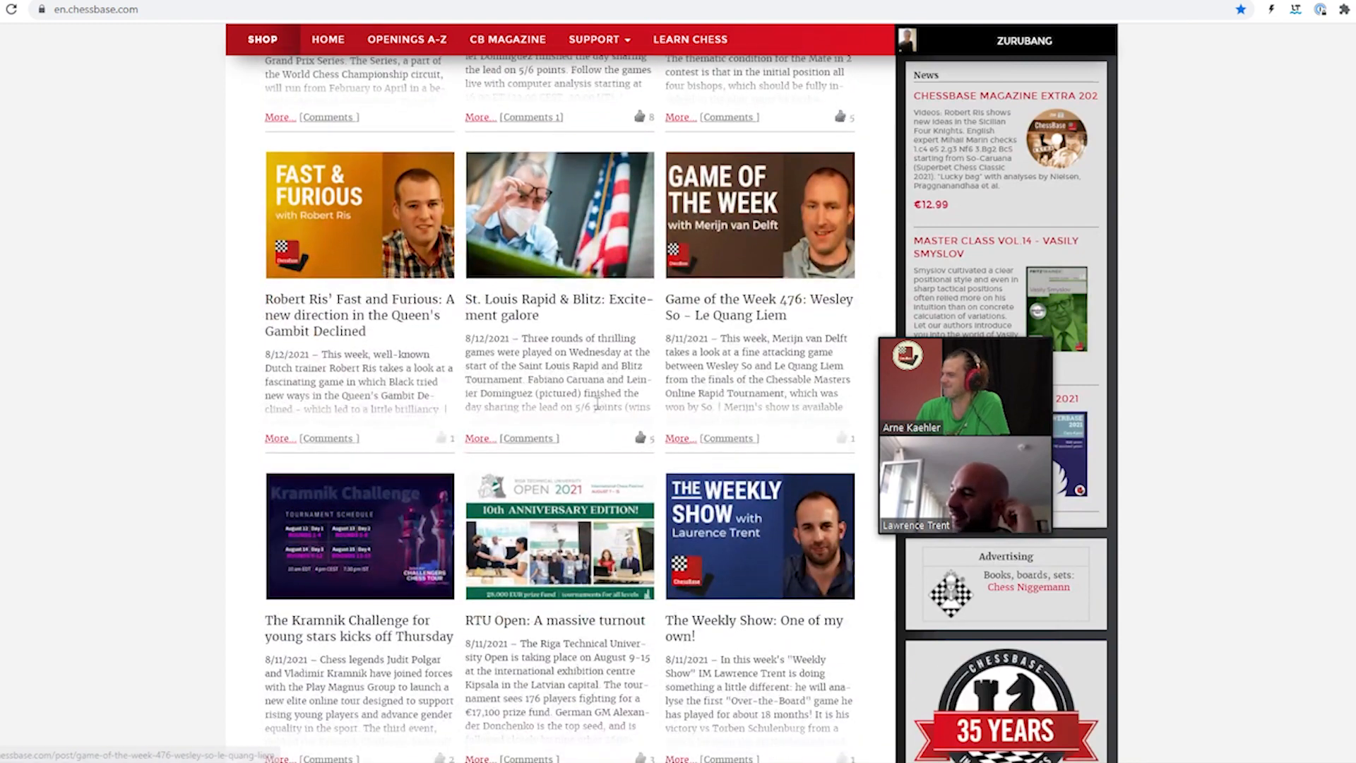
scroll("down", 3)
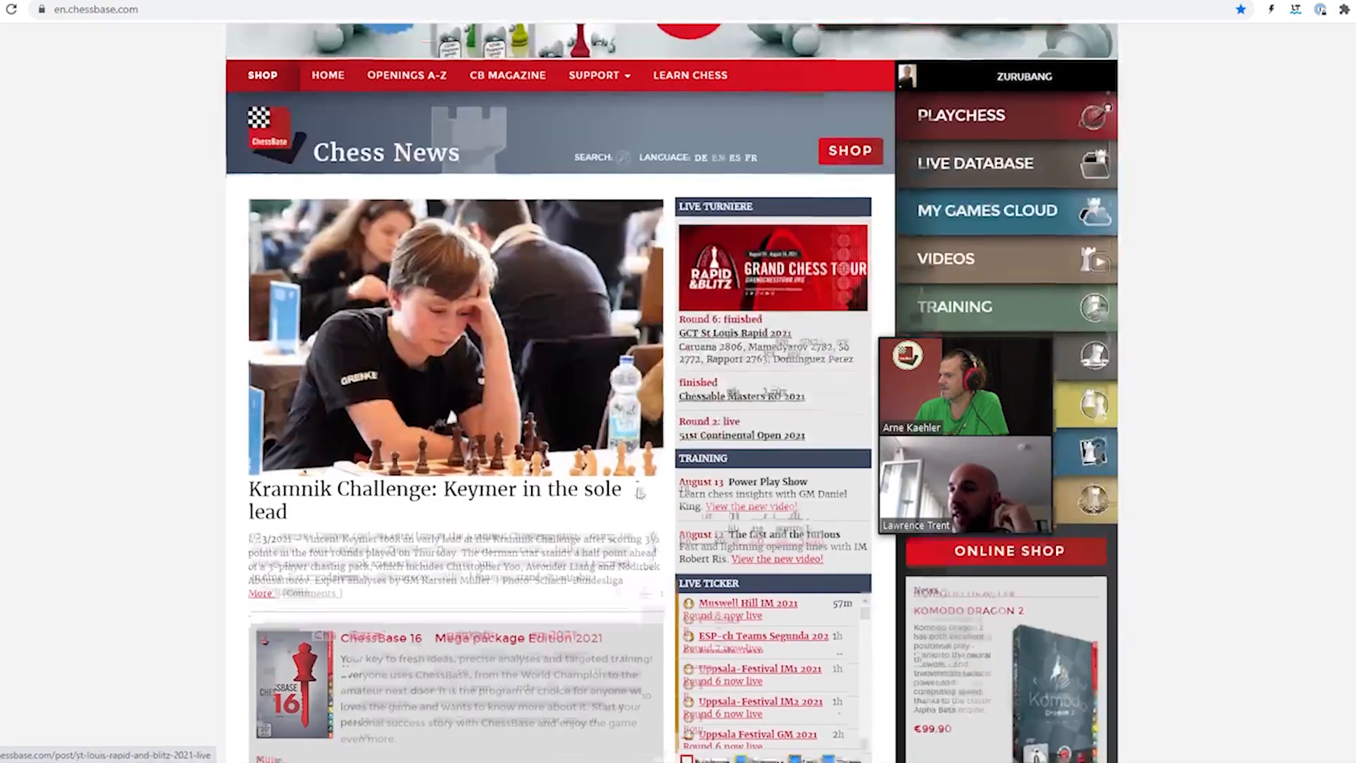
scroll("down", 3)
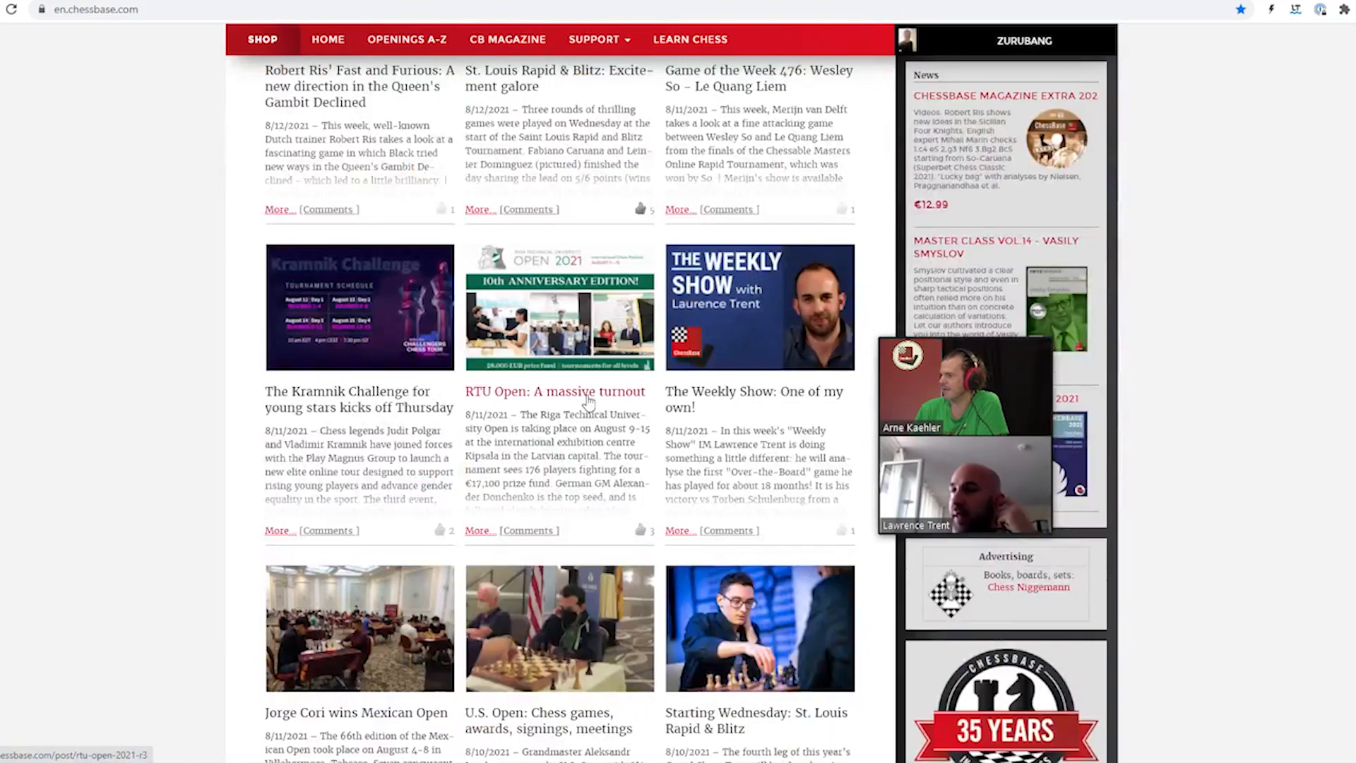
left_click(555, 391)
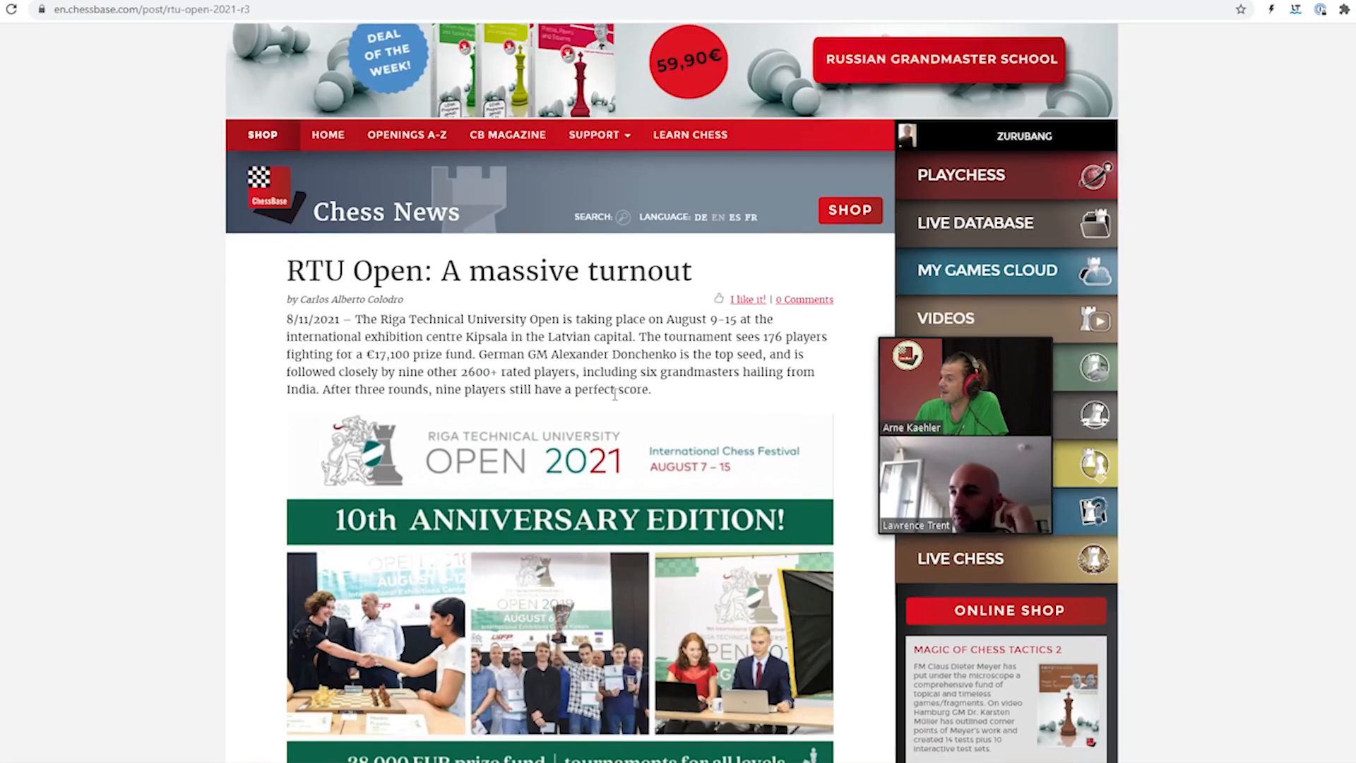
Scroll past 'Nine players still perfect' to the Round 4 pairings and Akesson–Donchenko game
scroll("down", 3)
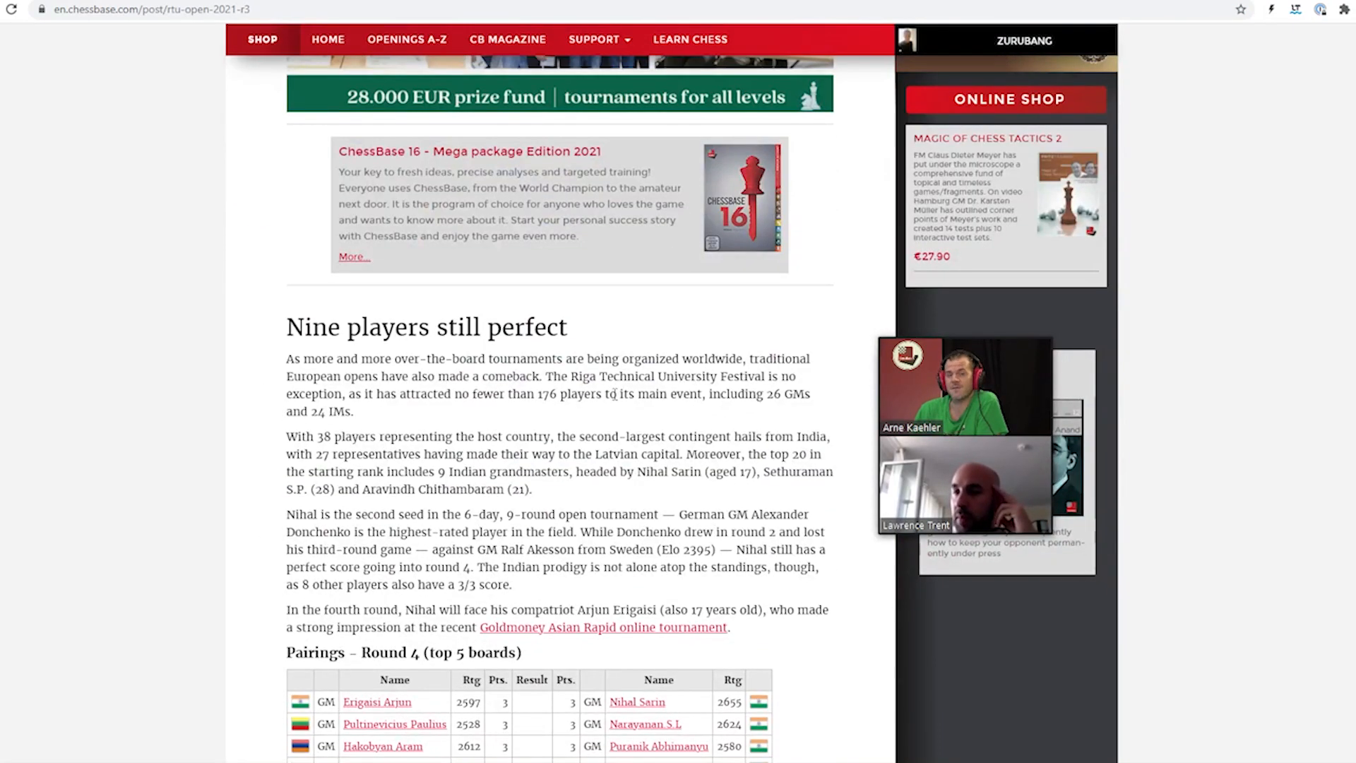
scroll("down", 3)
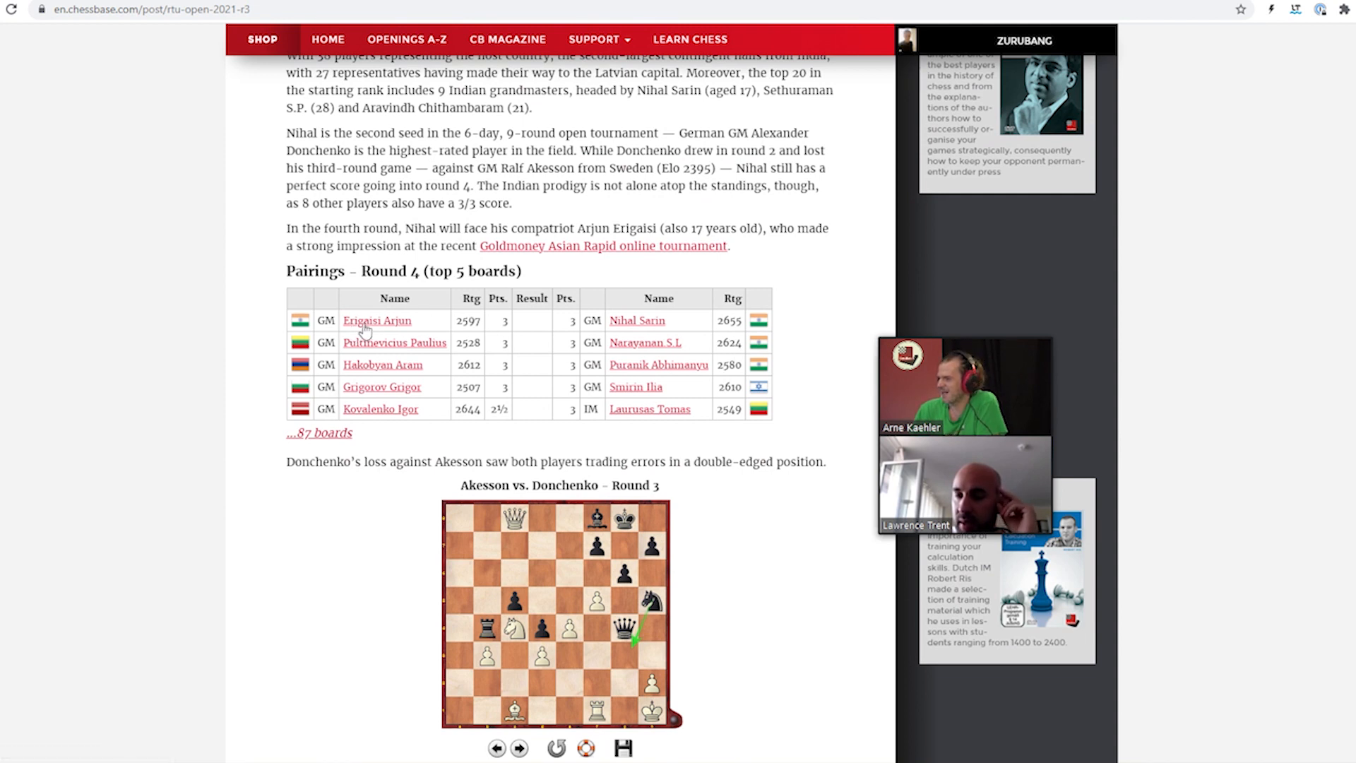
mouse_move(644, 354)
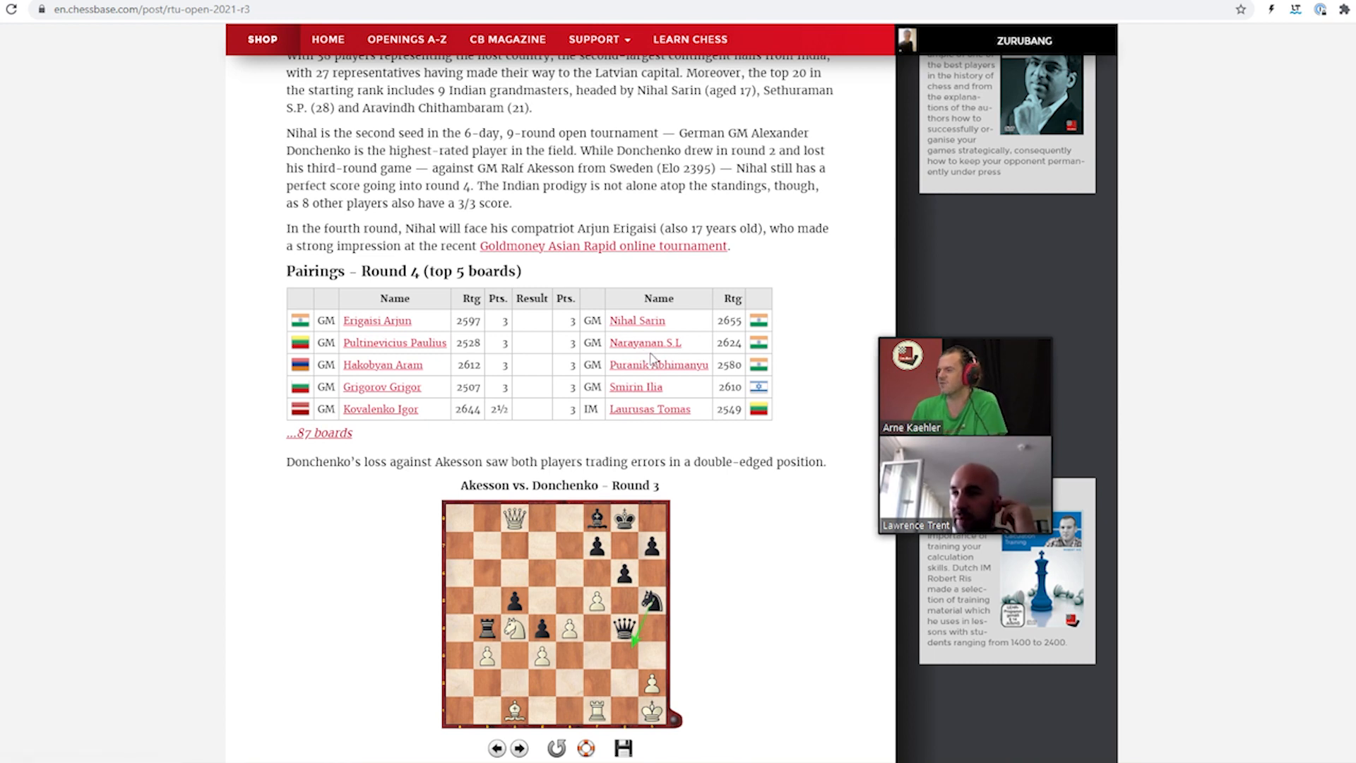
mouse_move(635, 386)
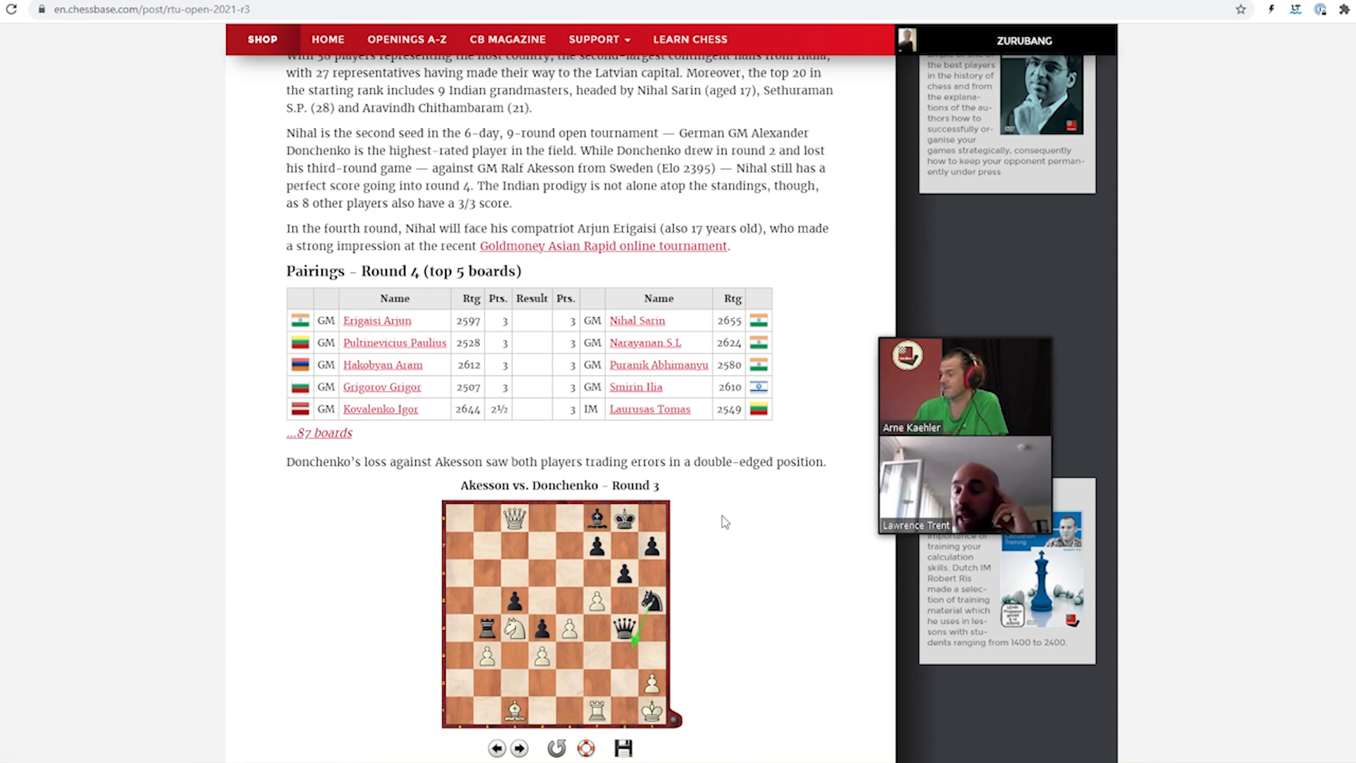
scroll("down", 3)
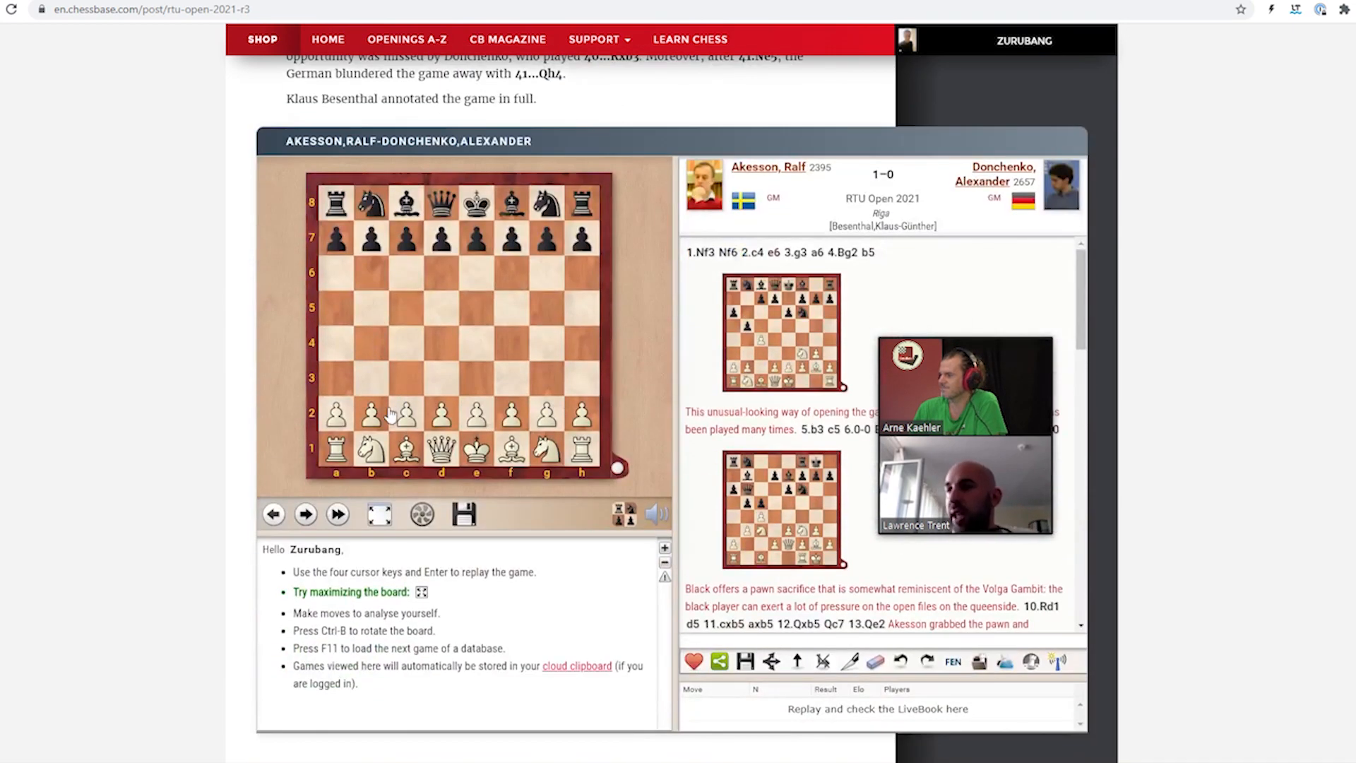
Scroll past the Akesson–Donchenko replay board to the 'Standings after round 3' table
scroll("down", 3)
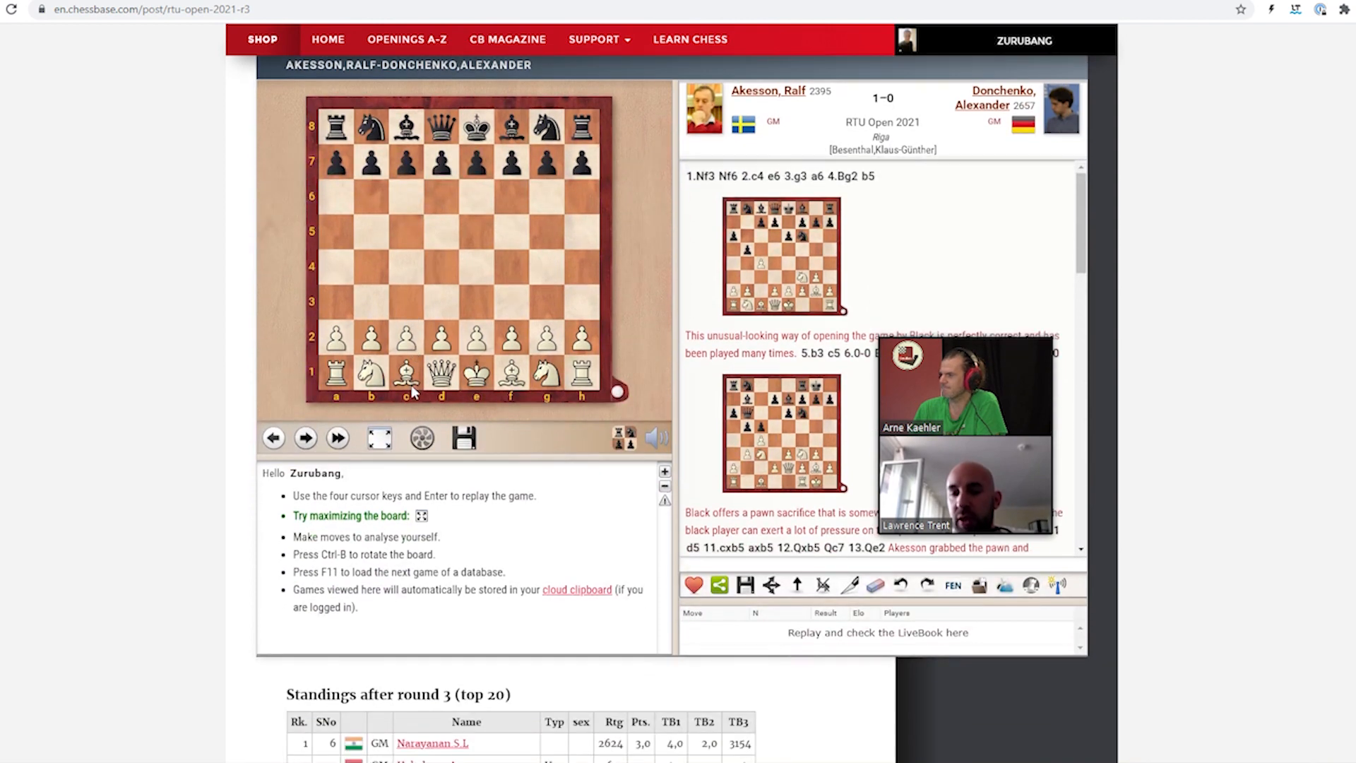
scroll("down", 3)
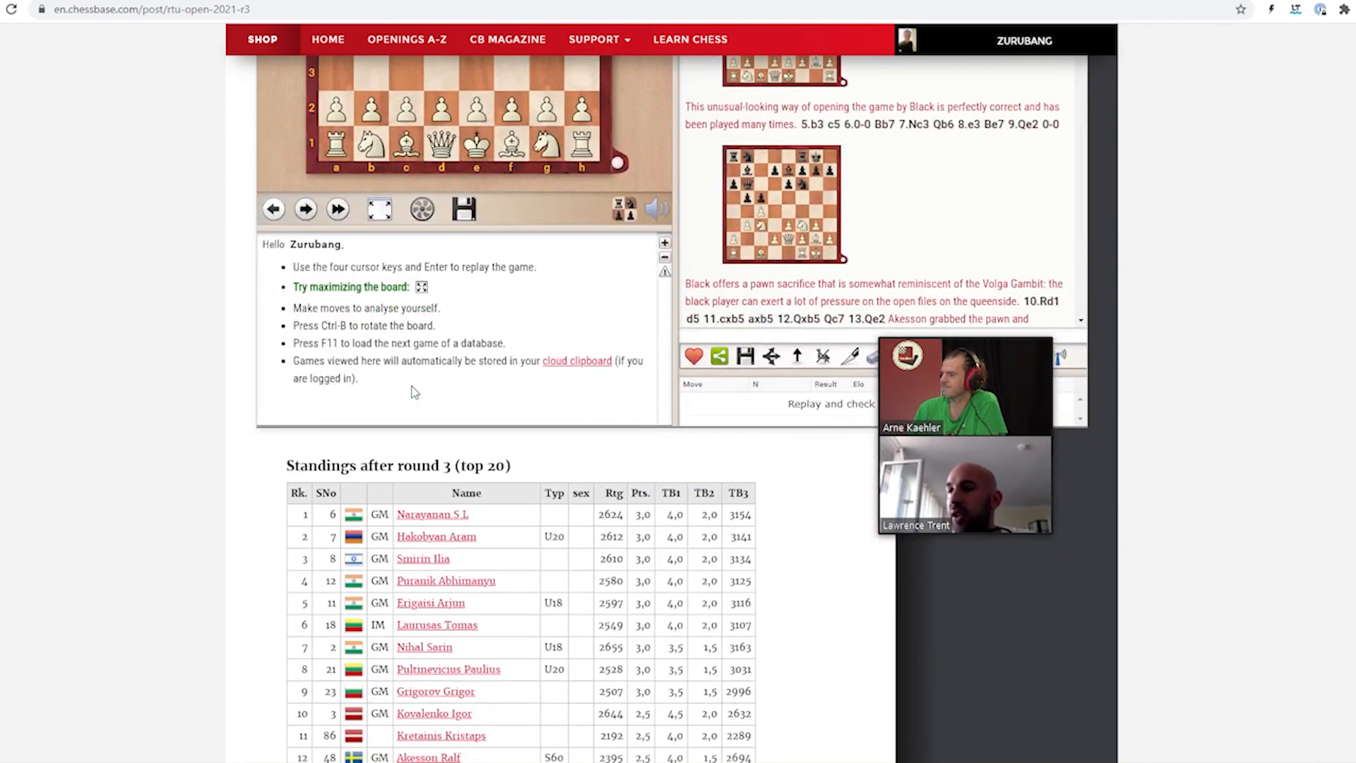
scroll("down", 3)
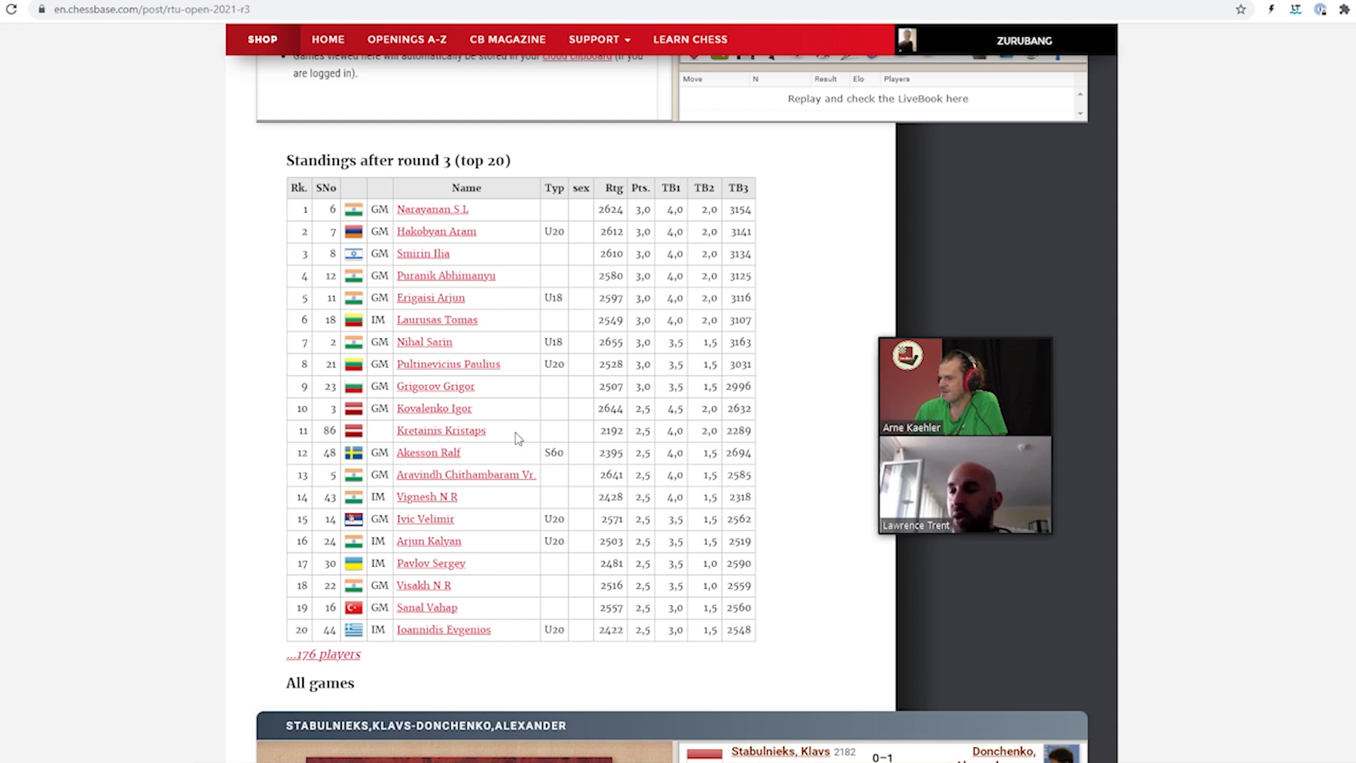
mouse_move(455, 439)
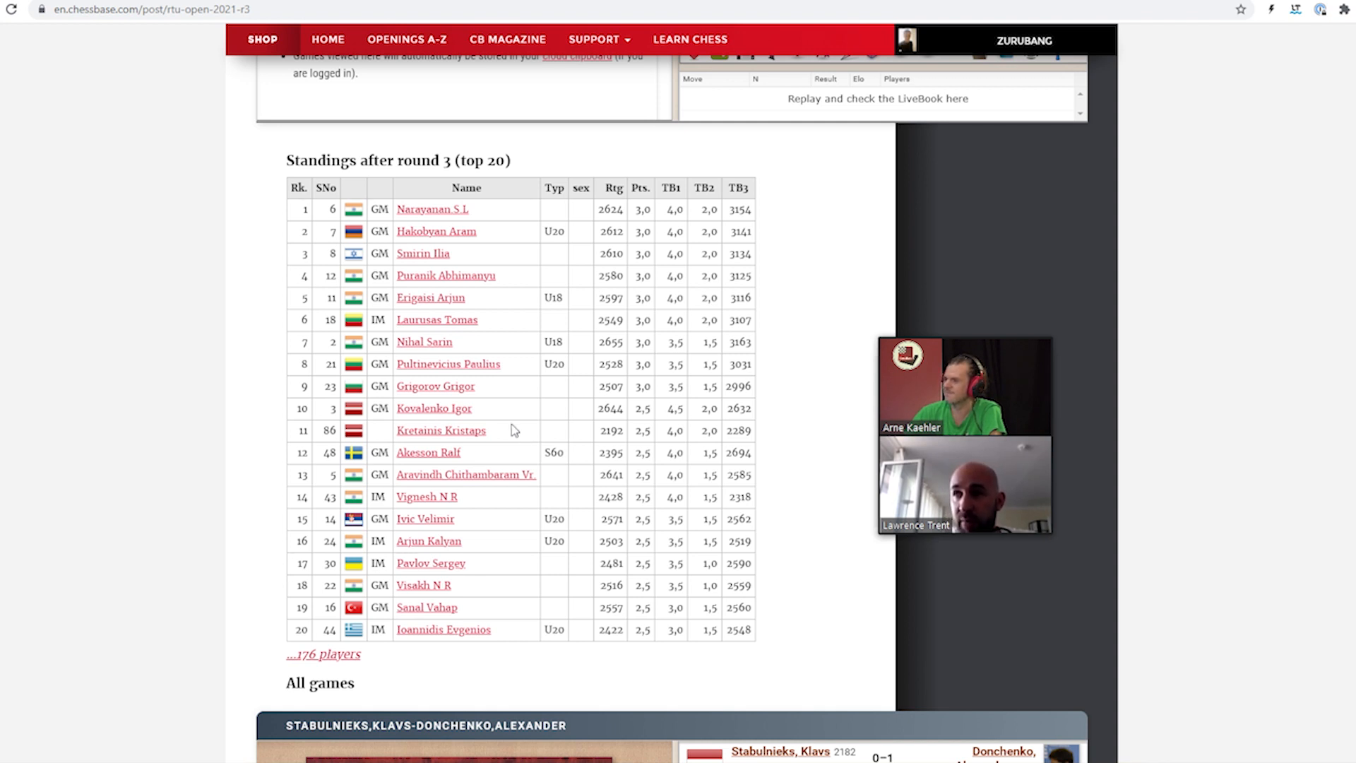
mouse_move(513, 431)
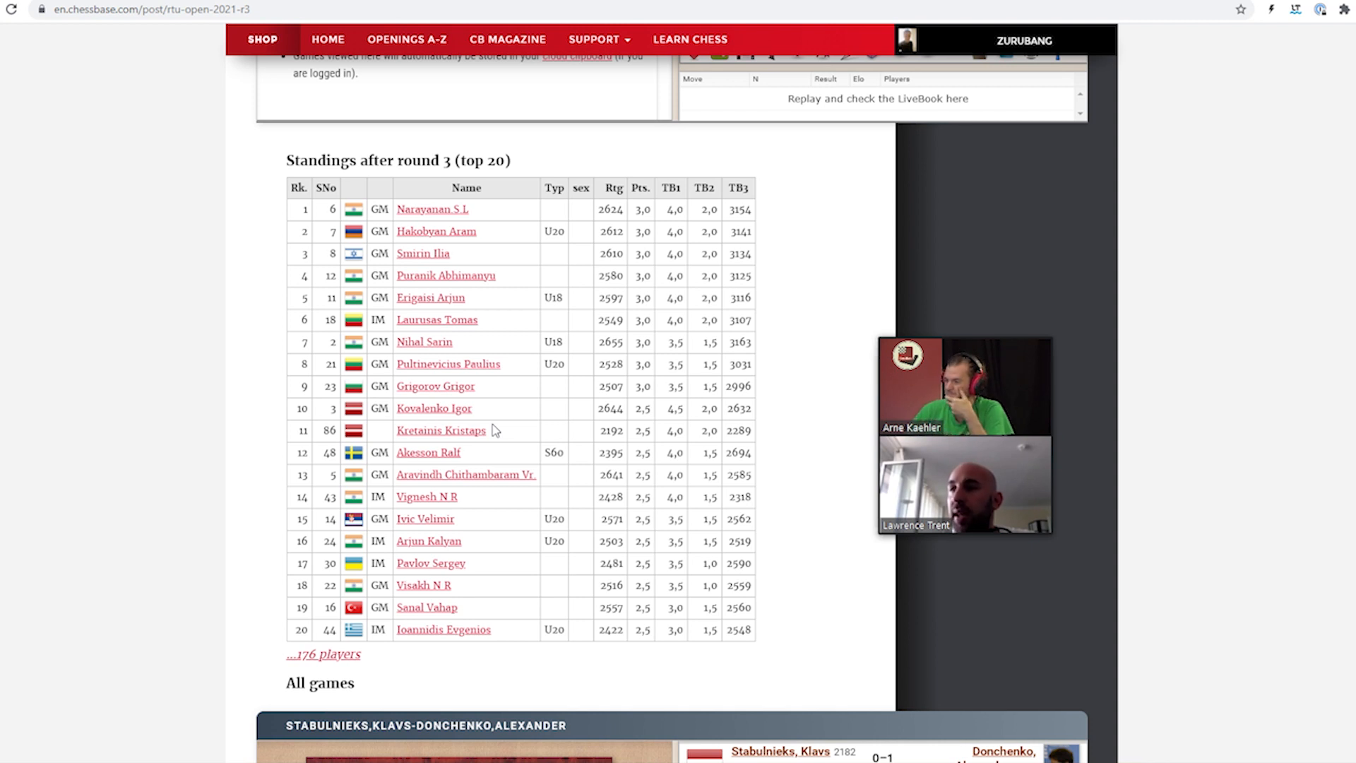
mouse_move(440, 528)
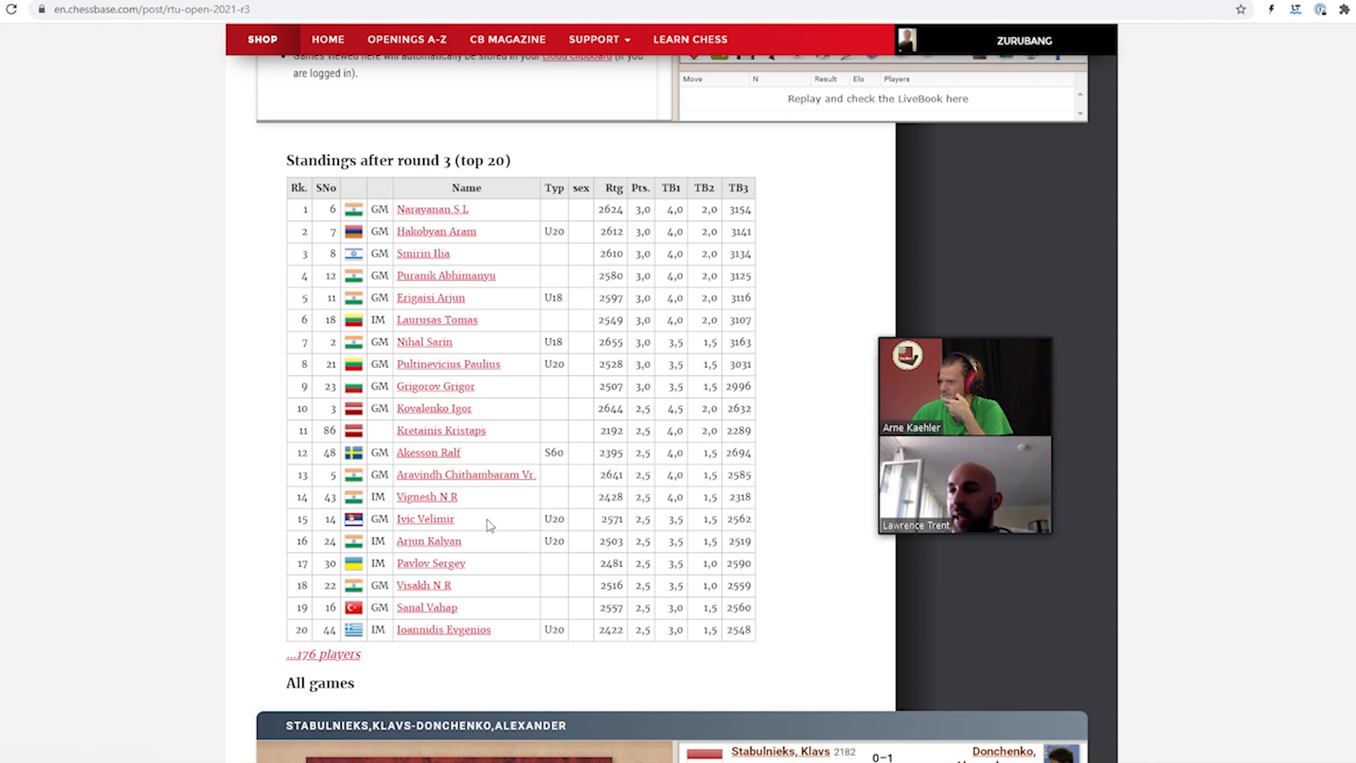
mouse_move(432, 525)
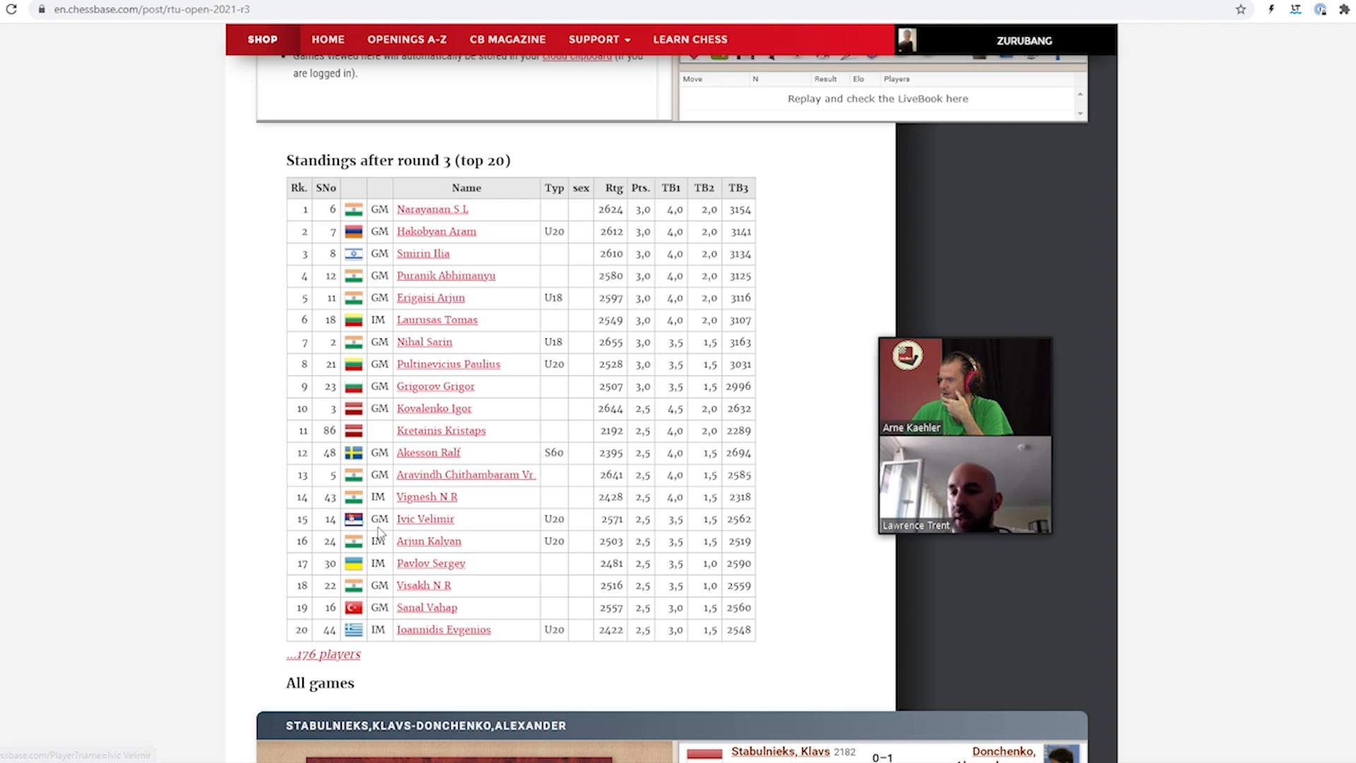
mouse_move(573, 532)
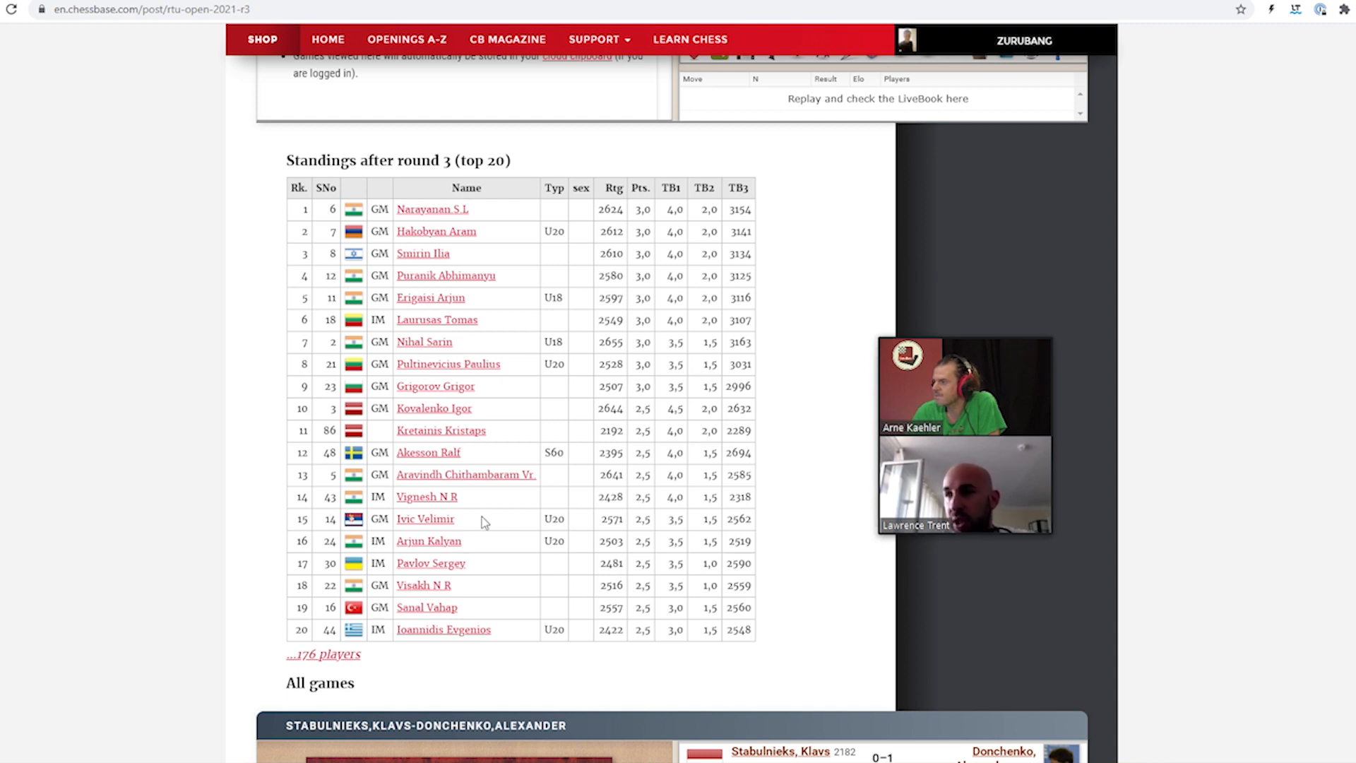
mouse_move(457, 552)
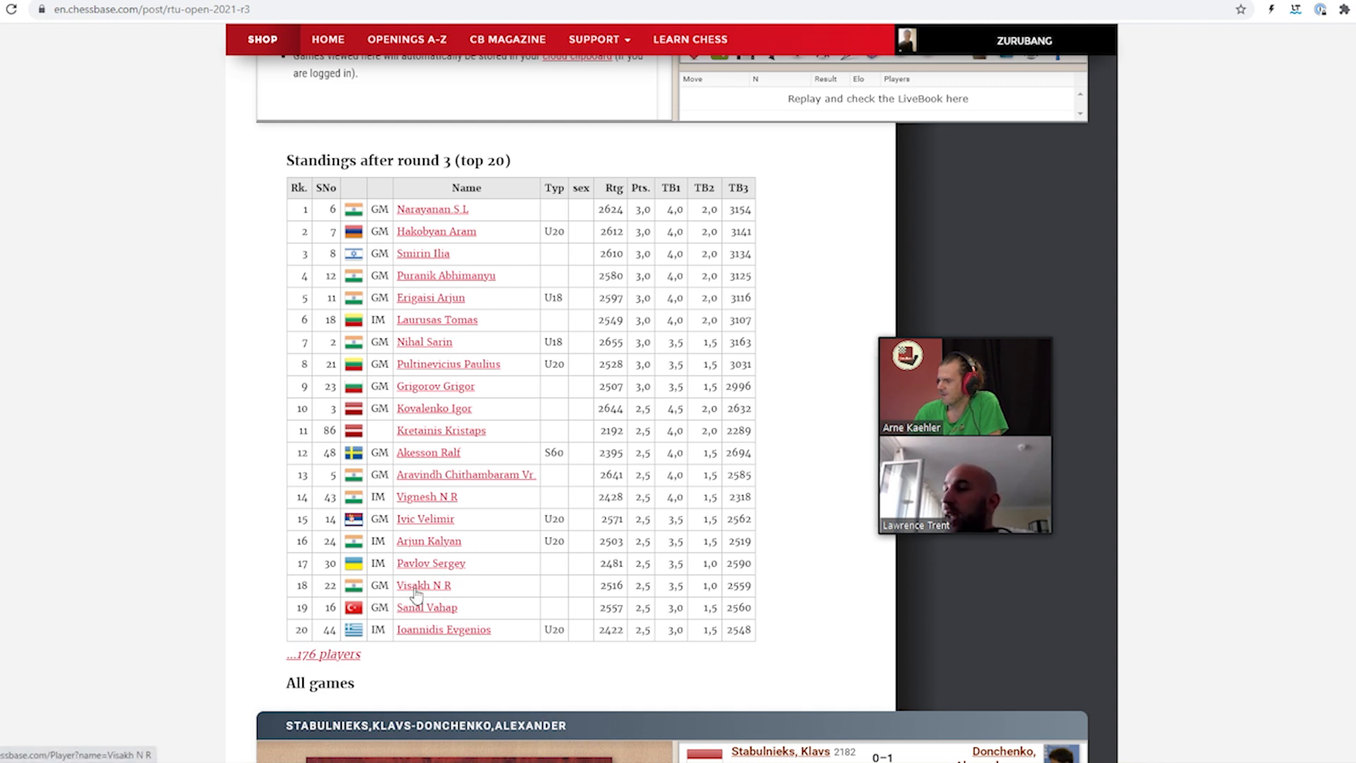
mouse_move(467, 597)
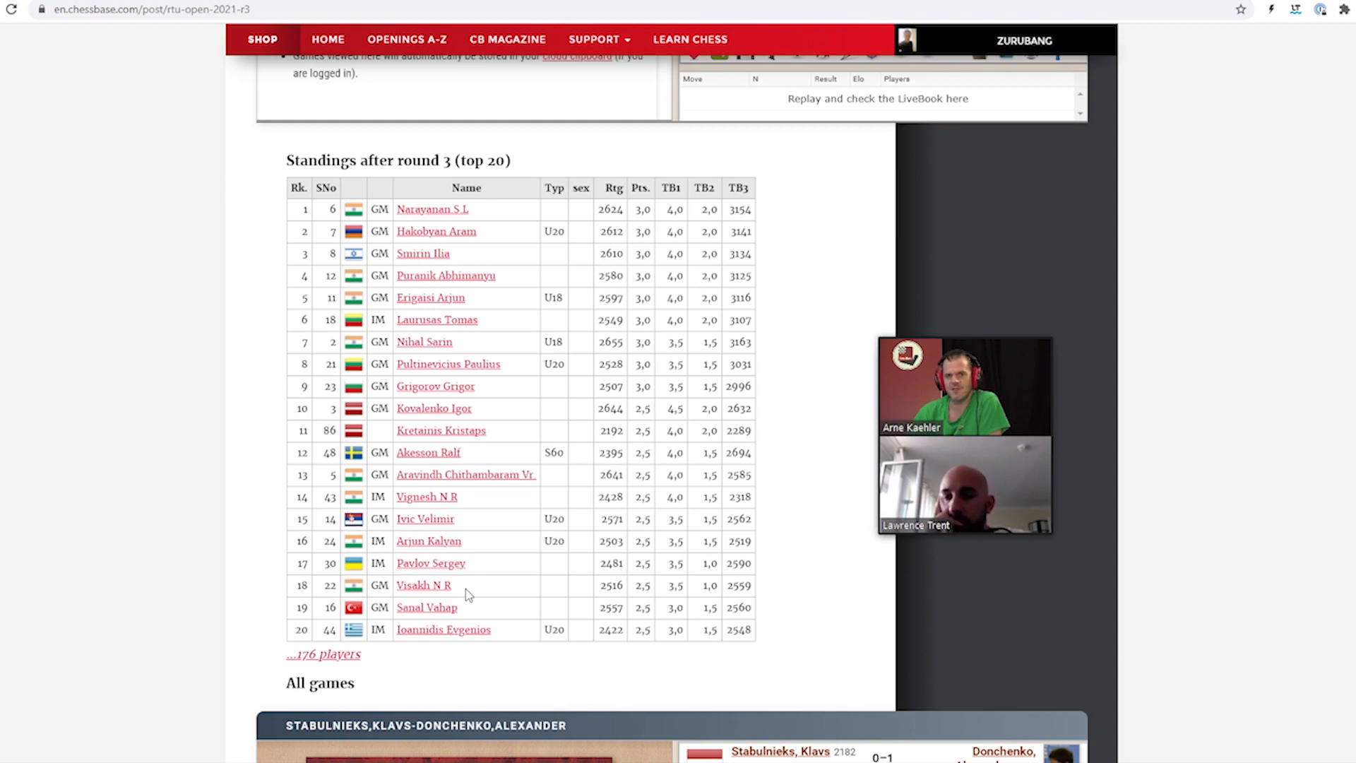
mouse_move(511, 593)
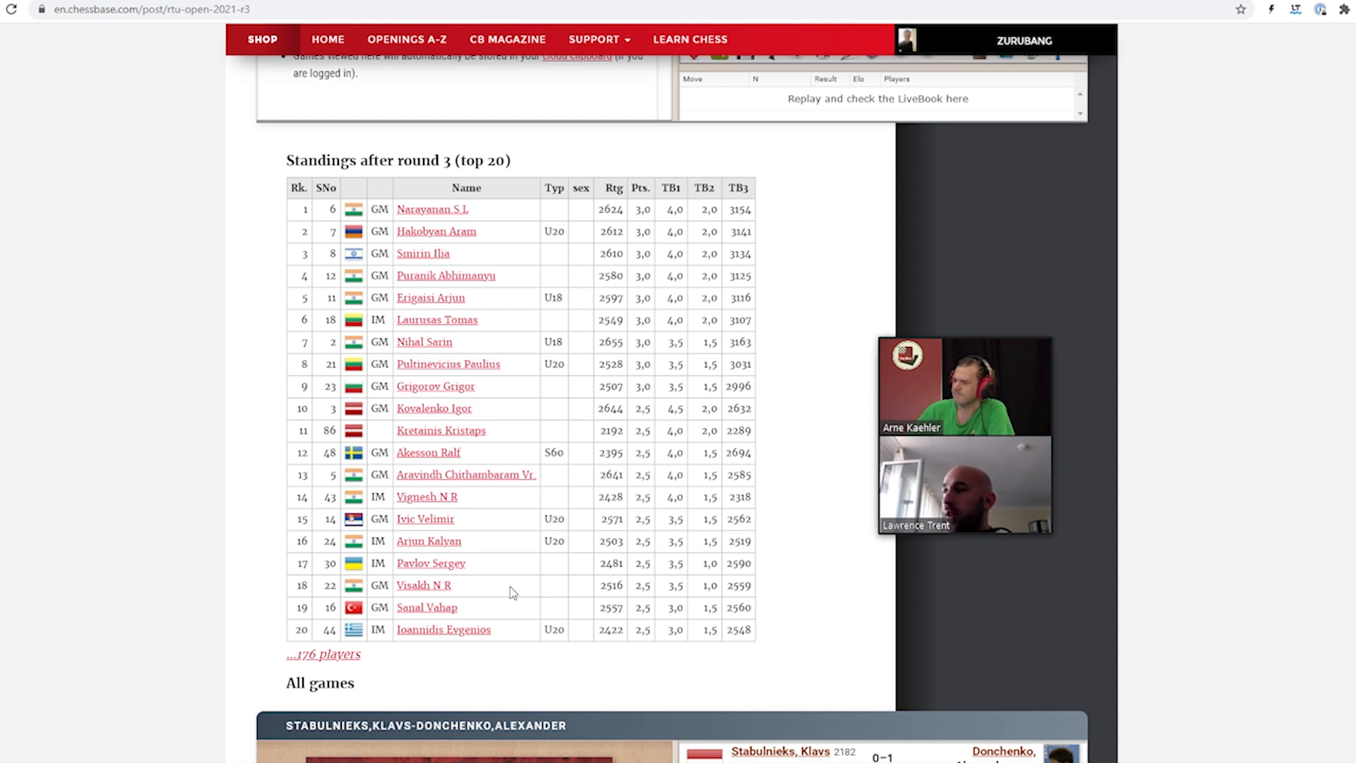
mouse_move(436, 452)
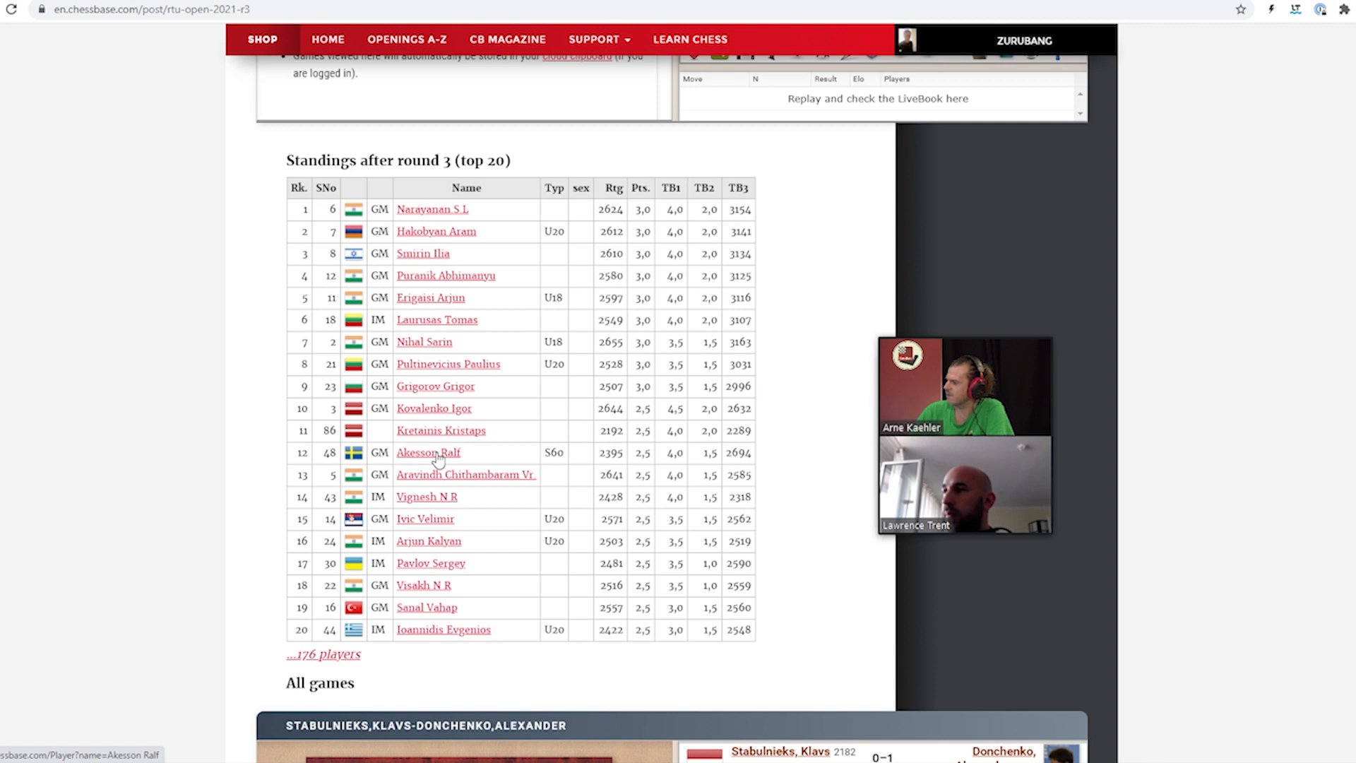
mouse_move(483, 455)
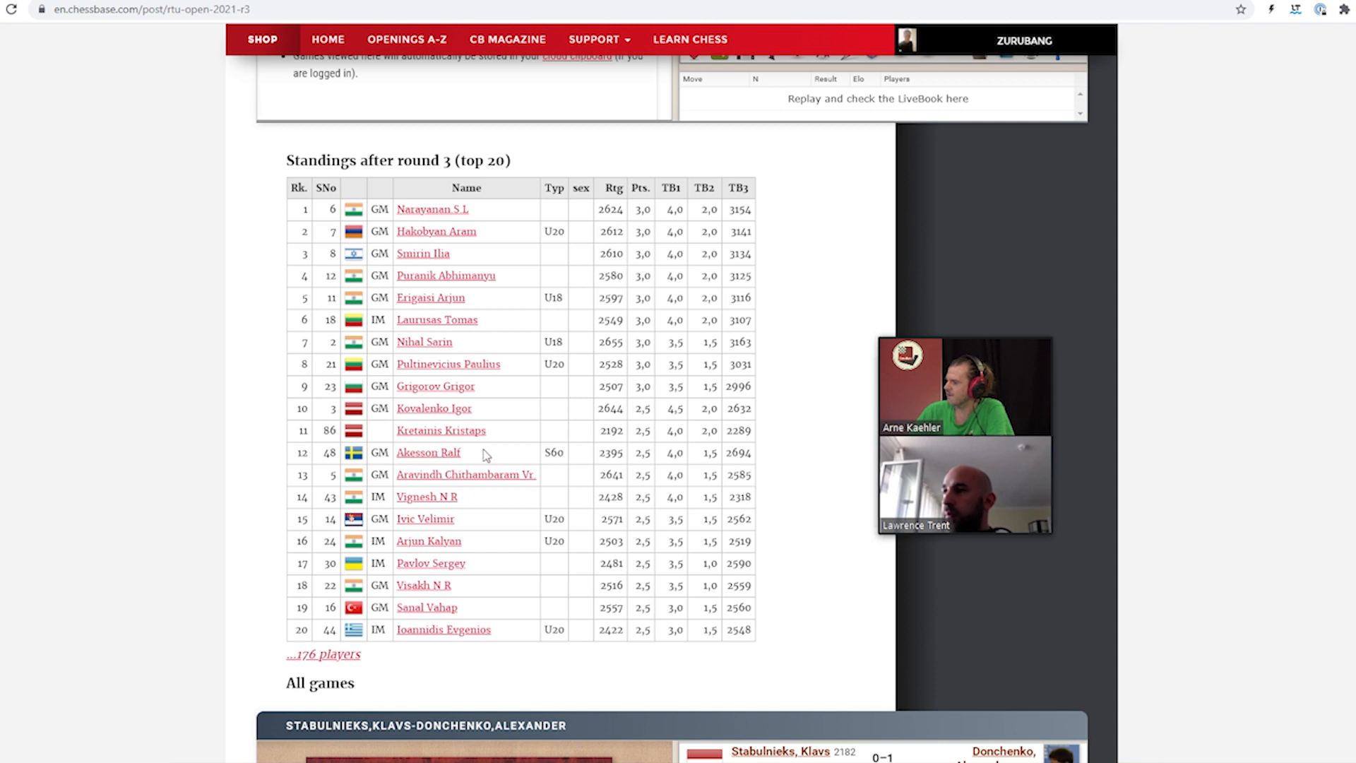
mouse_move(554, 281)
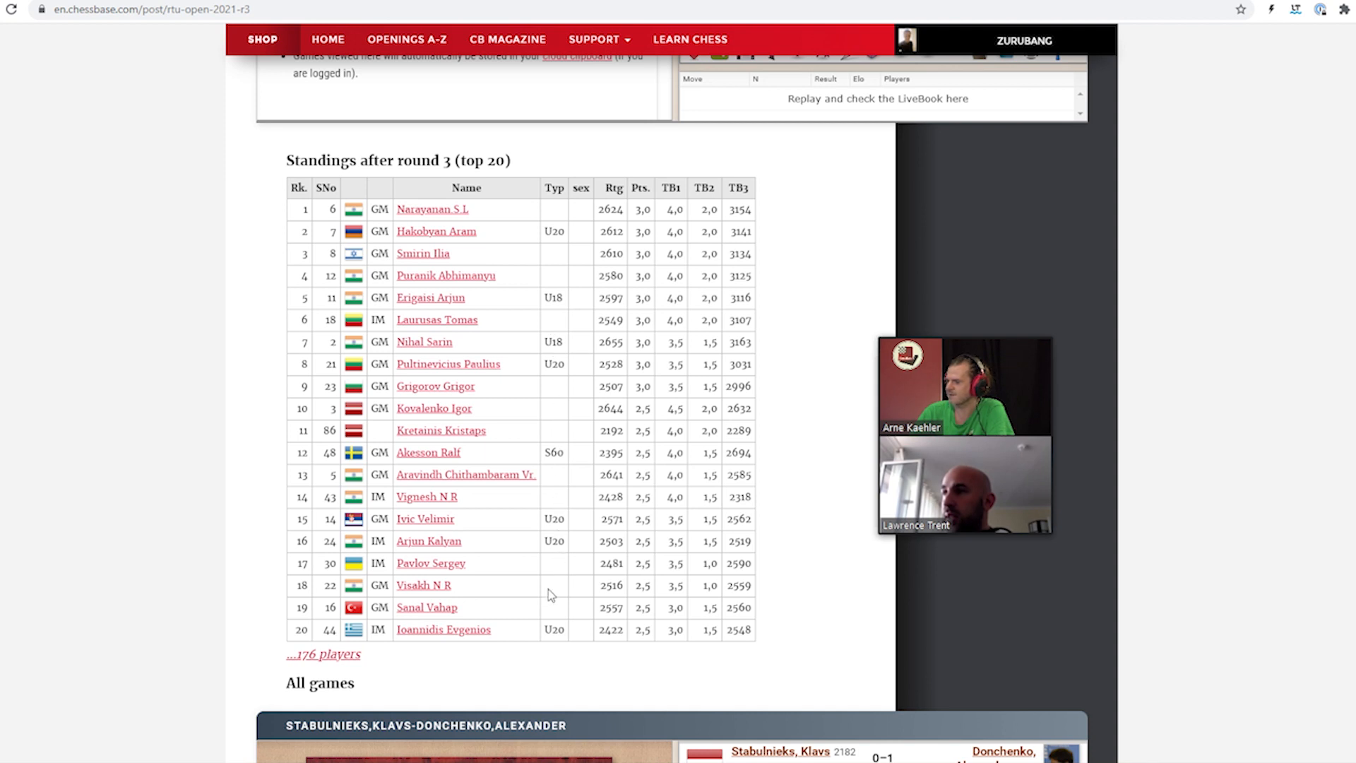
mouse_move(423, 253)
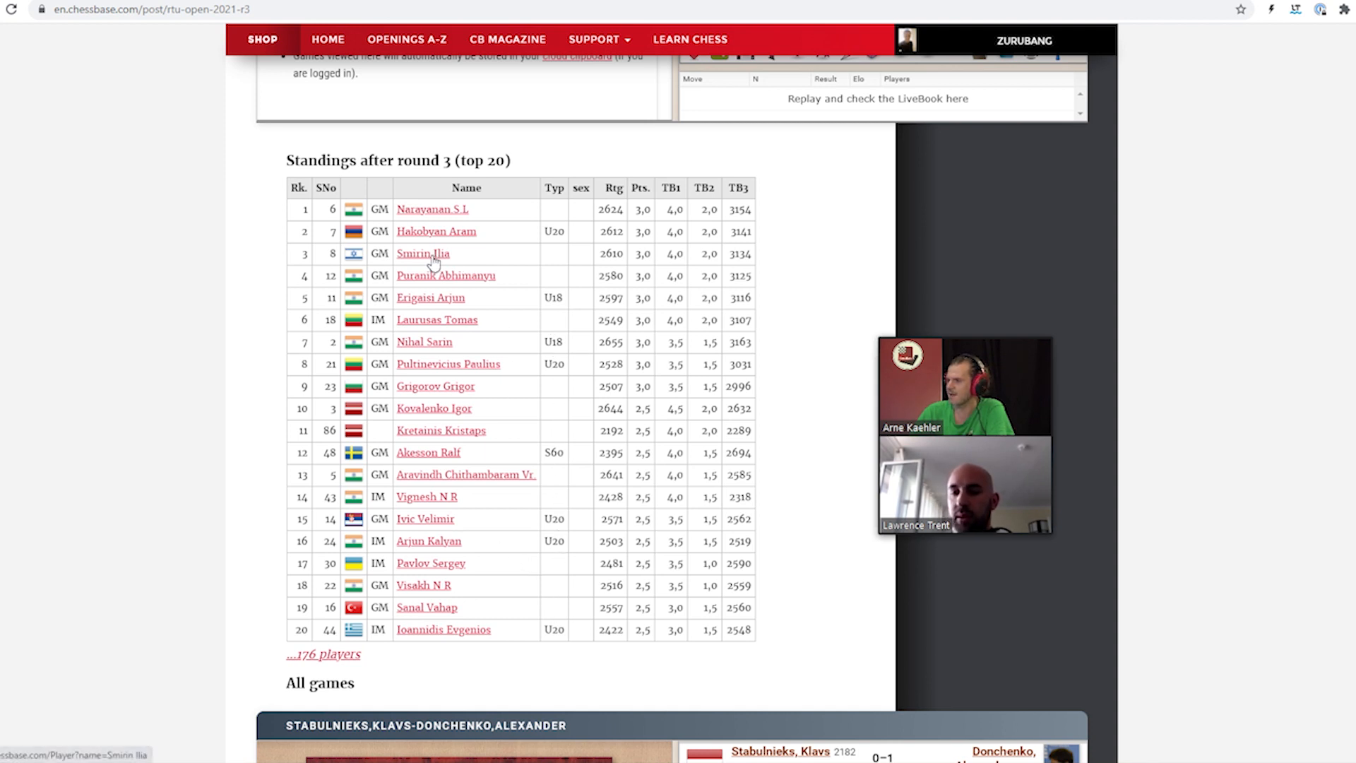
mouse_move(489, 269)
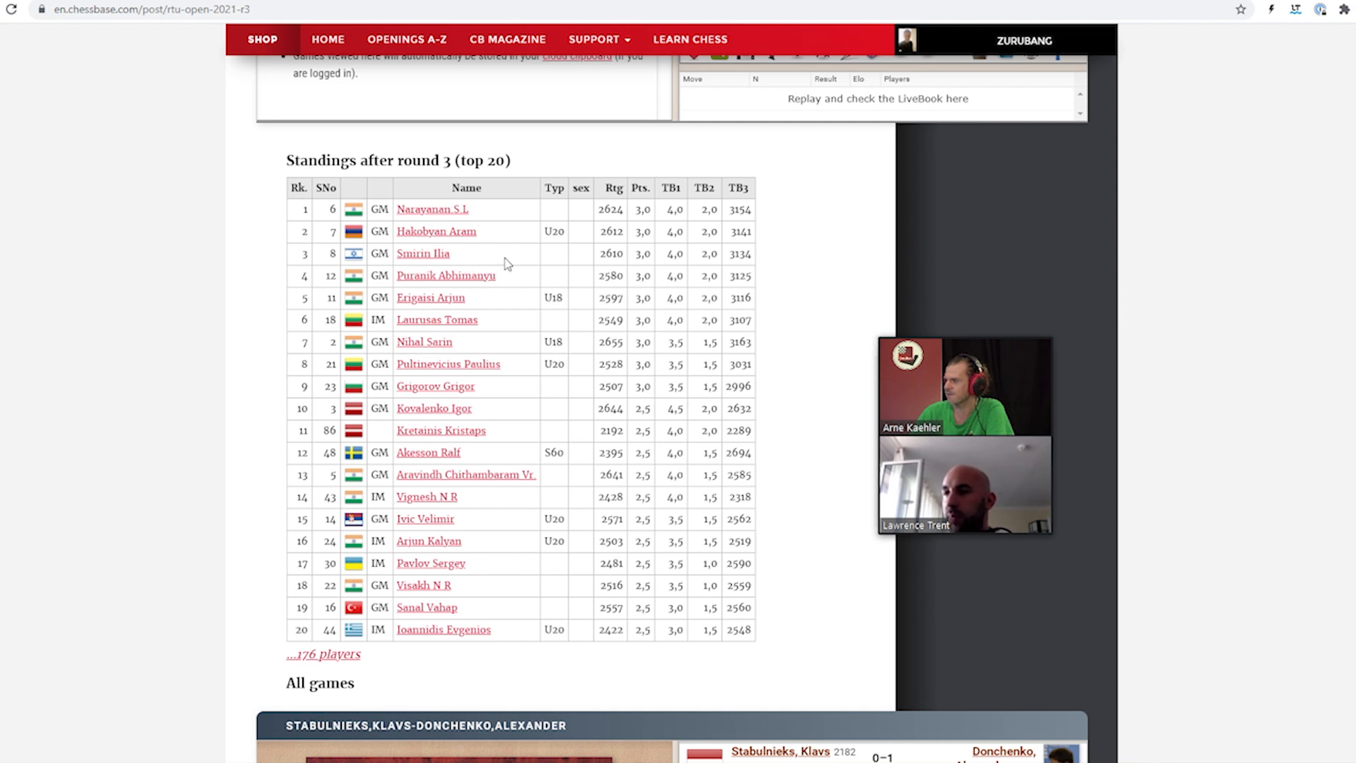
mouse_move(449, 254)
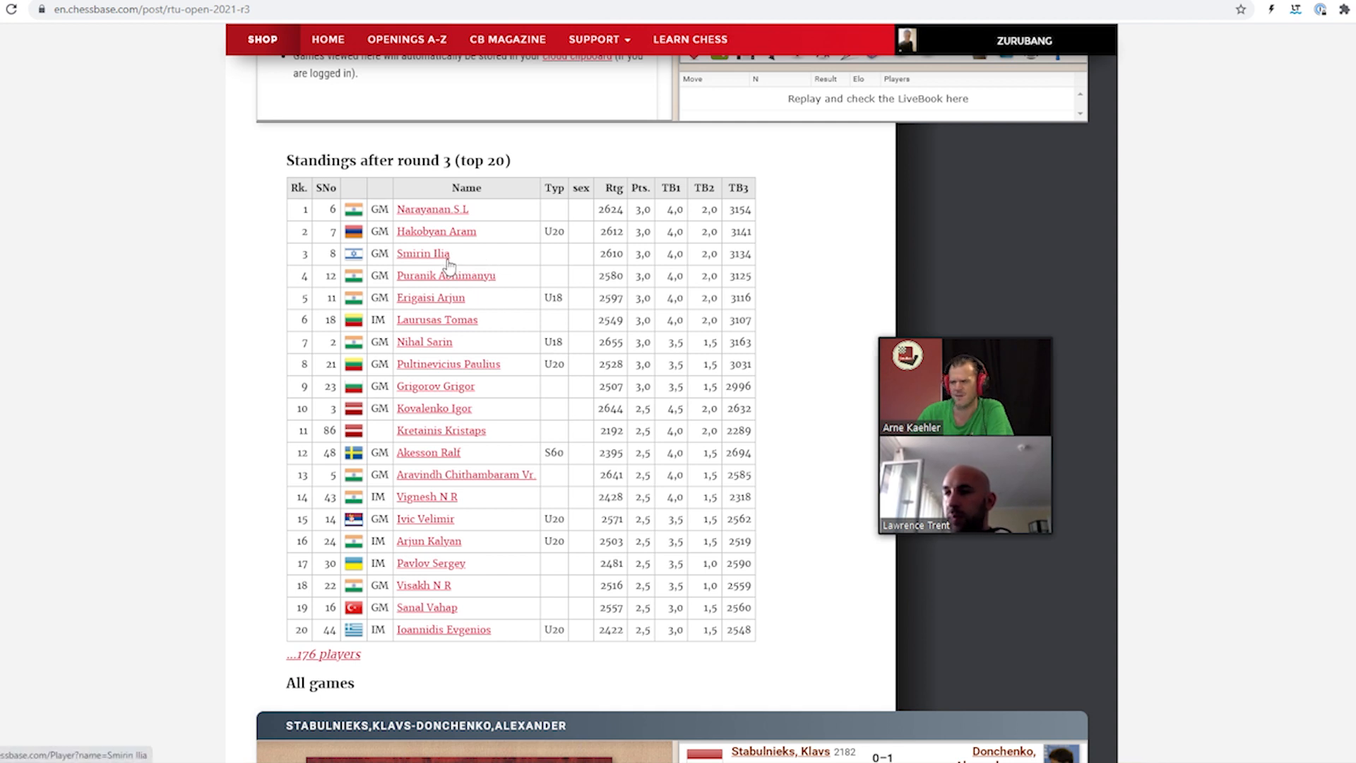
mouse_move(485, 263)
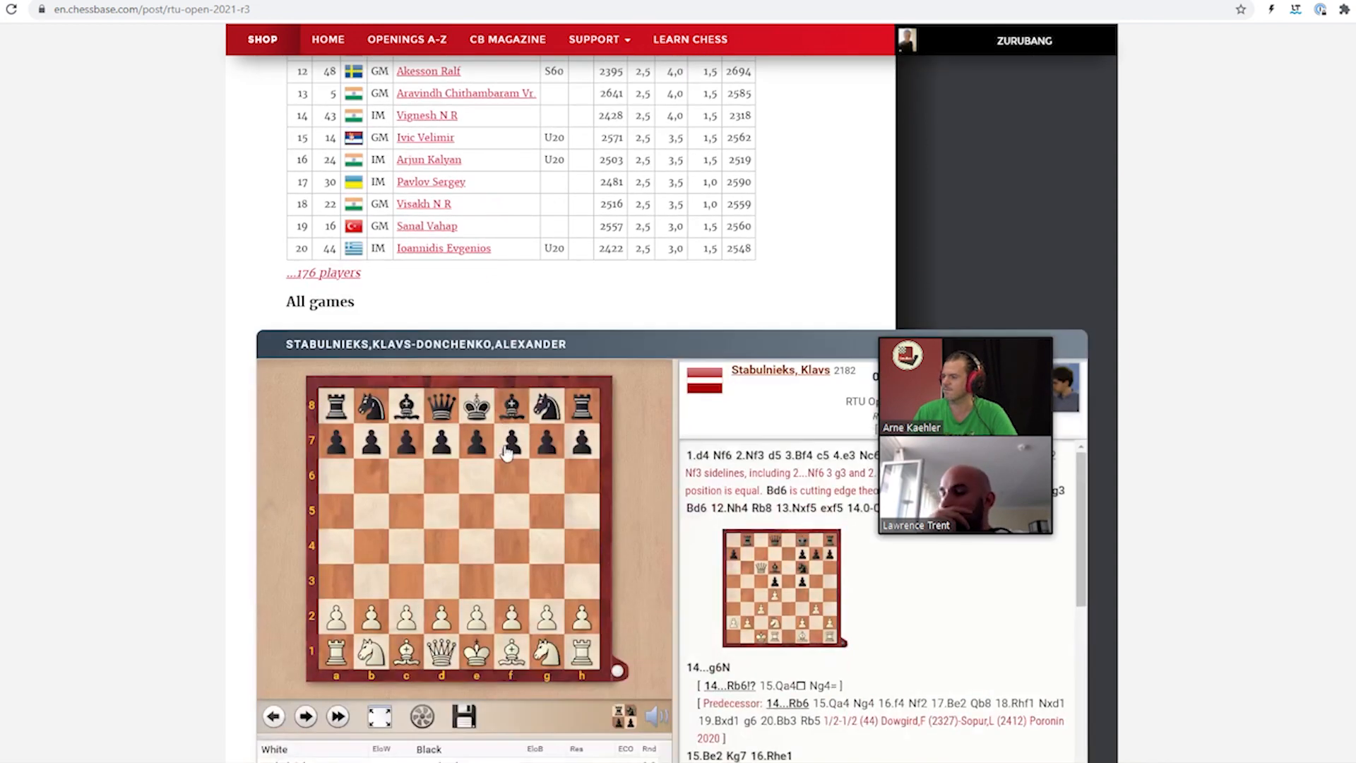
scroll("down", 3)
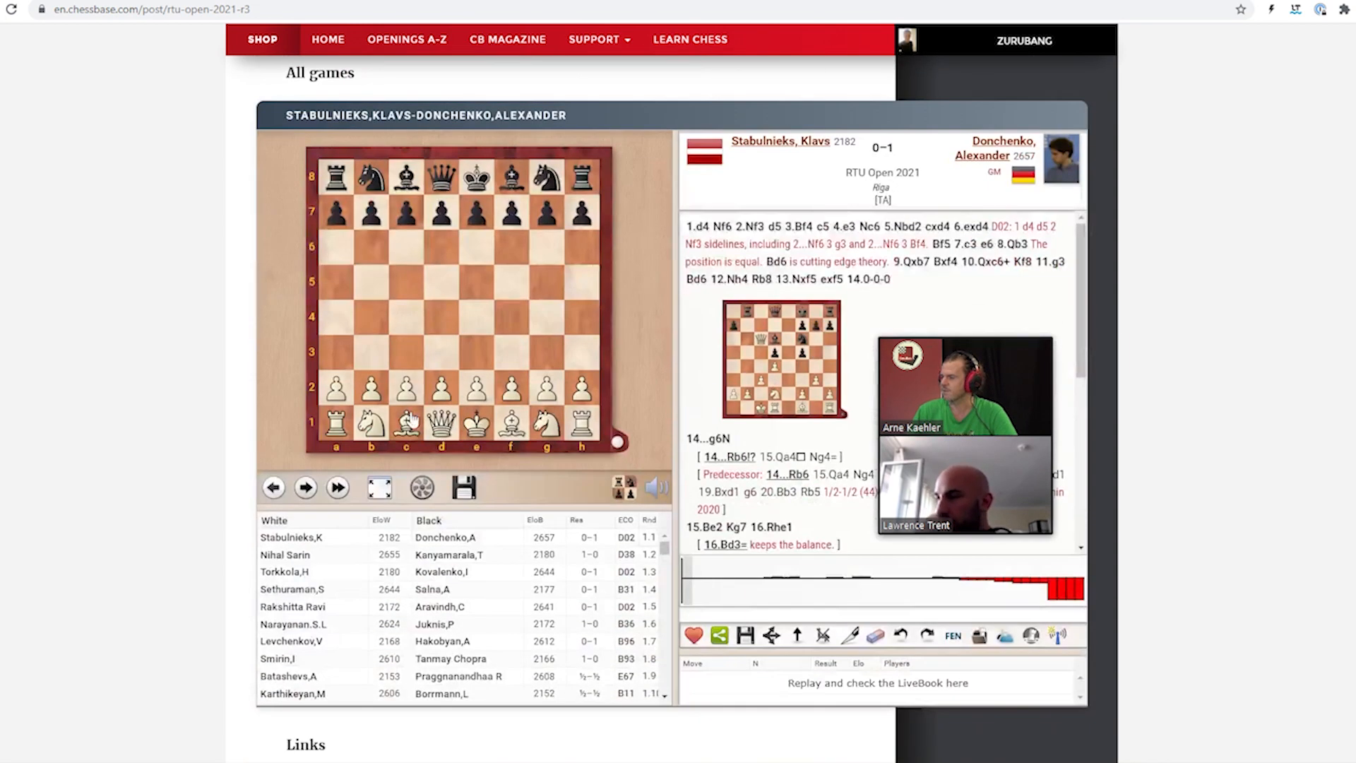
scroll("down", 3)
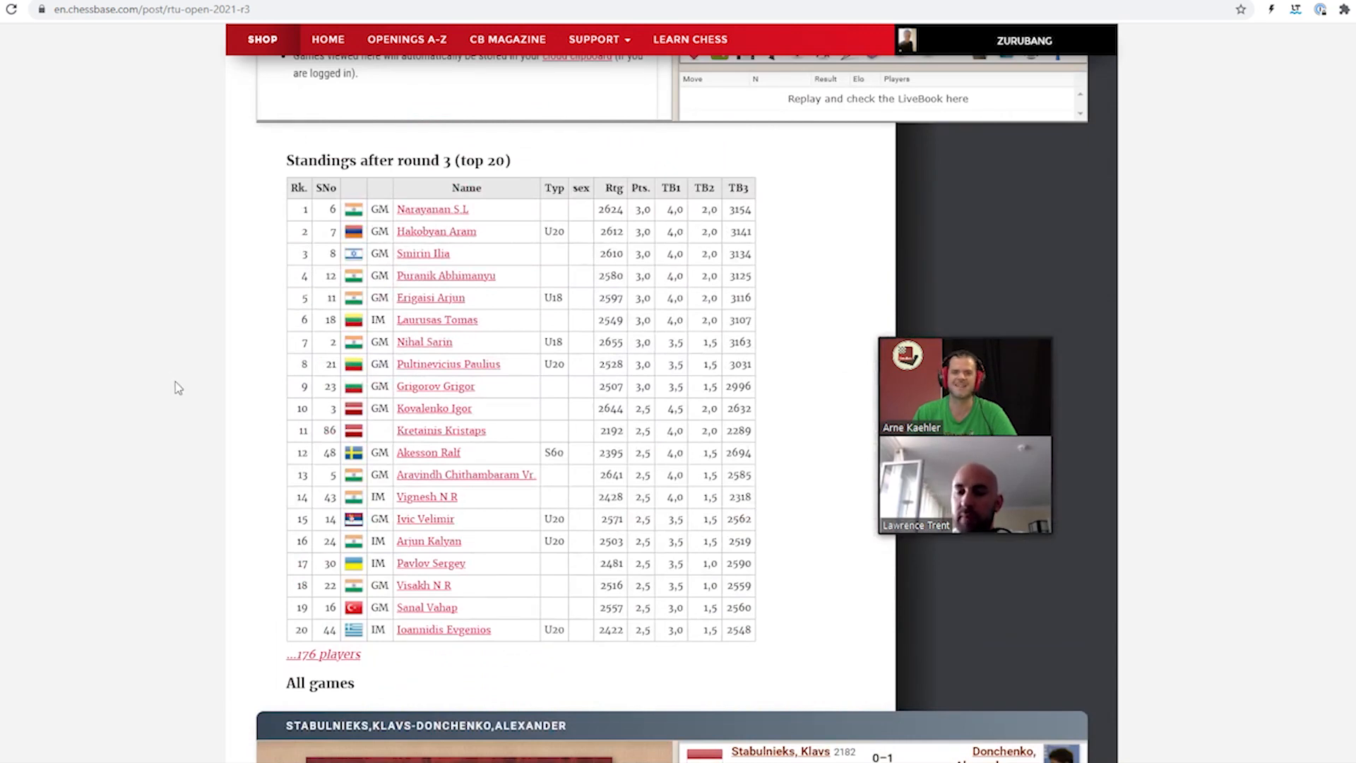
mouse_move(255, 309)
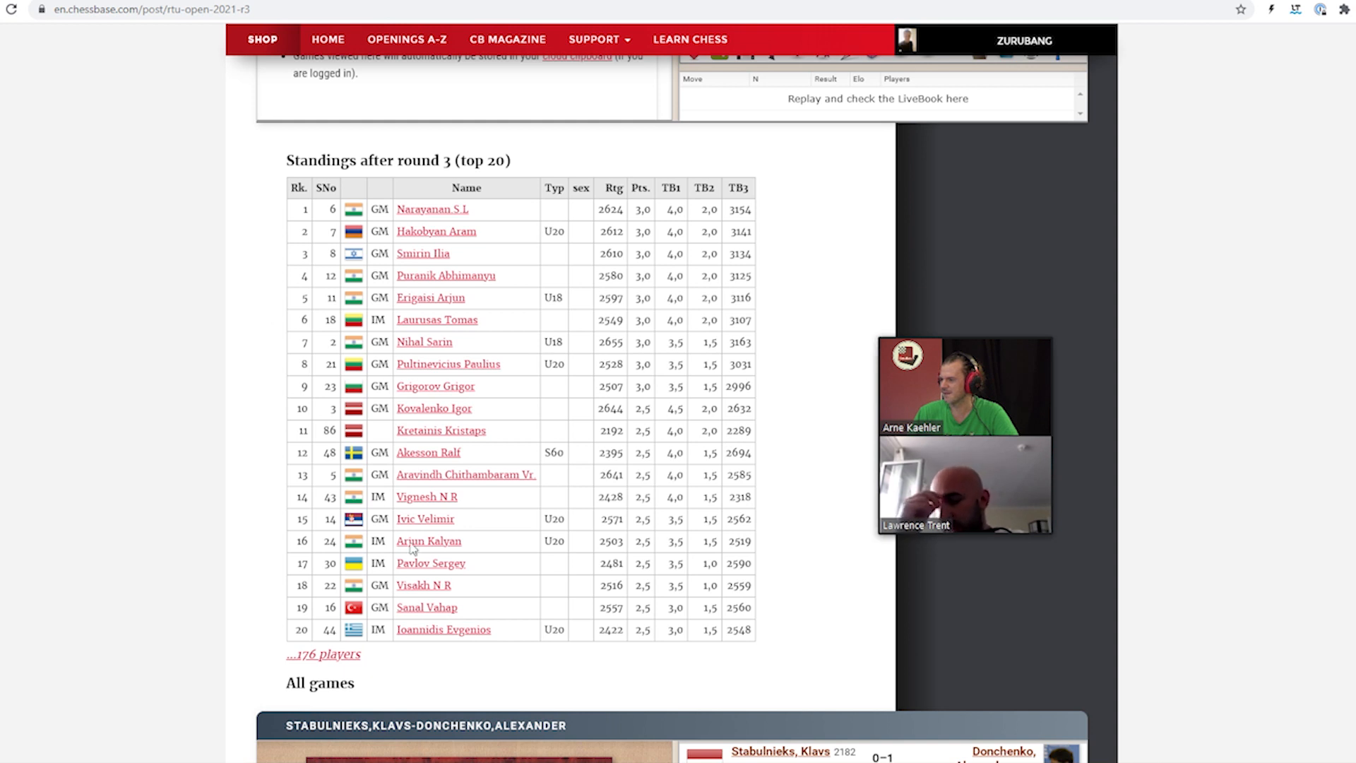
mouse_move(499, 251)
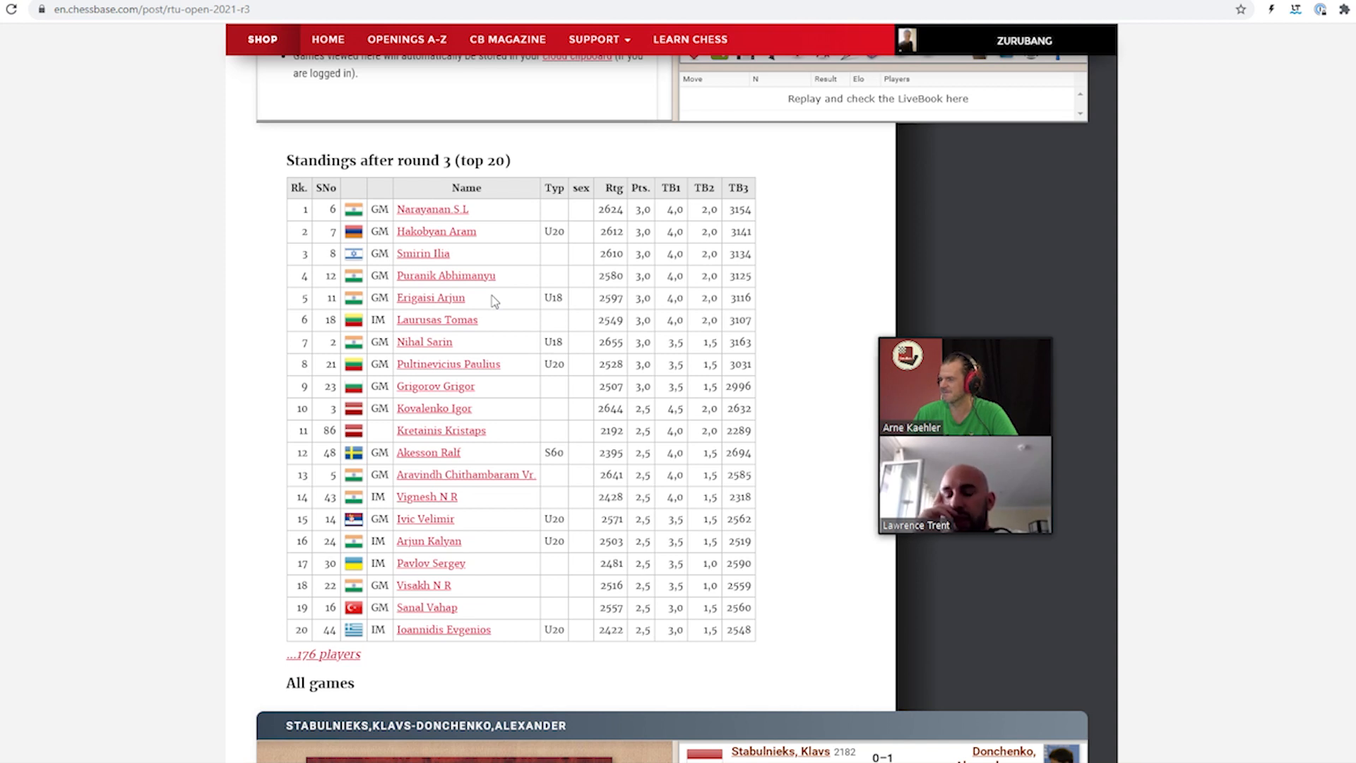
mouse_move(487, 325)
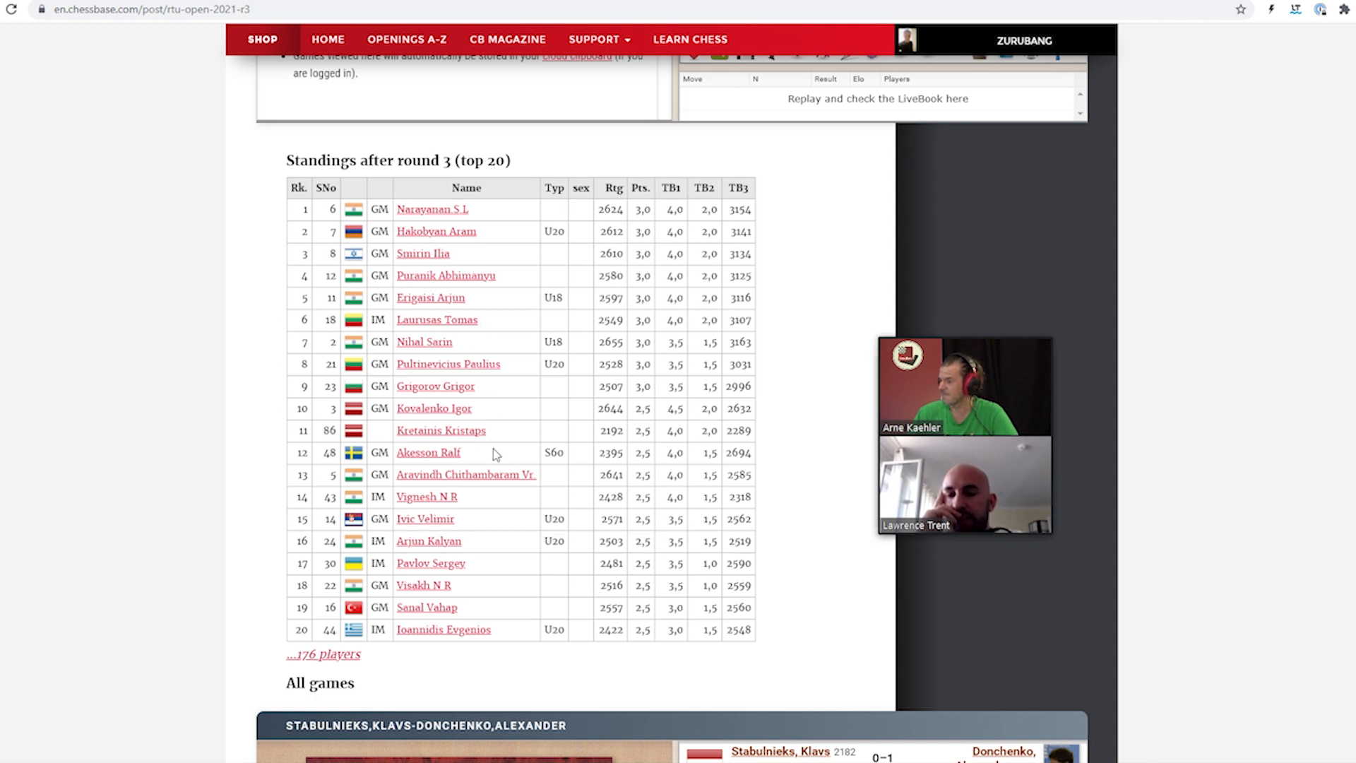
mouse_move(504, 425)
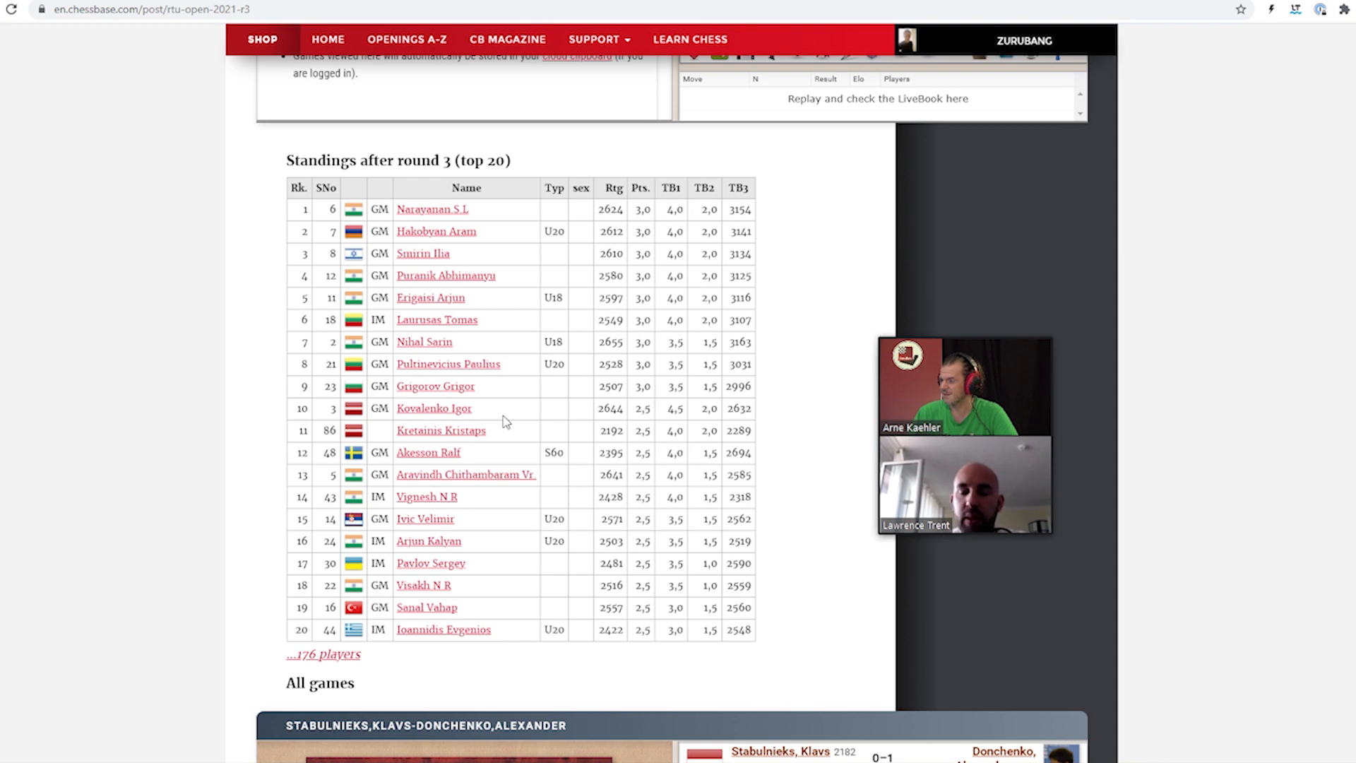
scroll("down", 3)
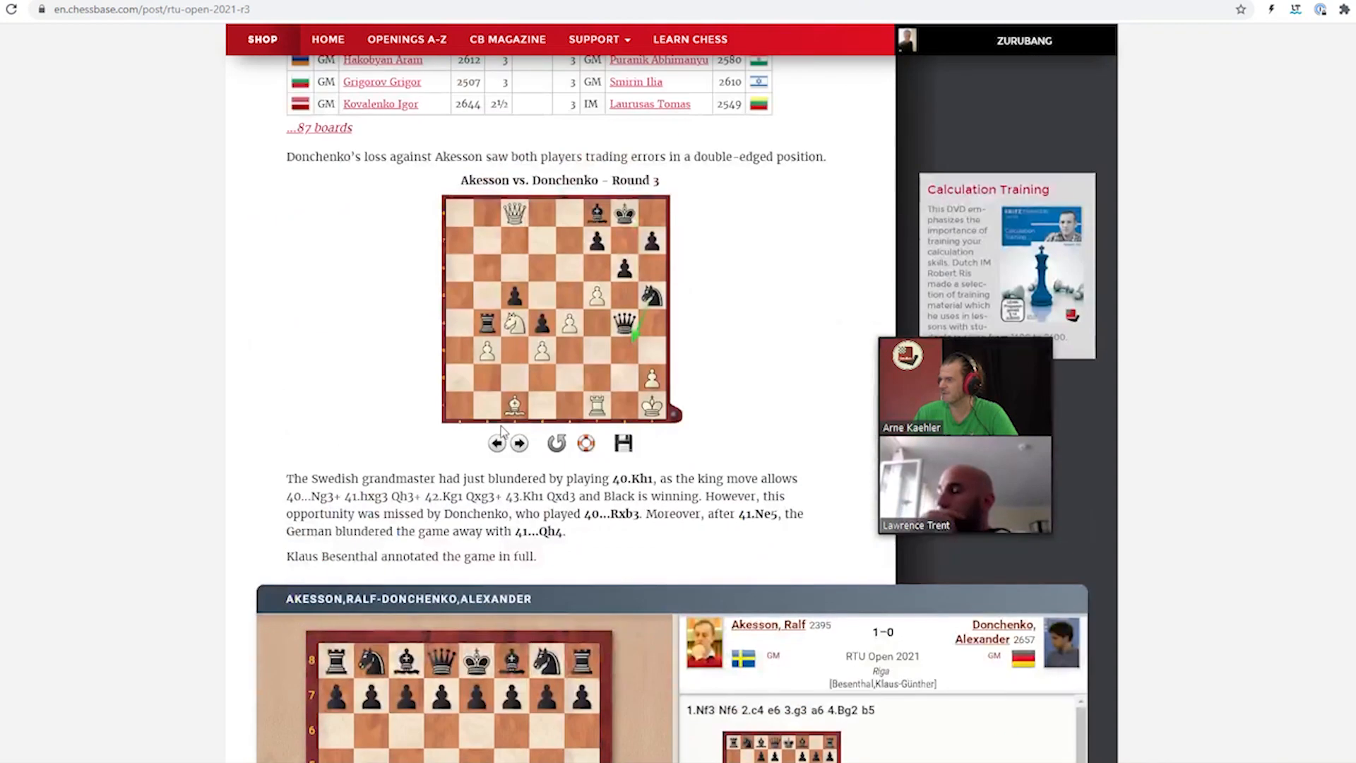
scroll("up", 3)
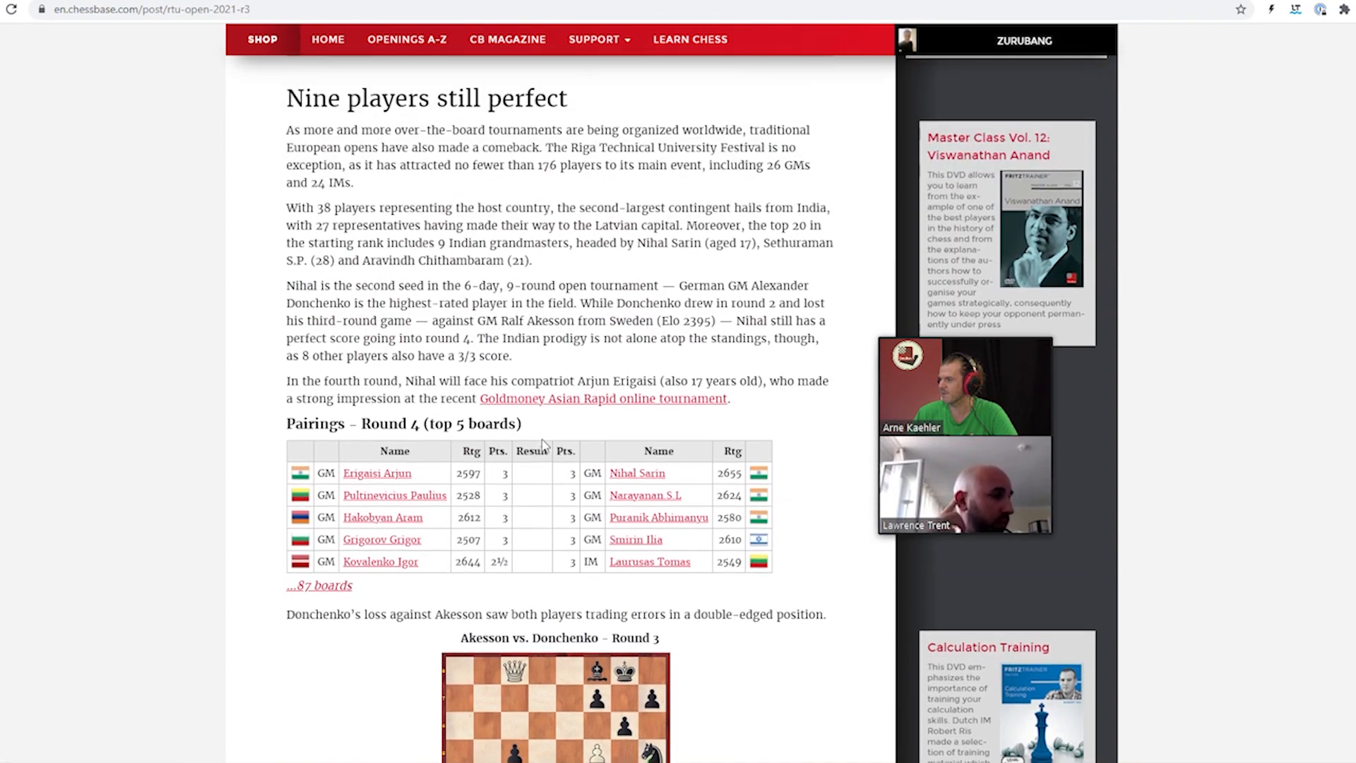
scroll("down", 3)
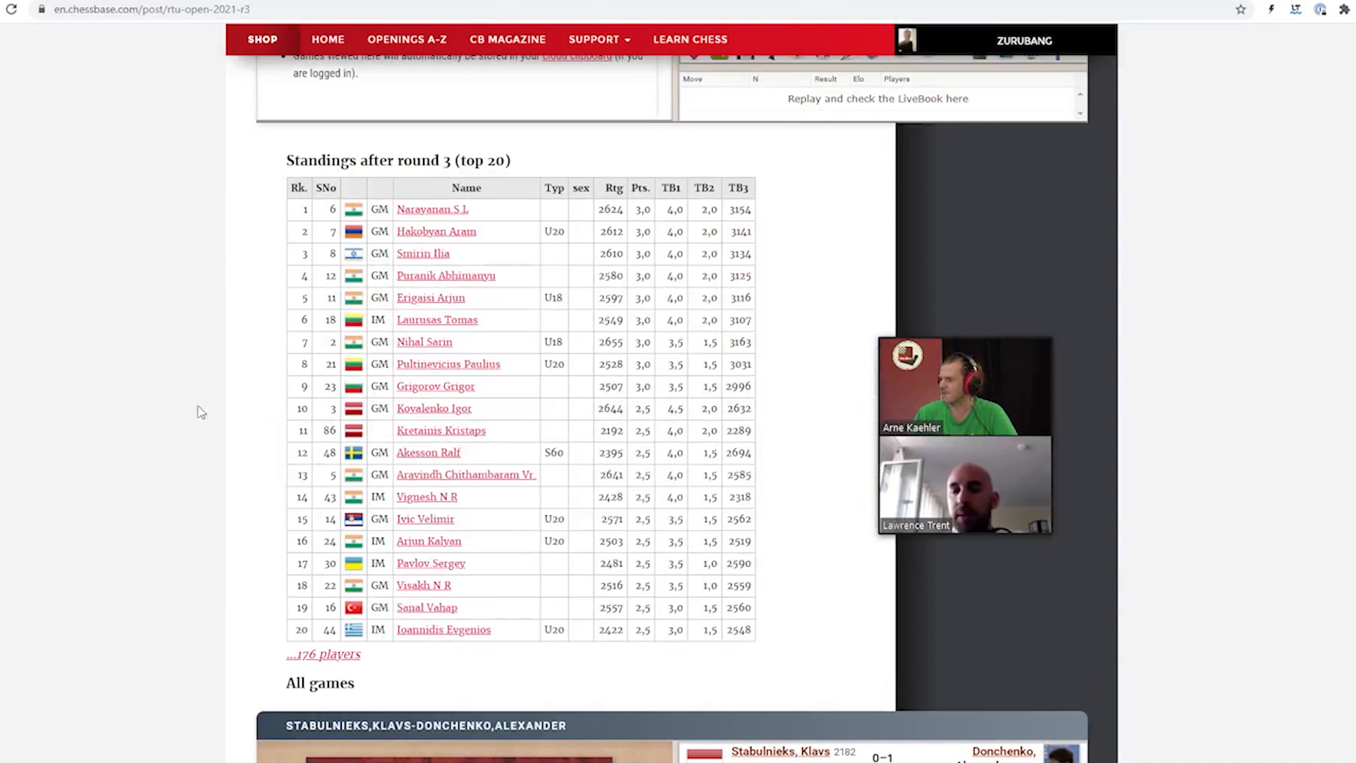
mouse_move(433, 408)
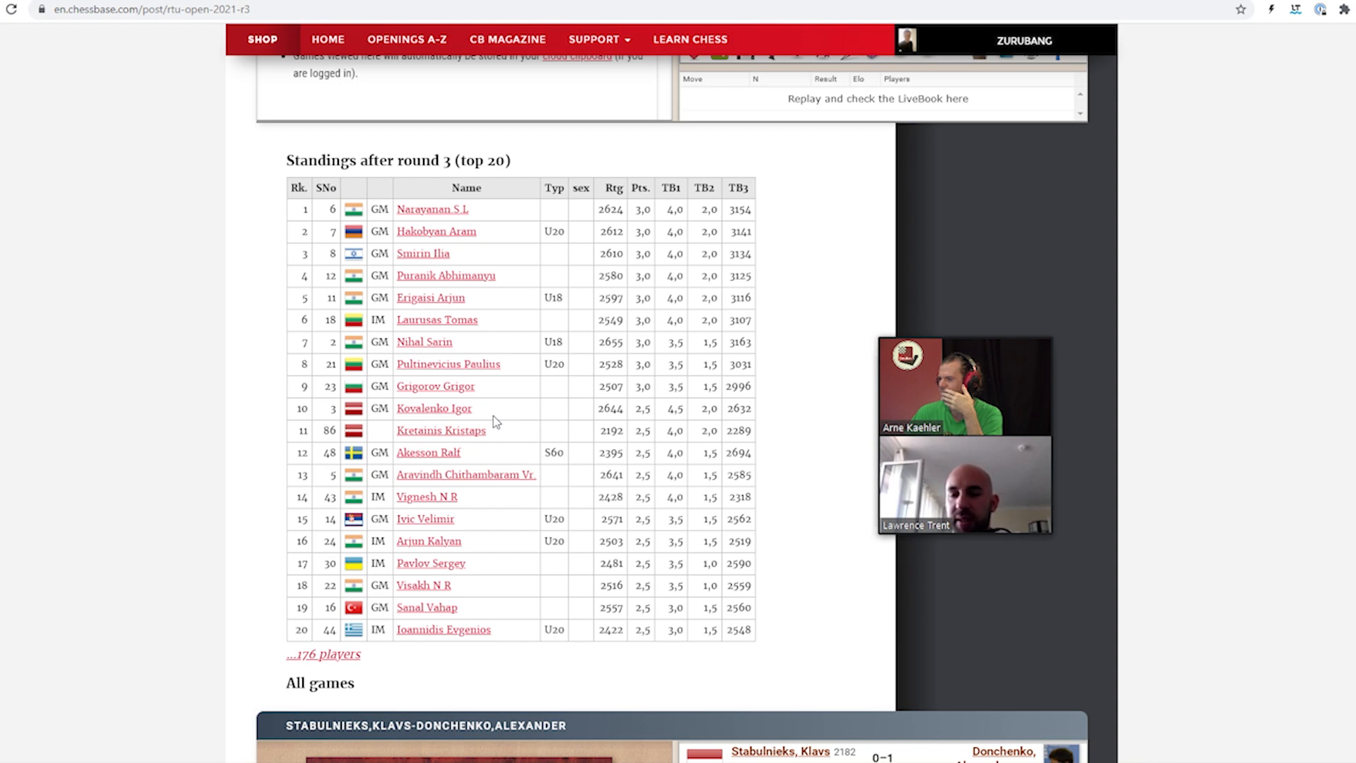
mouse_move(438, 416)
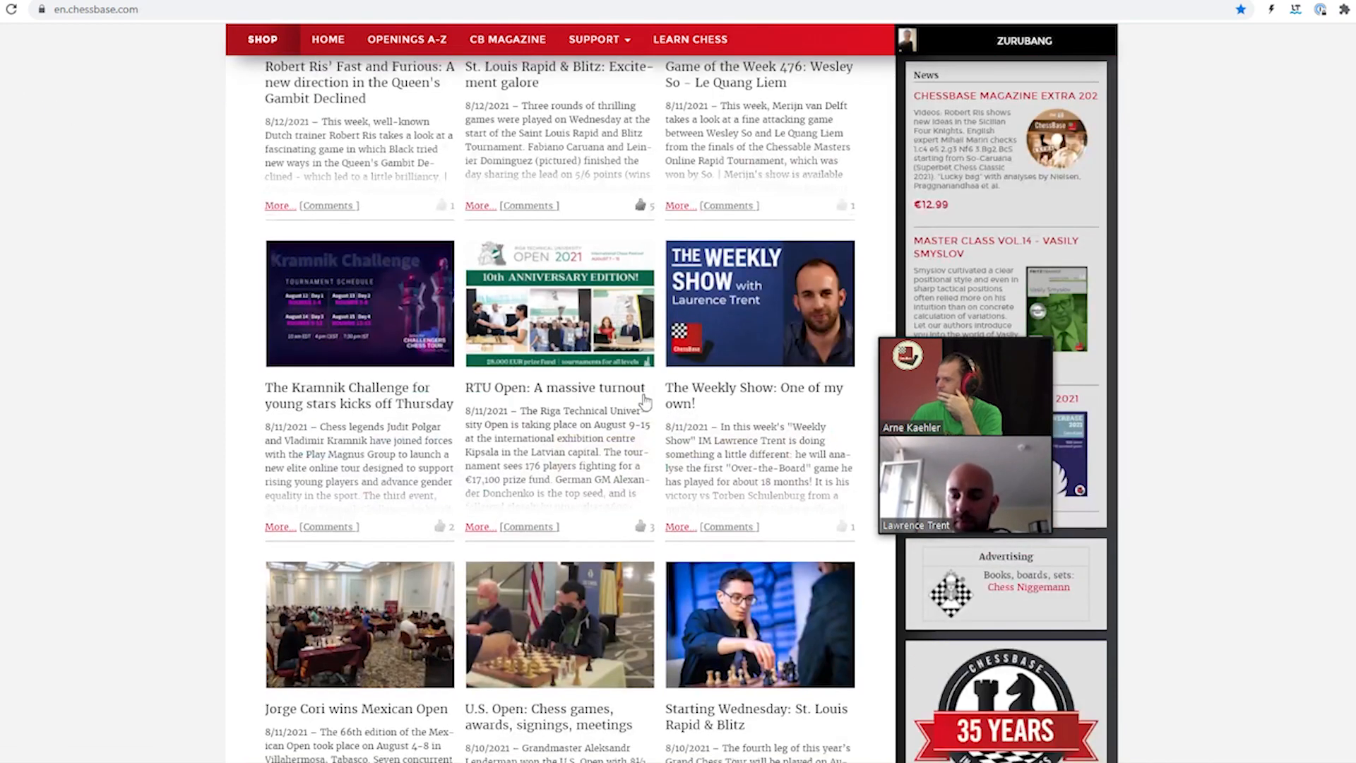
Open 'Jorge Cori wins Mexican Open' and scroll to its final standings led by Cori
scroll("down", 3)
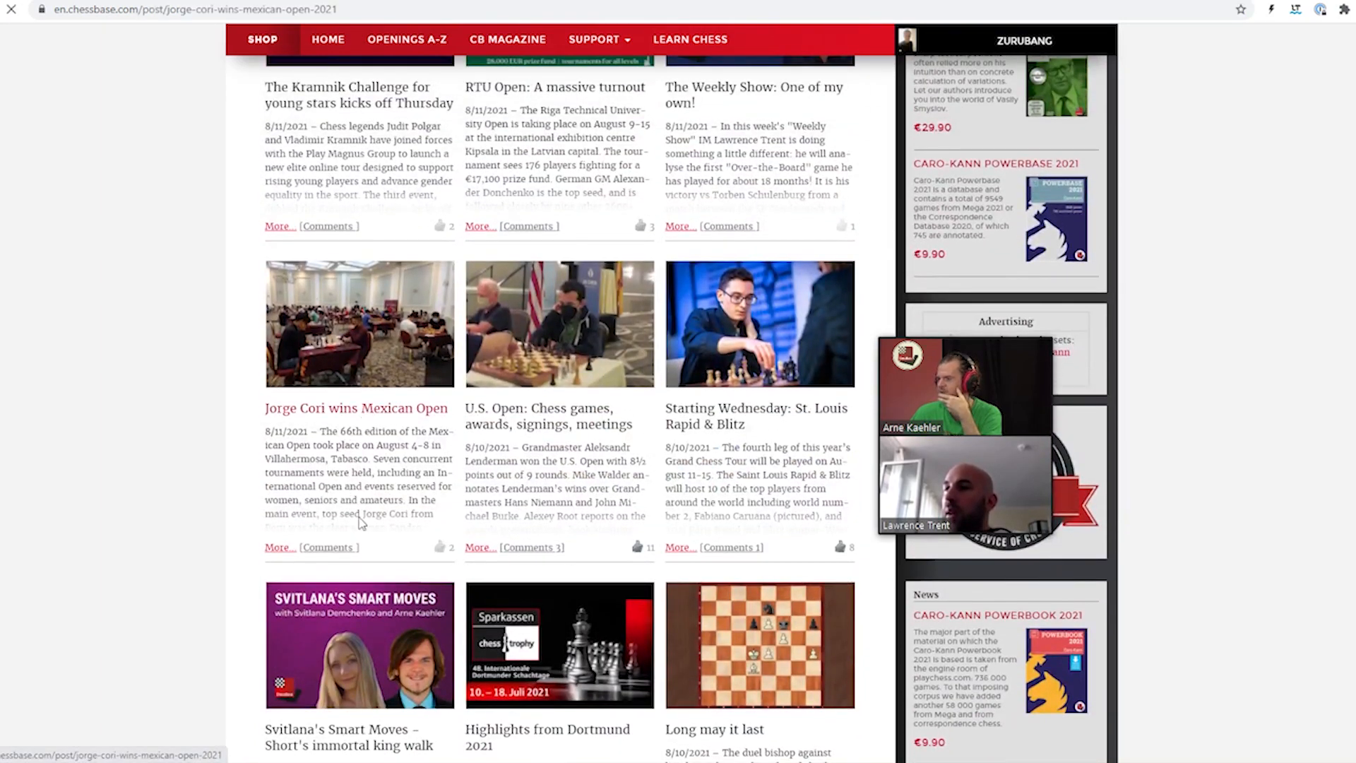
left_click(355, 408)
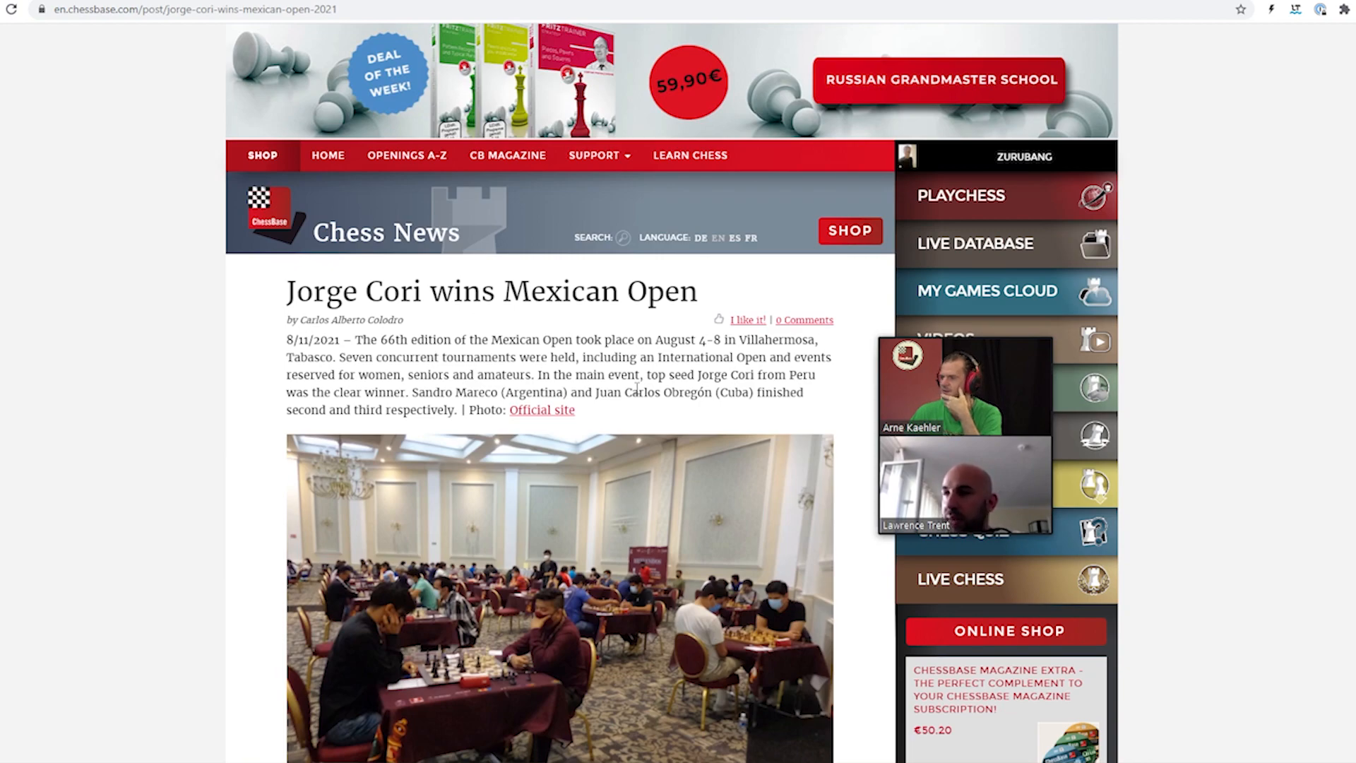
scroll("down", 3)
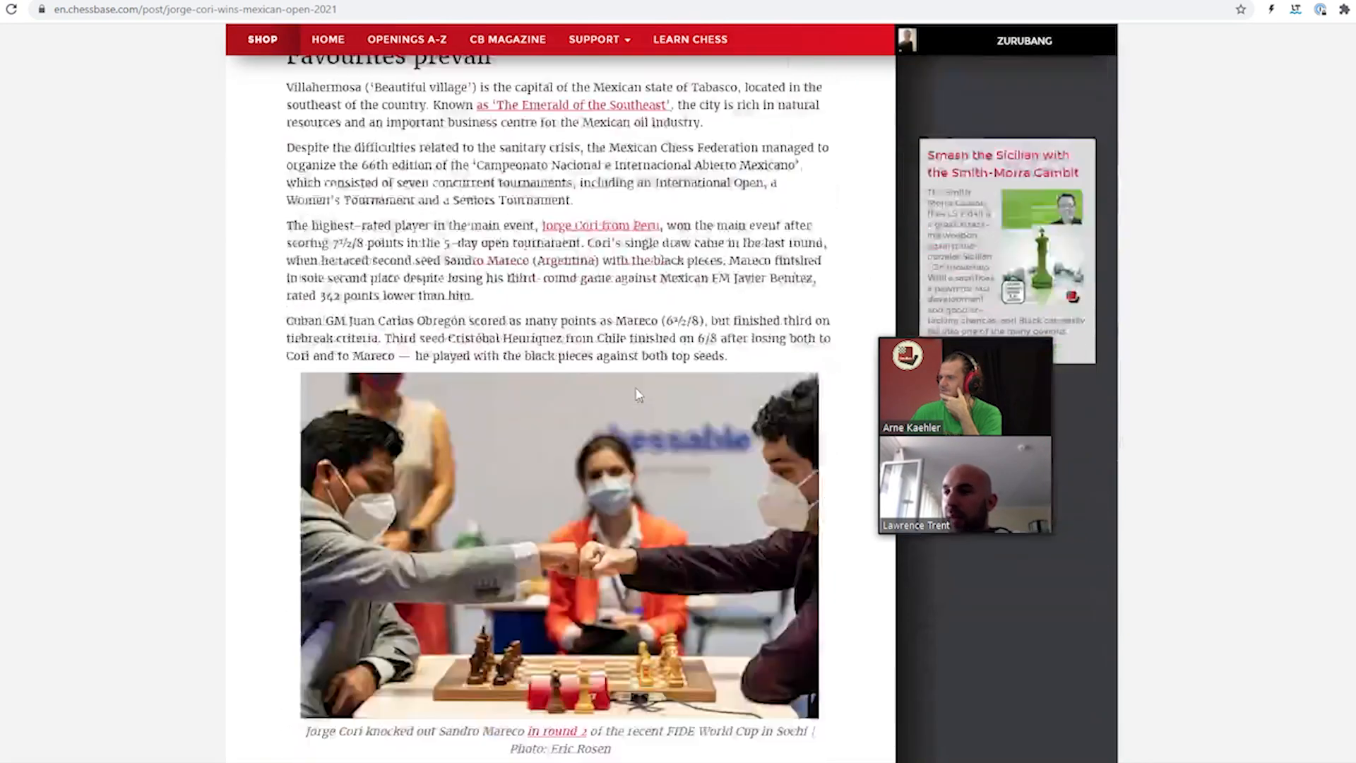
scroll("down", 3)
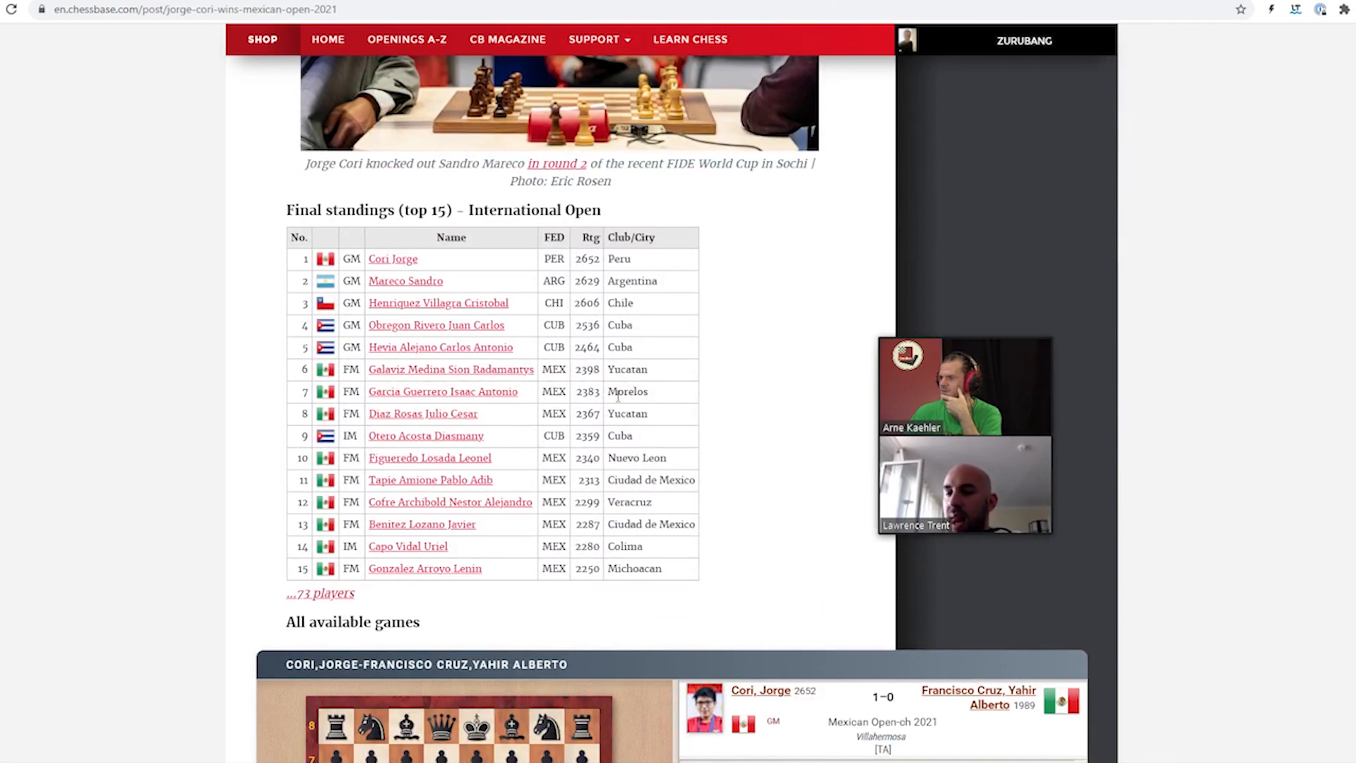
mouse_move(615, 396)
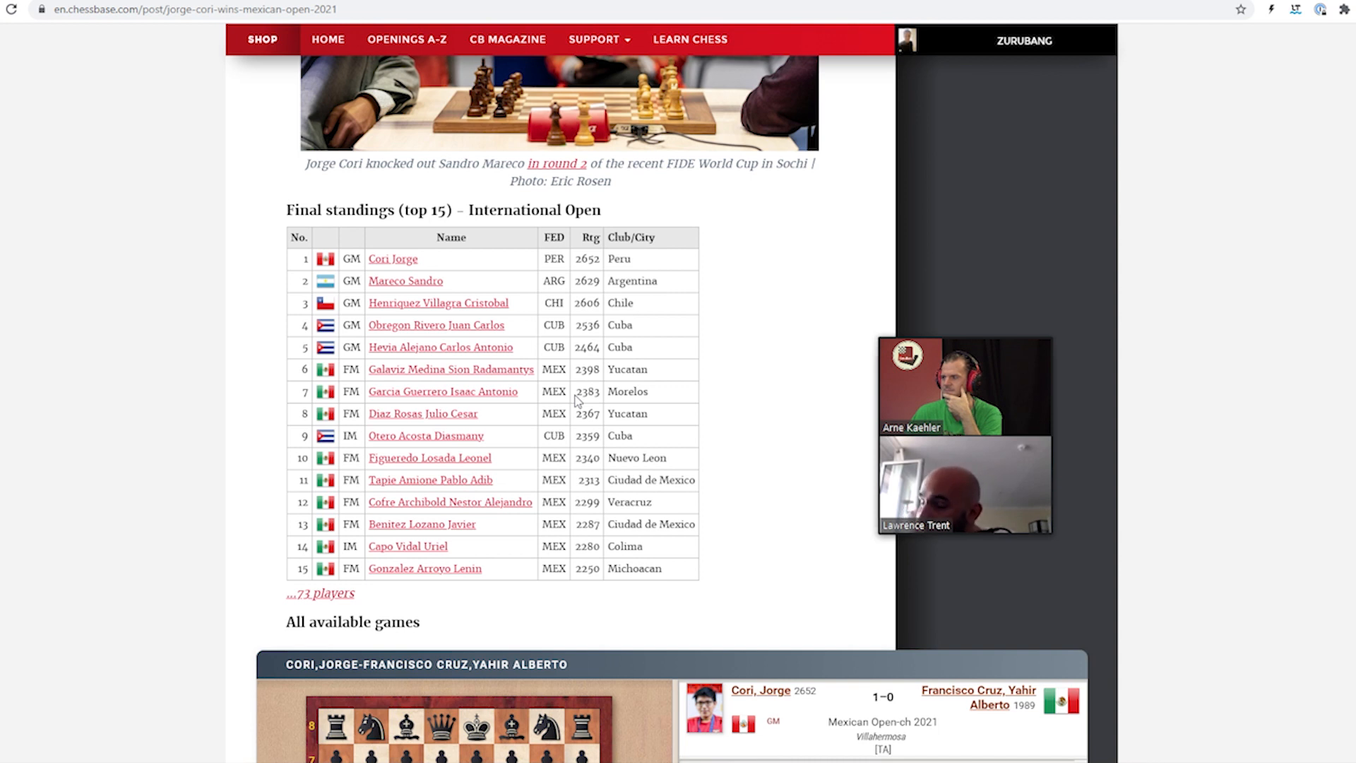
mouse_move(459, 274)
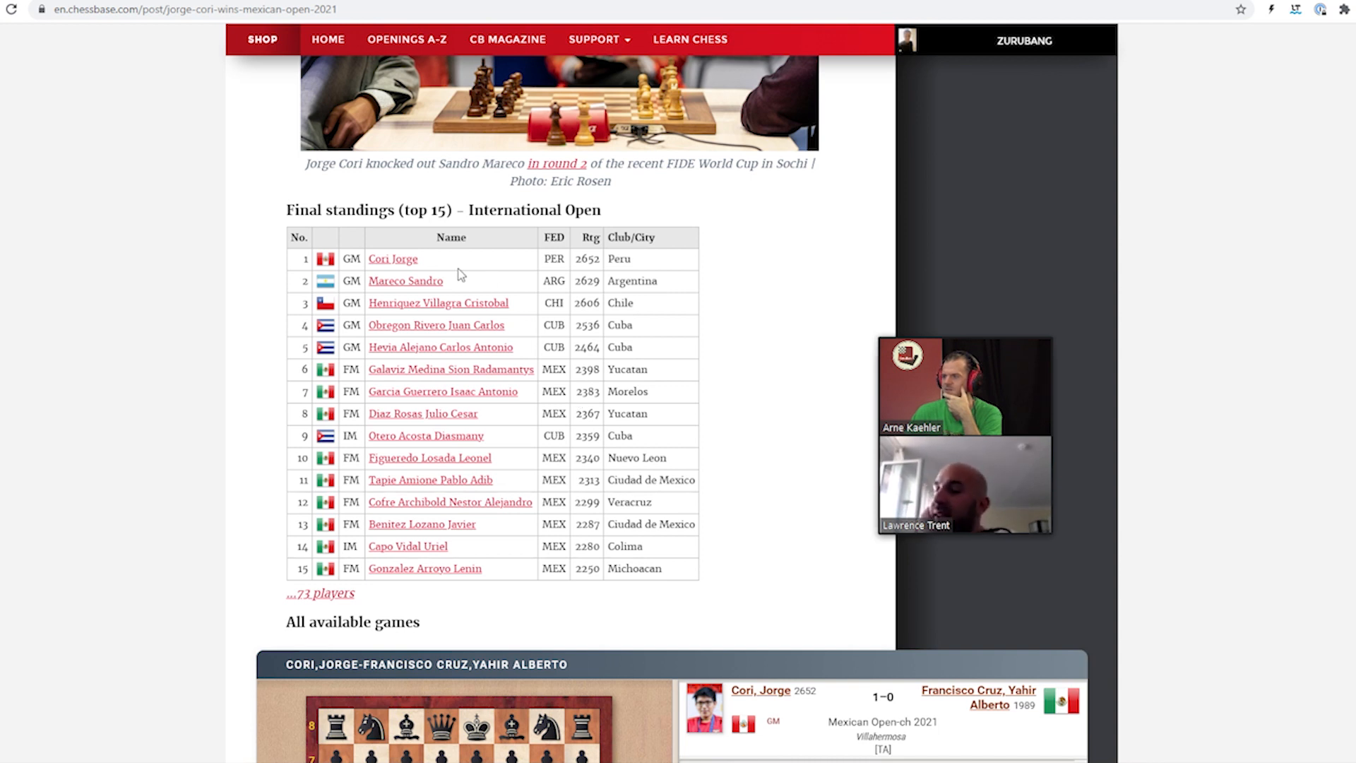
mouse_move(455, 267)
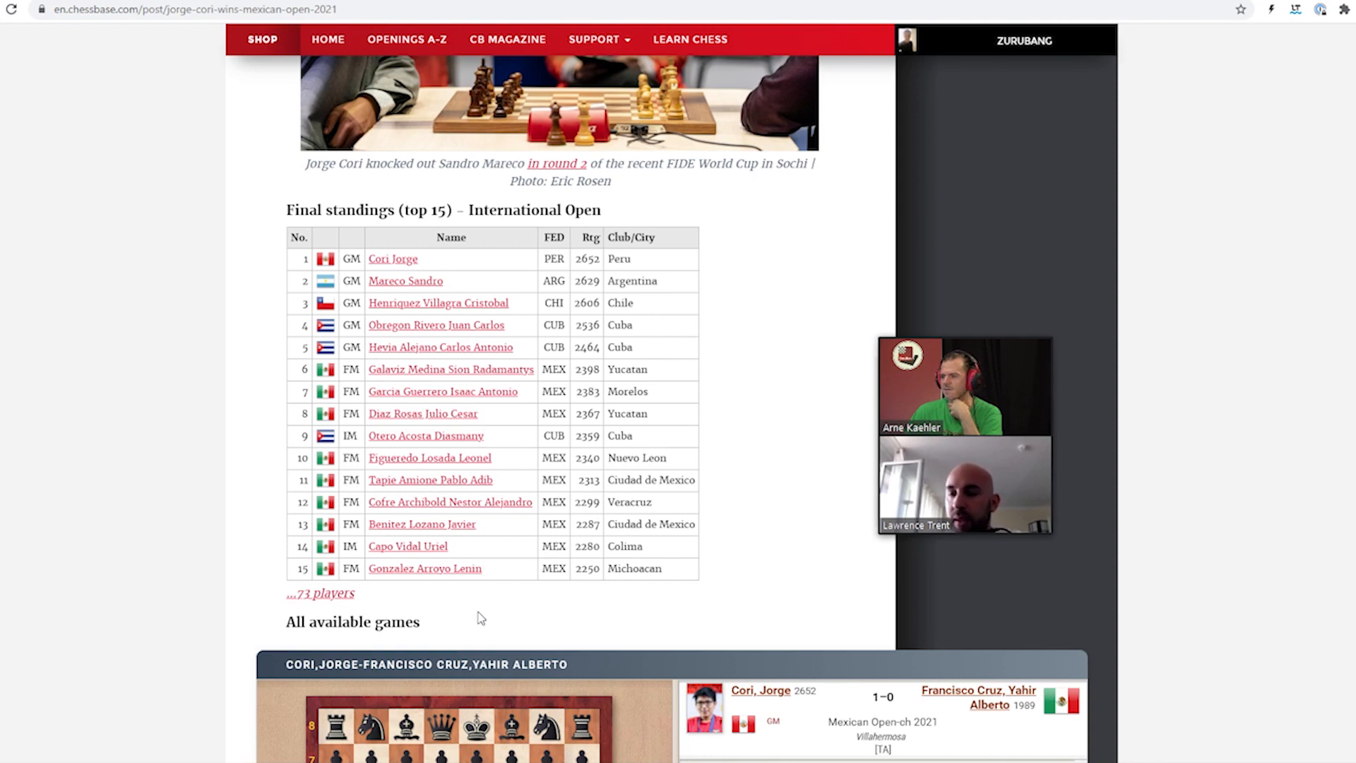
scroll("down", 3)
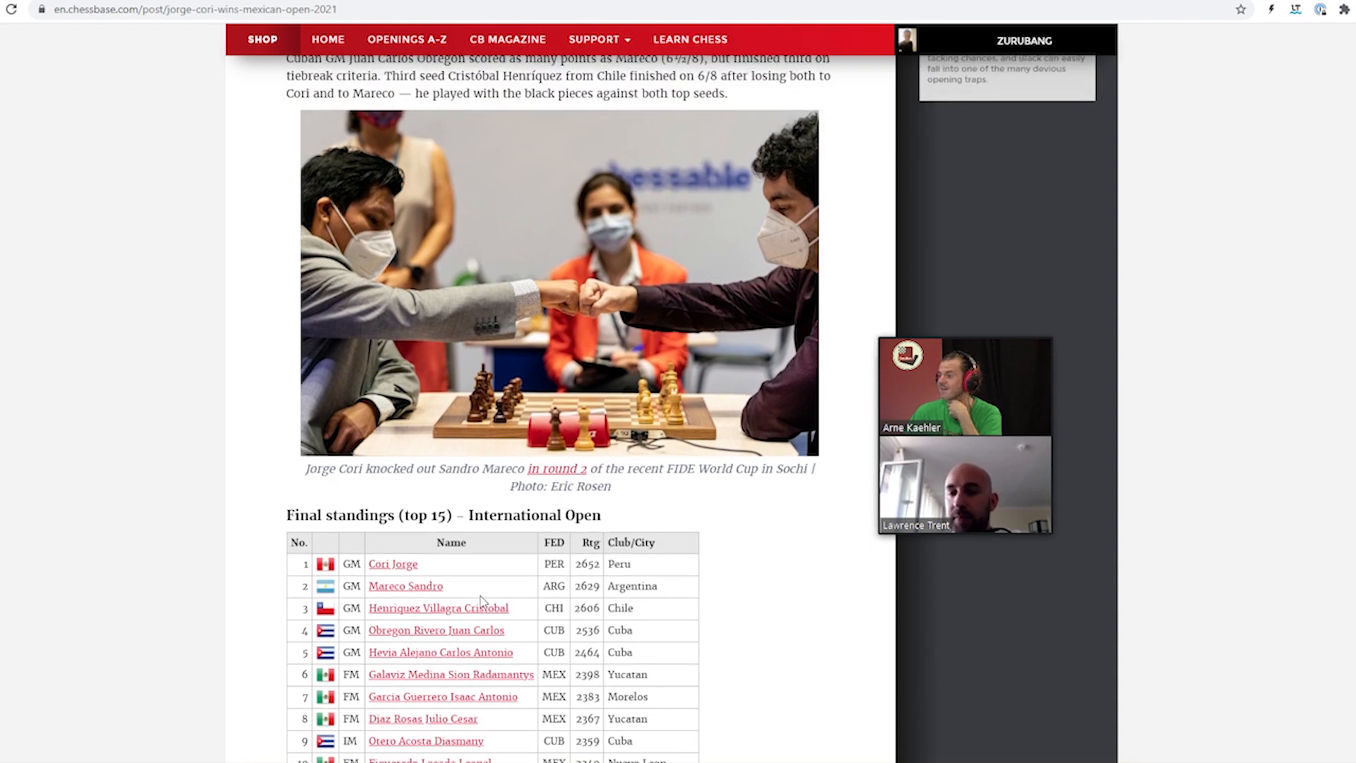
mouse_move(445, 465)
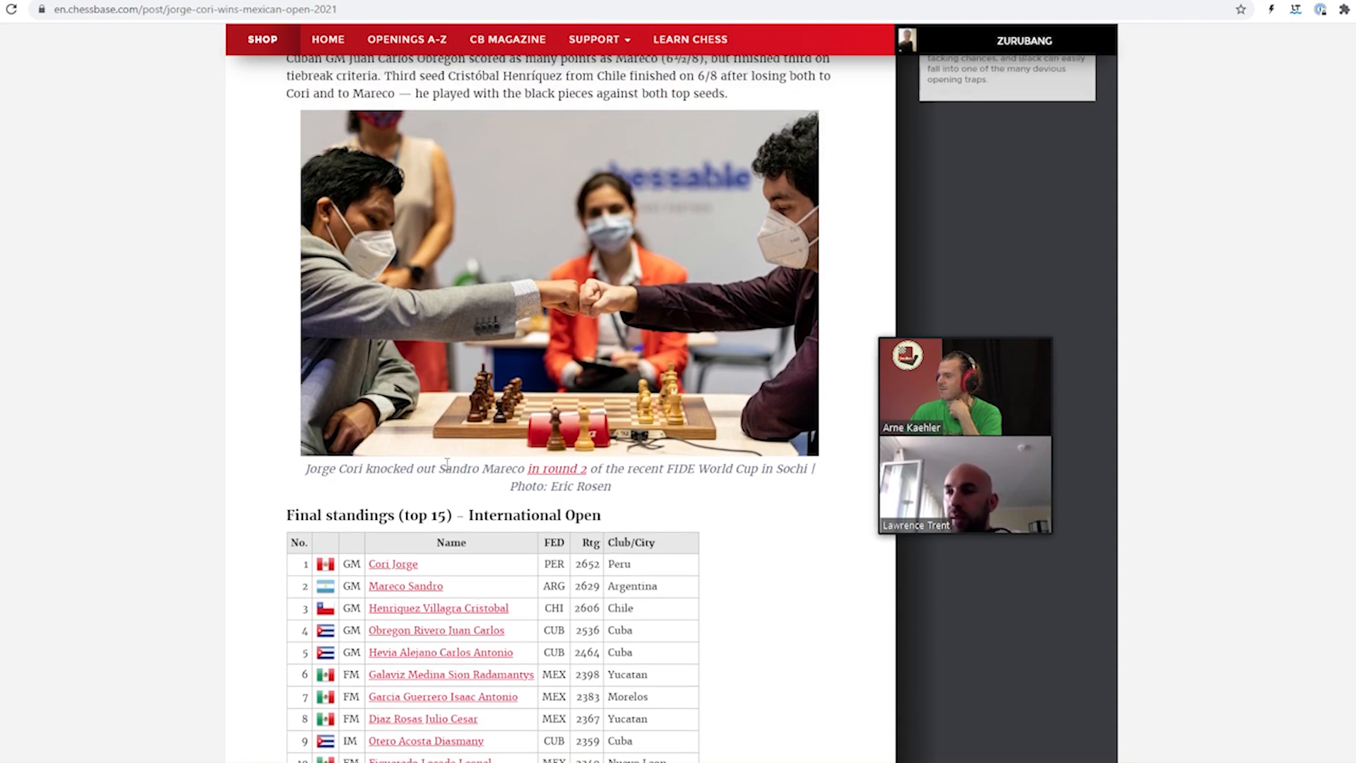
scroll("down", 3)
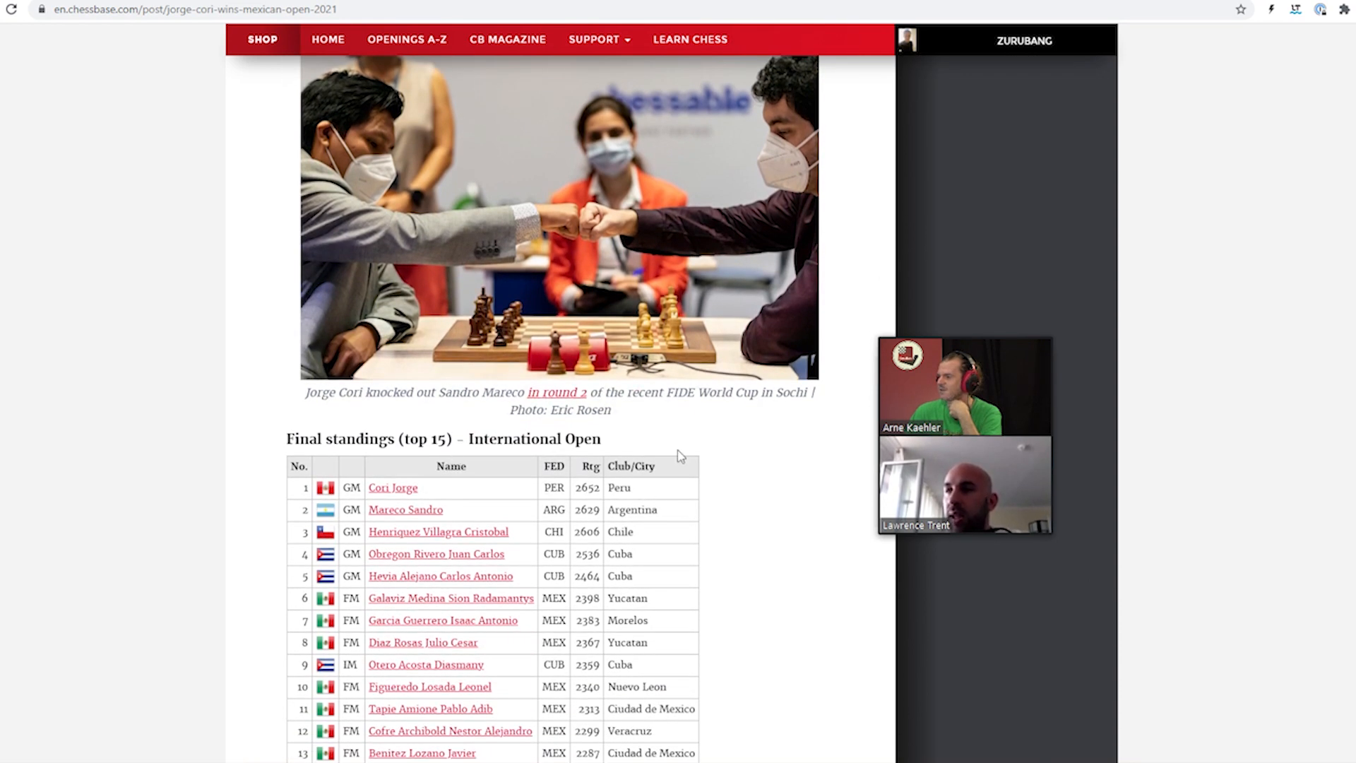
scroll("down", 3)
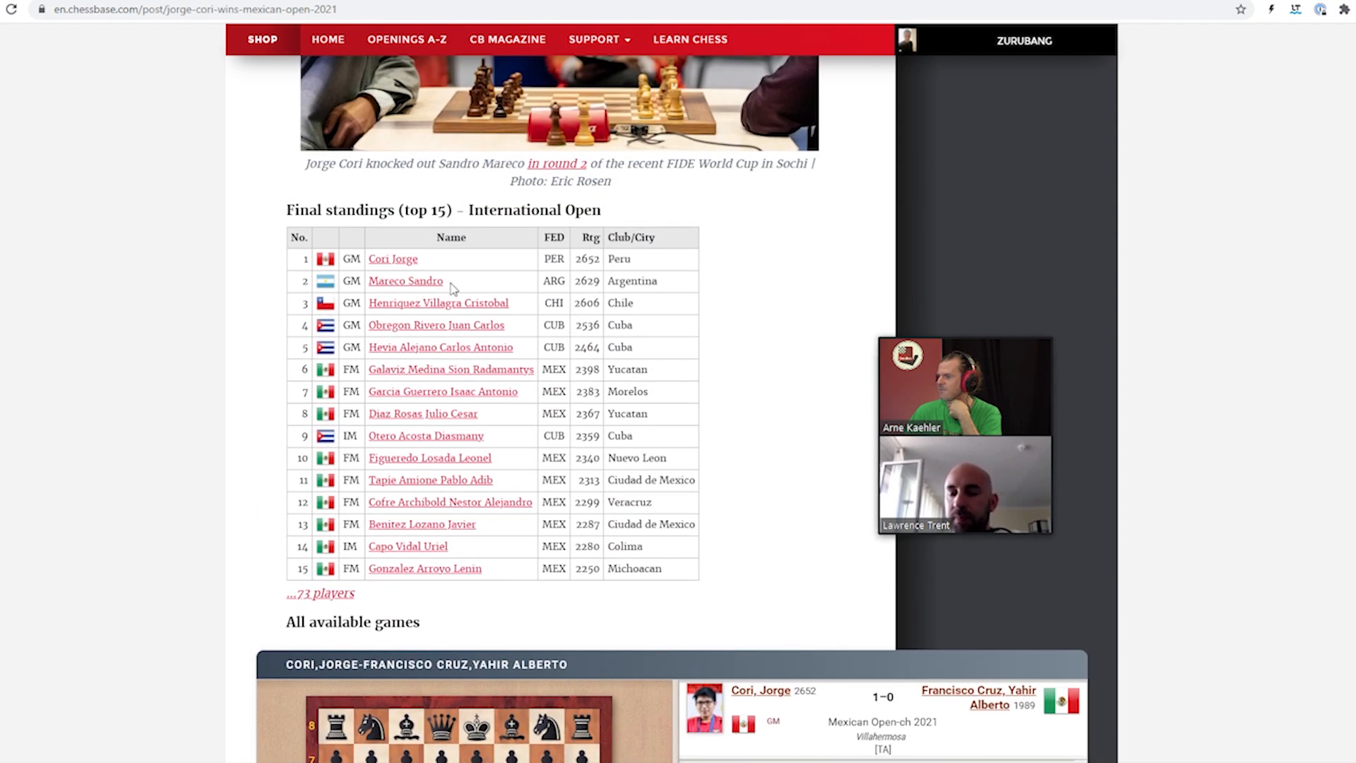
scroll("down", 3)
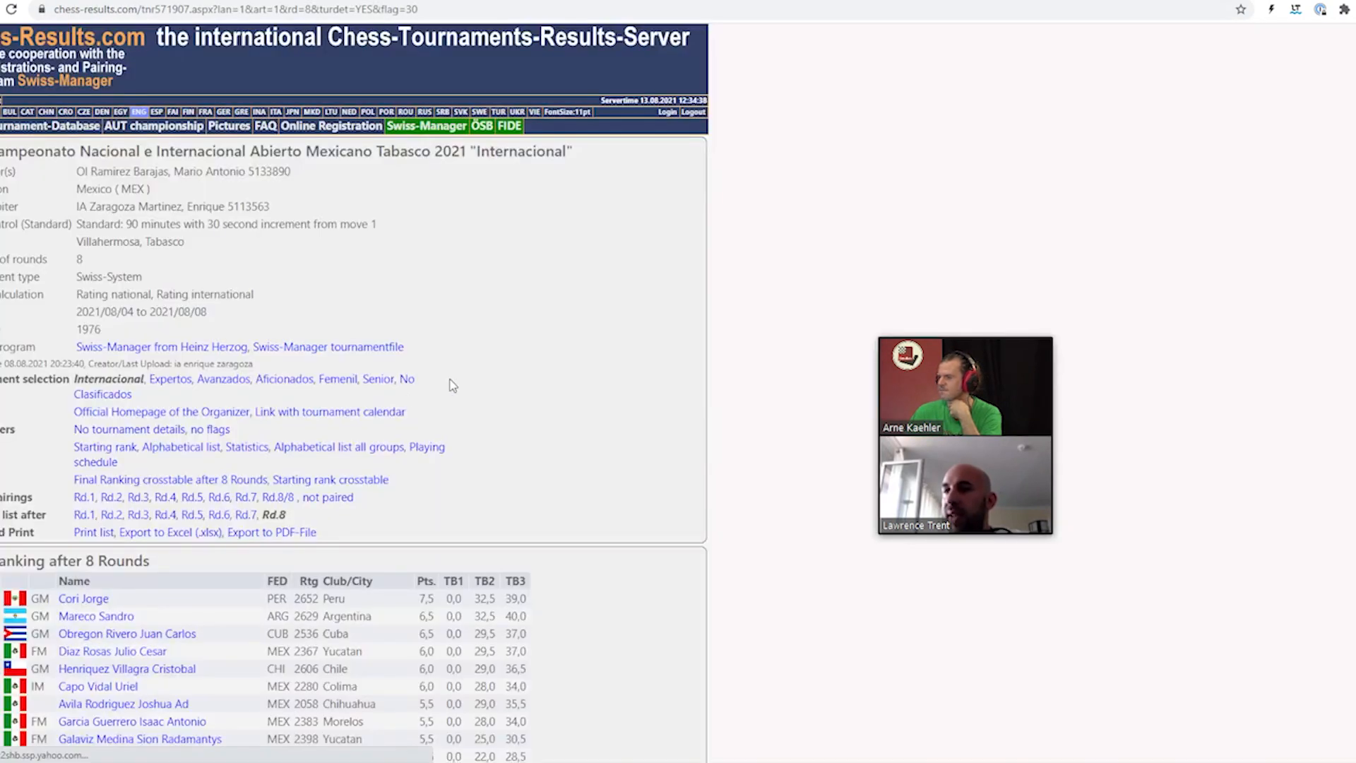
Scroll the 'Ranking after 8 Rounds' list down to the 4.0-point group
scroll("down", 3)
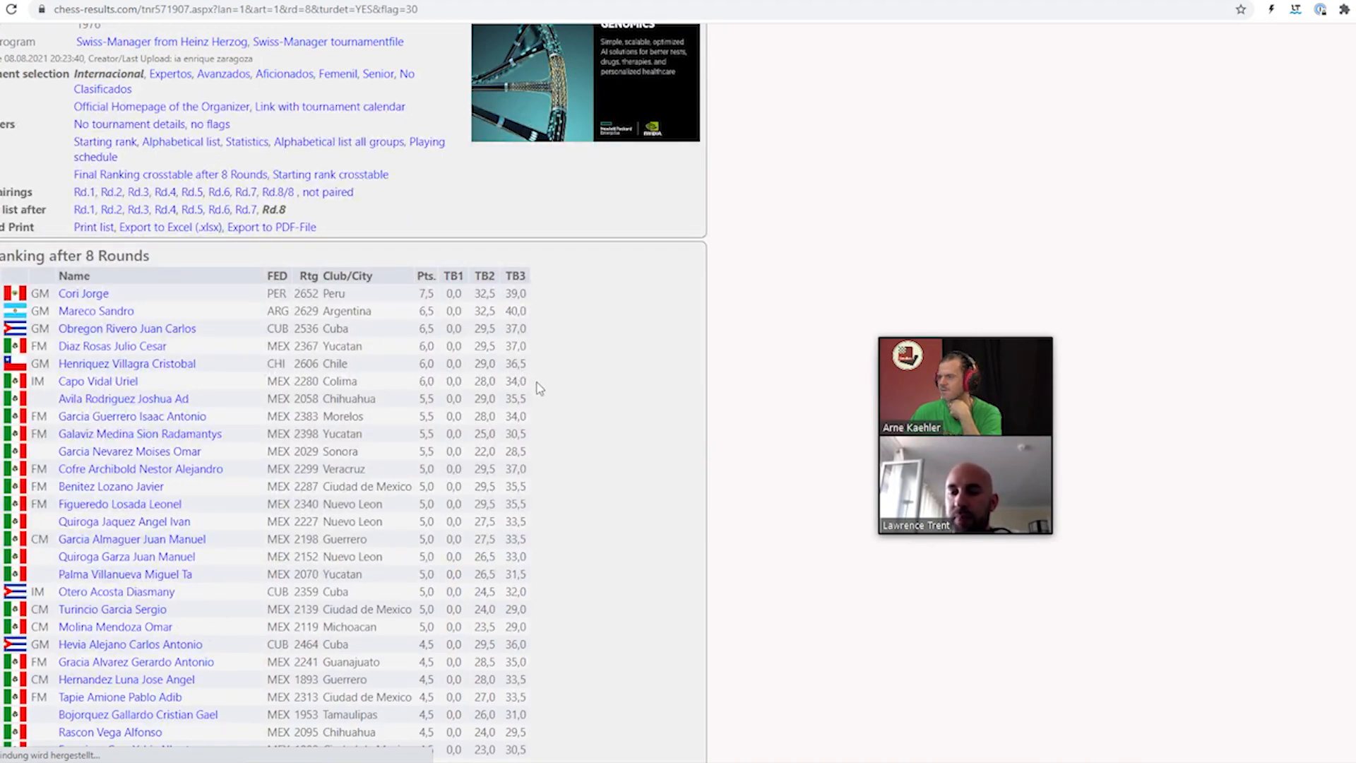
scroll("down", 3)
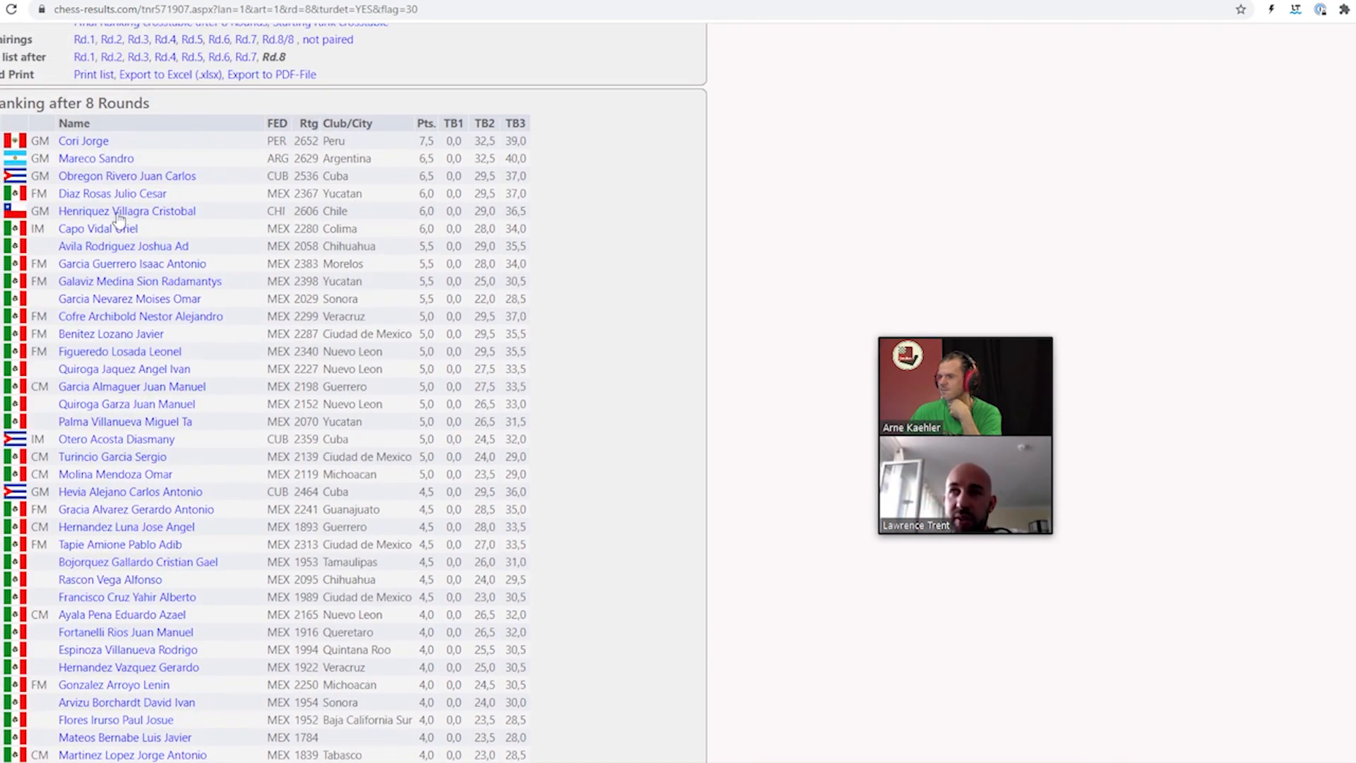
mouse_move(246, 223)
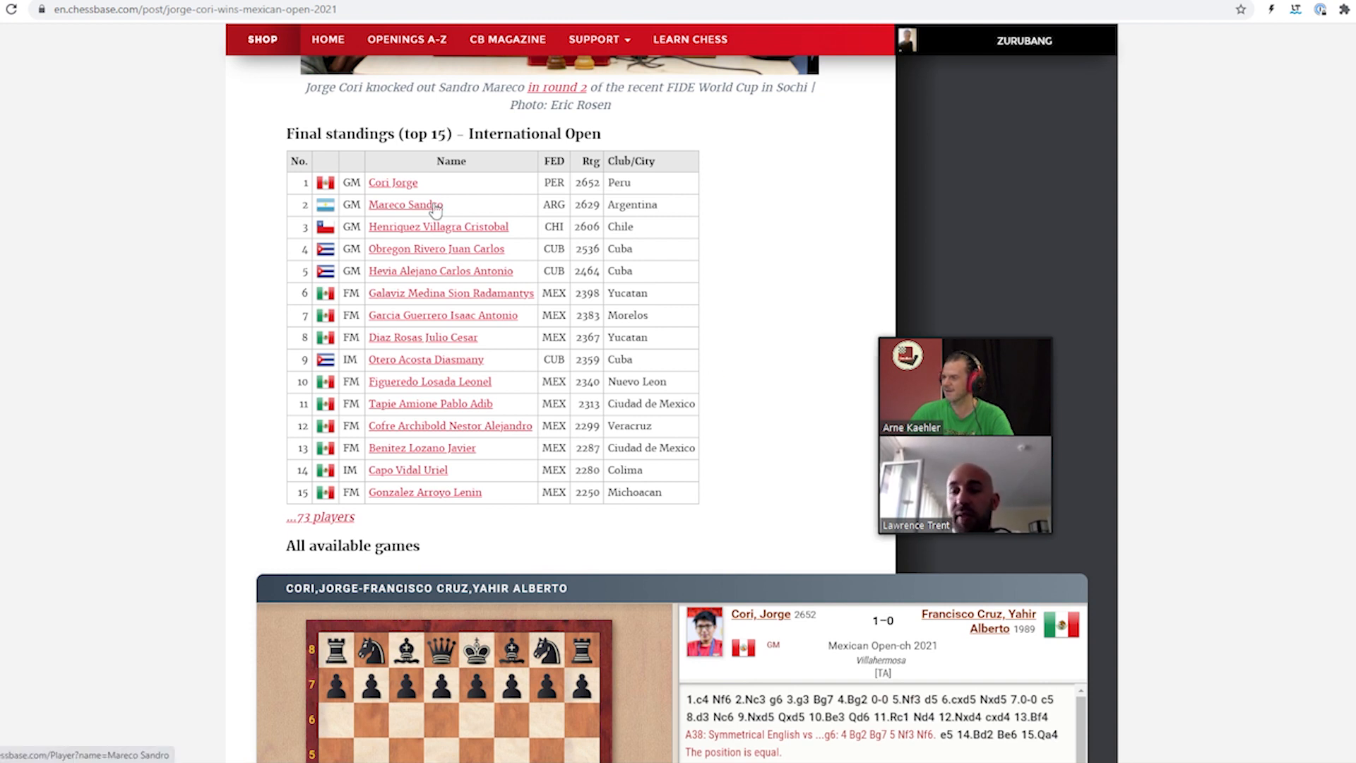
mouse_move(763, 263)
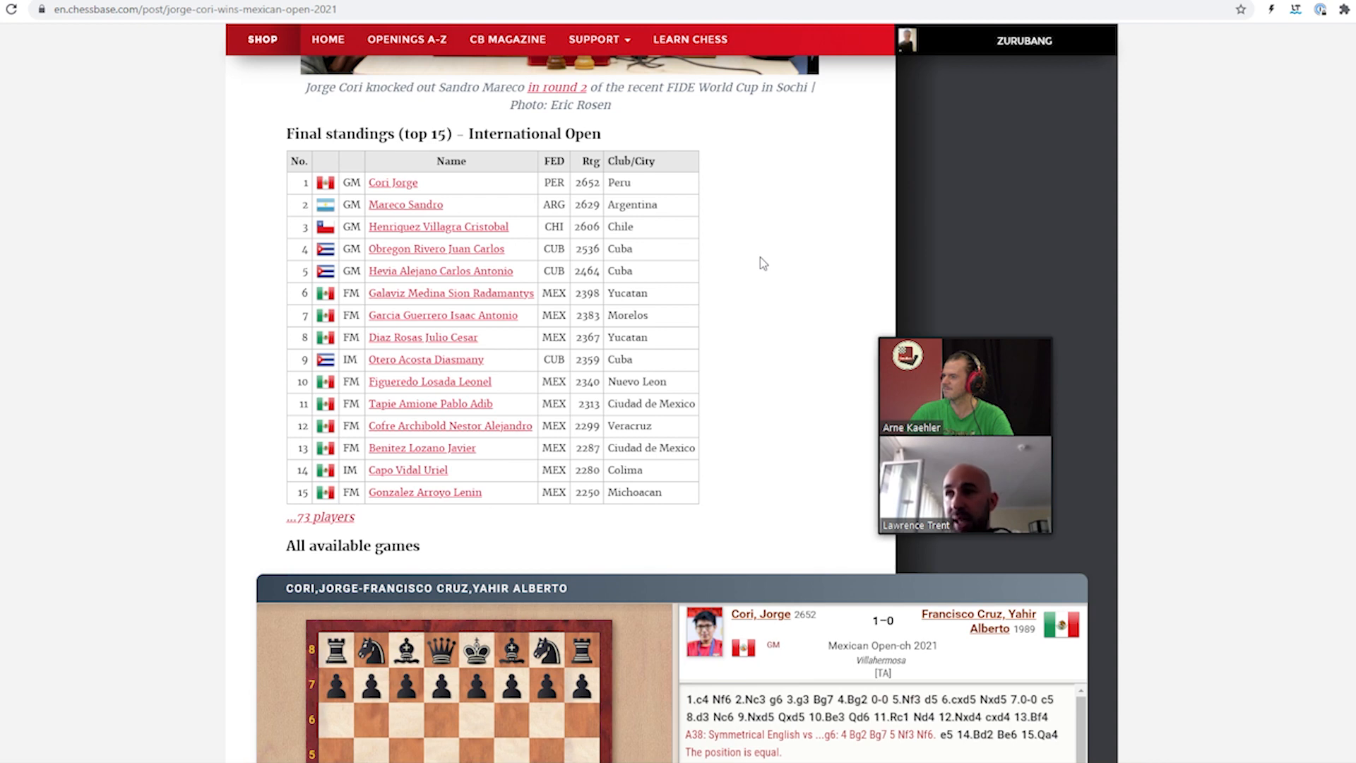
mouse_move(229, 213)
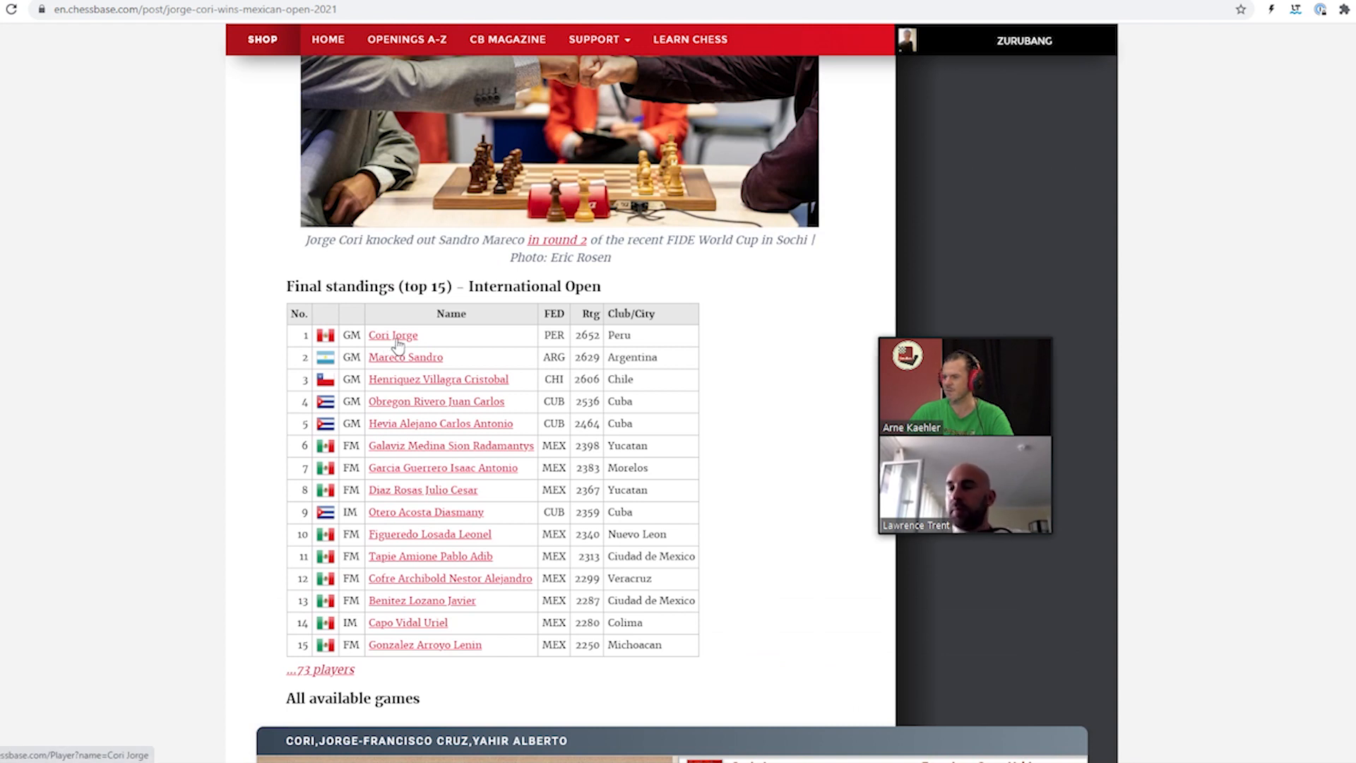
mouse_move(443, 347)
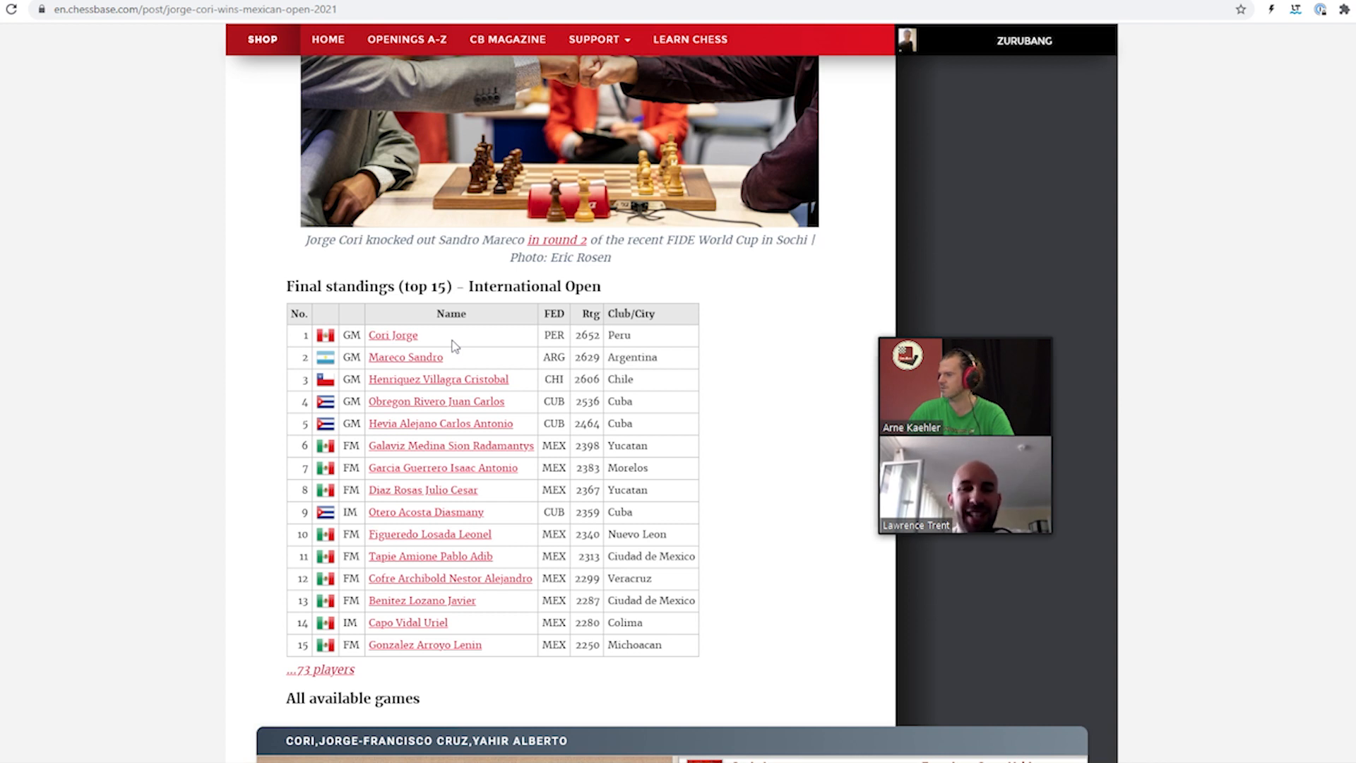
mouse_move(443, 348)
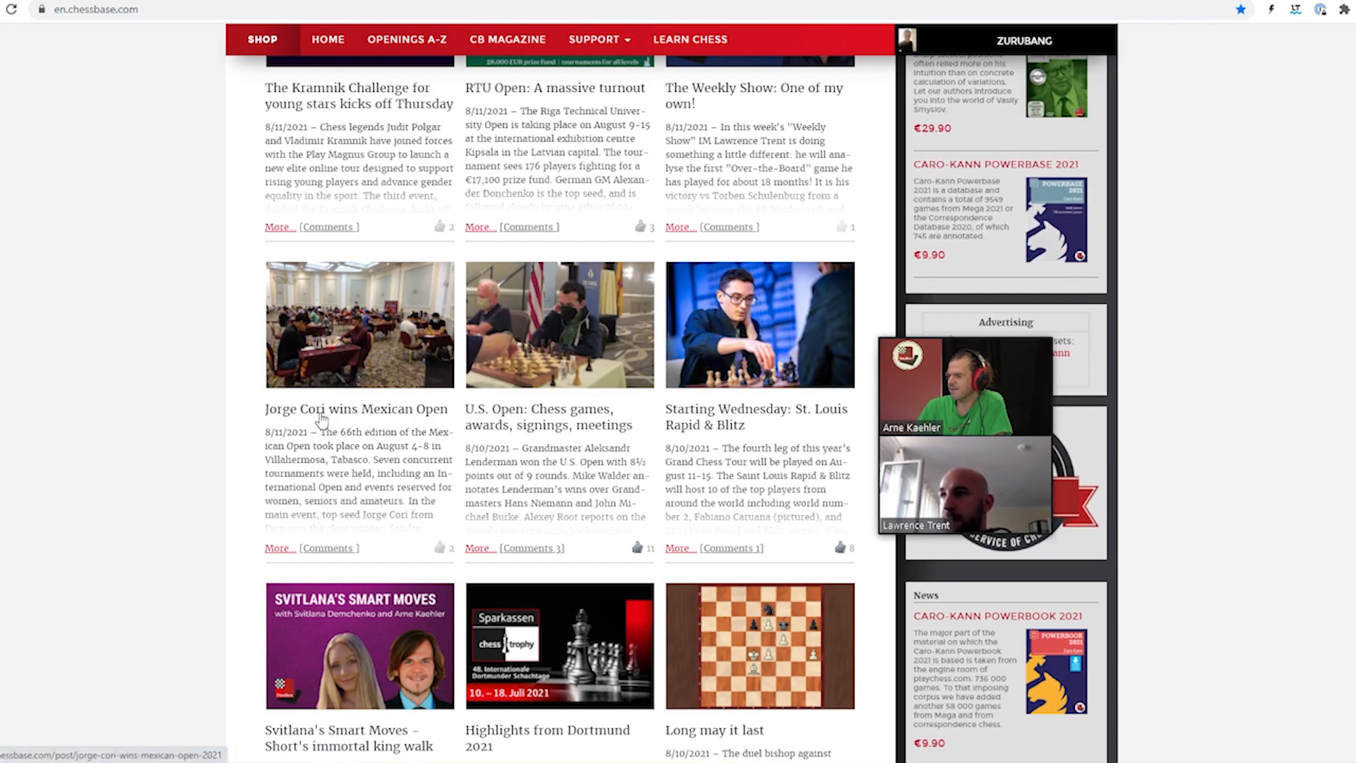
mouse_move(205, 410)
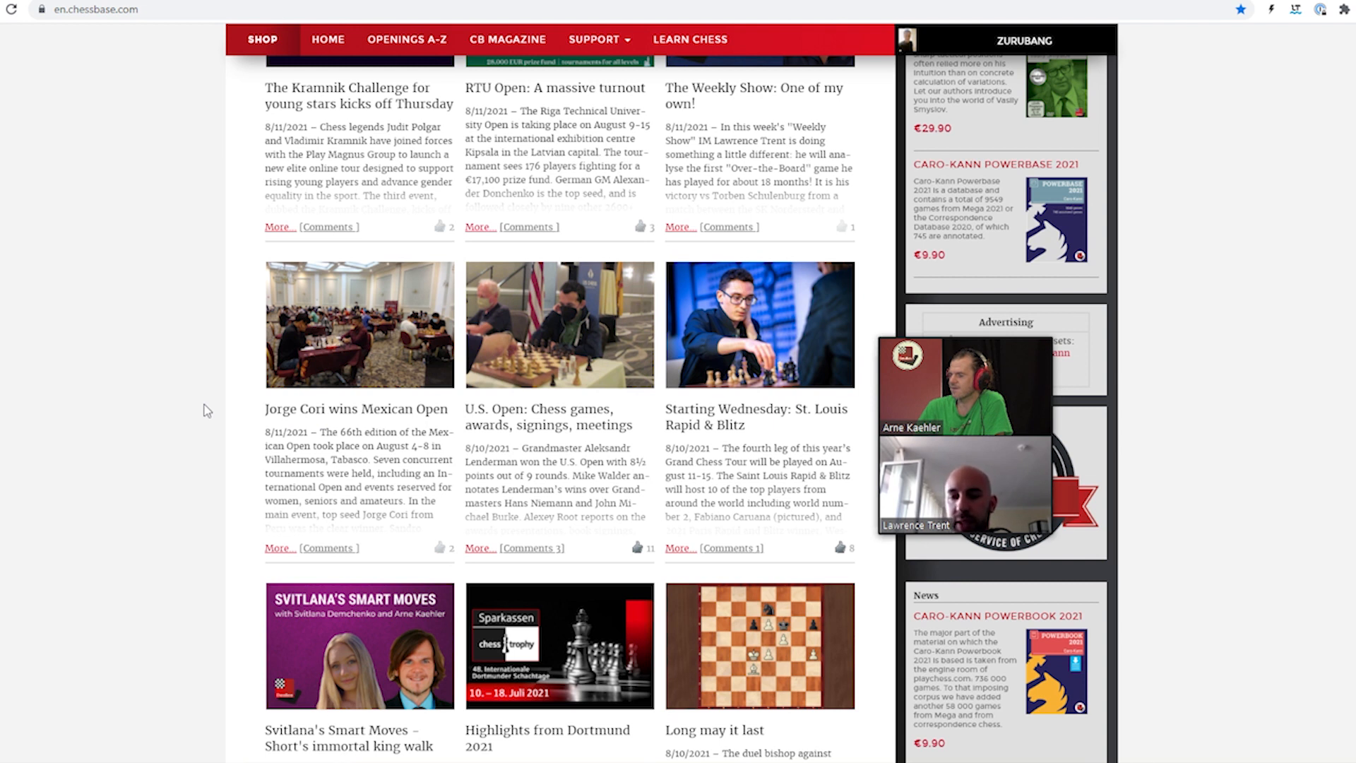
mouse_move(252, 436)
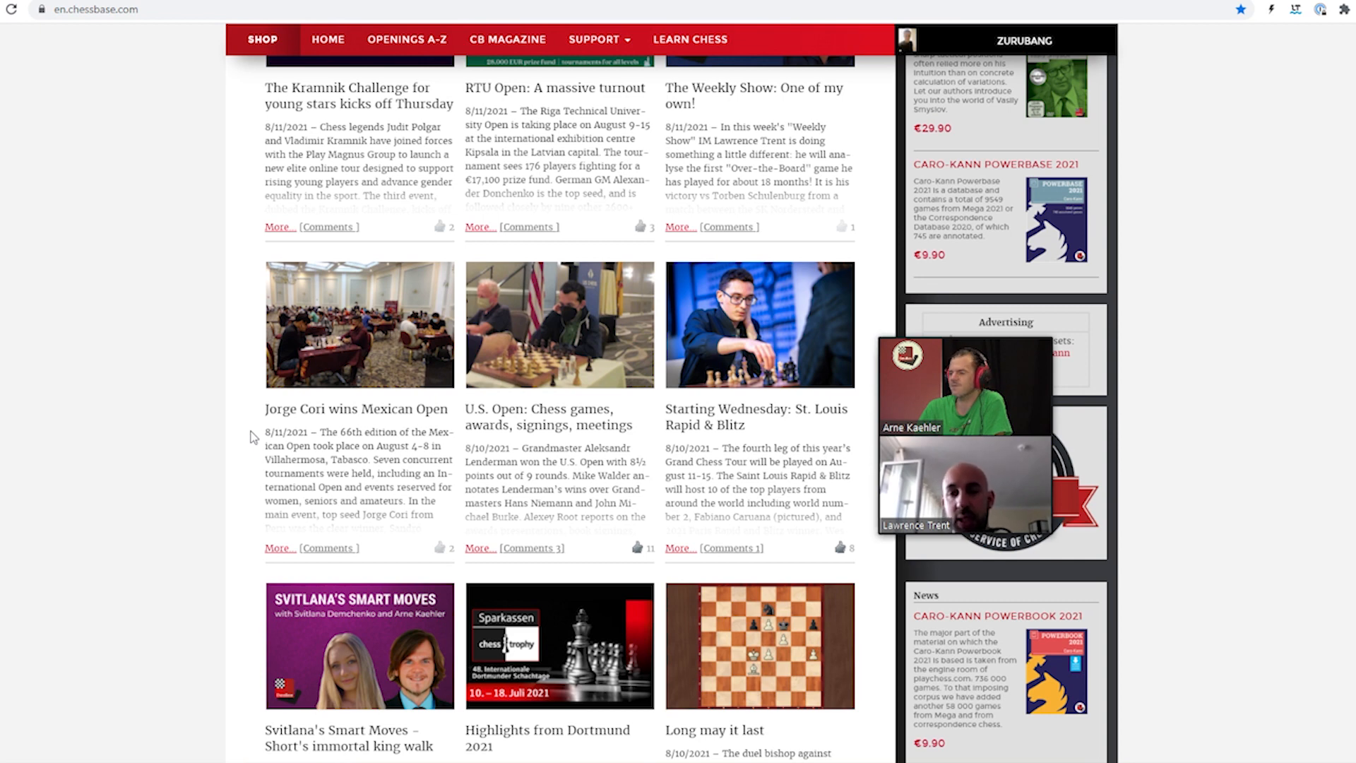
mouse_move(646, 405)
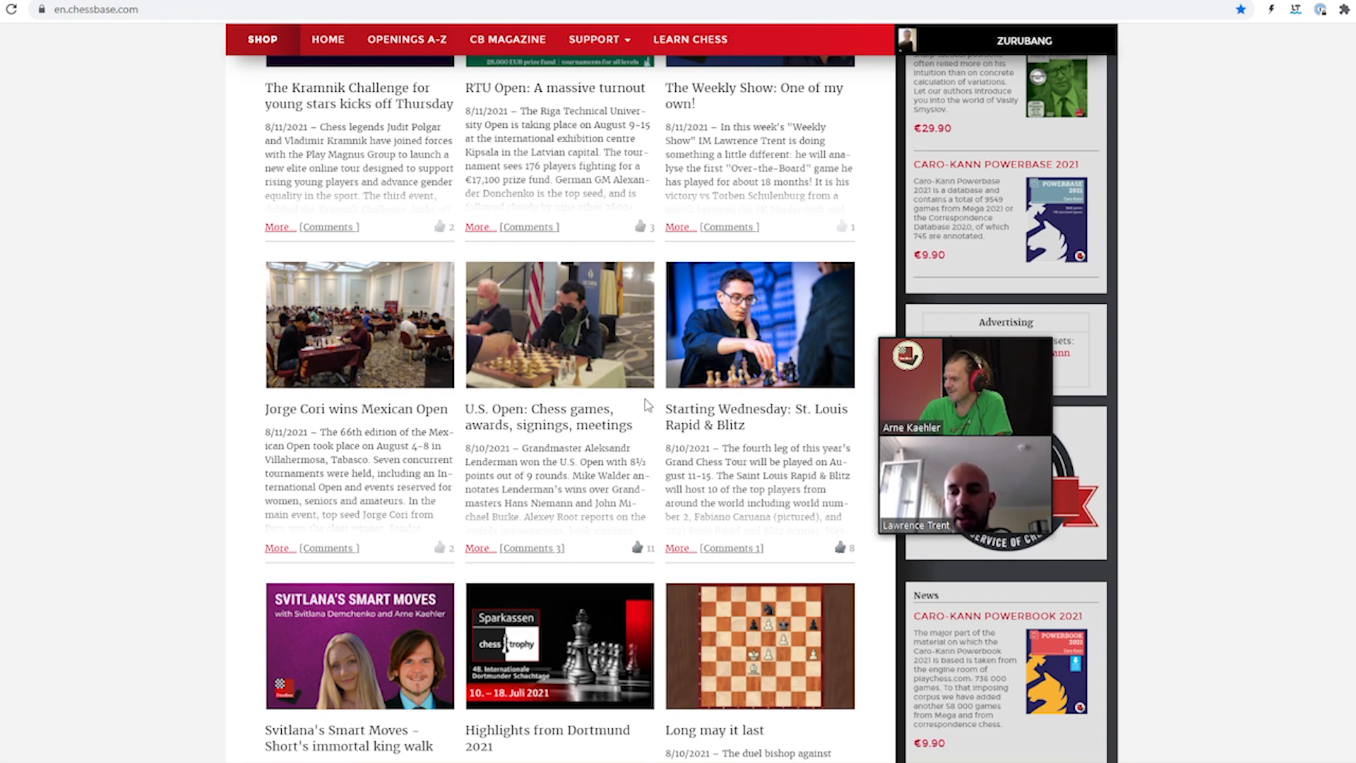
Scroll to the bottom of the front-page article grid and go to page 2
scroll("down", 3)
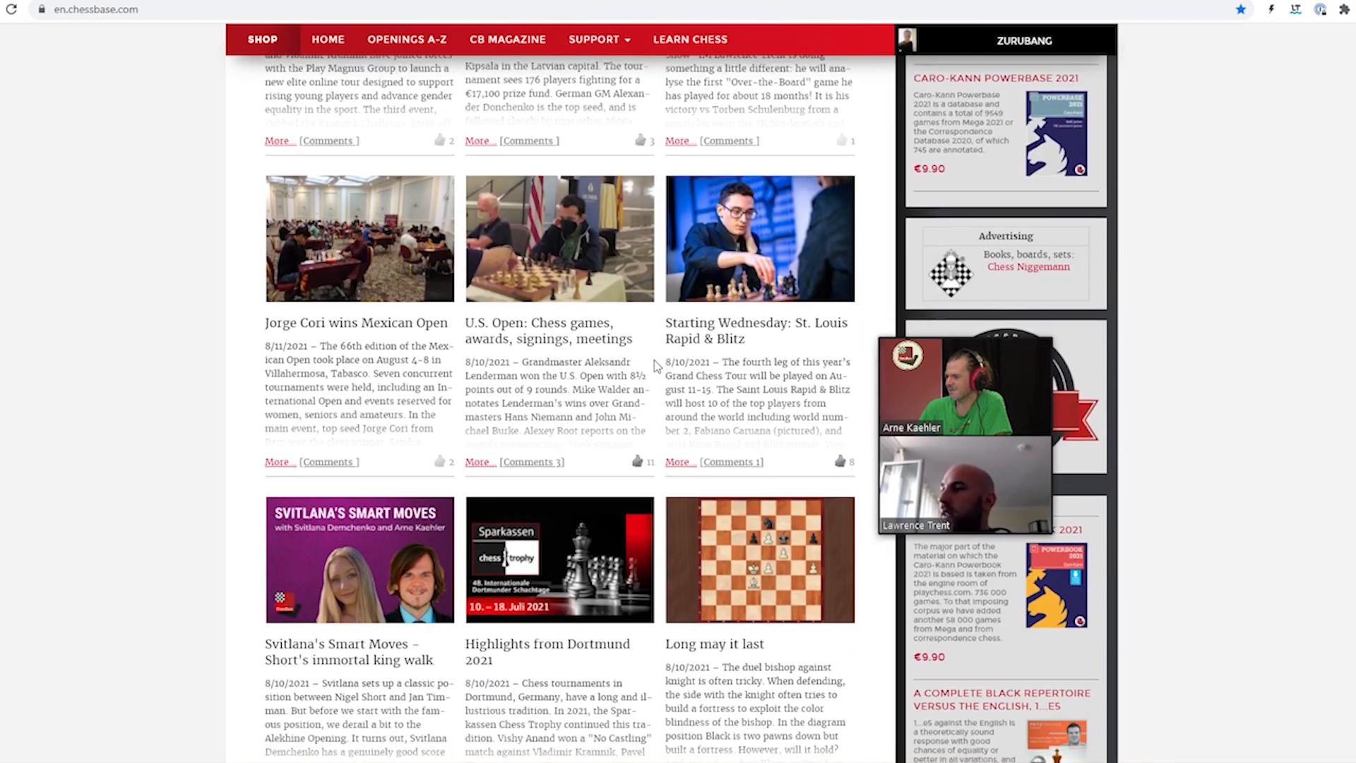
scroll("down", 3)
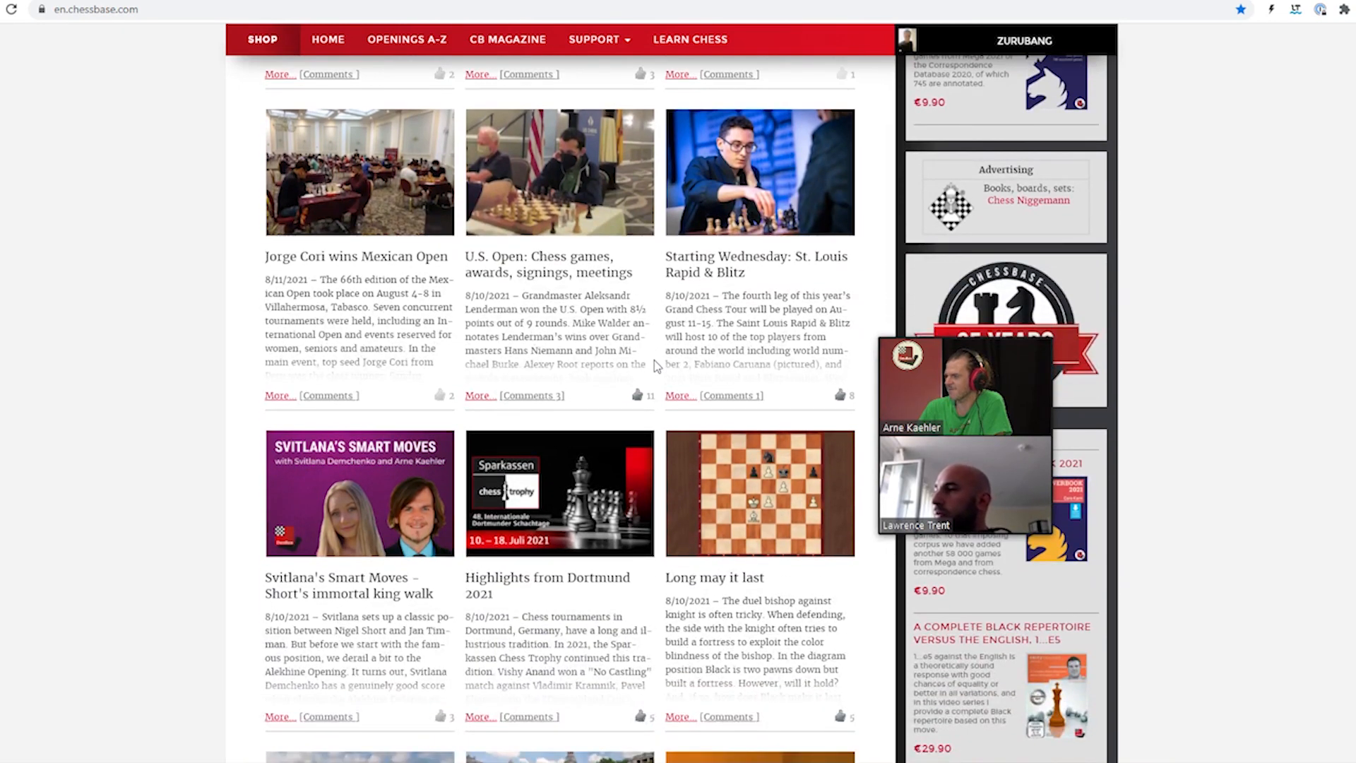
scroll("down", 3)
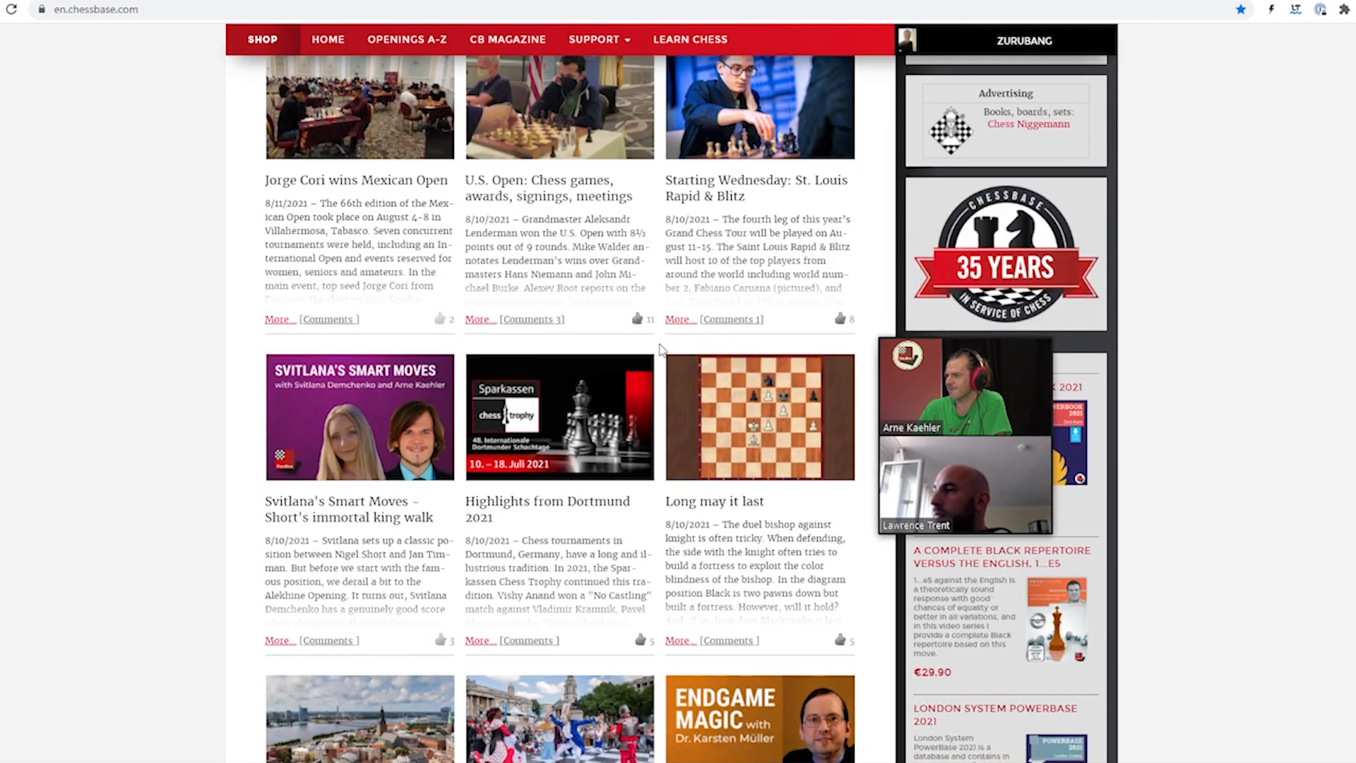
scroll("down", 3)
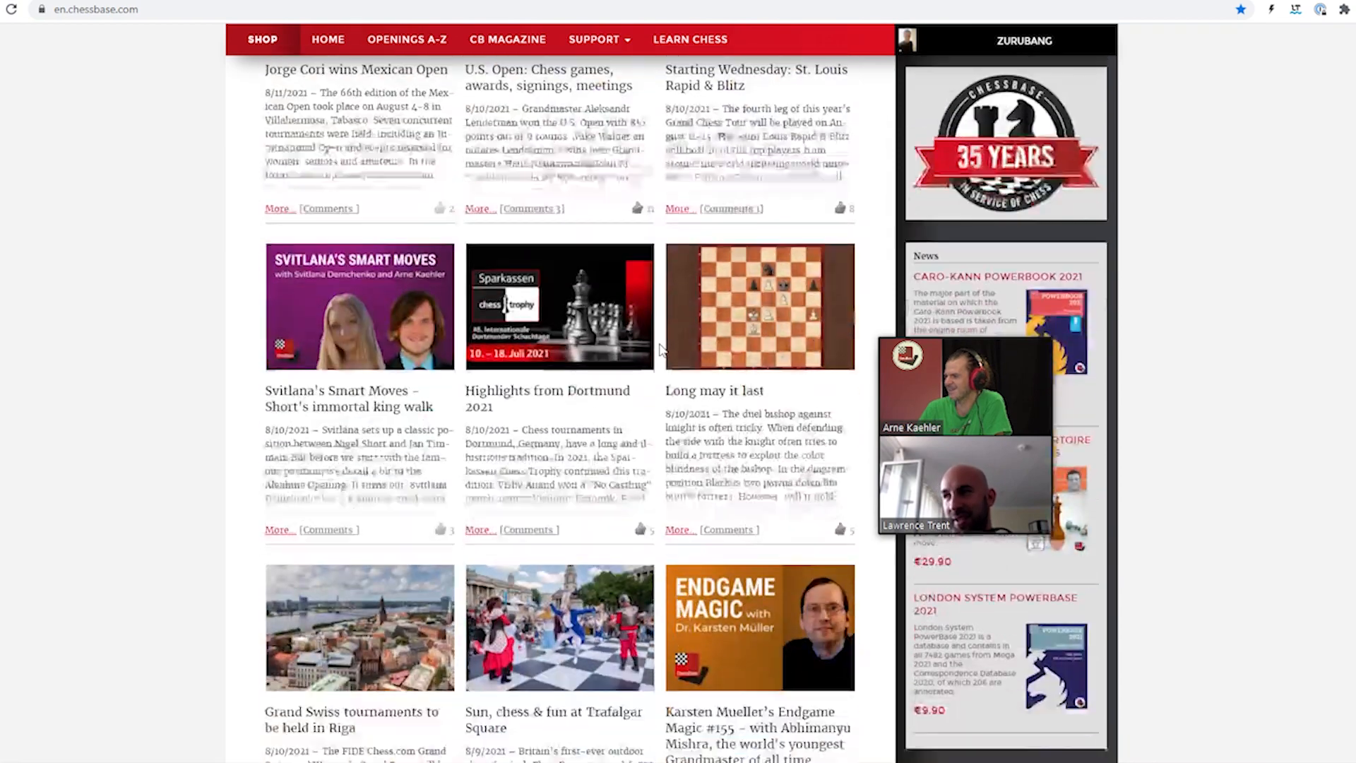
scroll("down", 3)
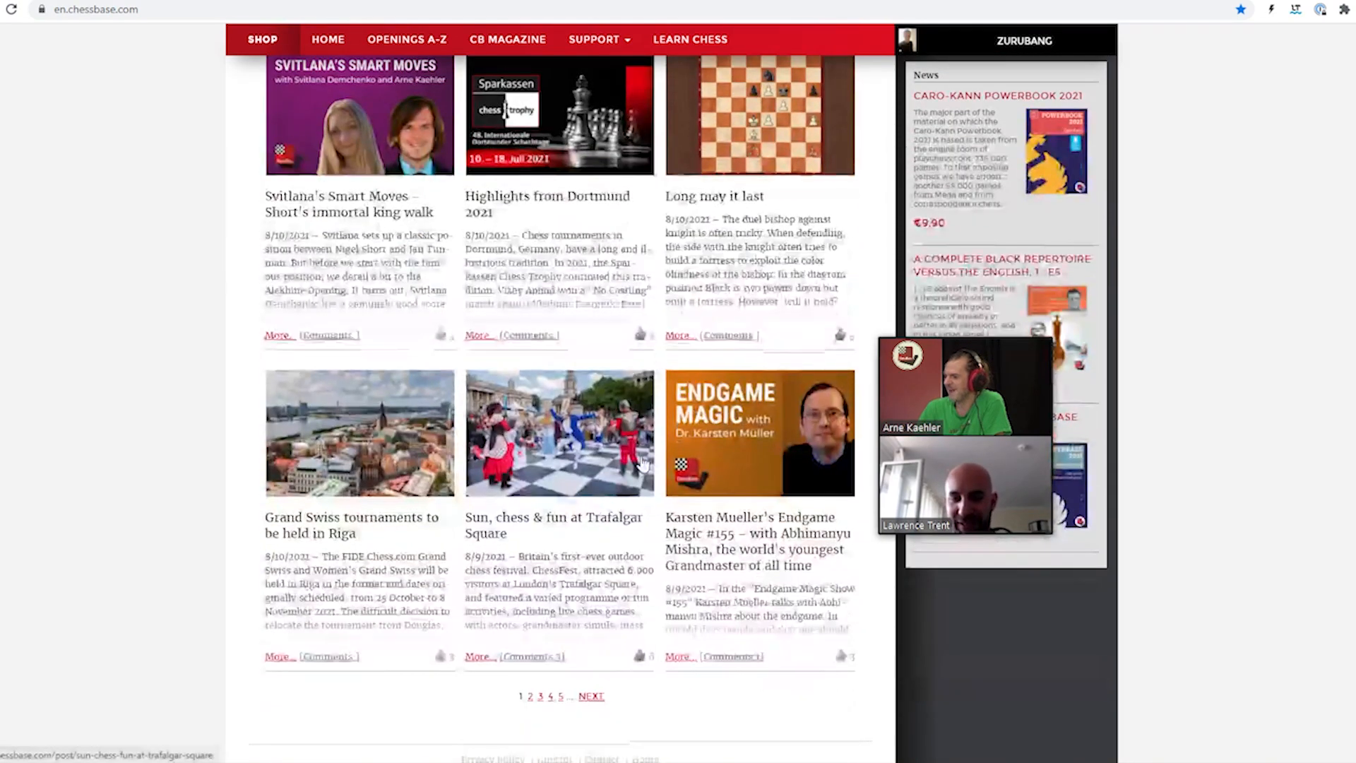
scroll("down", 3)
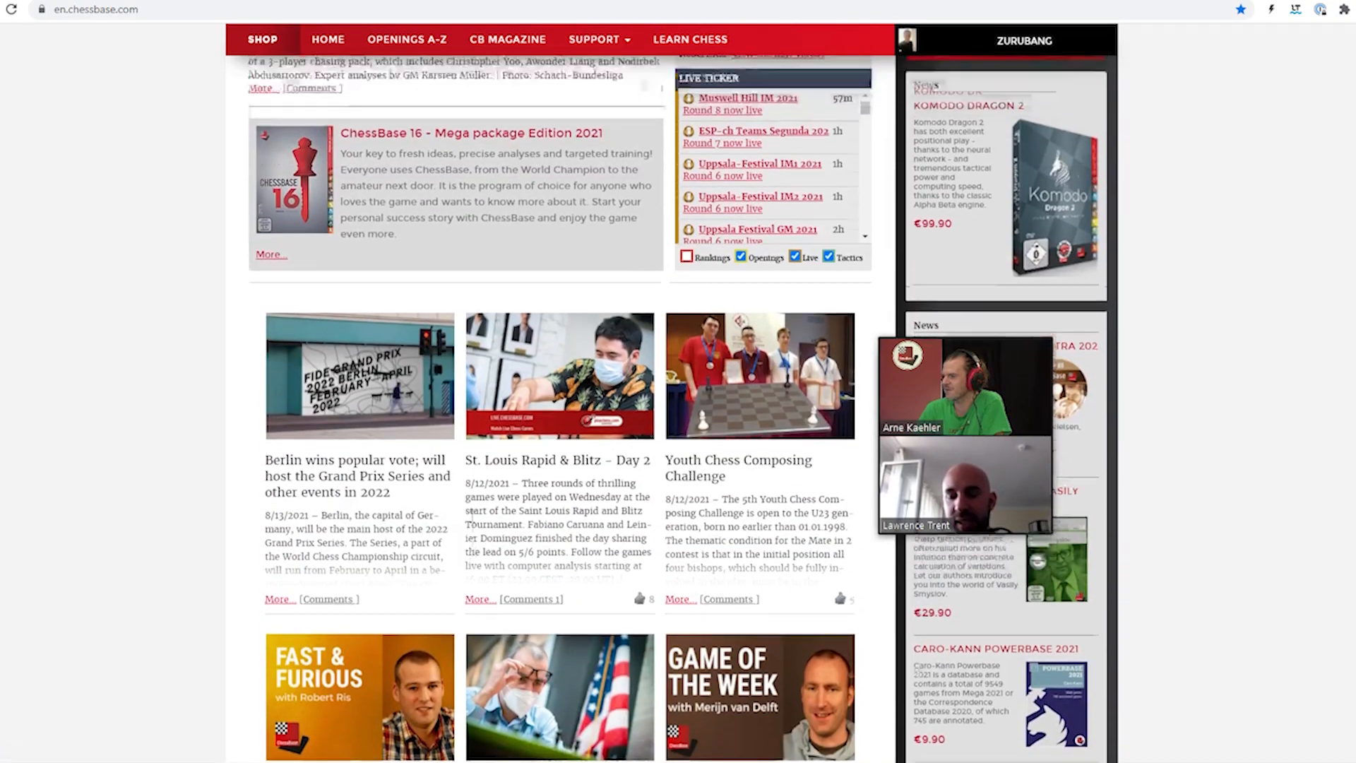
scroll("down", 3)
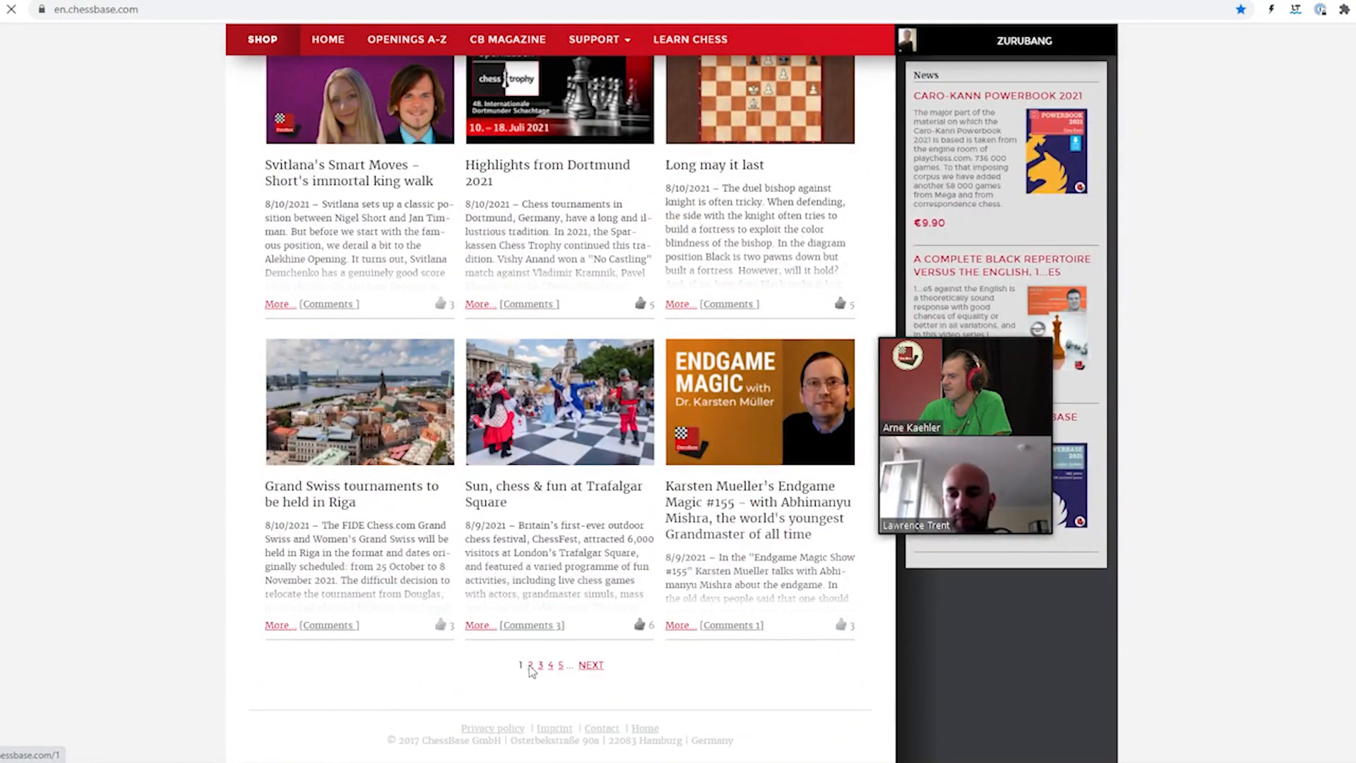
left_click(520, 664)
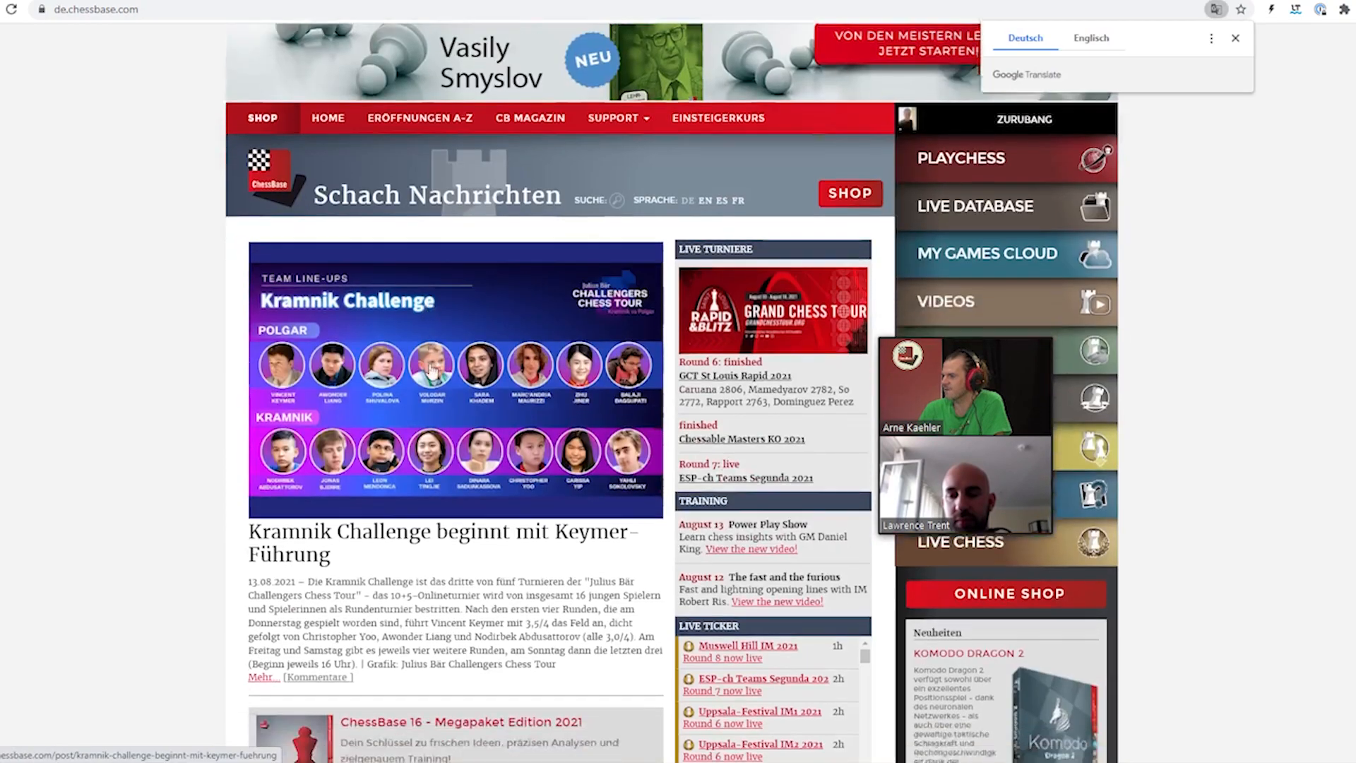
Read the Bulmaga Frauen-EM article down past 'Ergebnisse der 4. Runde' to the standings
scroll("down", 3)
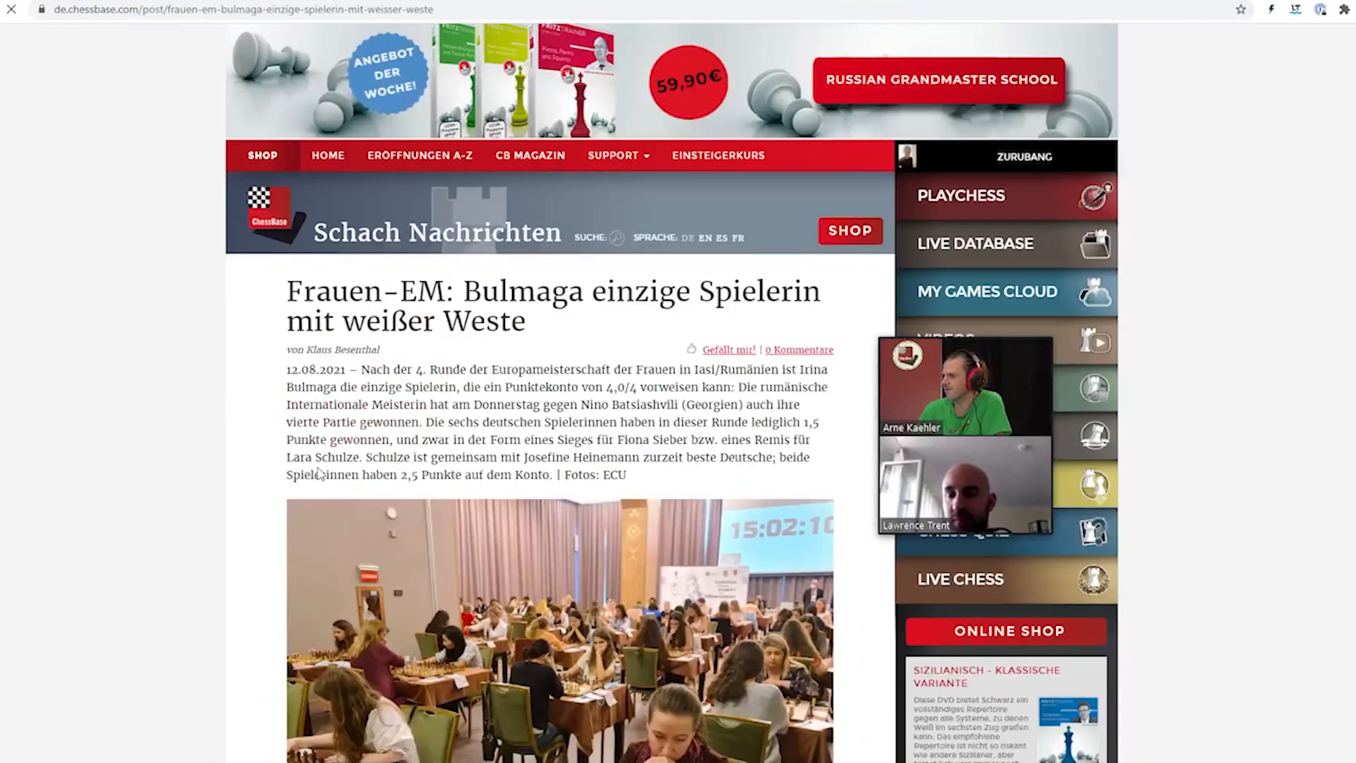
scroll("down", 3)
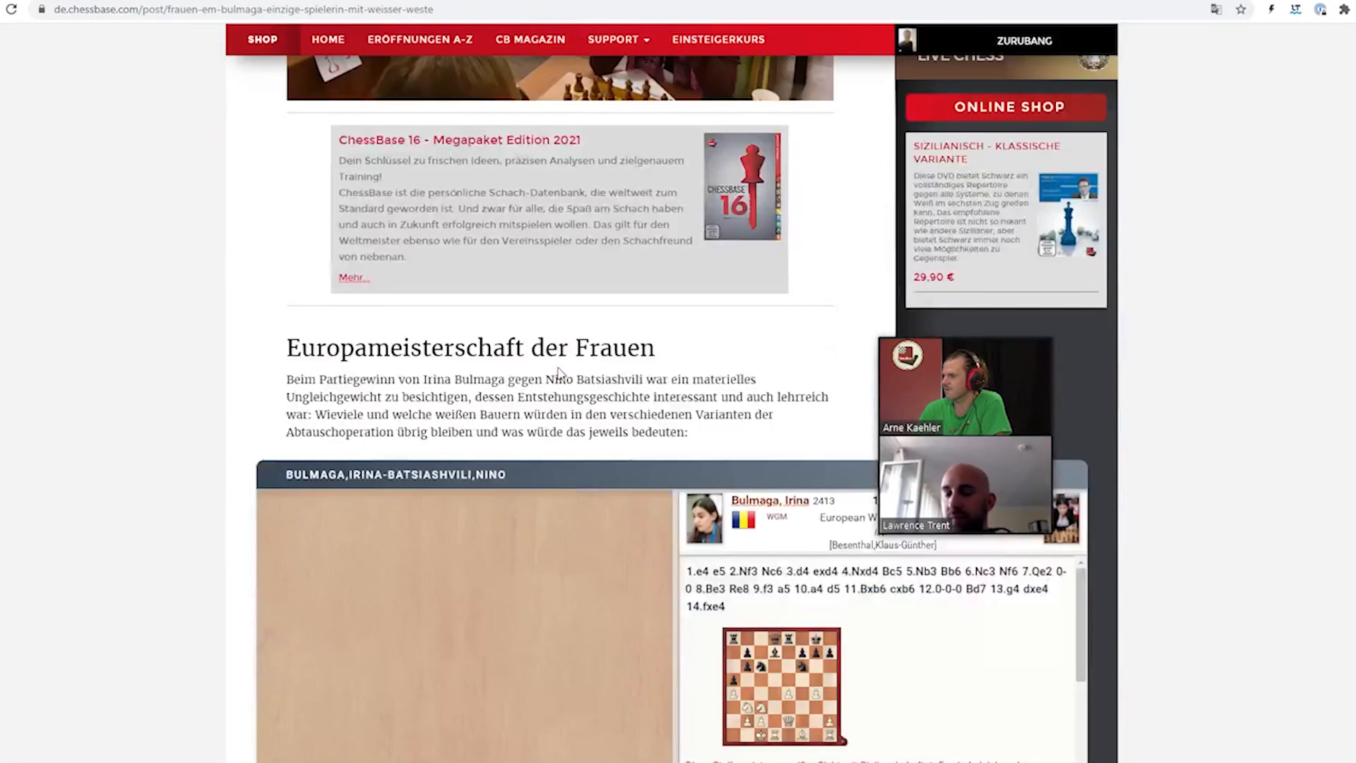
scroll("down", 3)
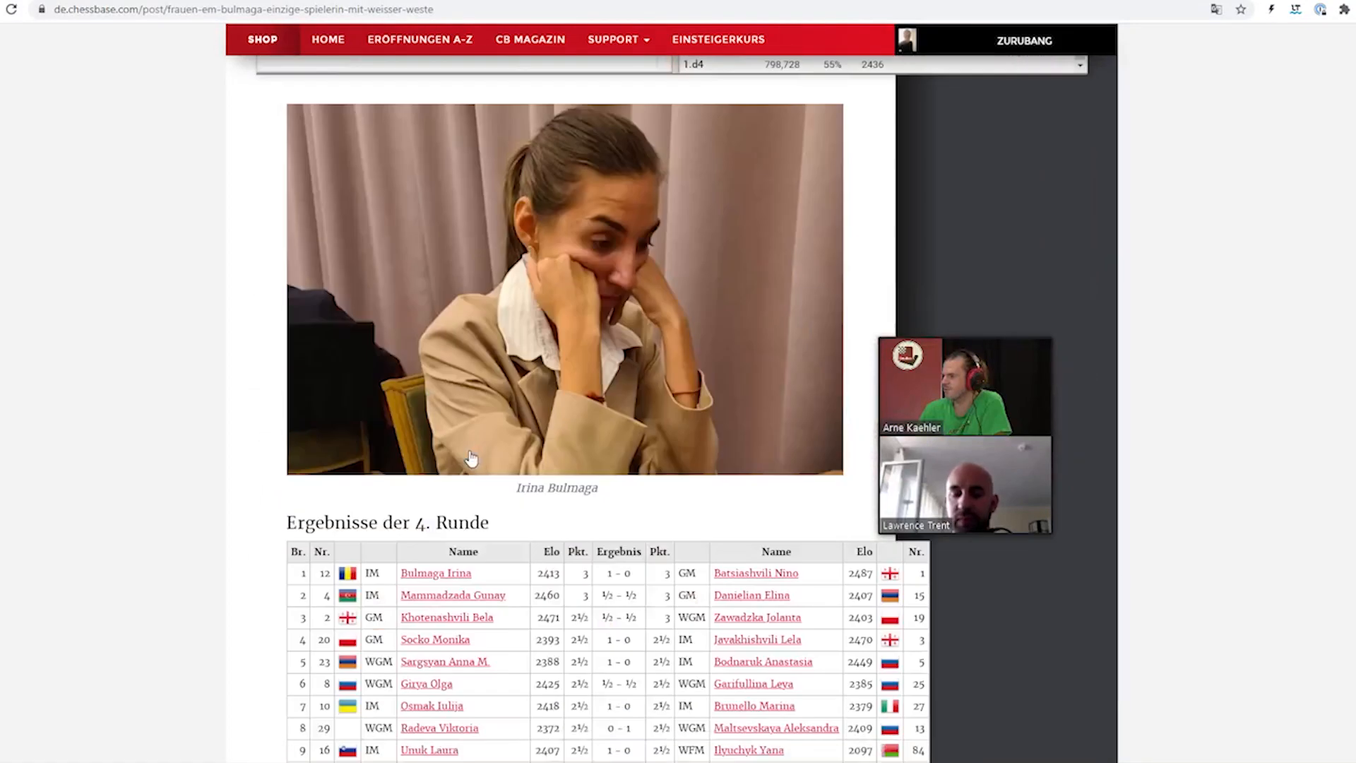
scroll("down", 3)
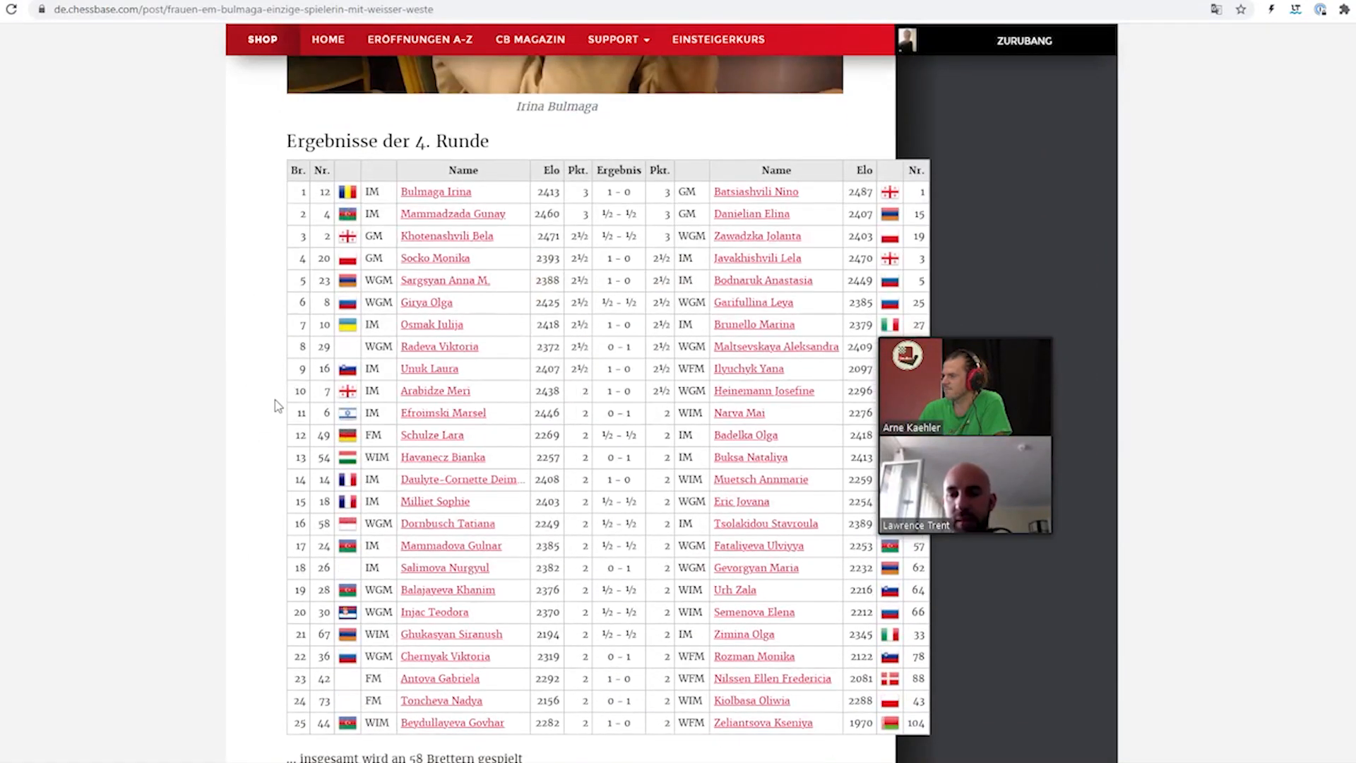
scroll("down", 3)
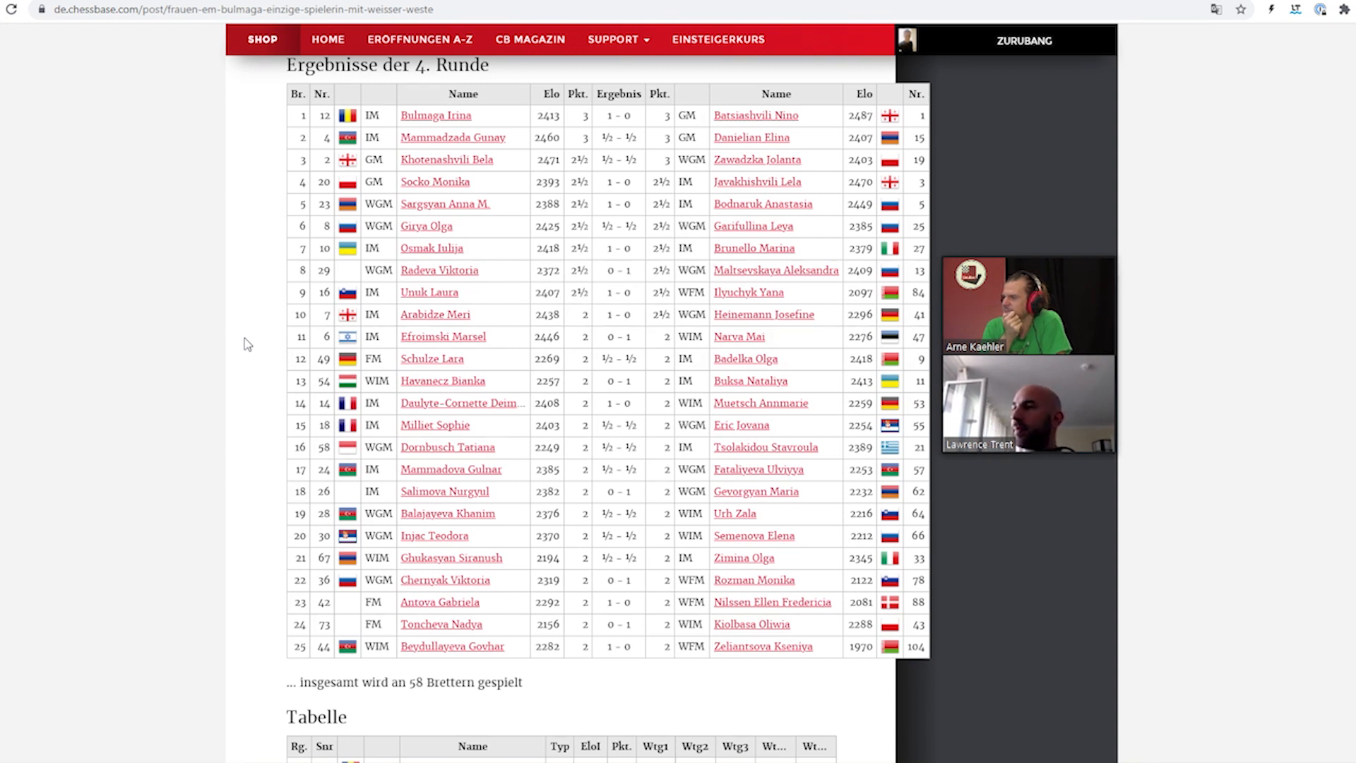
scroll("down", 3)
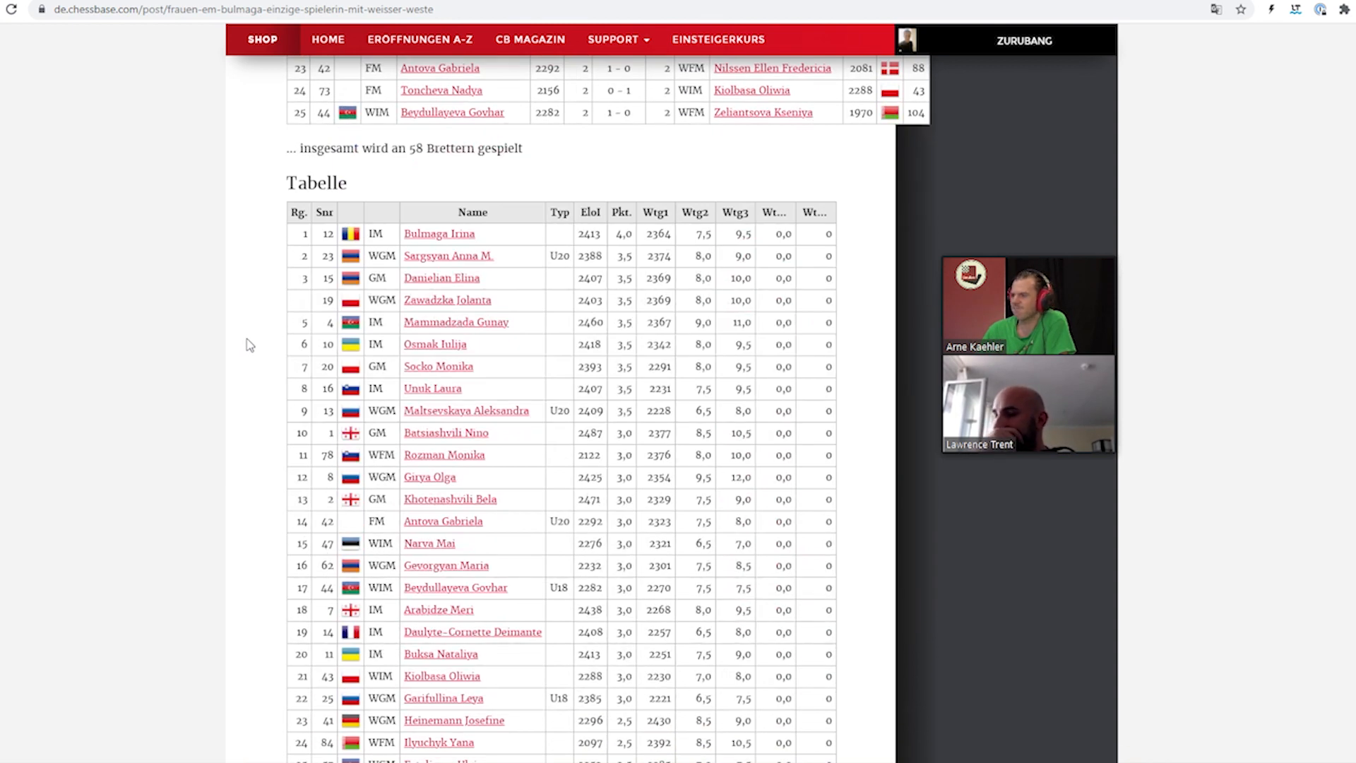
Scan the 'Tabelle' down to 'Partien', then return to the top with Bulmaga on 4.0
scroll("down", 3)
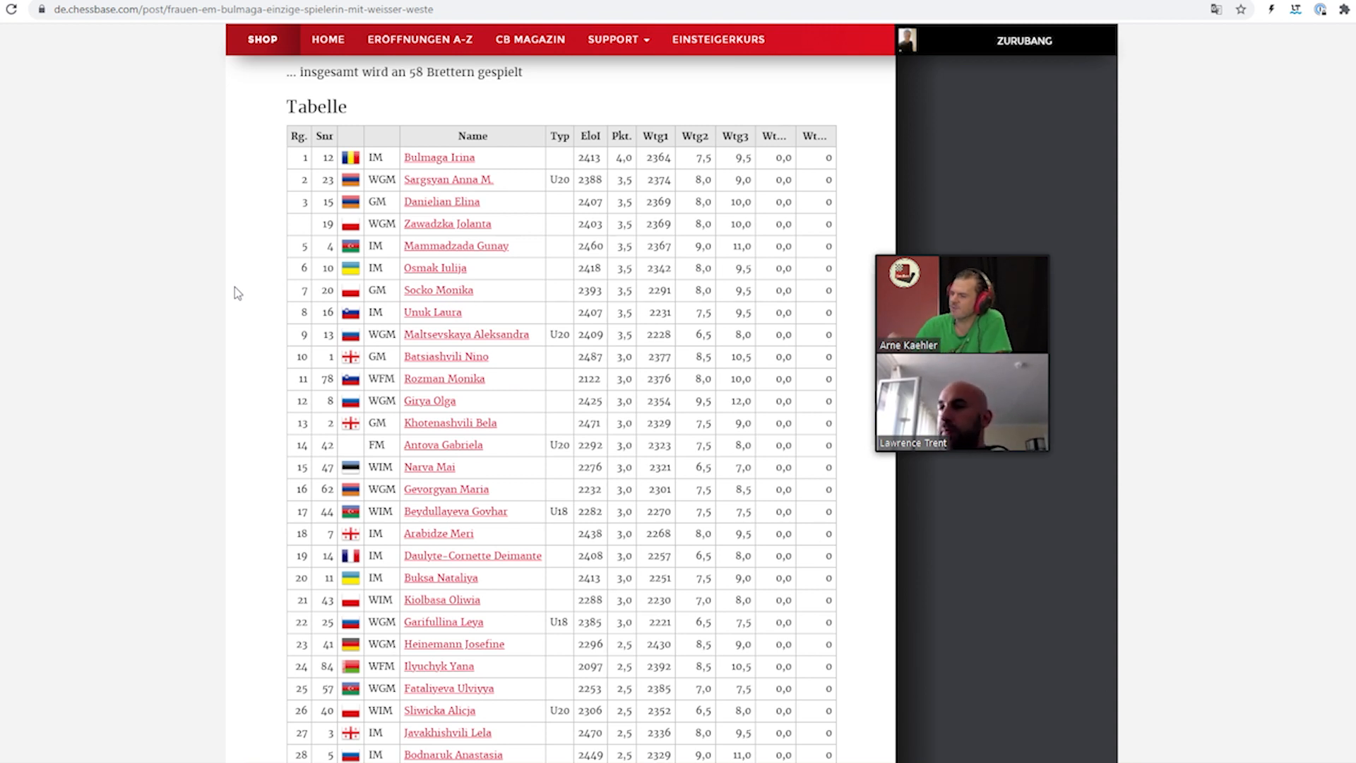
scroll("down", 3)
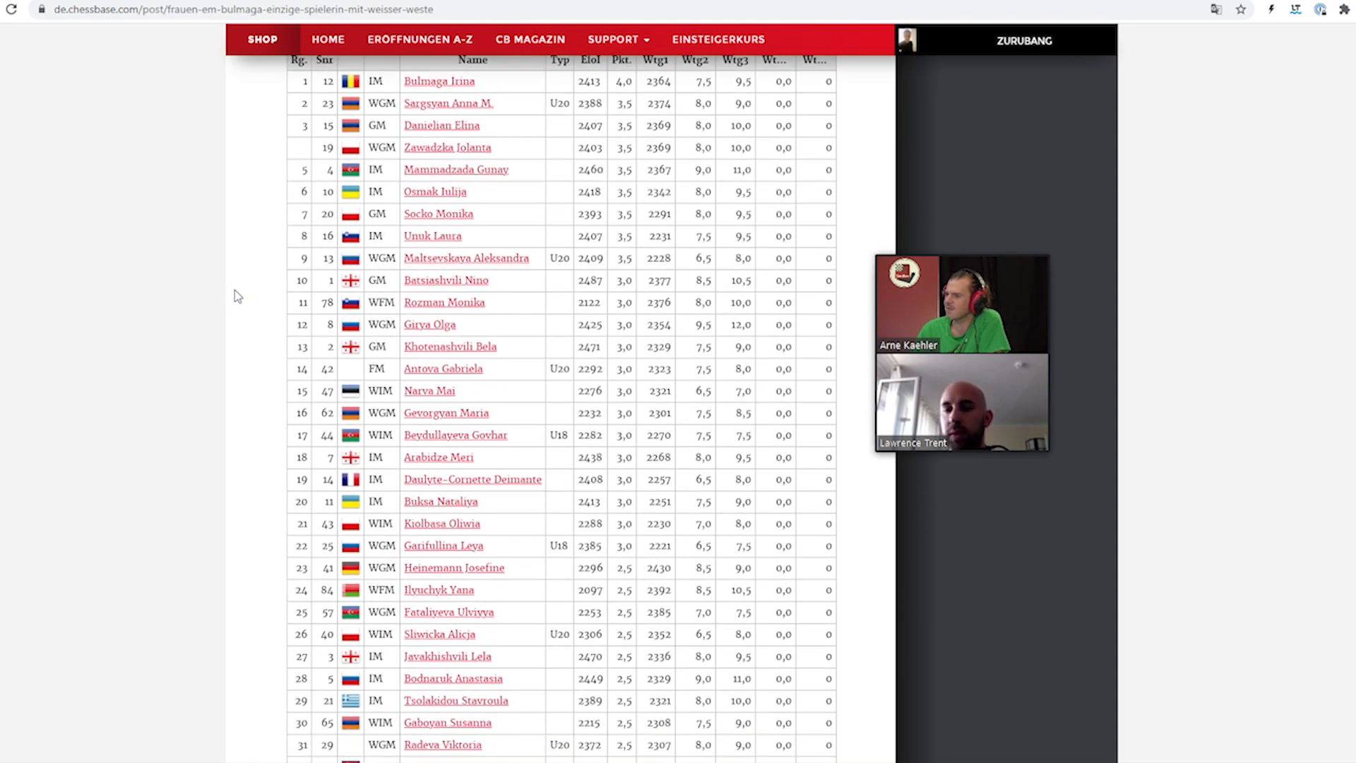
scroll("down", 3)
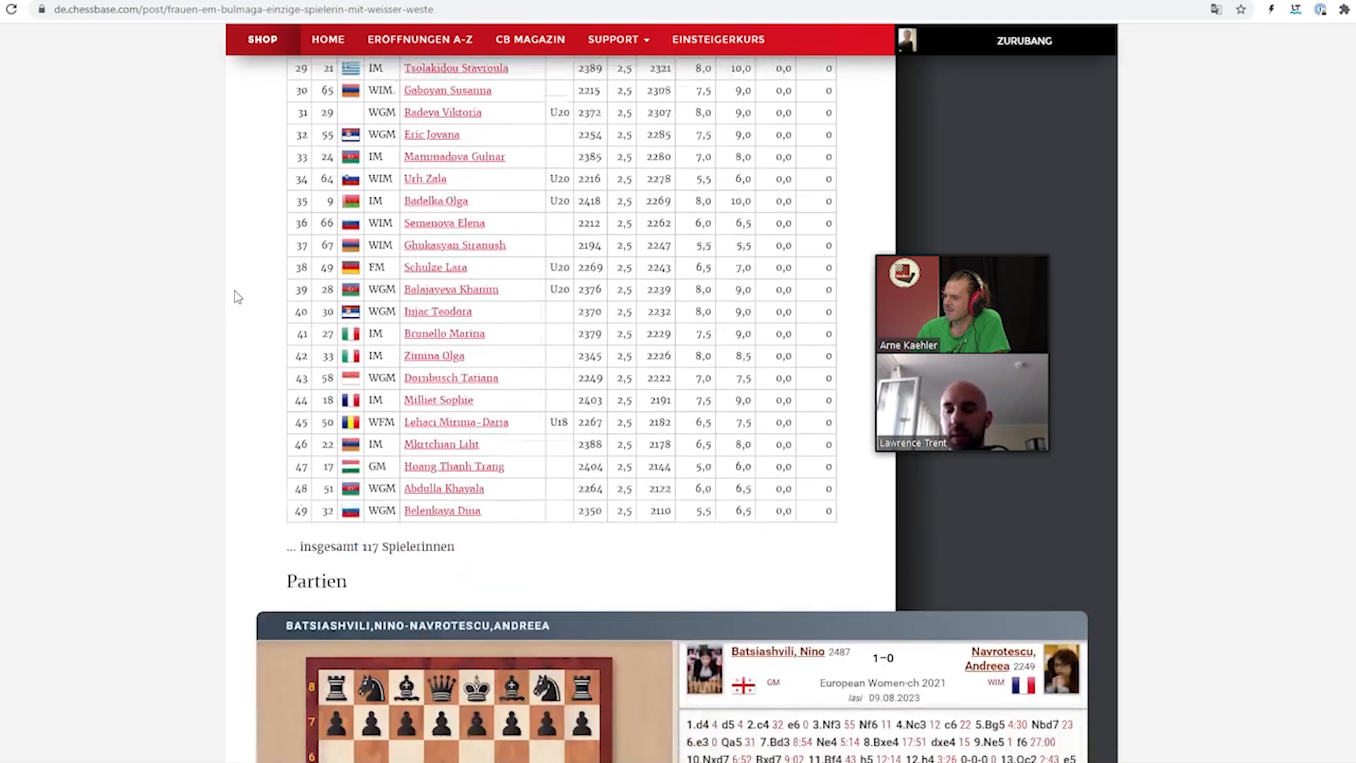
scroll("down", 3)
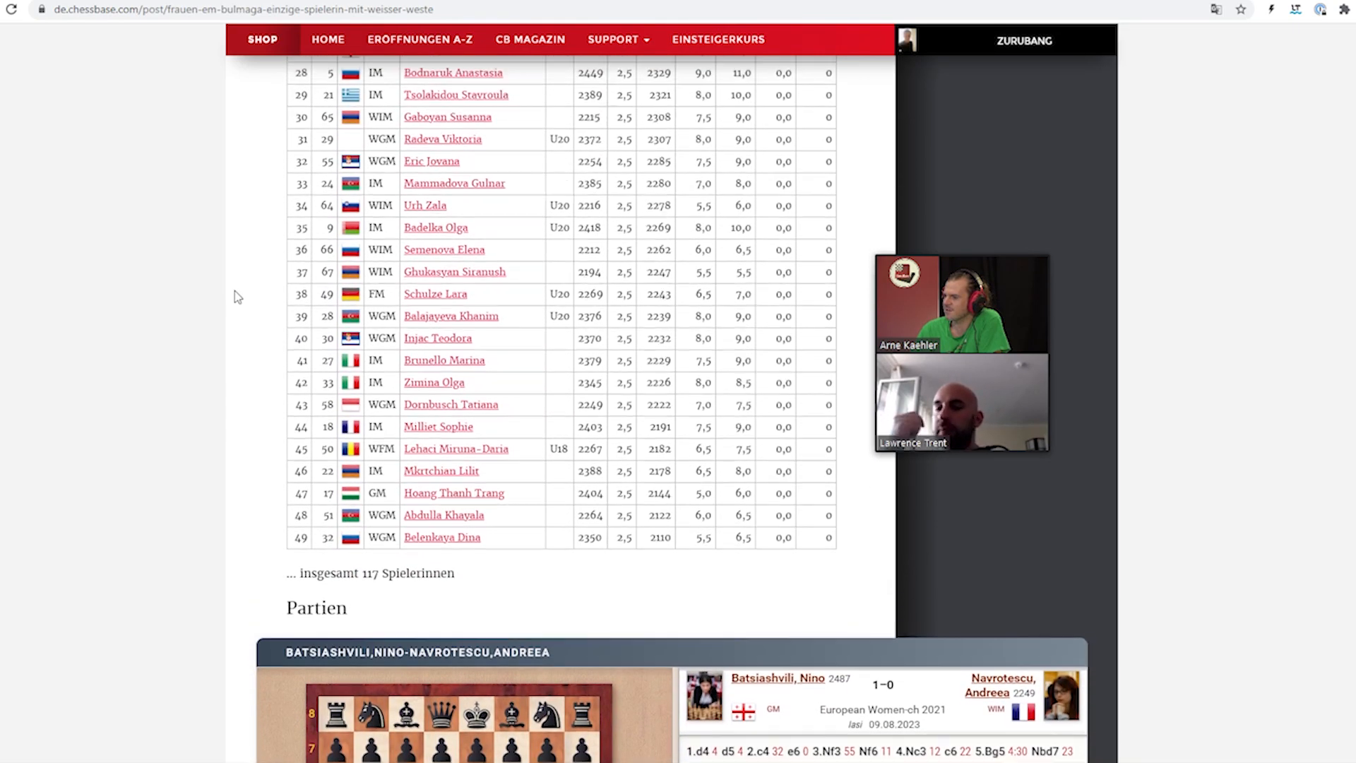
scroll("up", 3)
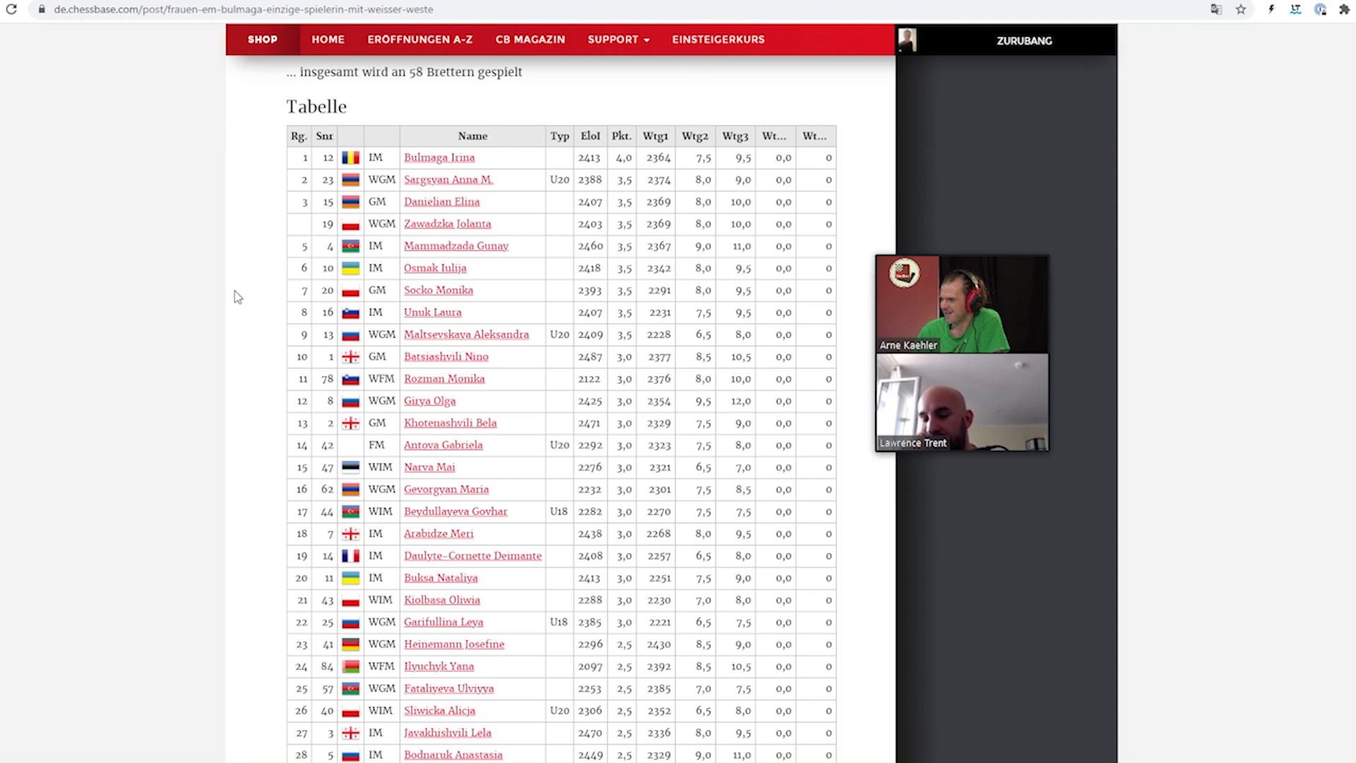
mouse_move(304, 280)
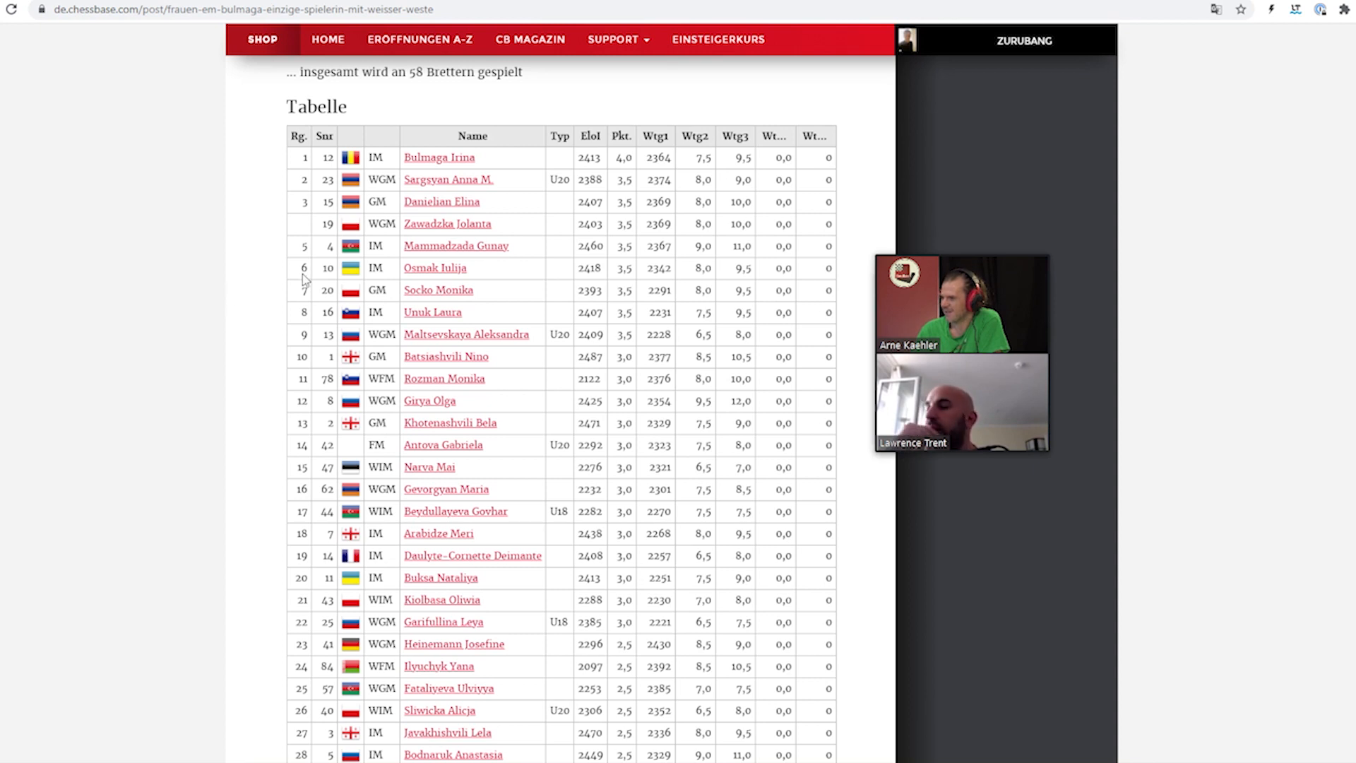
mouse_move(563, 282)
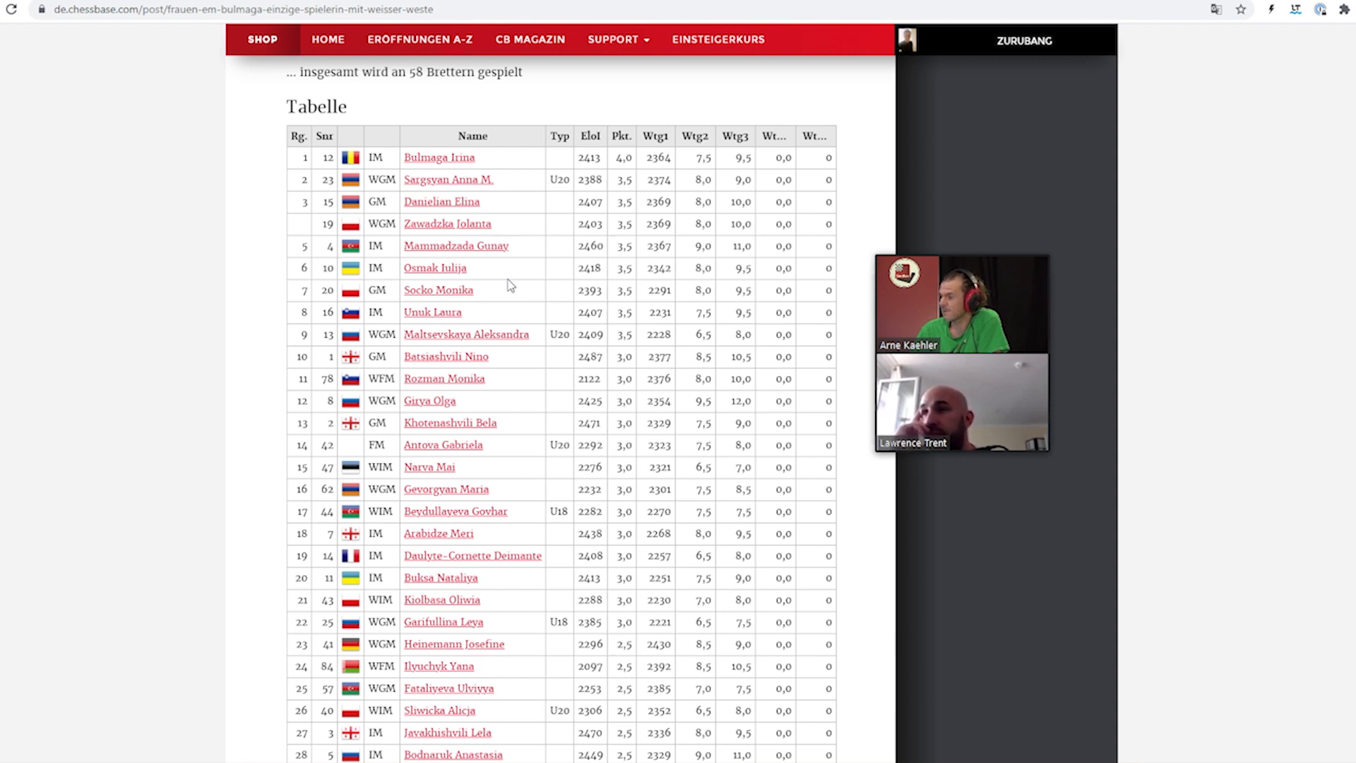
mouse_move(475, 347)
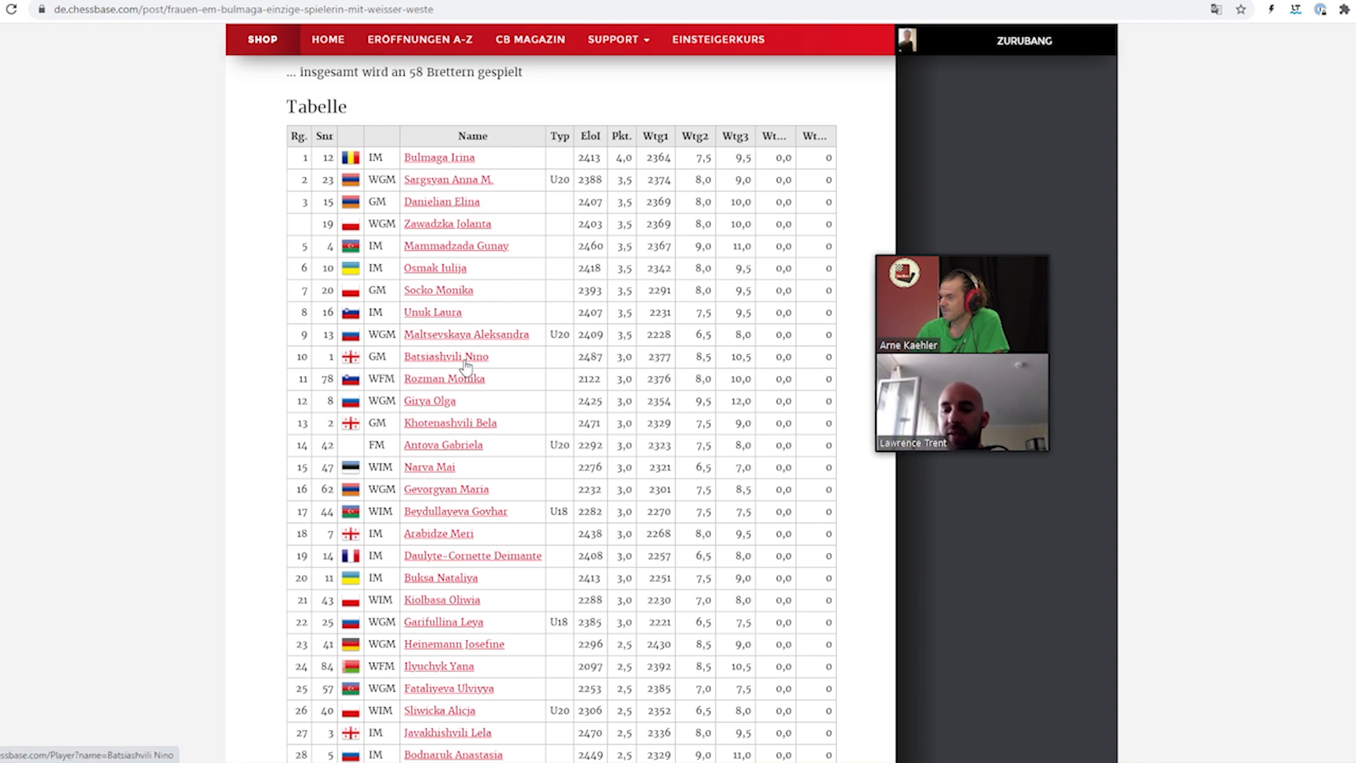
mouse_move(442, 425)
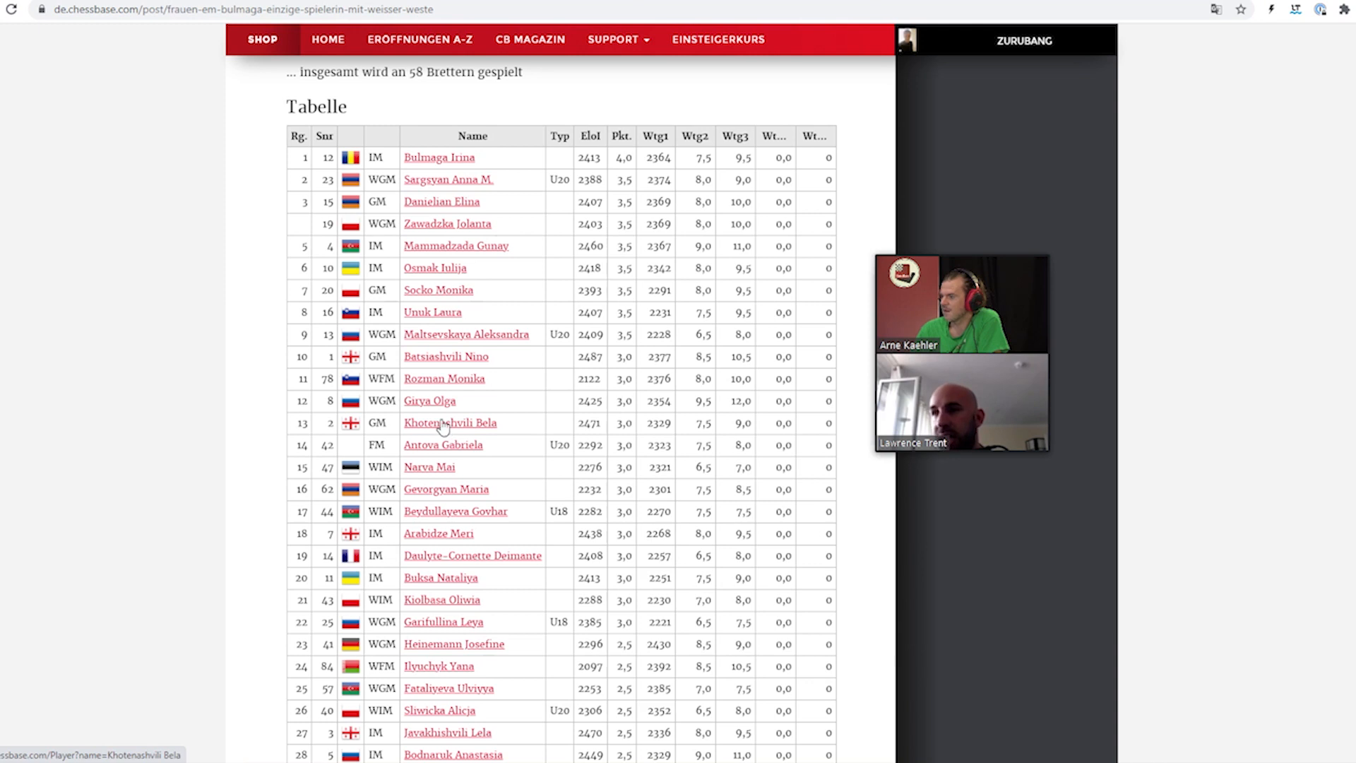
mouse_move(332, 356)
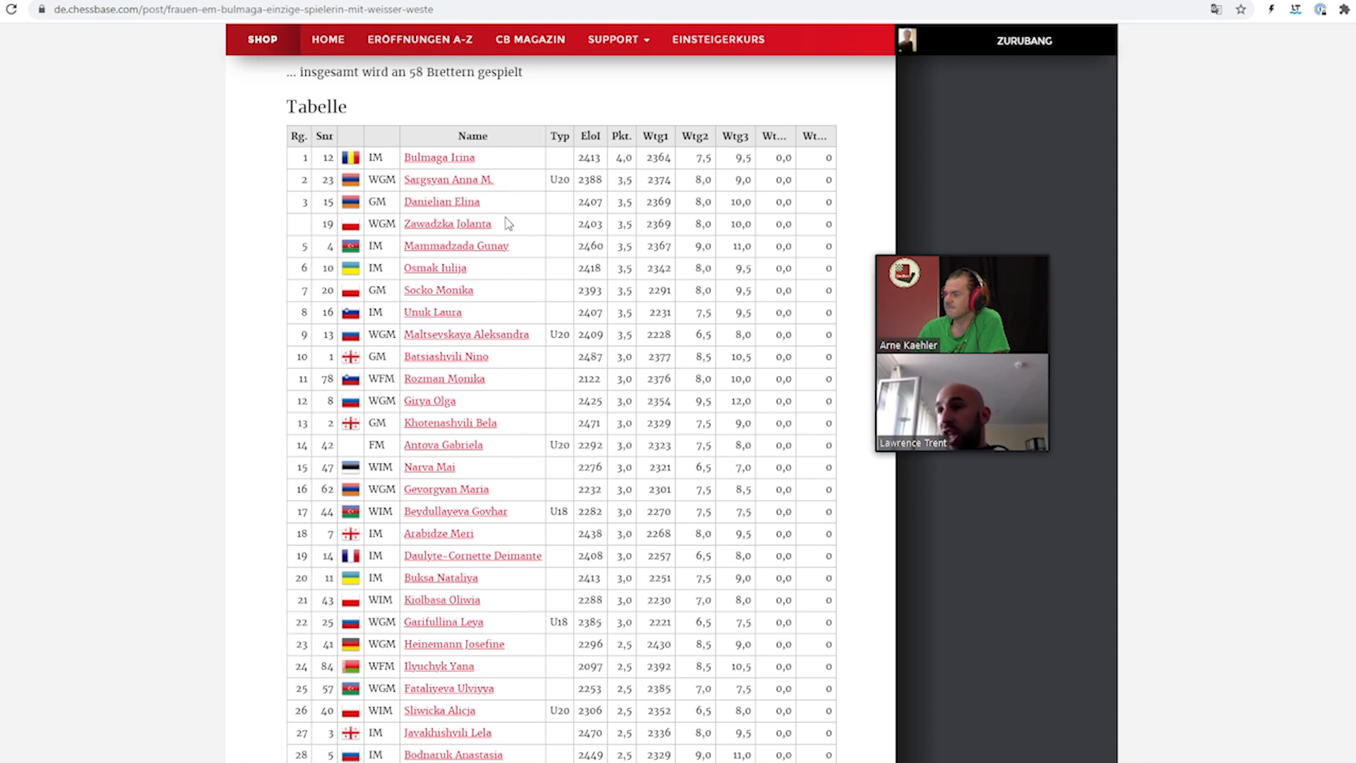
mouse_move(515, 262)
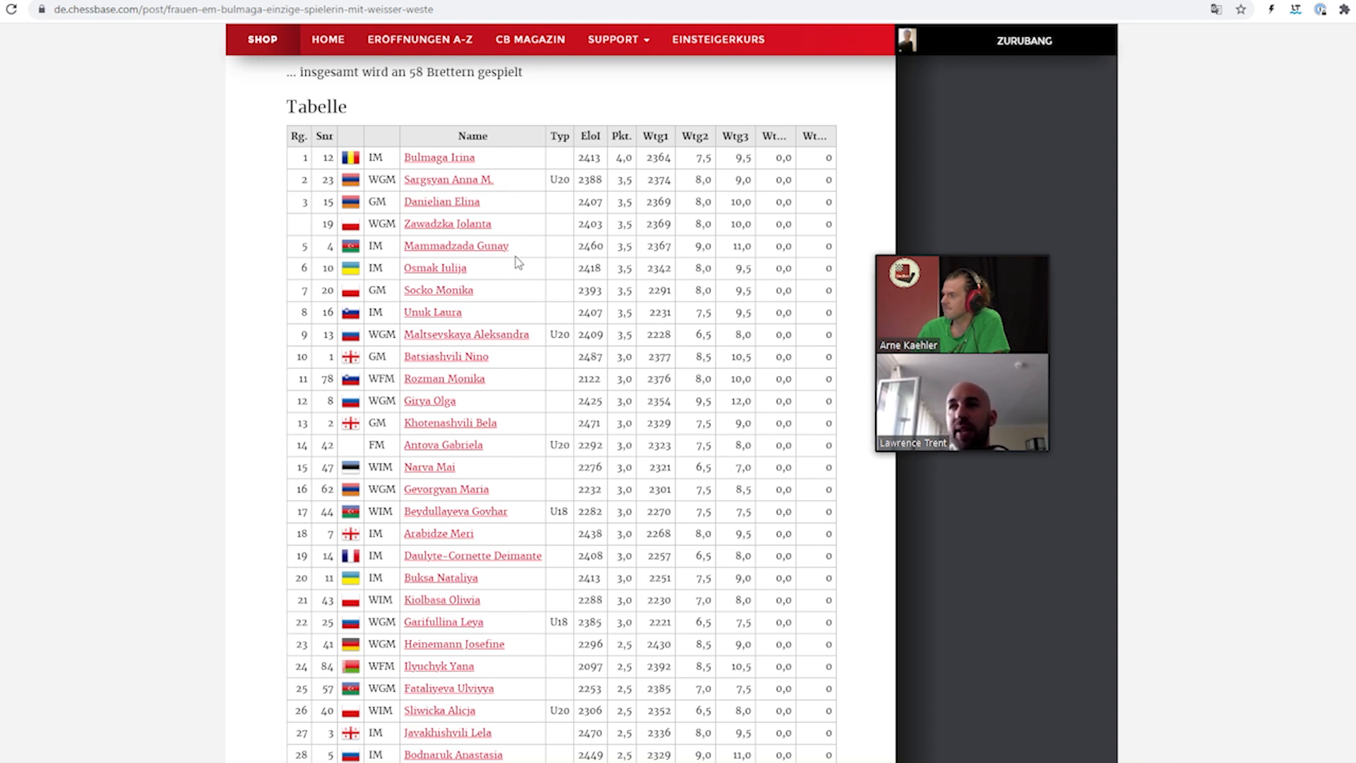
mouse_move(510, 278)
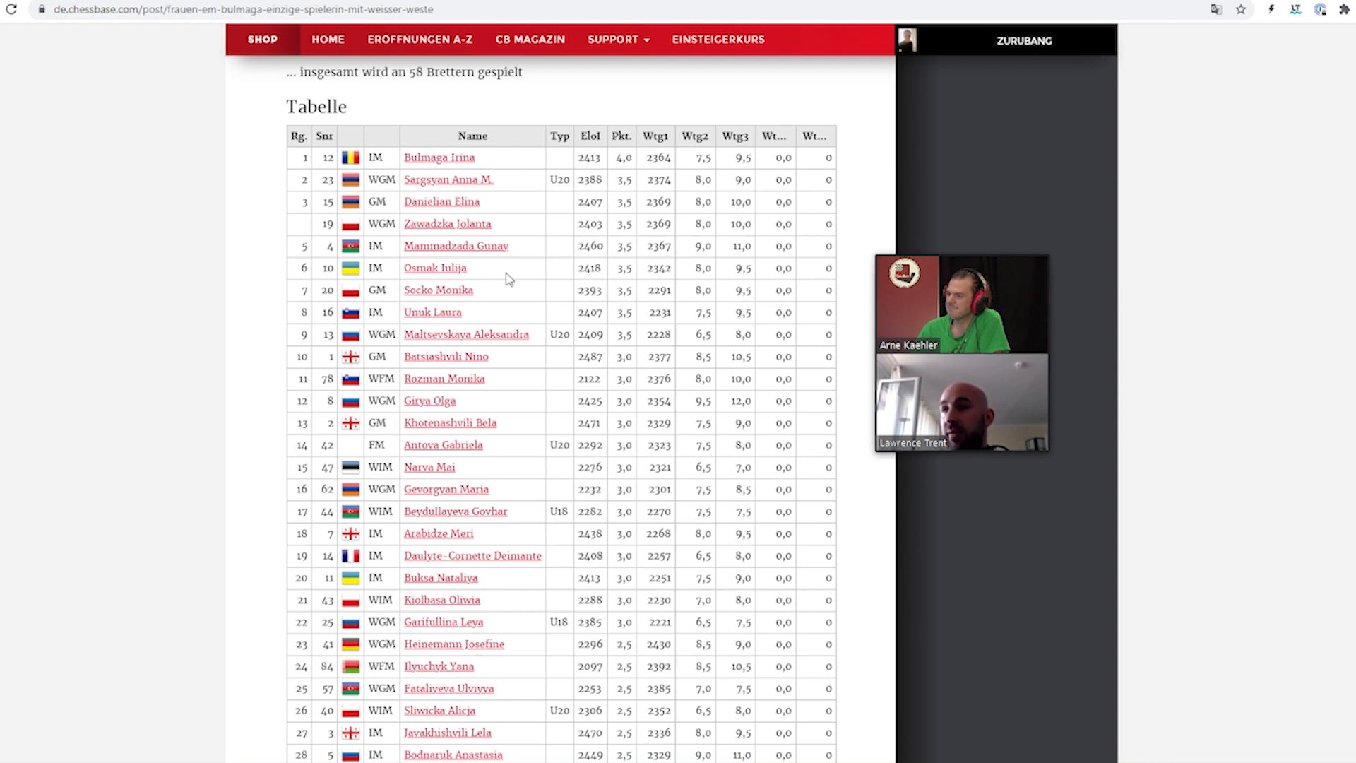
mouse_move(465, 332)
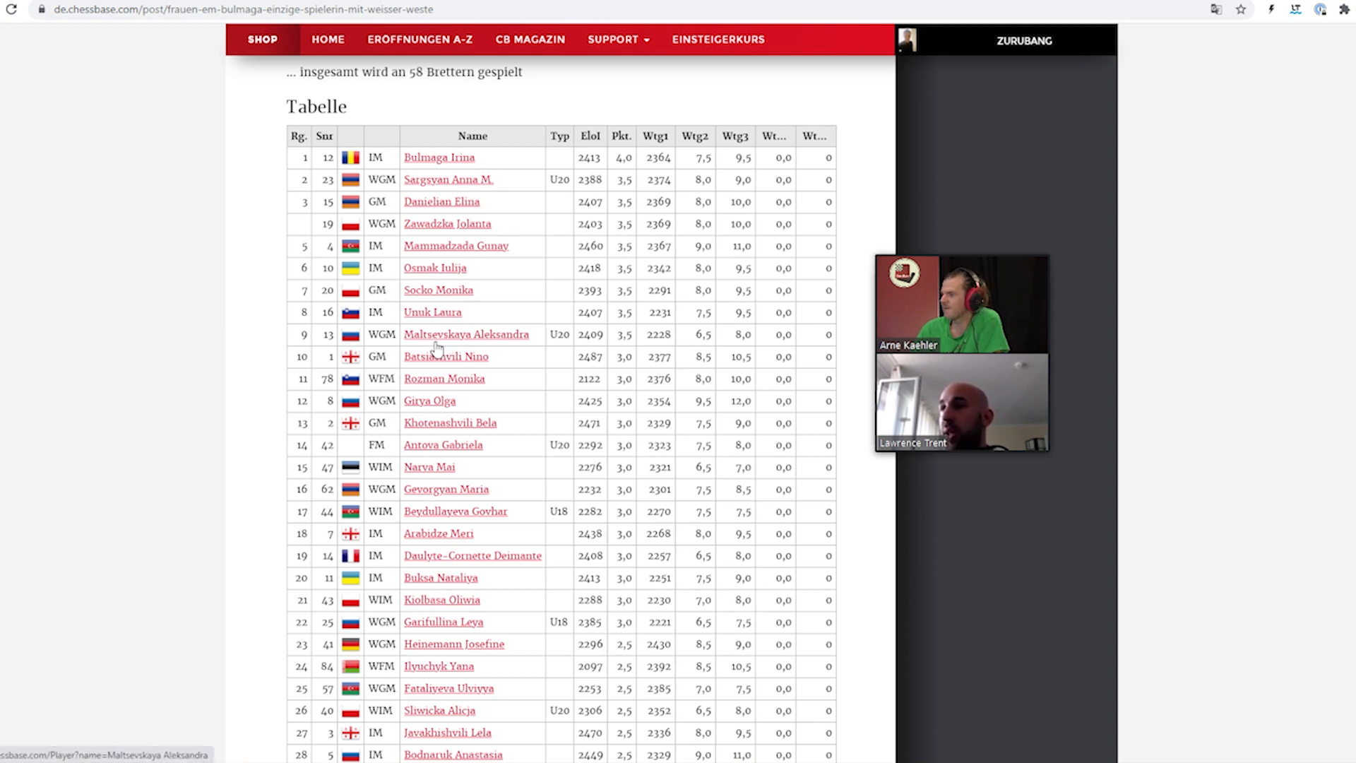
mouse_move(444, 385)
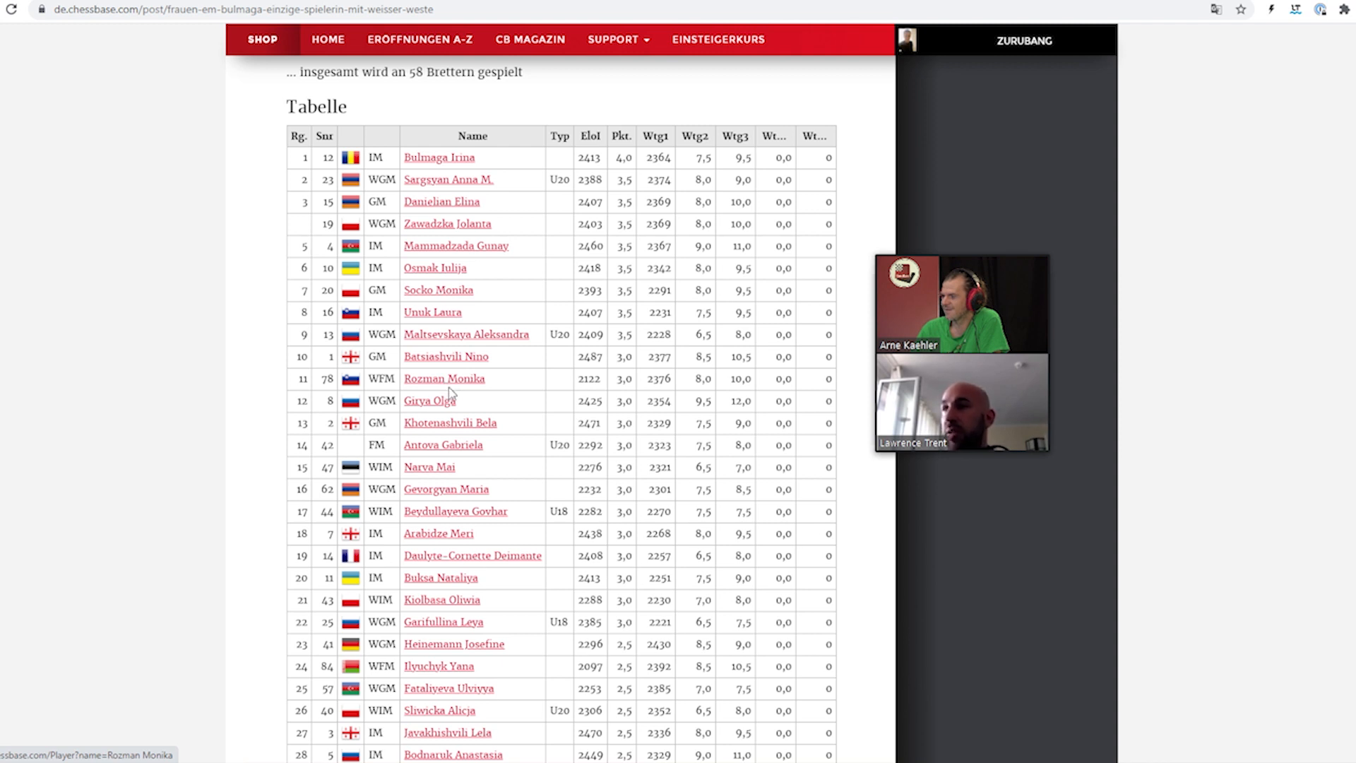
mouse_move(508, 428)
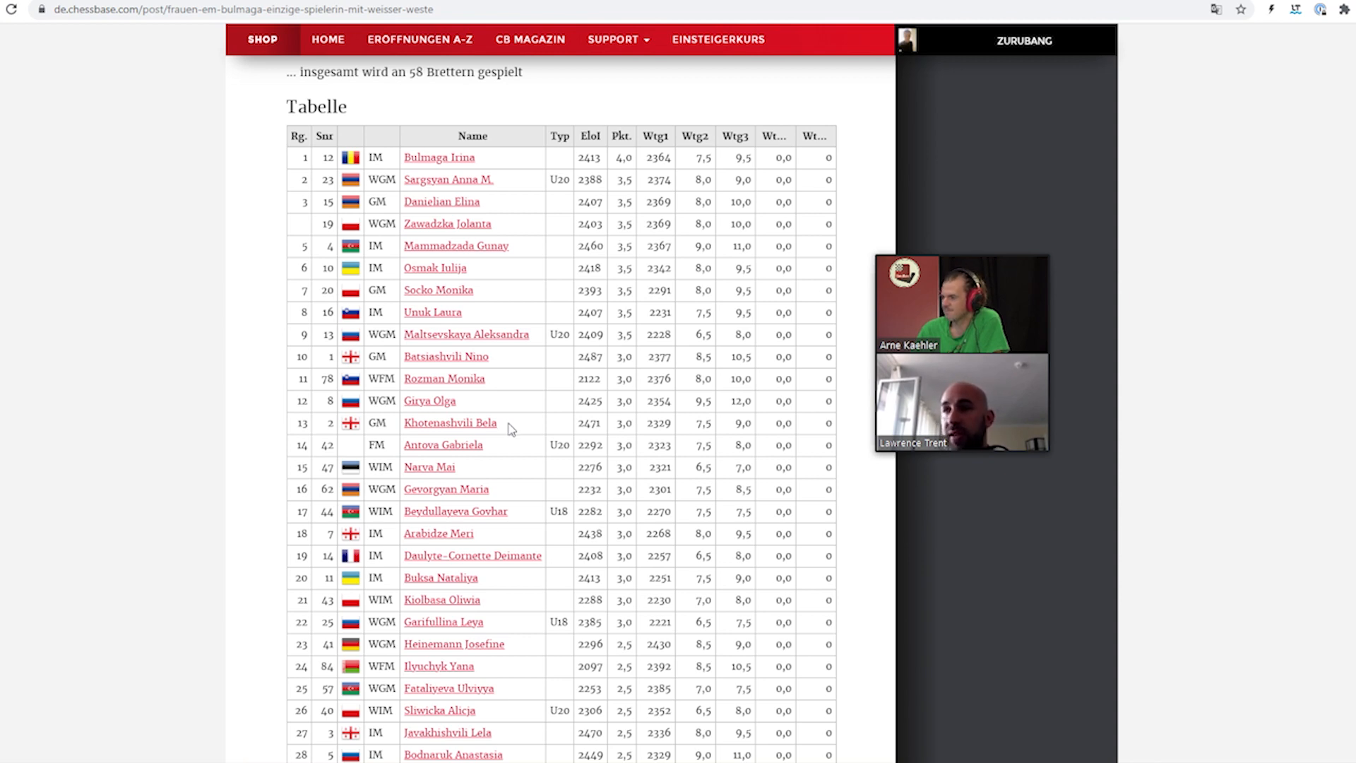
scroll("down", 3)
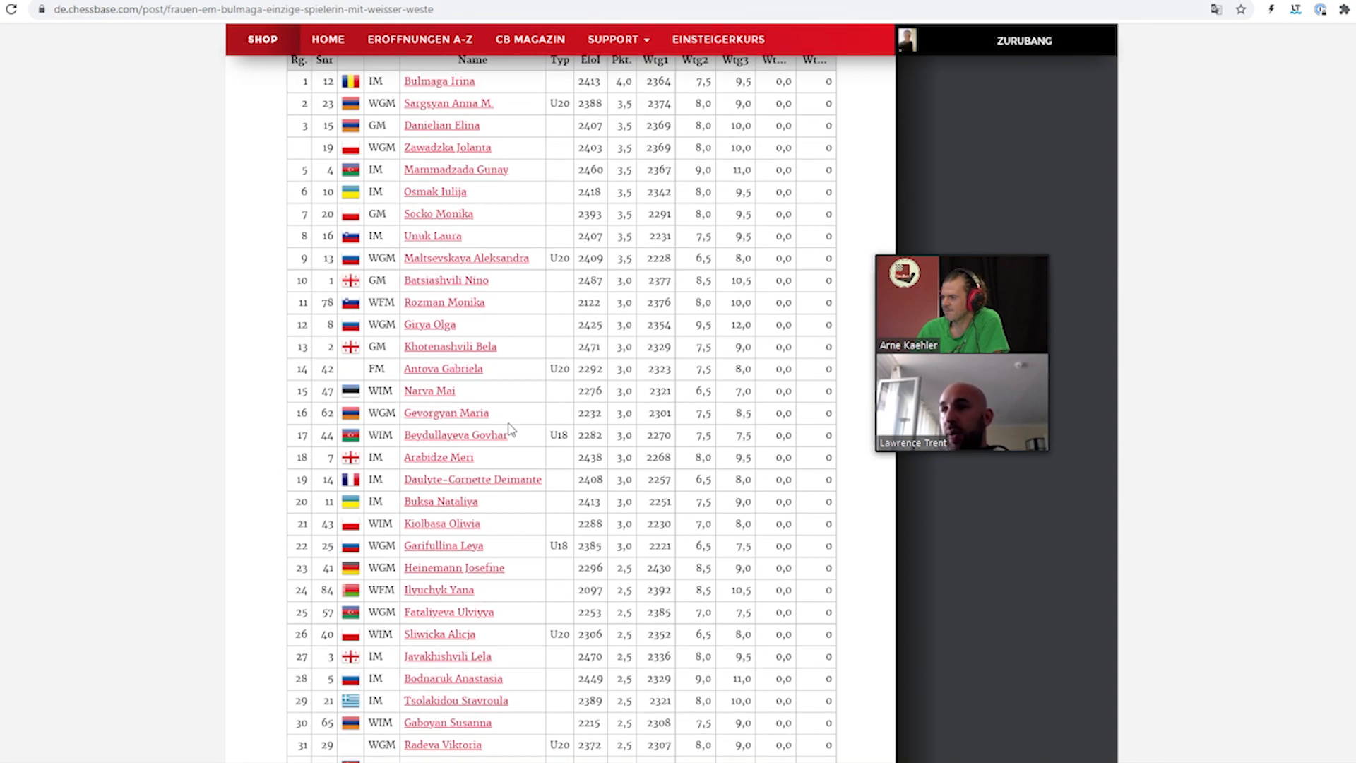
scroll("down", 3)
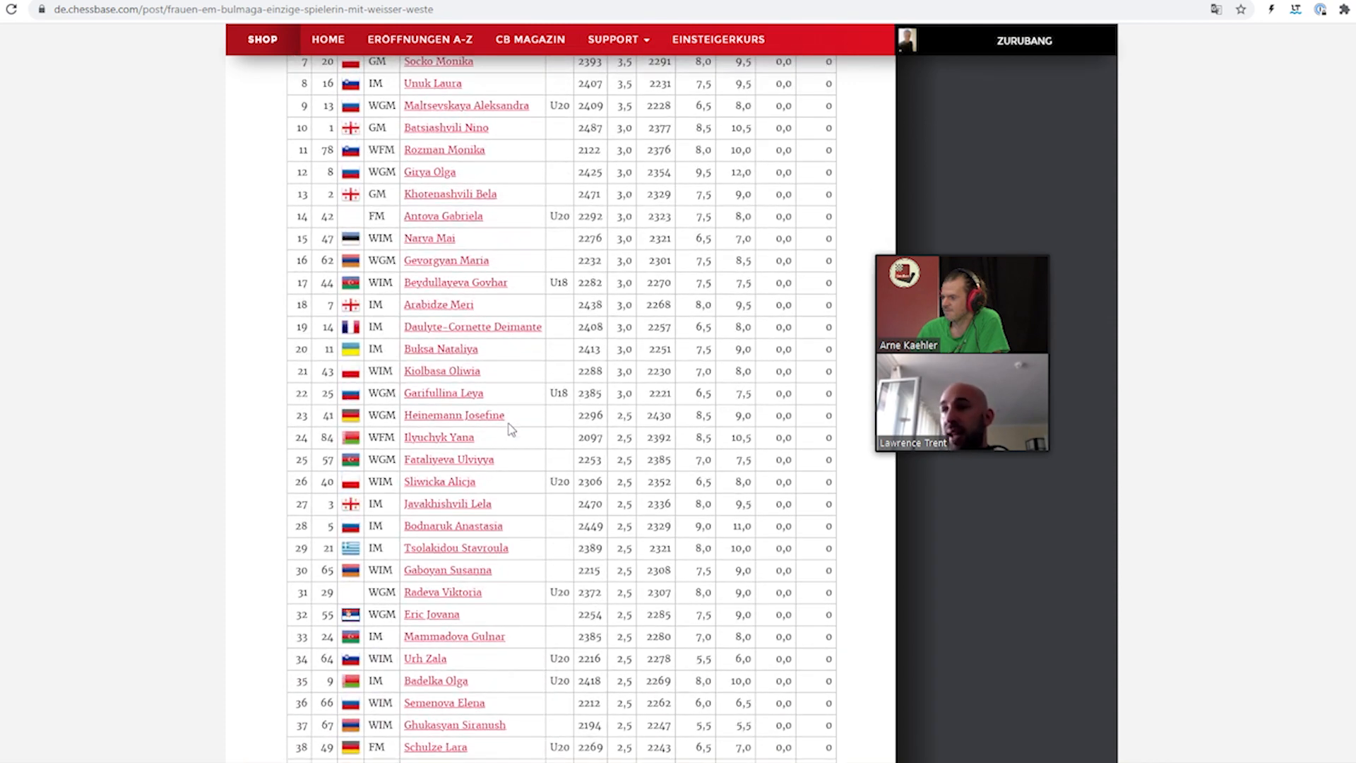
scroll("down", 3)
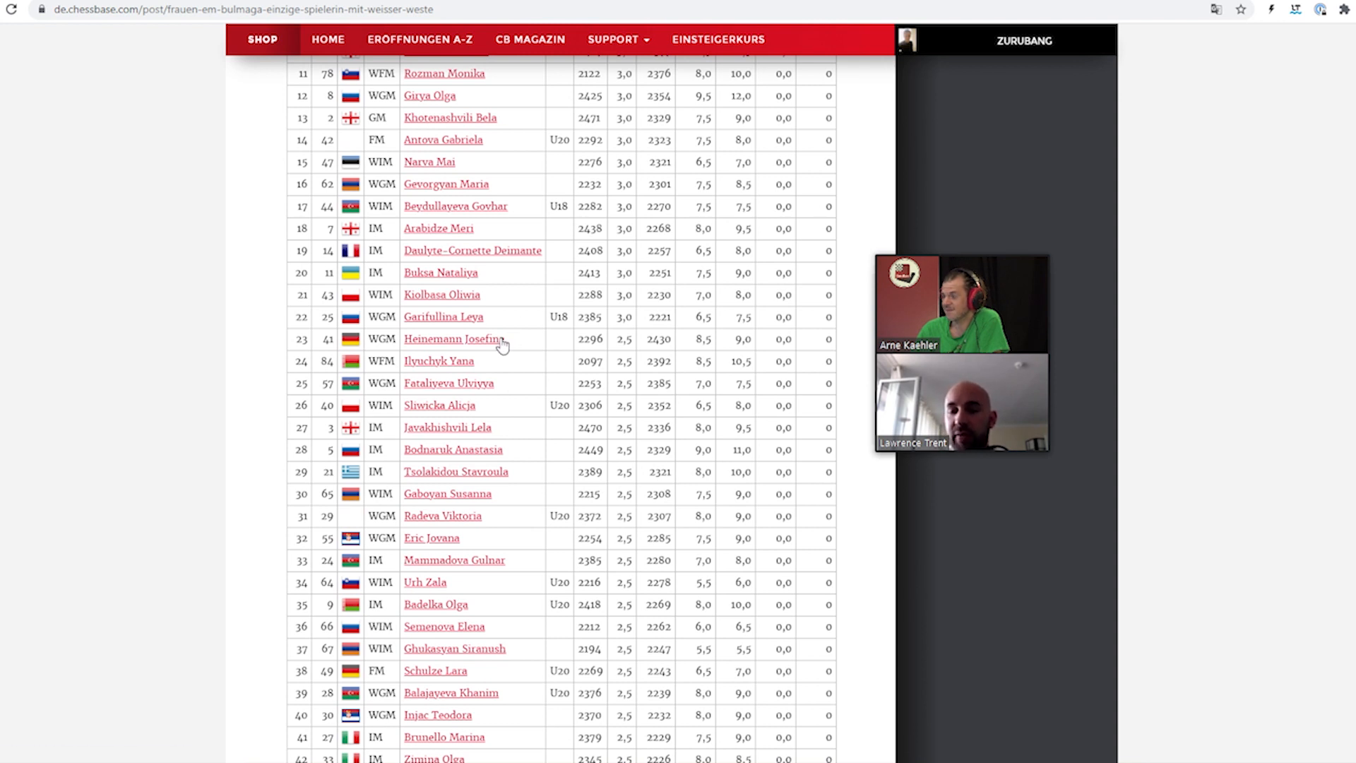
mouse_move(515, 348)
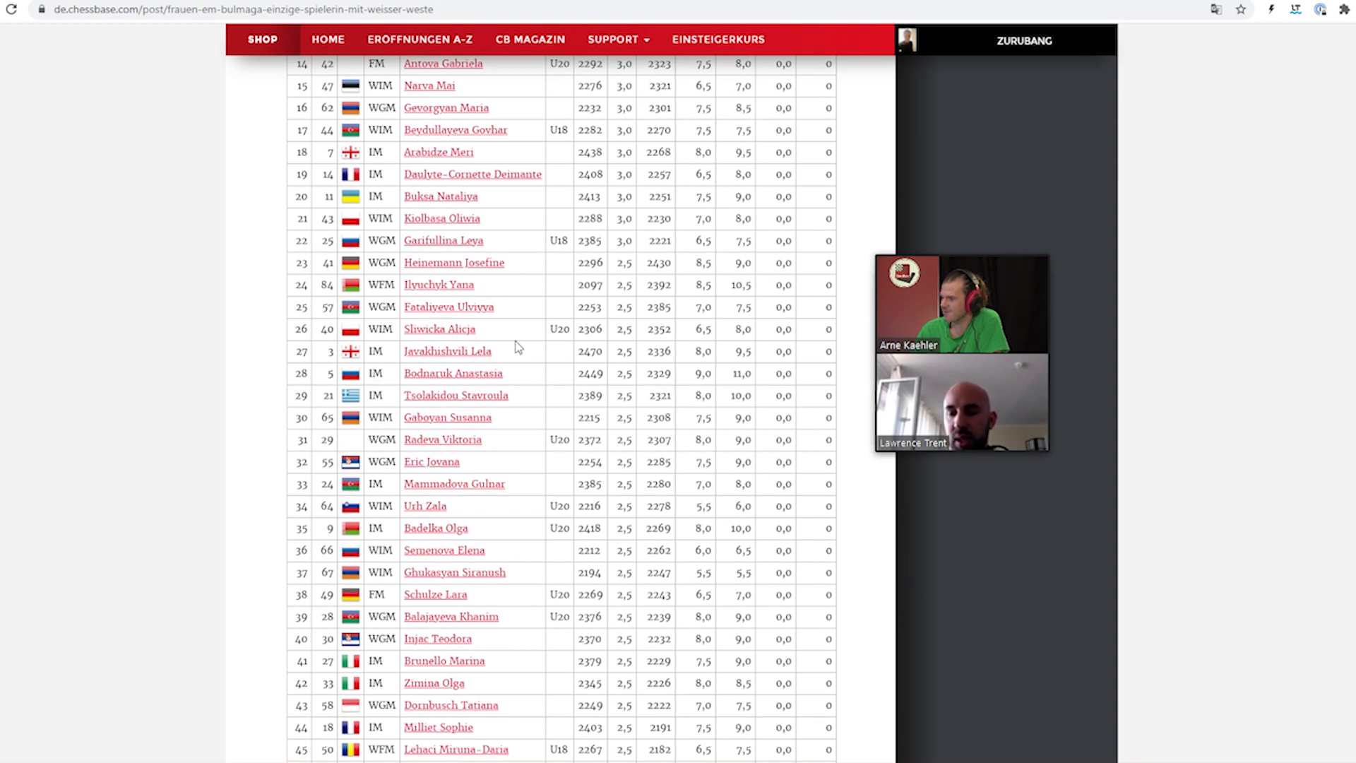
scroll("down", 3)
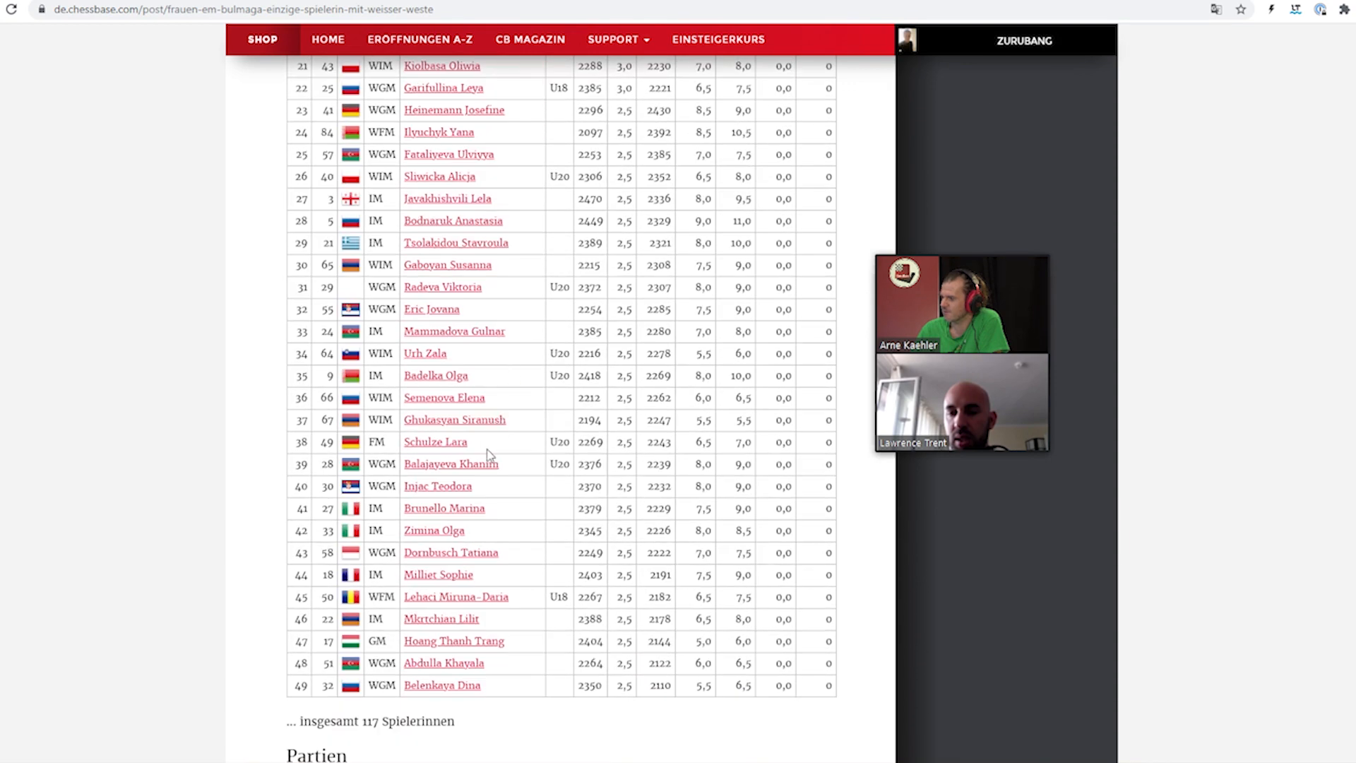
mouse_move(519, 458)
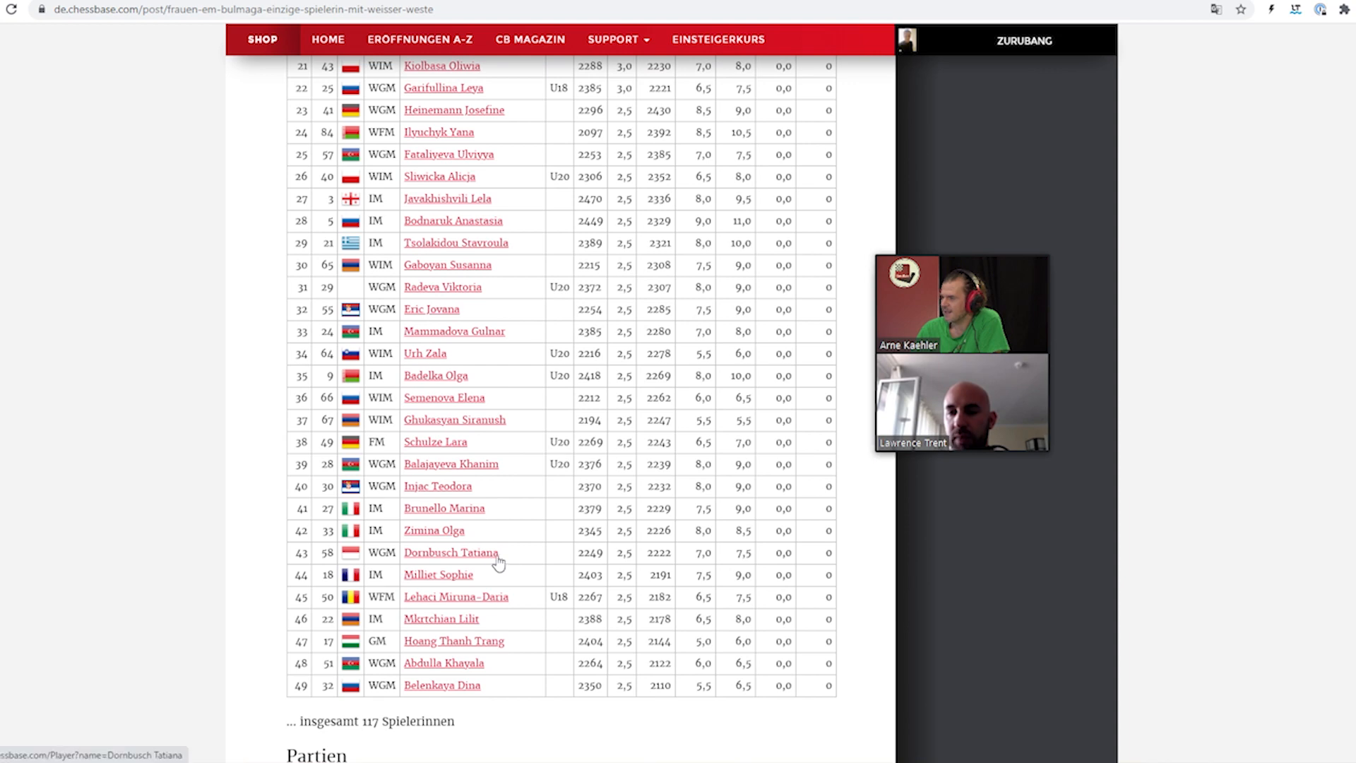
scroll("down", 3)
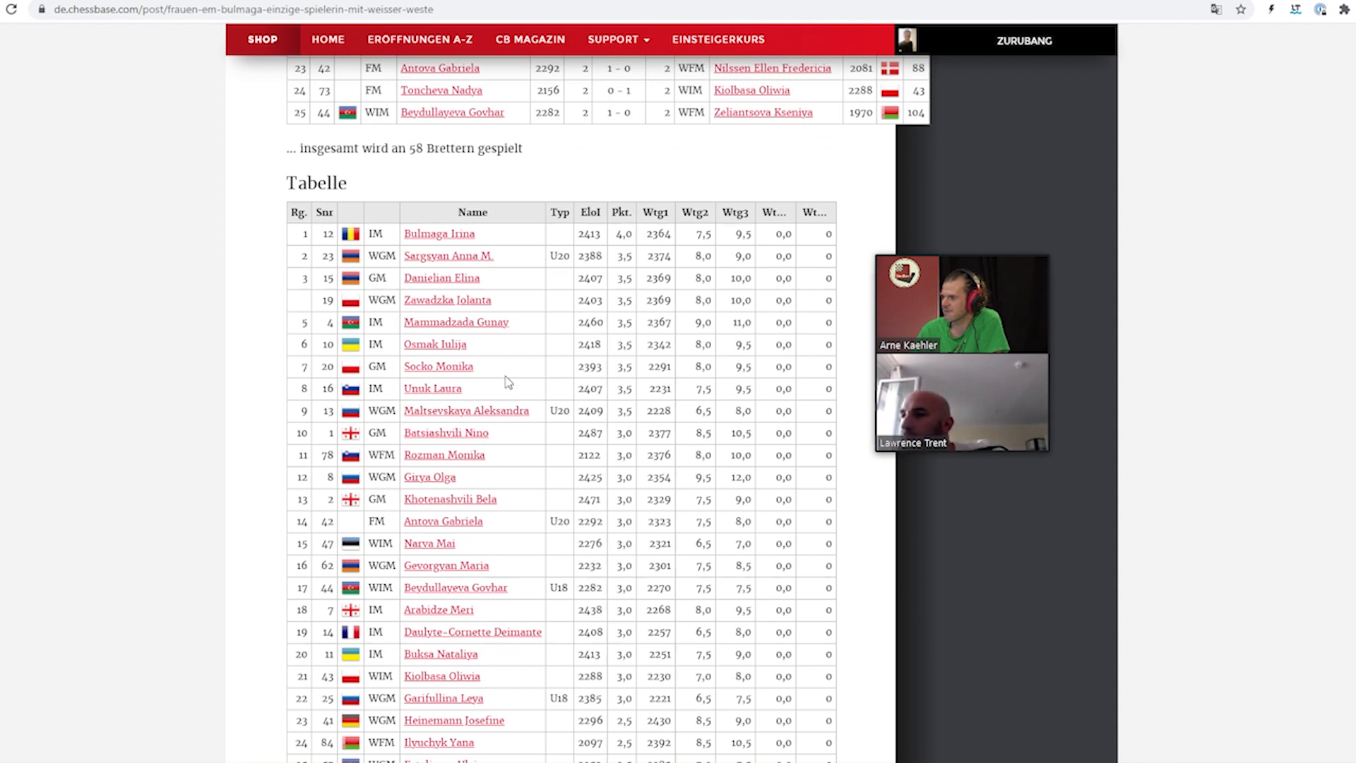
mouse_move(259, 330)
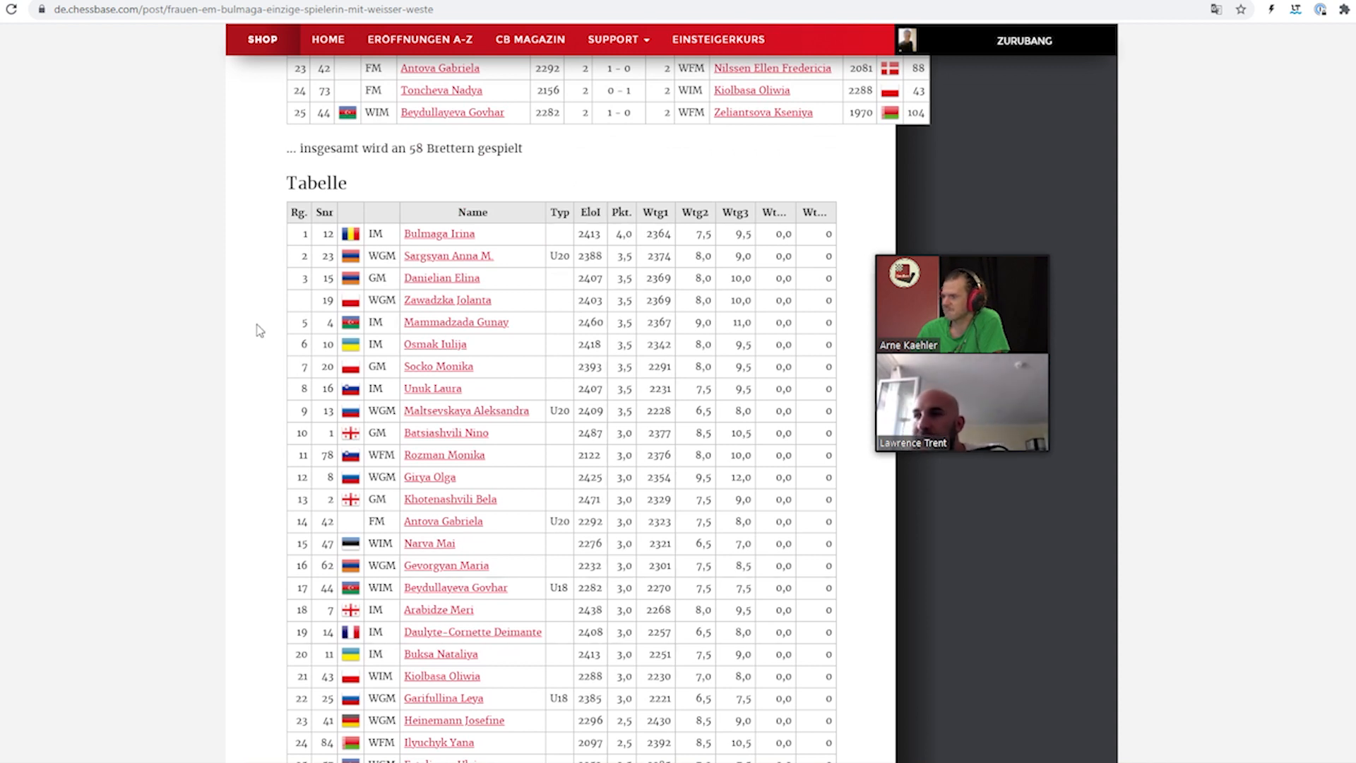
mouse_move(457, 399)
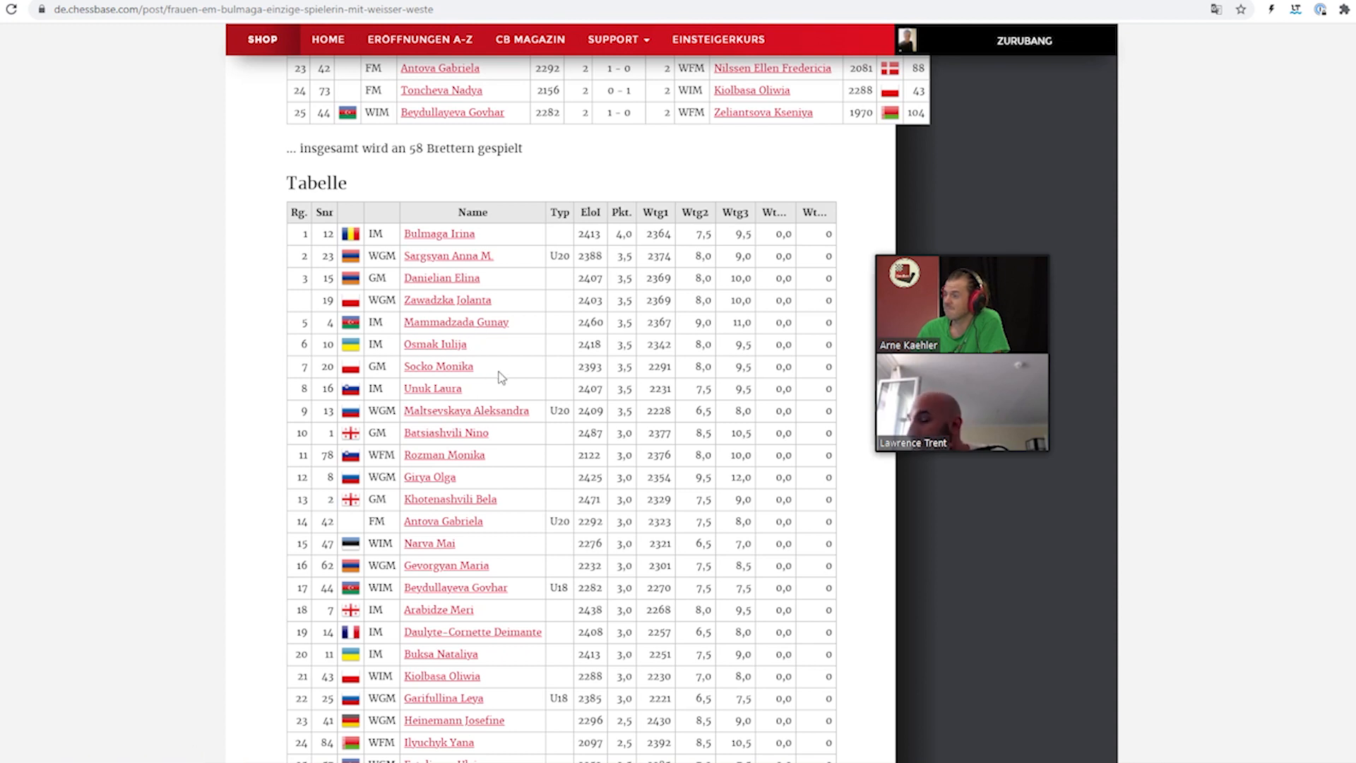
mouse_move(482, 338)
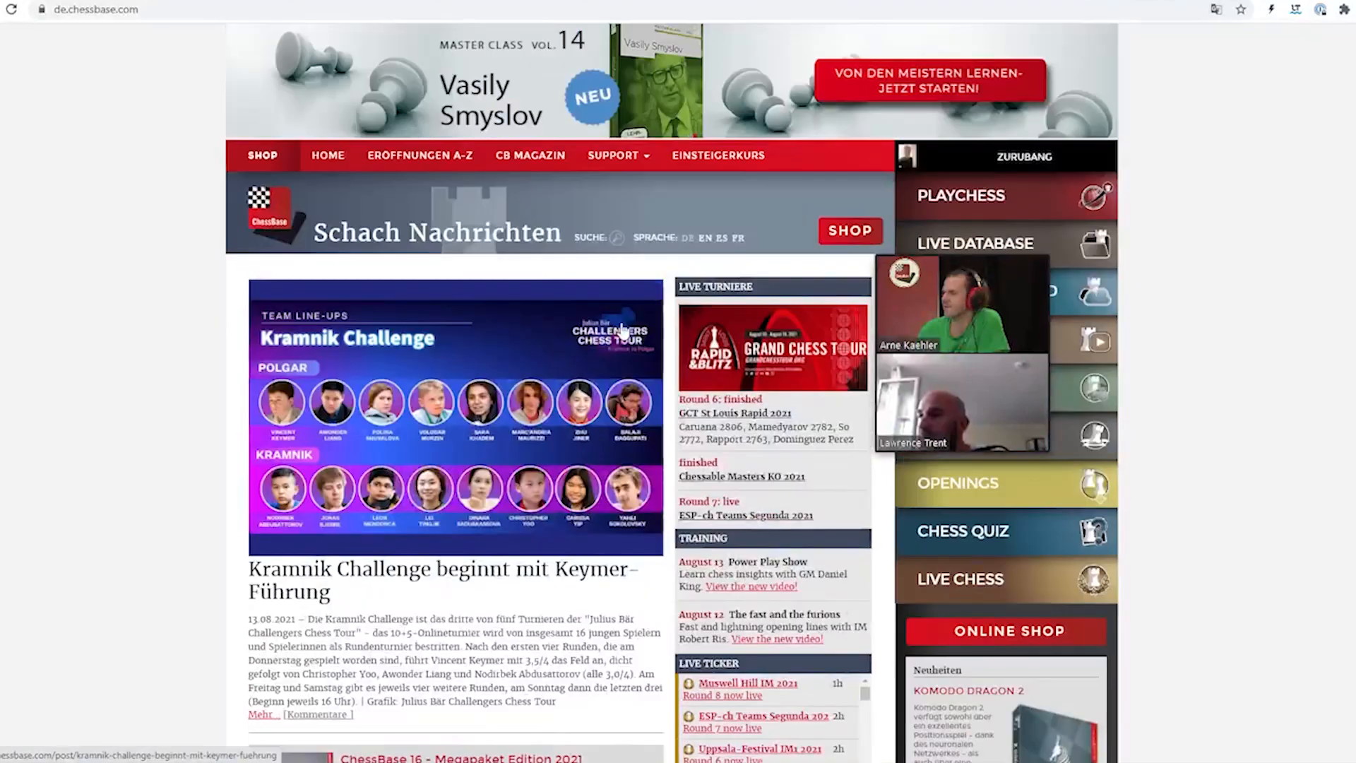
Switch the site to English and scroll the news grid down to Endgame Magic #155
left_click(706, 238)
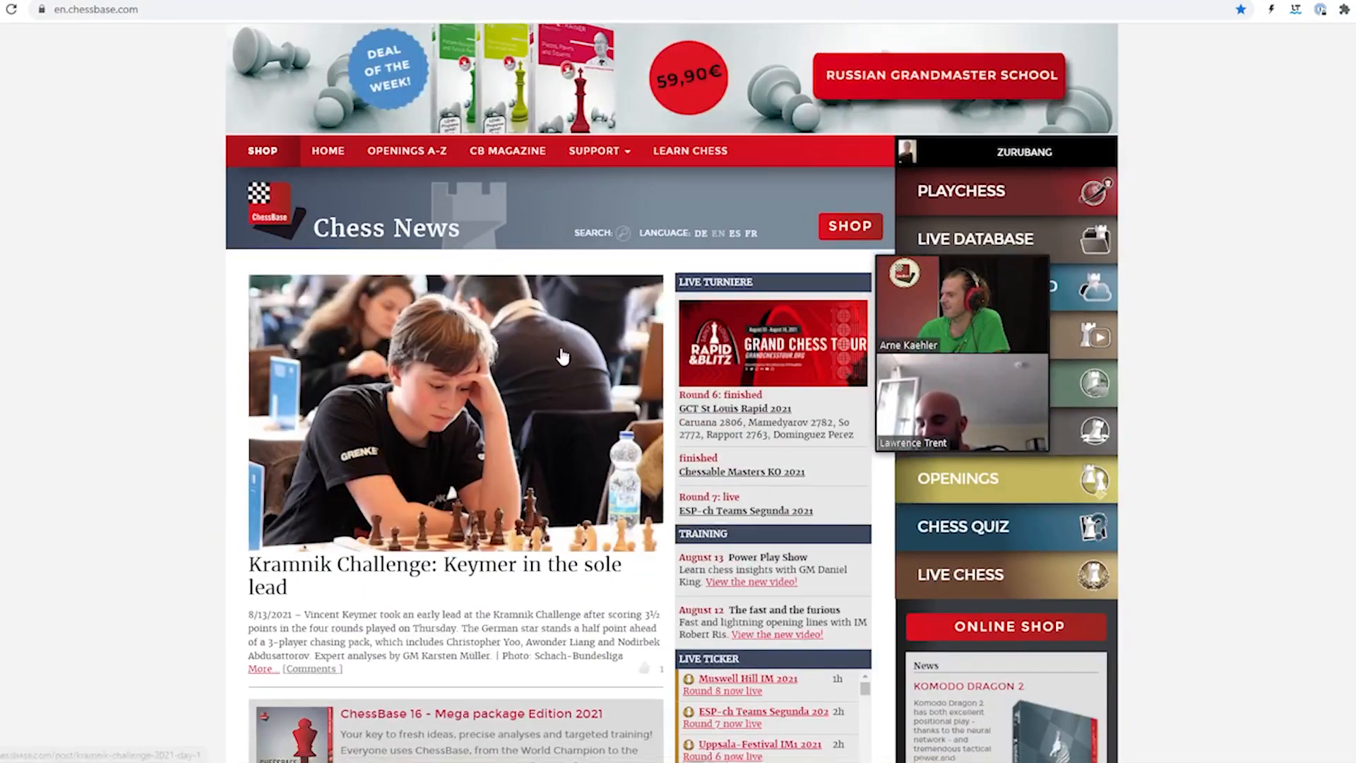
scroll("down", 3)
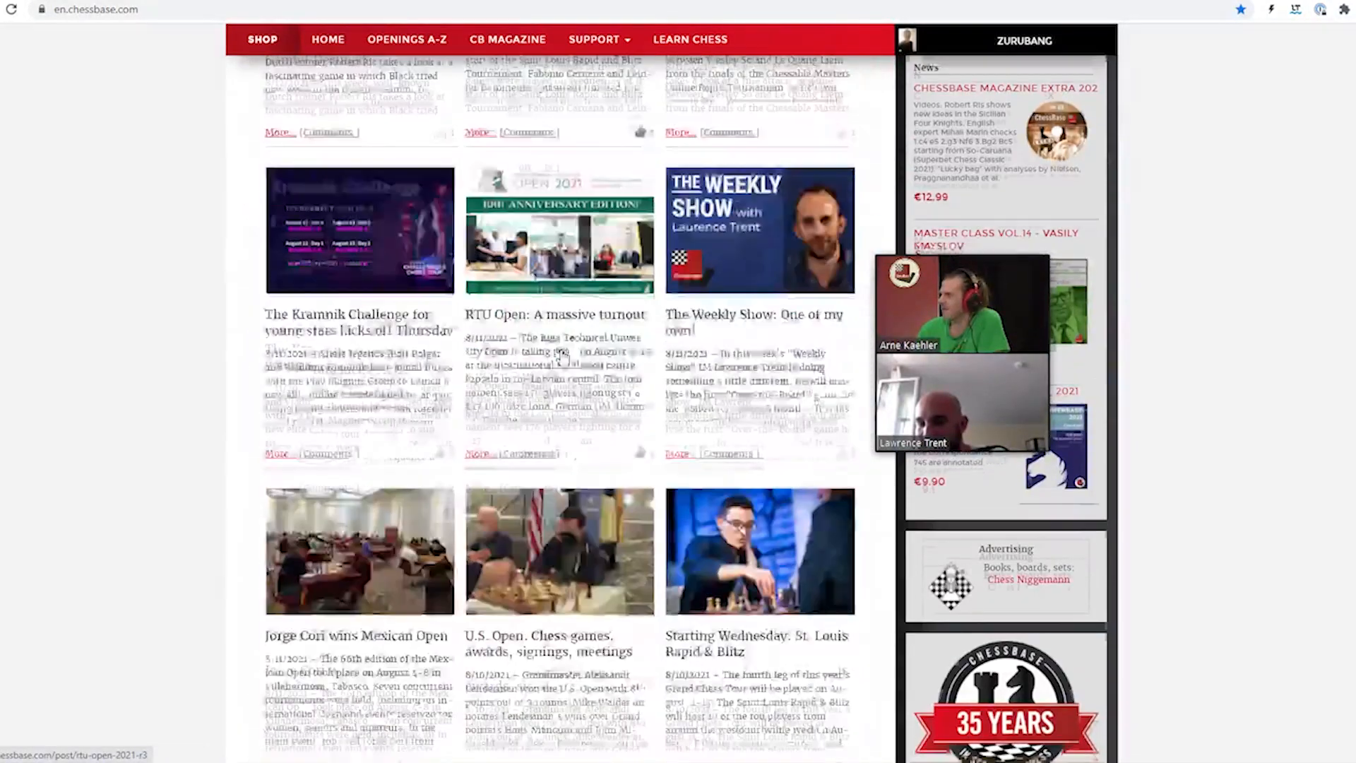
scroll("down", 3)
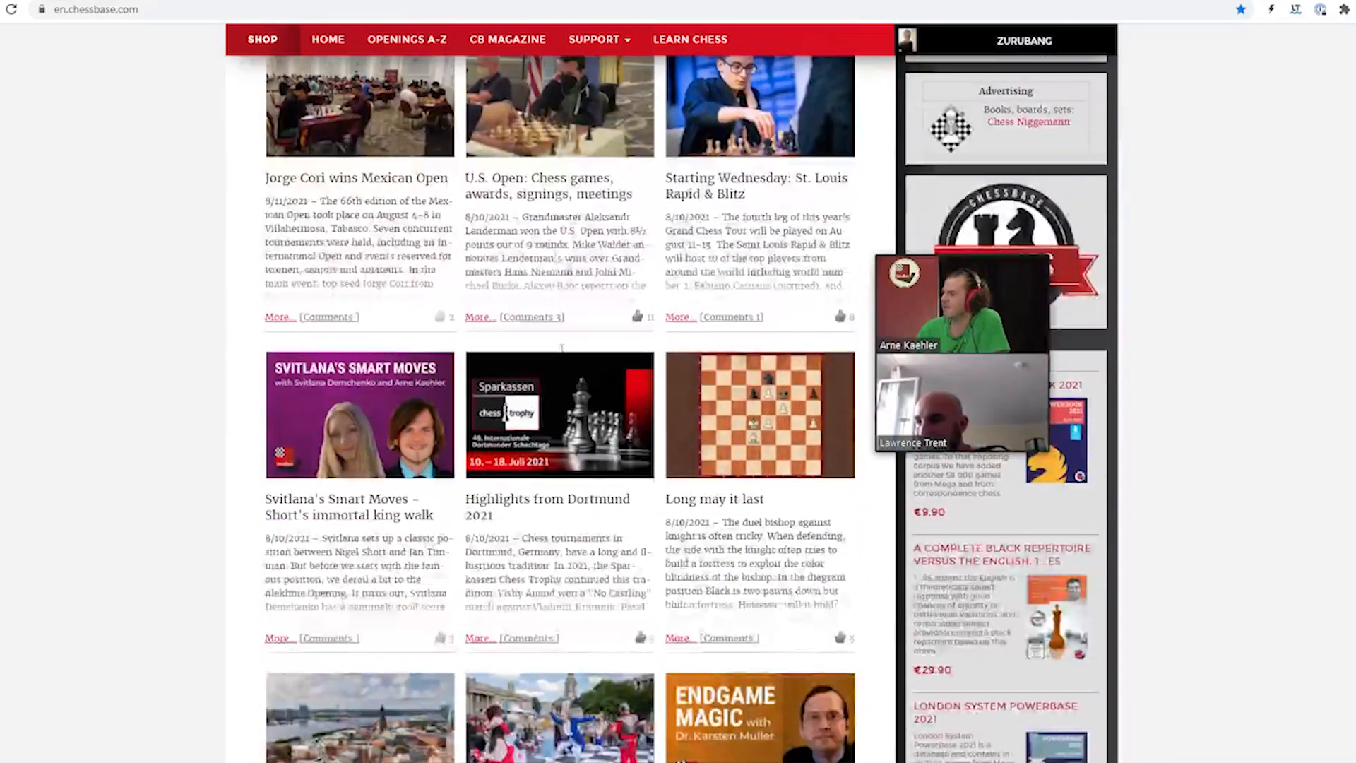
scroll("down", 3)
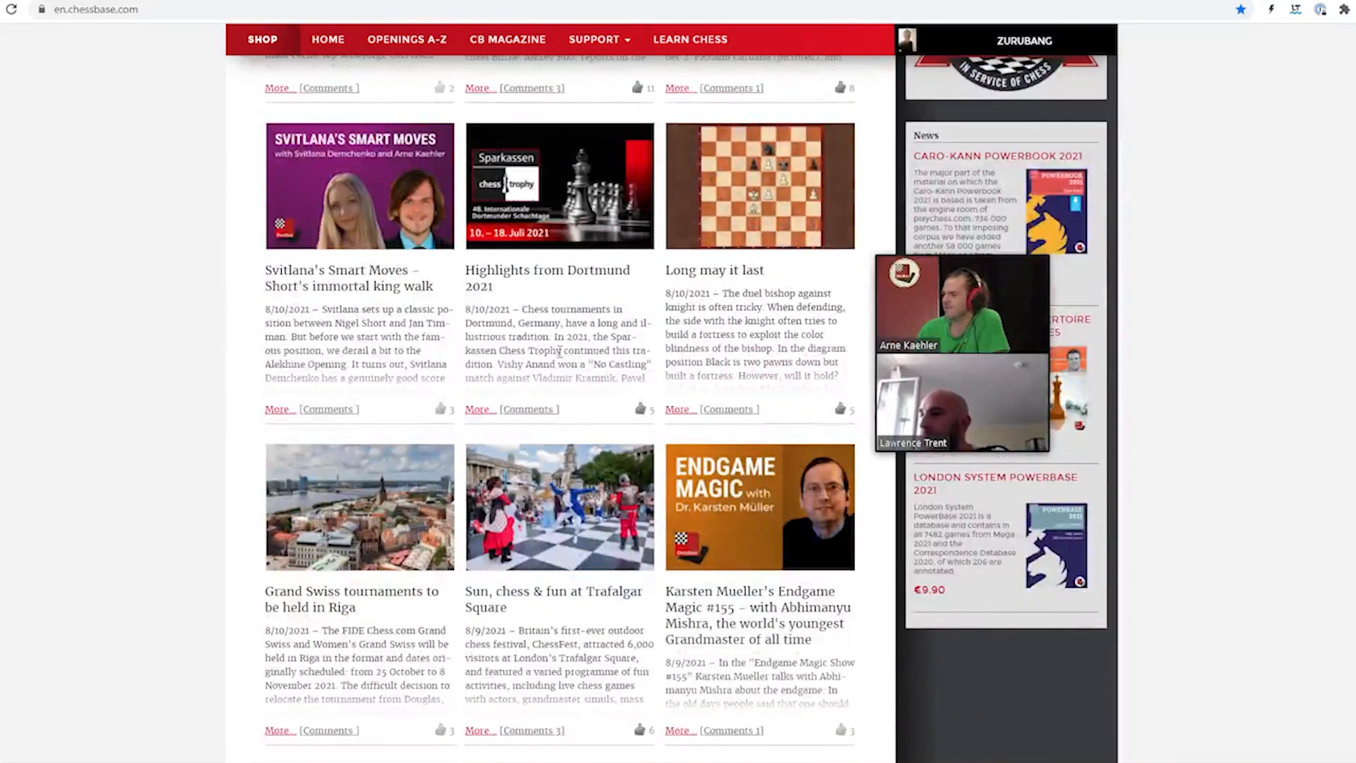
scroll("down", 3)
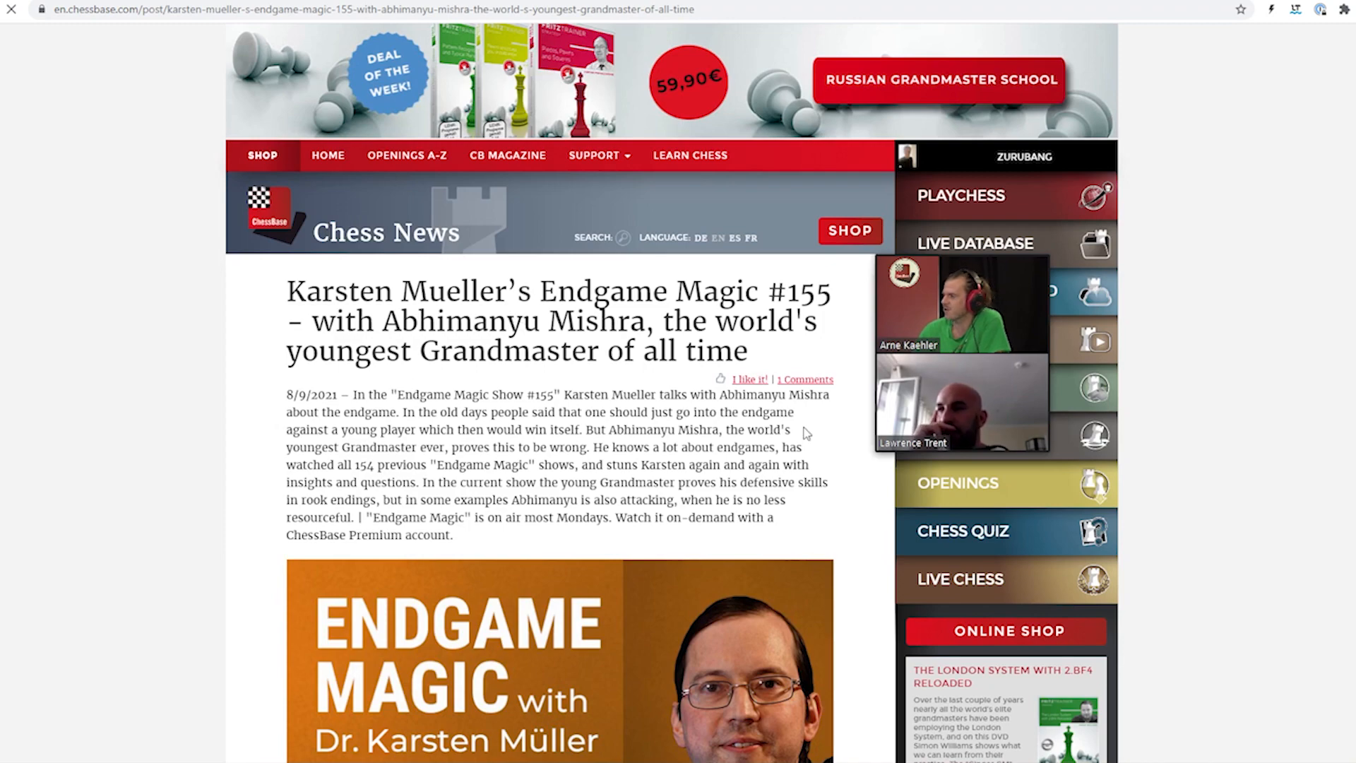
Read Endgame Magic #155 through the Mendonca–Mishra warm-up diagram and video player
scroll("down", 3)
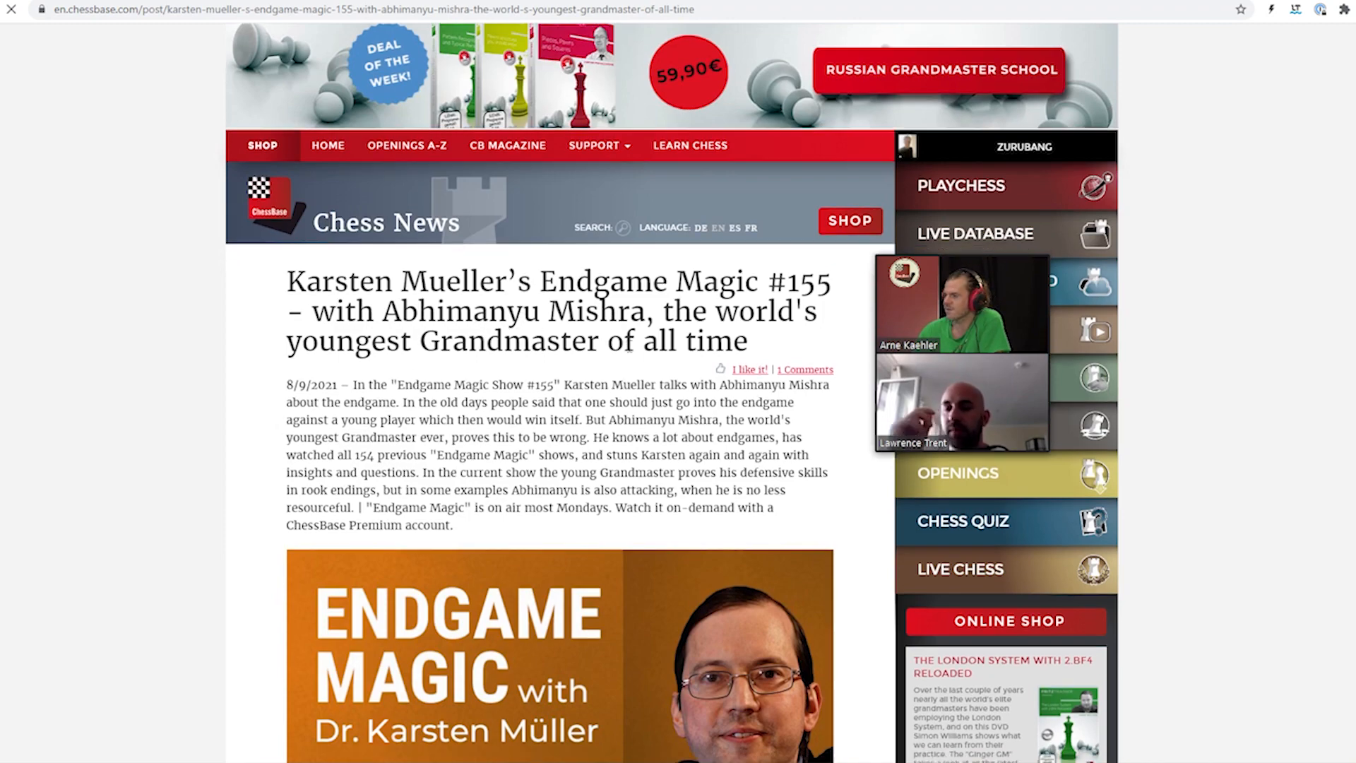
scroll("down", 3)
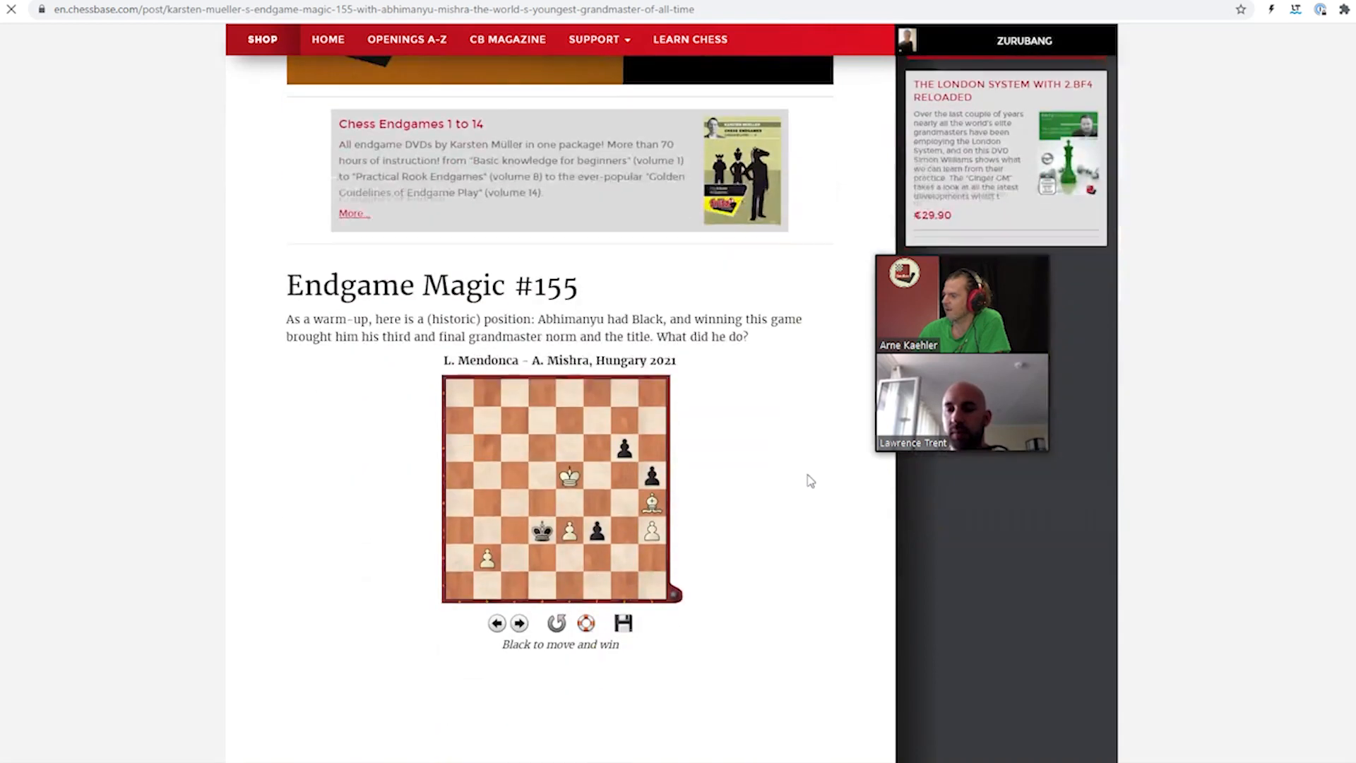
scroll("down", 3)
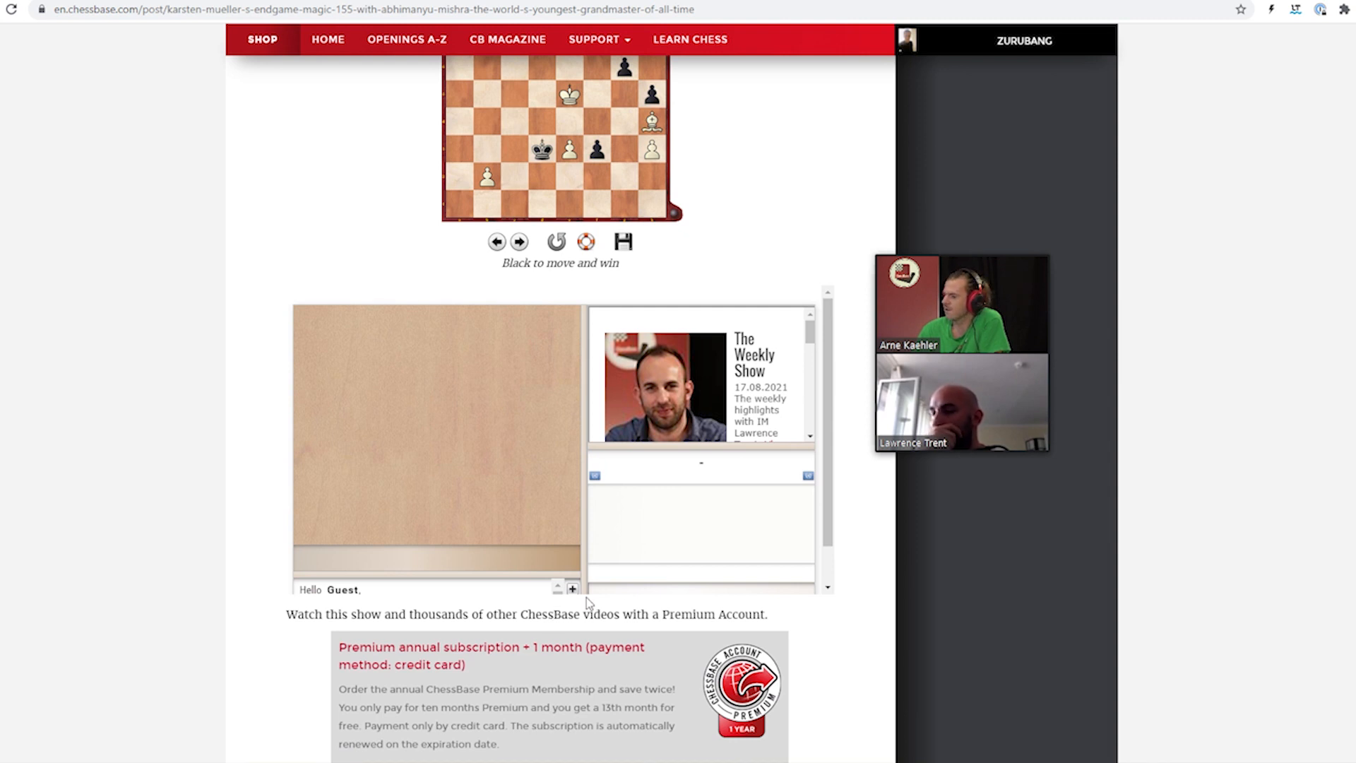
mouse_move(652, 541)
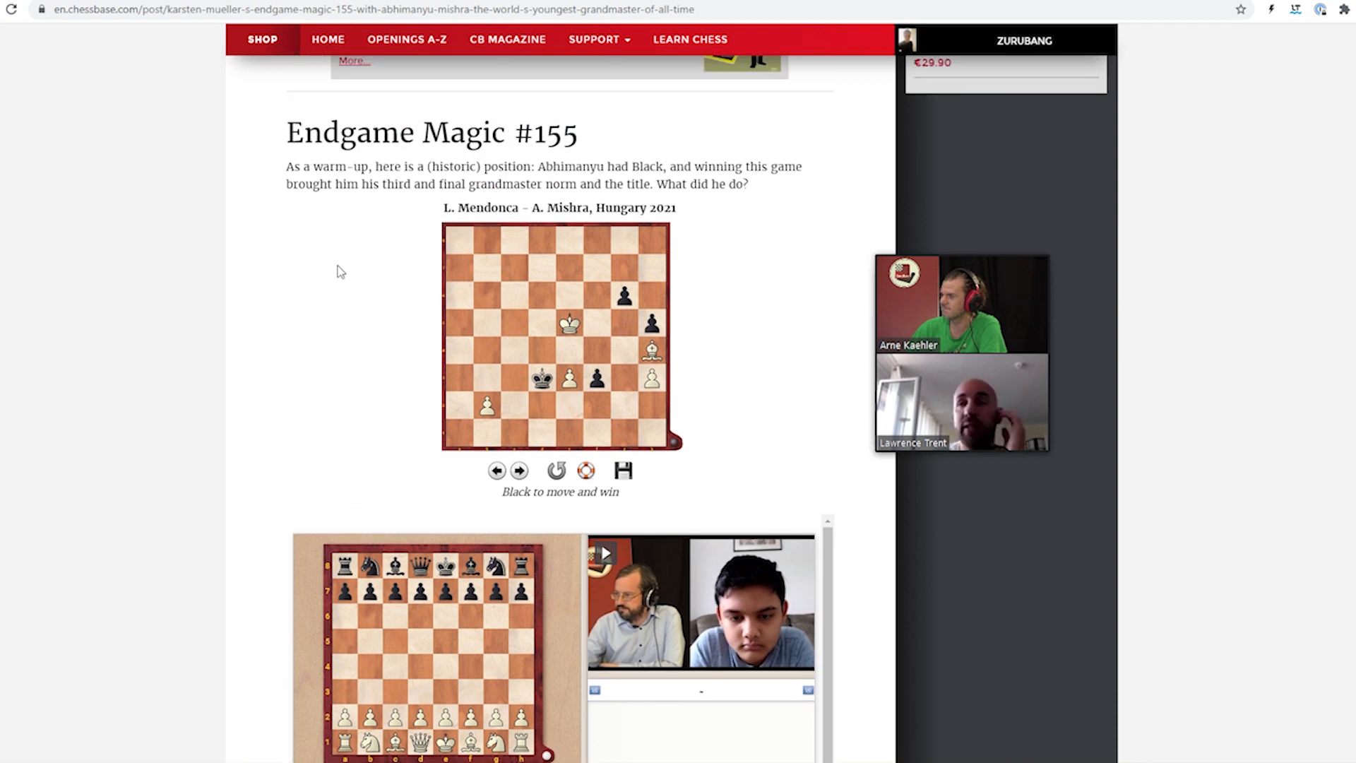
scroll("down", 3)
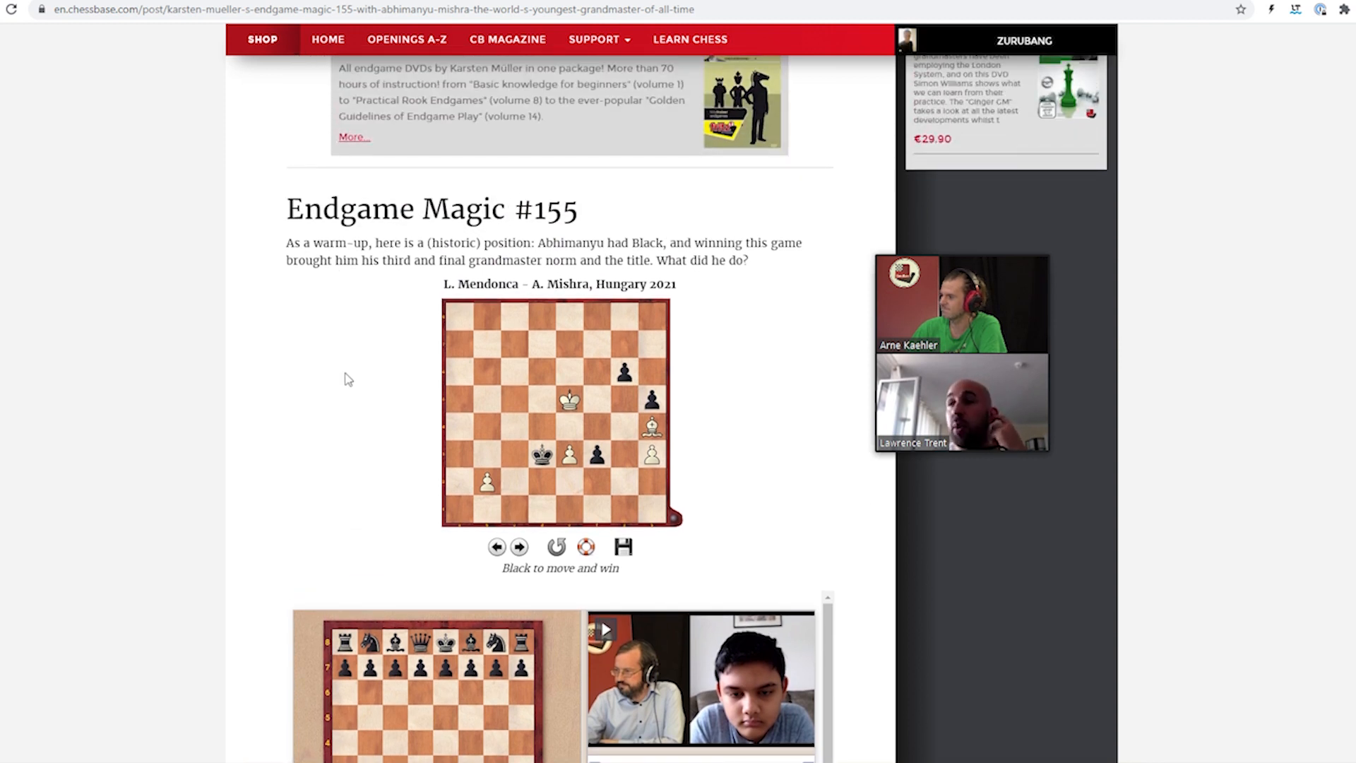
scroll("down", 3)
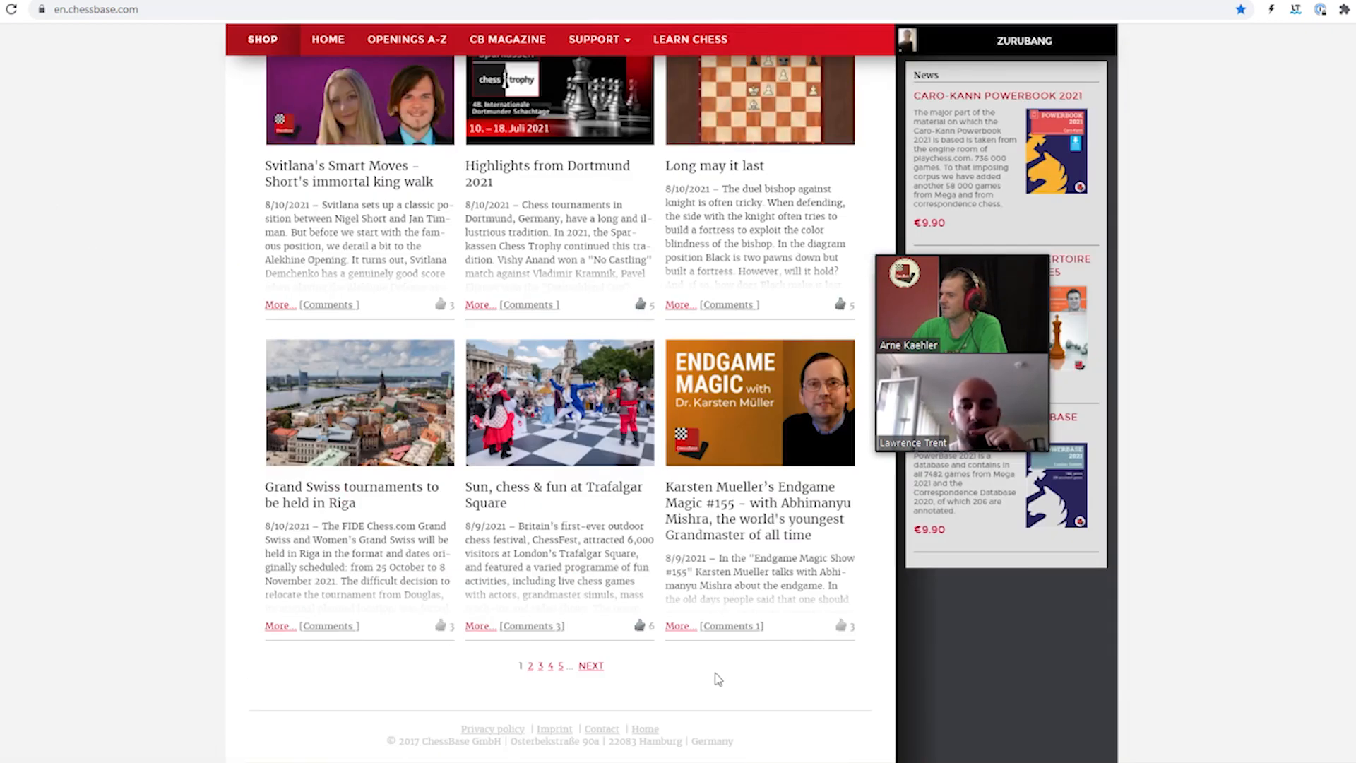
Open the Trafalgar Square ChessFest article and view its panorama photo enlarged
left_click(553, 494)
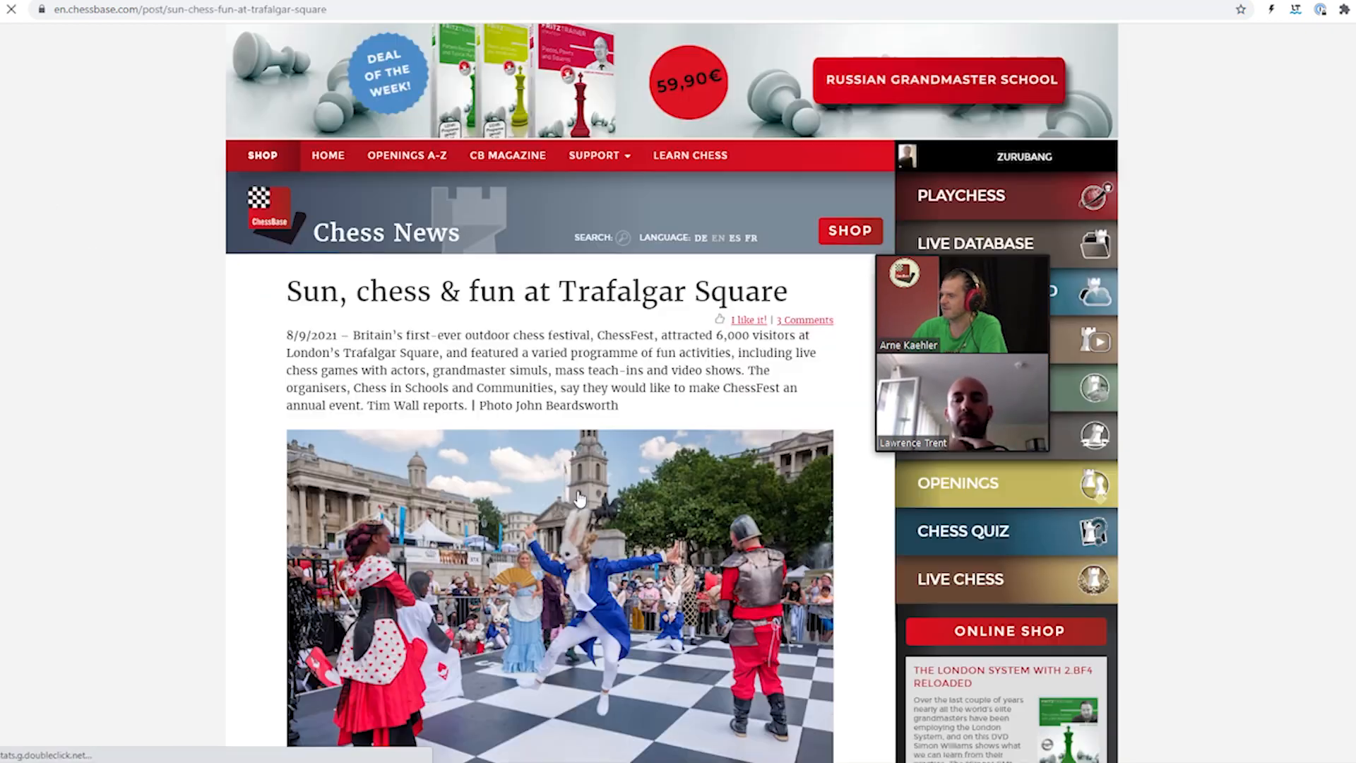
scroll("down", 3)
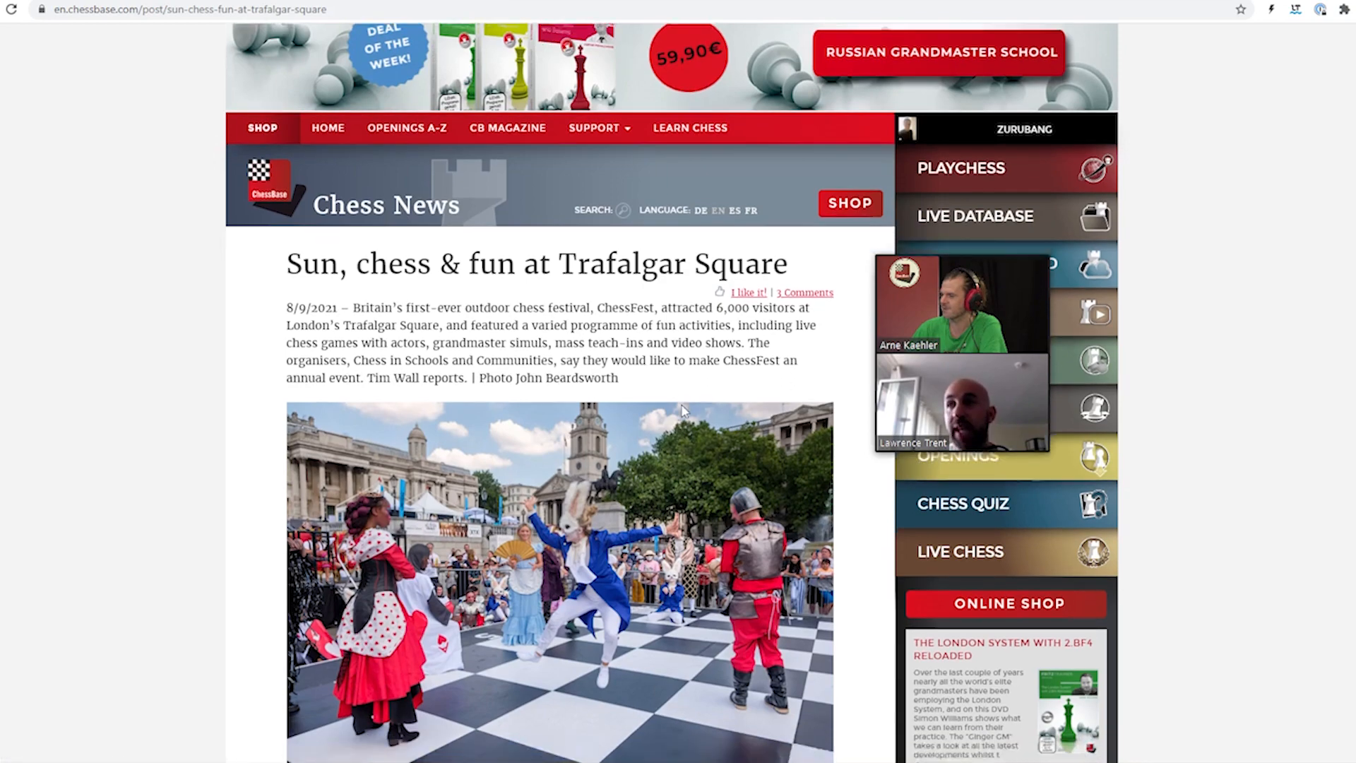
scroll("down", 3)
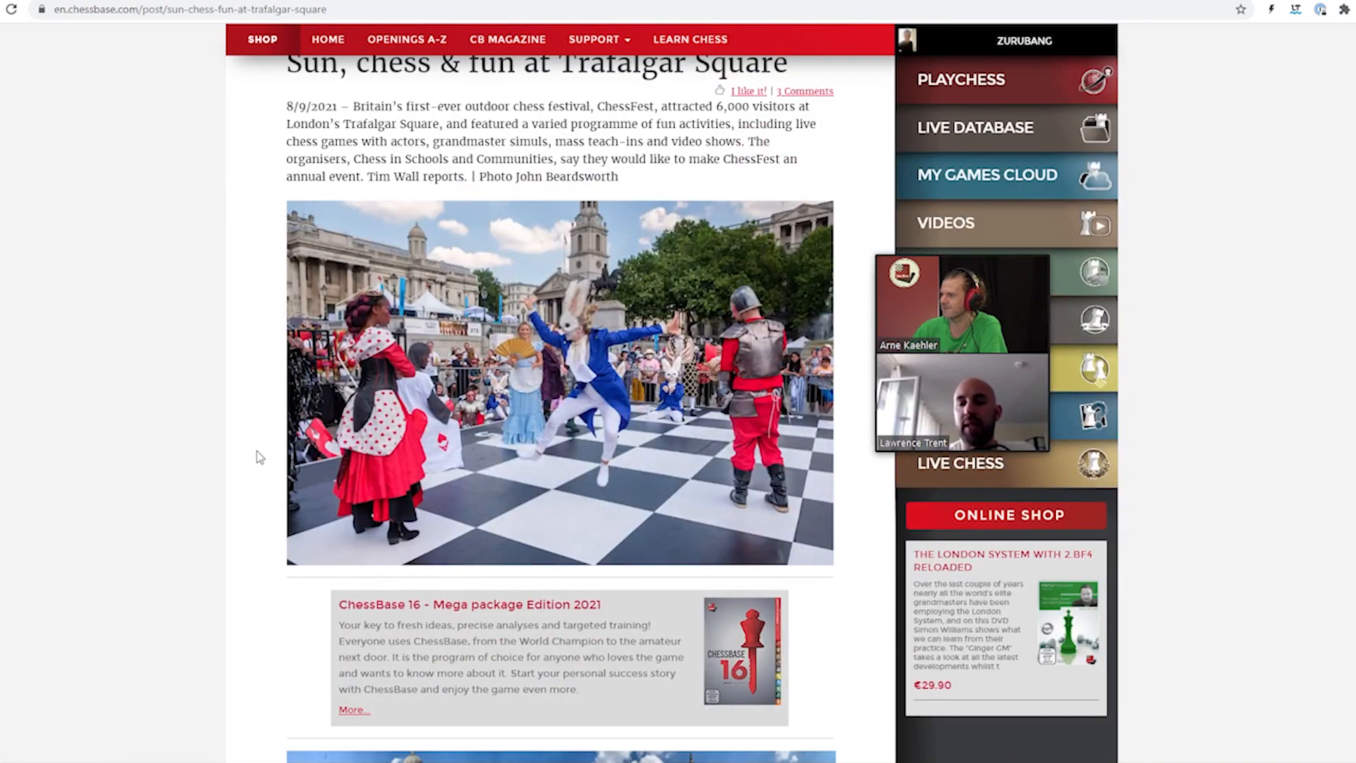
scroll("down", 3)
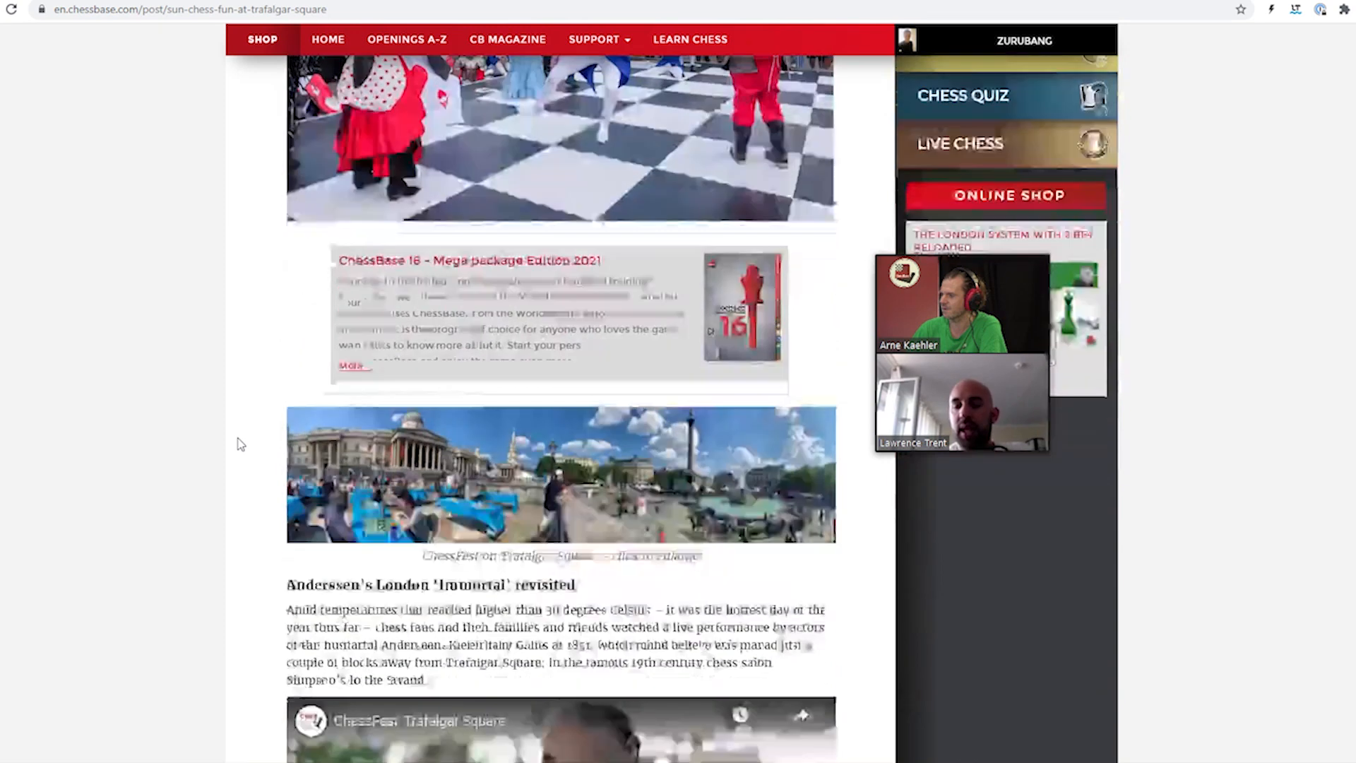
scroll("down", 3)
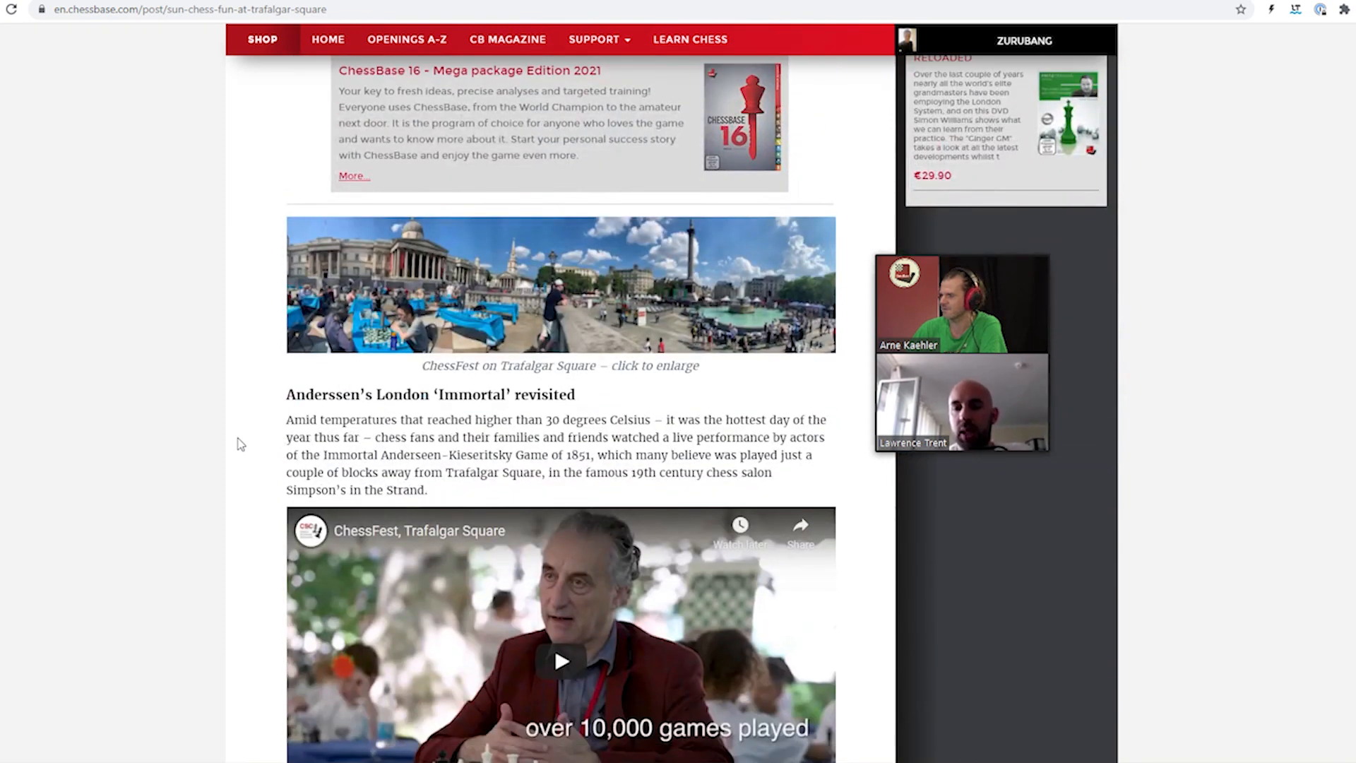
left_click(560, 285)
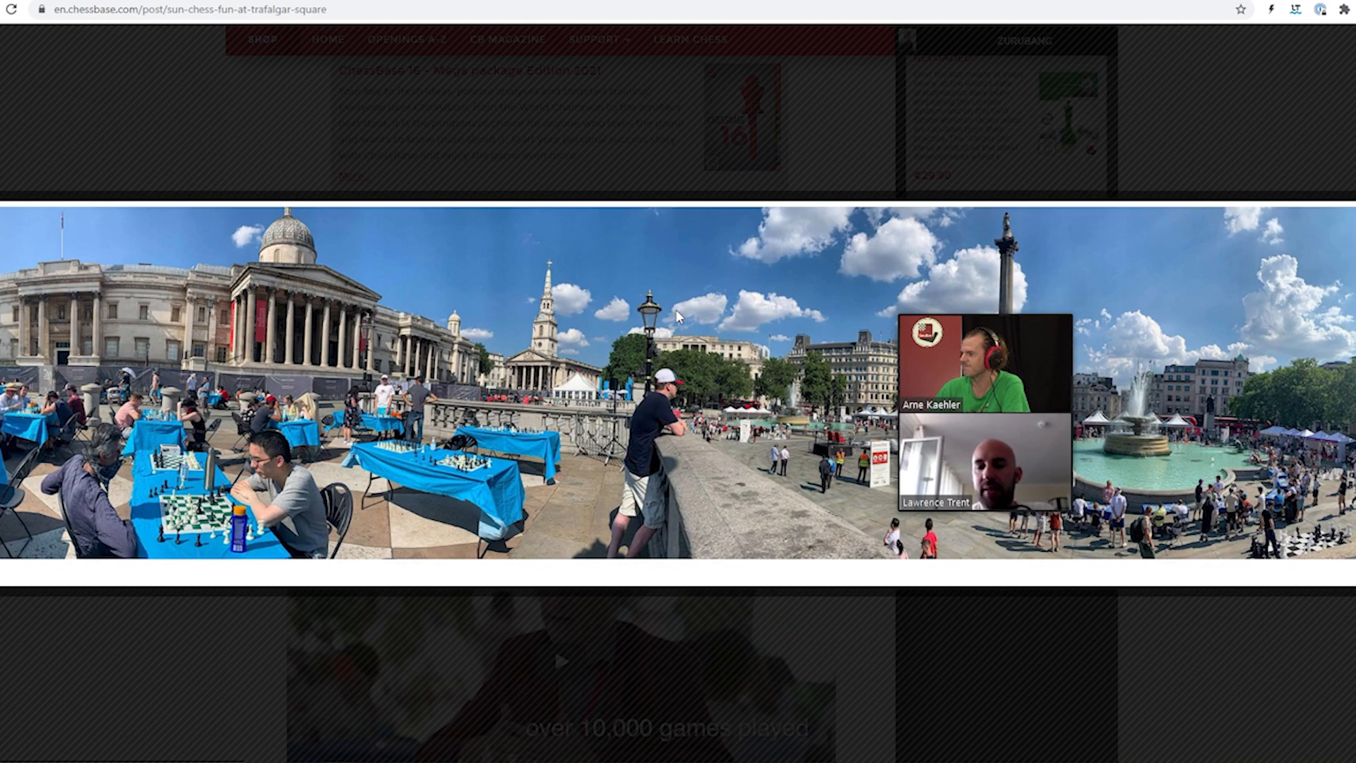
scroll("down", 3)
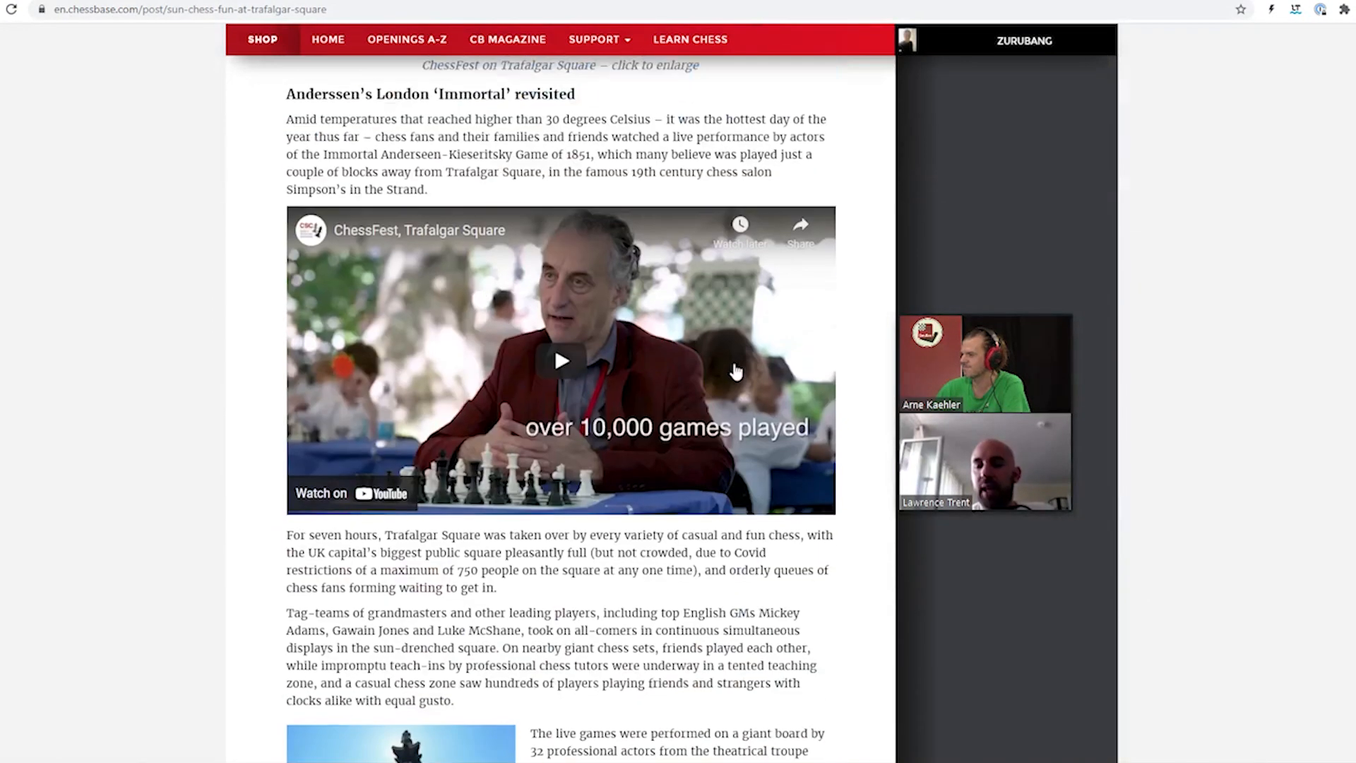
Scroll past the Woody Harrelson and ChessKid photos to the Royal–Adewumi replay board
scroll("down", 3)
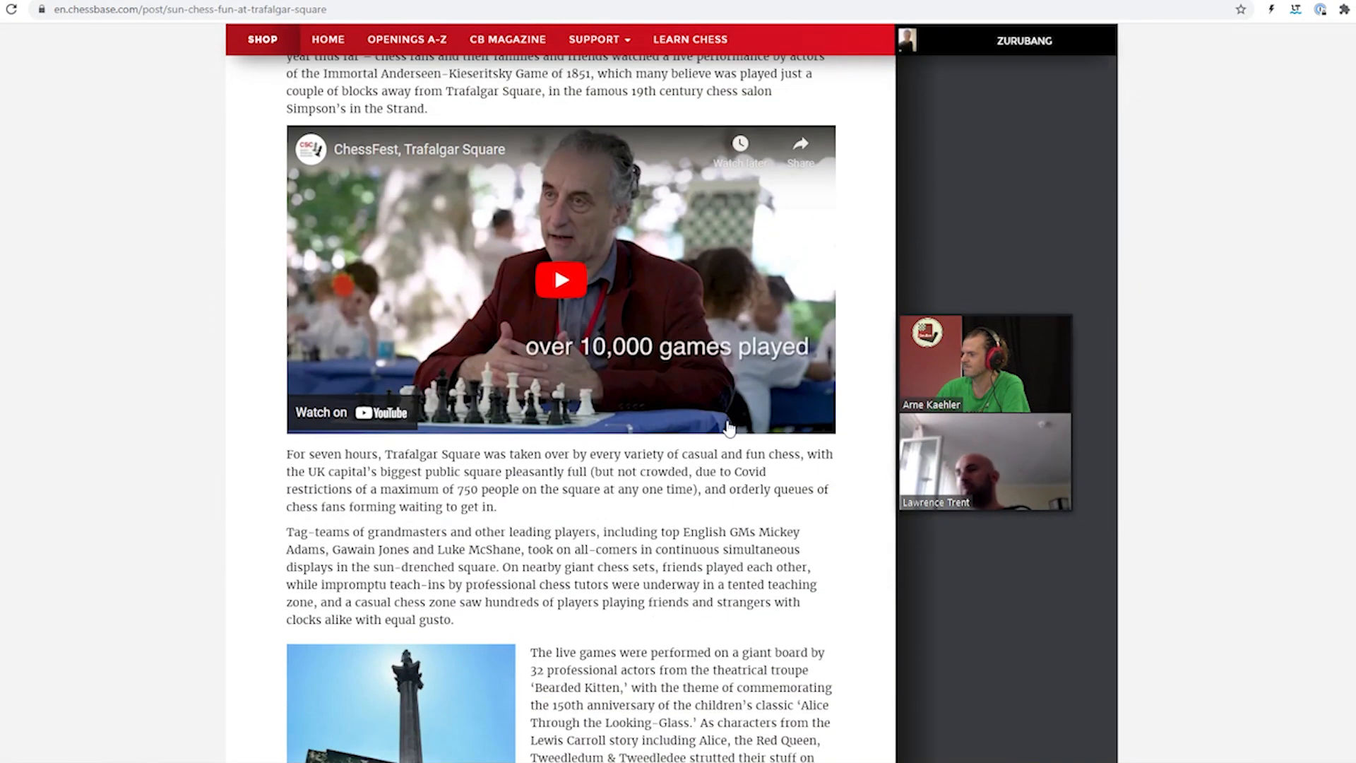
scroll("down", 3)
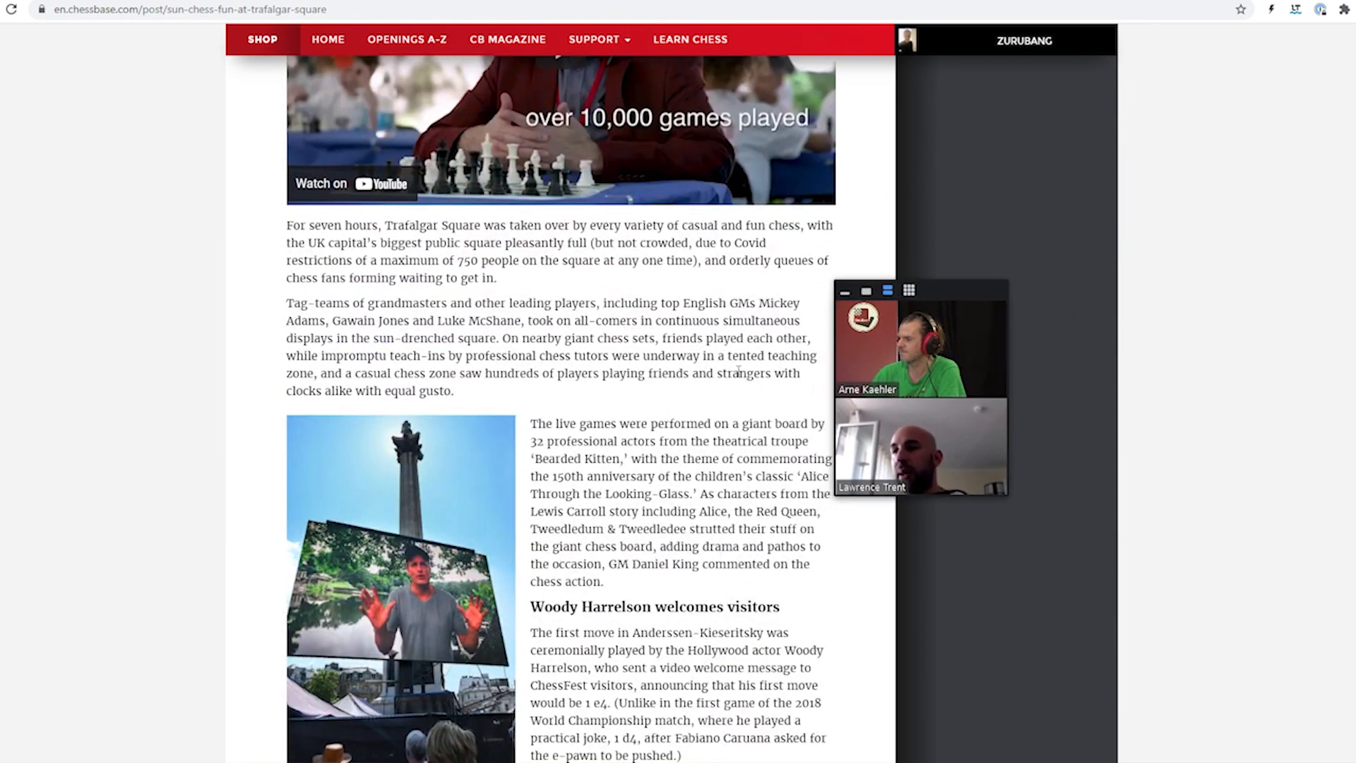
scroll("down", 3)
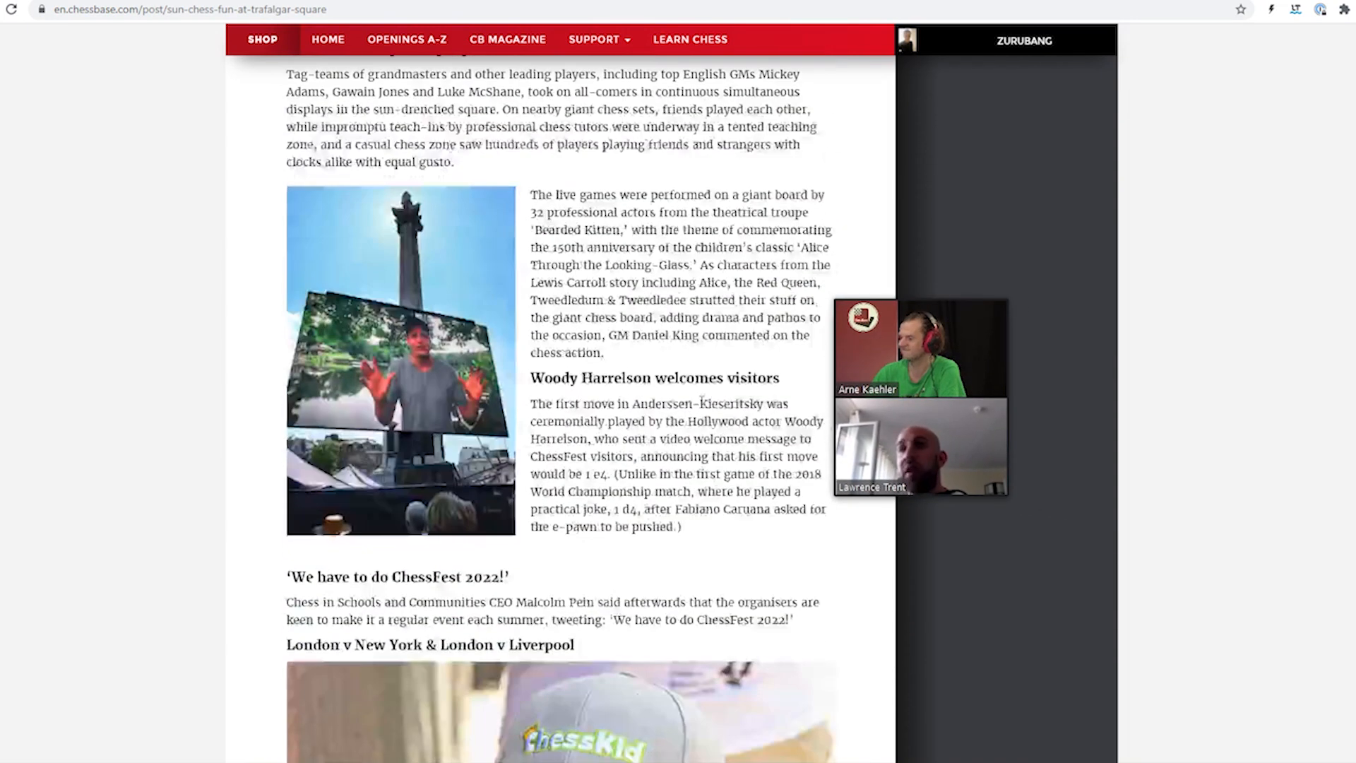
scroll("down", 3)
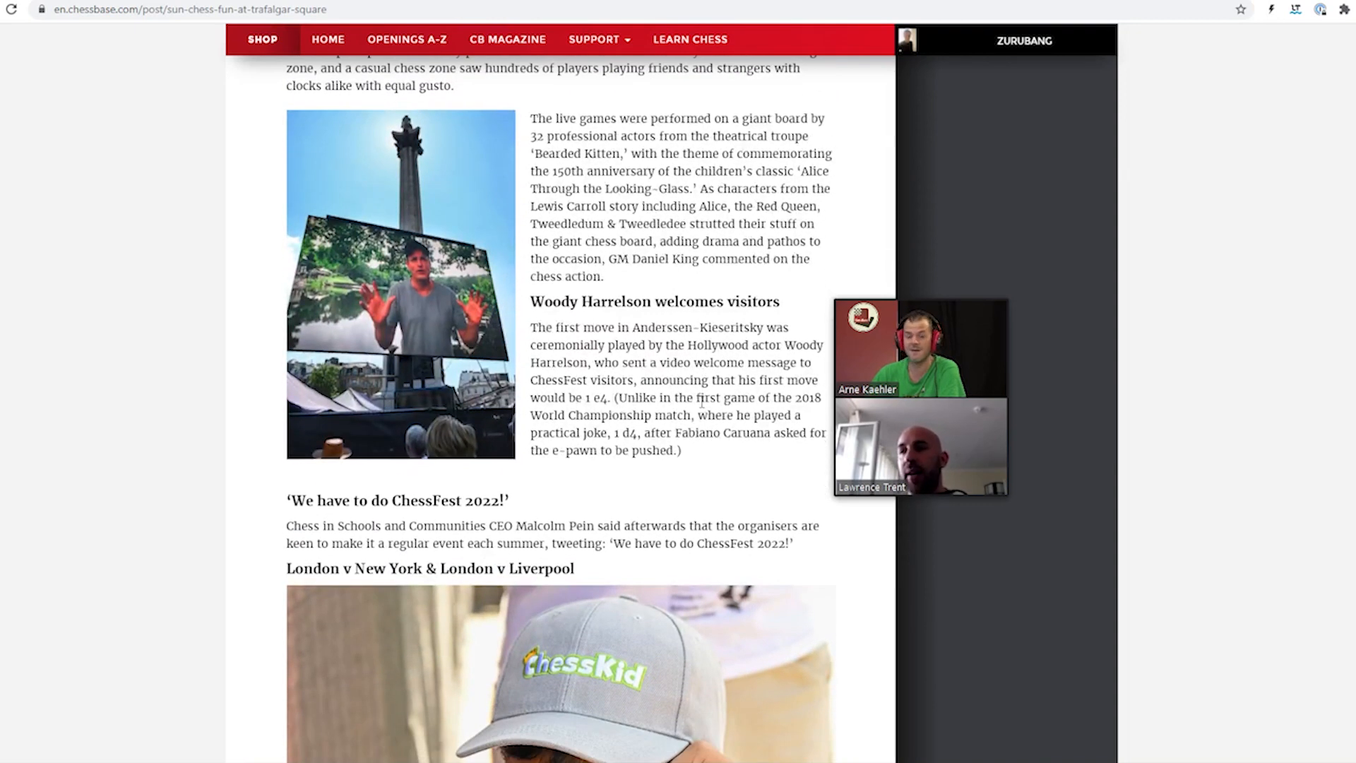
scroll("down", 3)
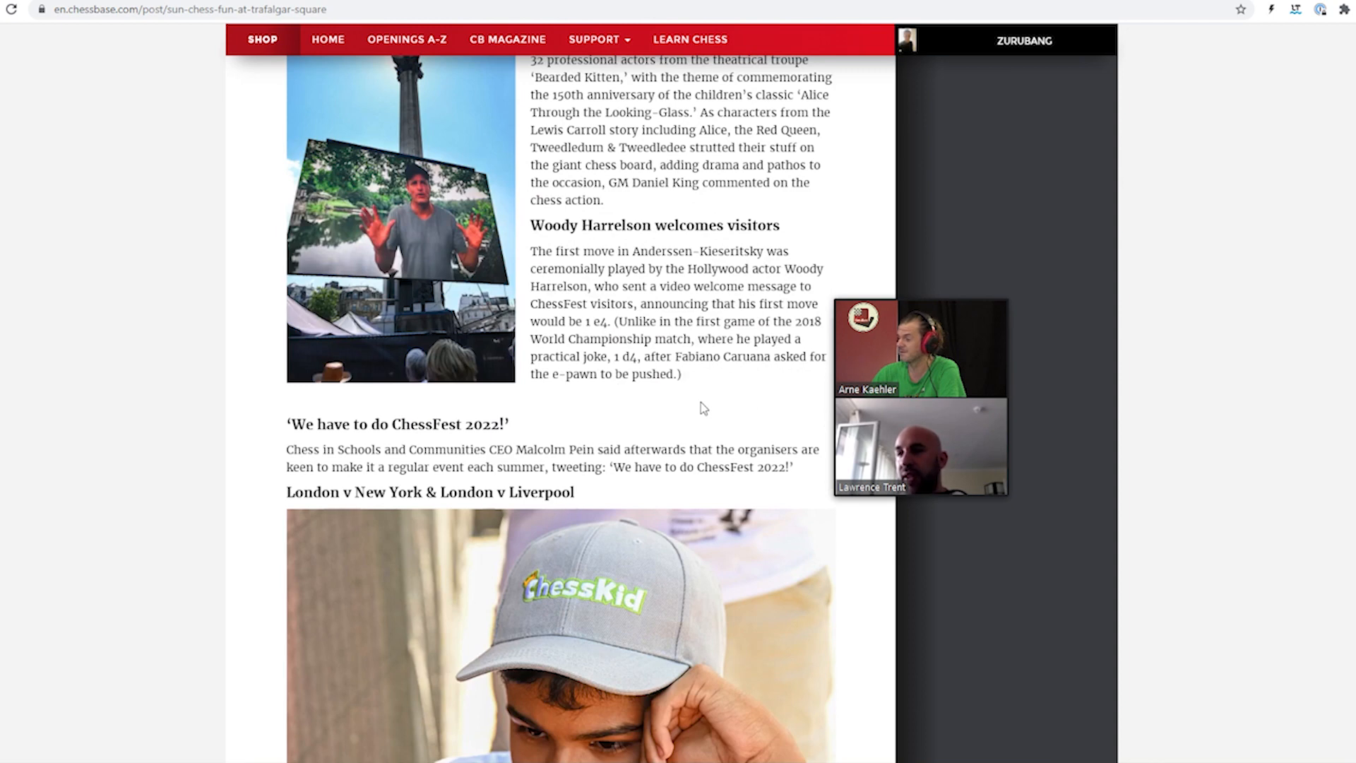
scroll("down", 3)
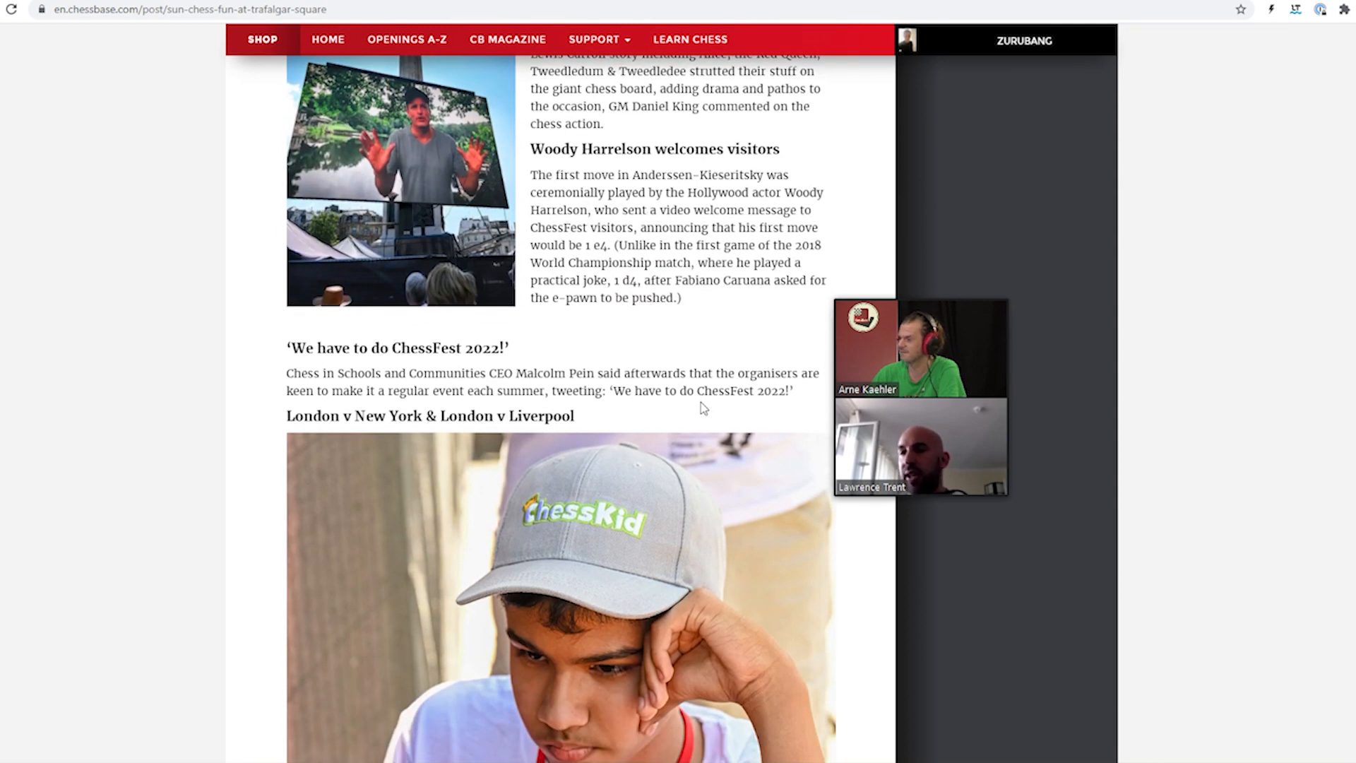
scroll("down", 3)
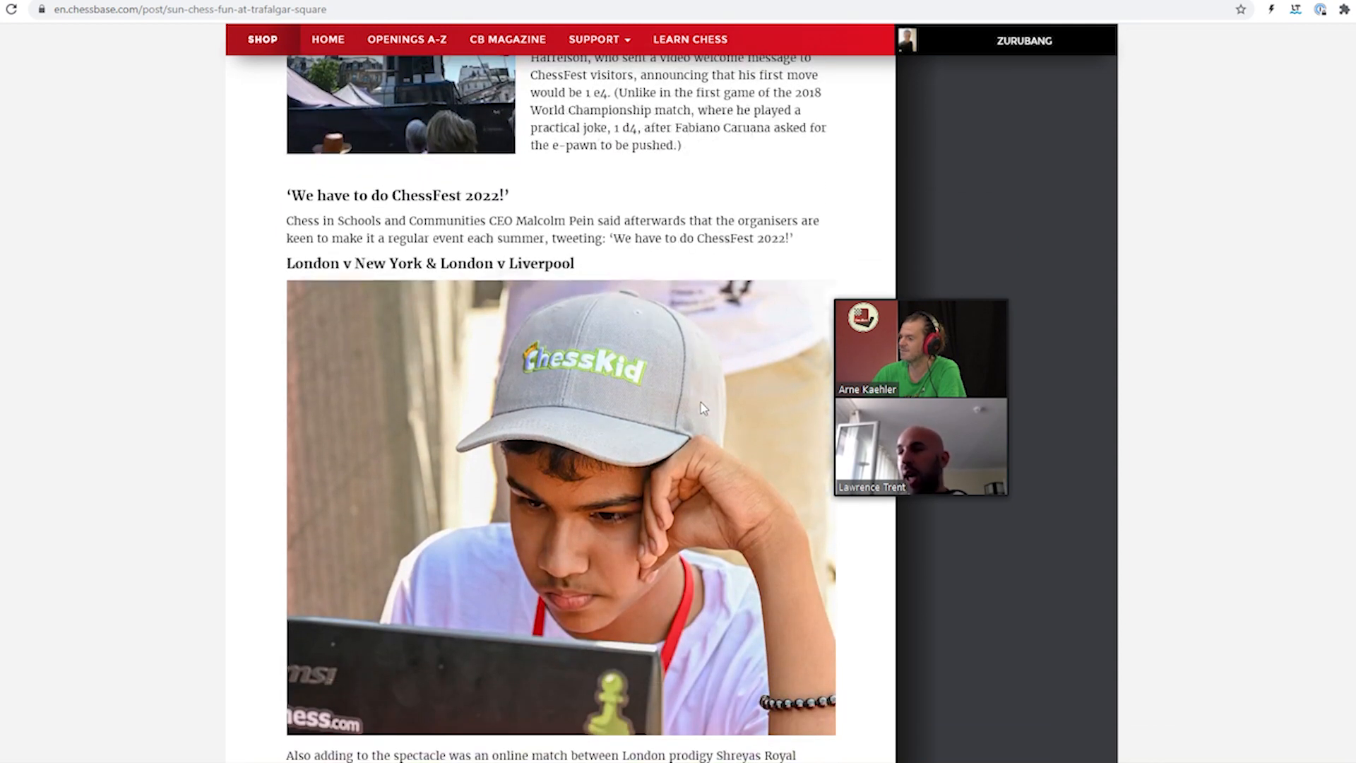
scroll("down", 3)
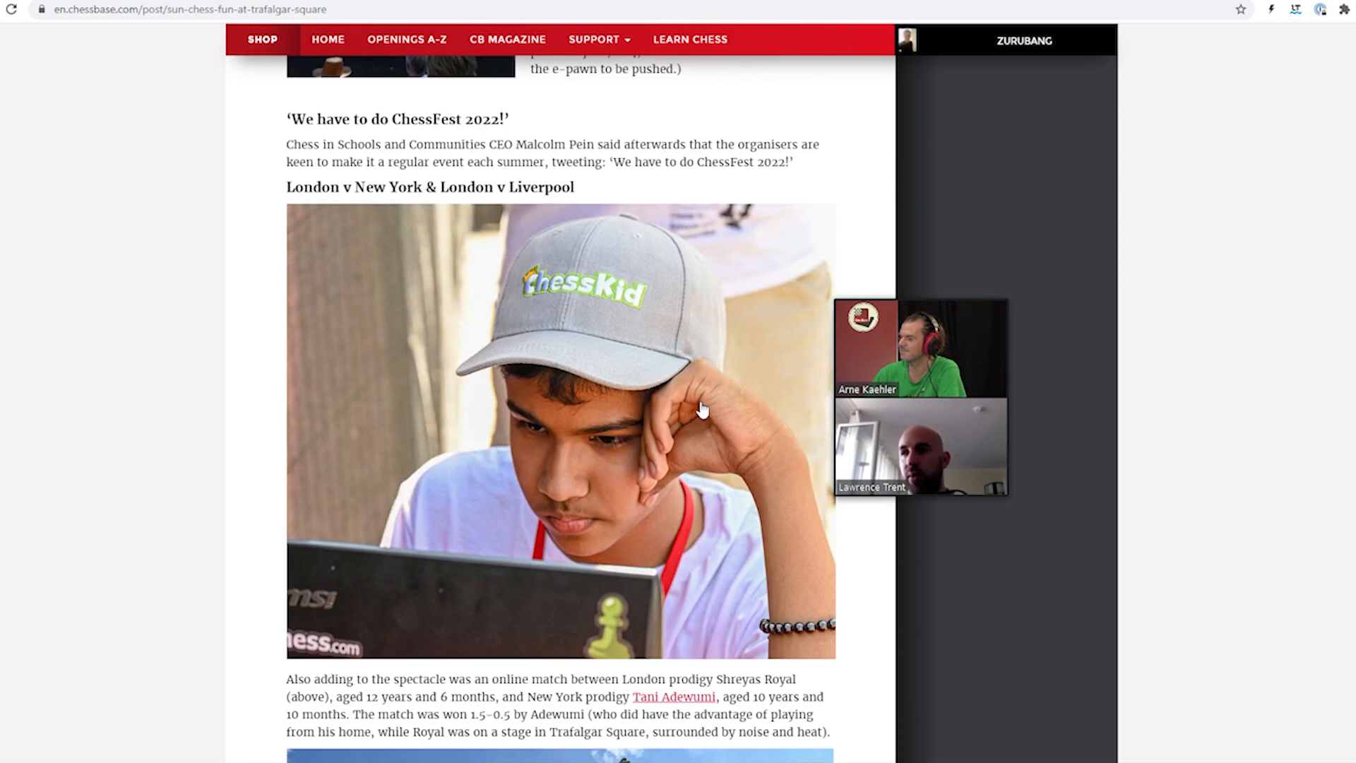
scroll("down", 3)
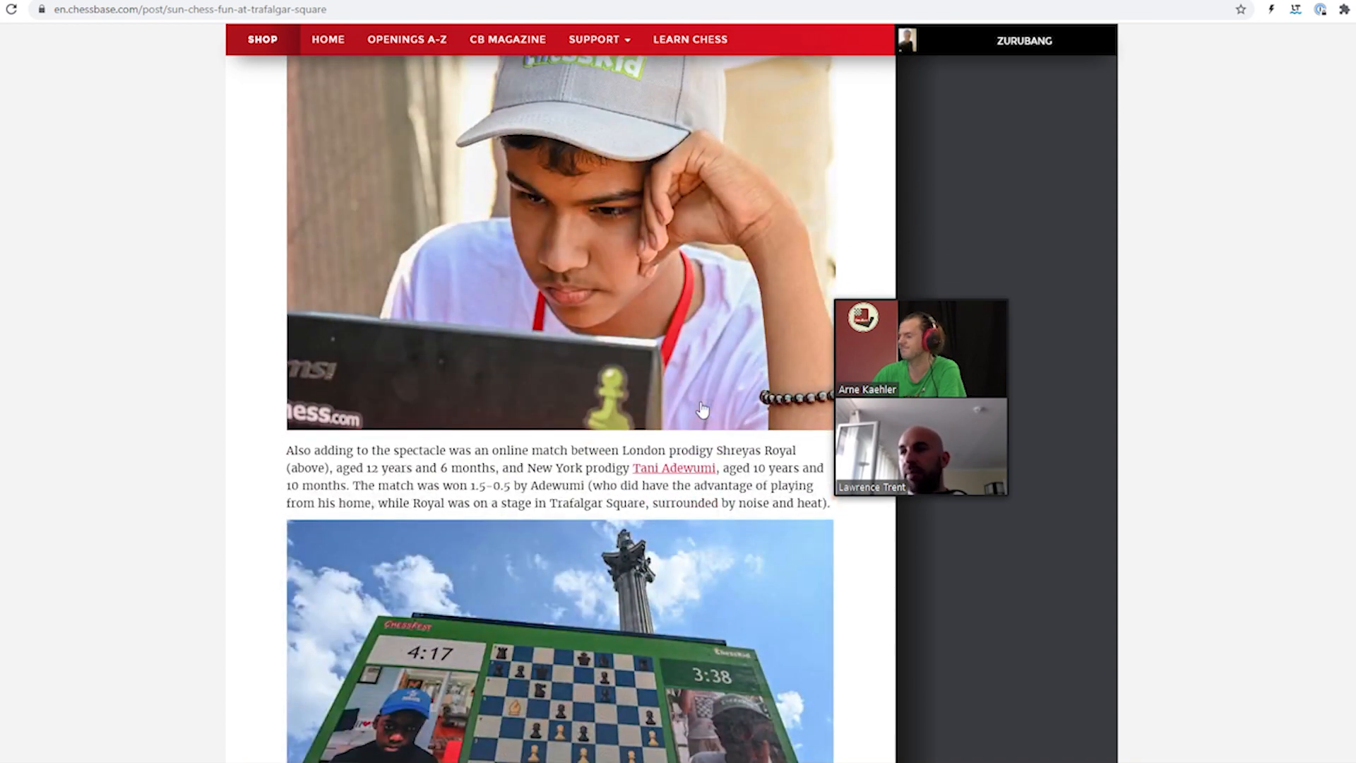
scroll("down", 3)
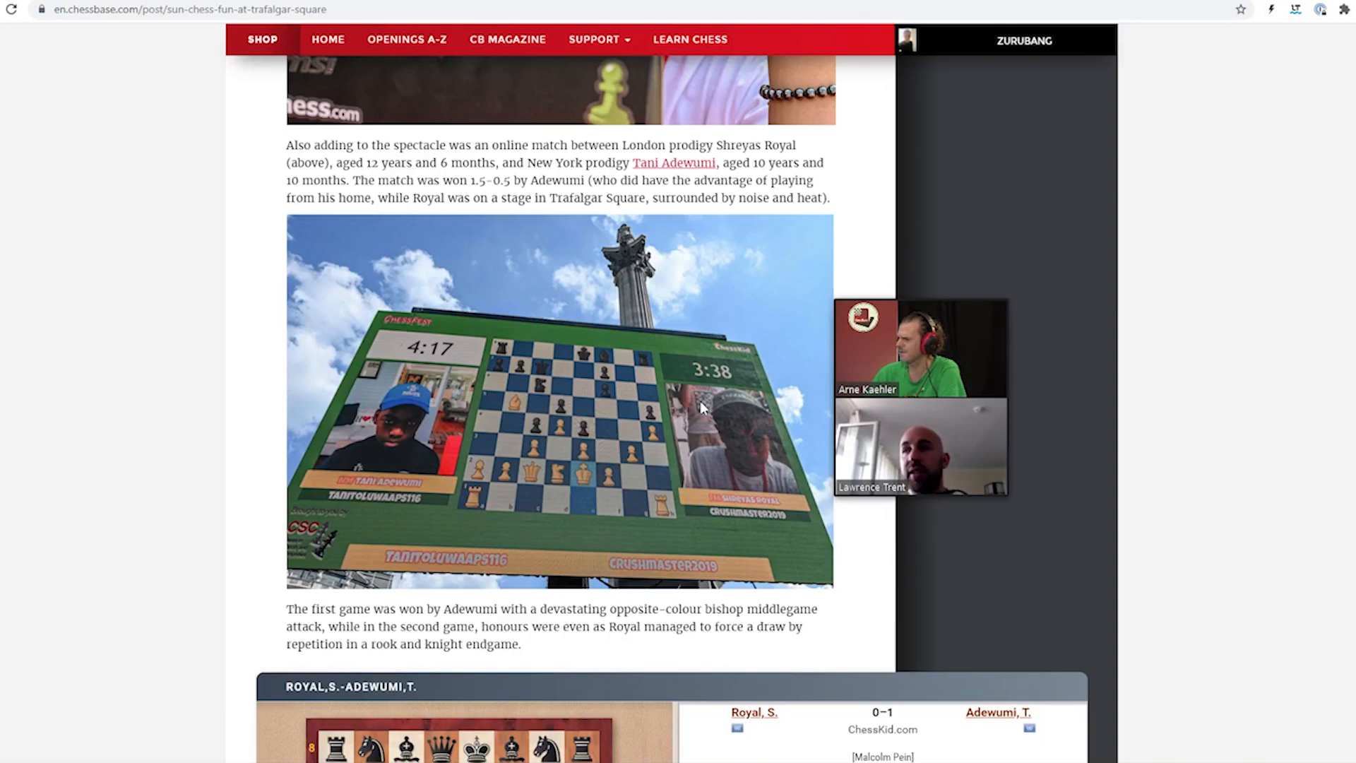
scroll("down", 3)
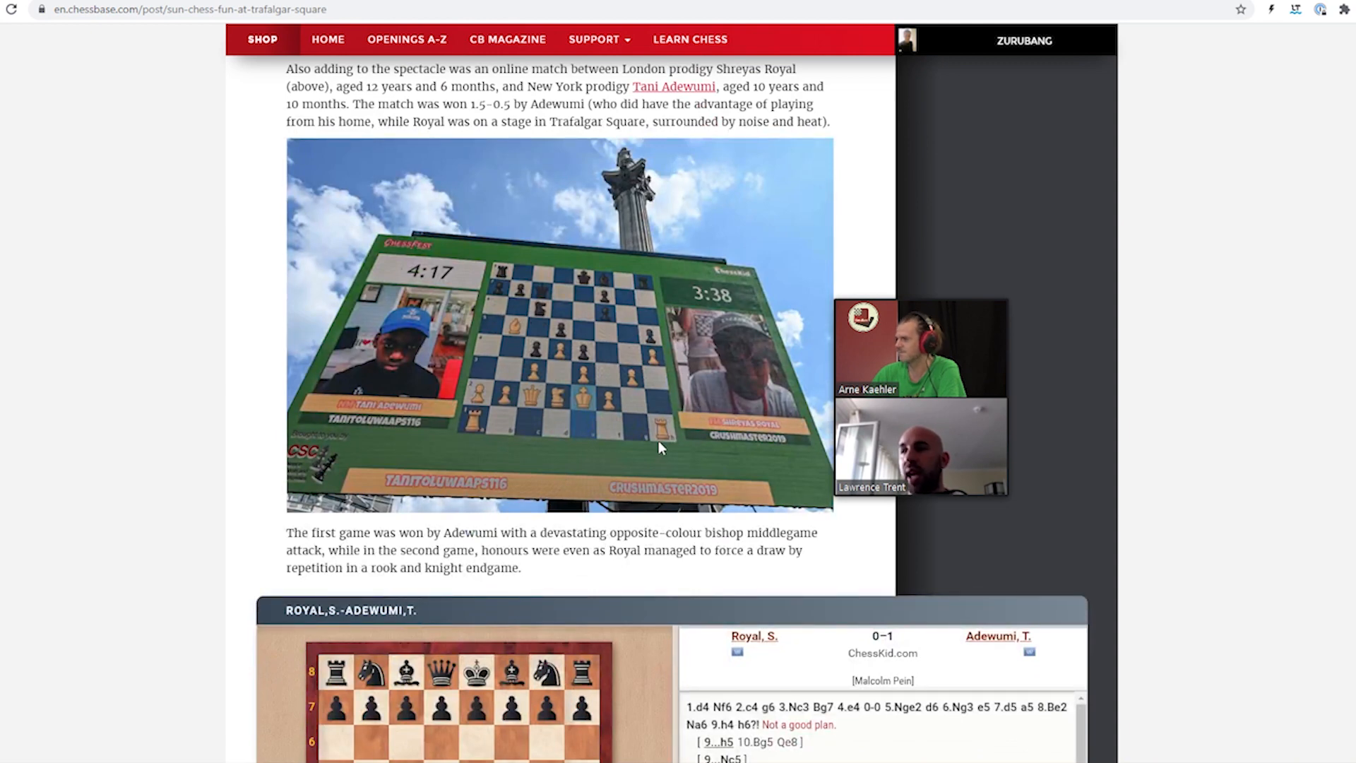
mouse_move(631, 469)
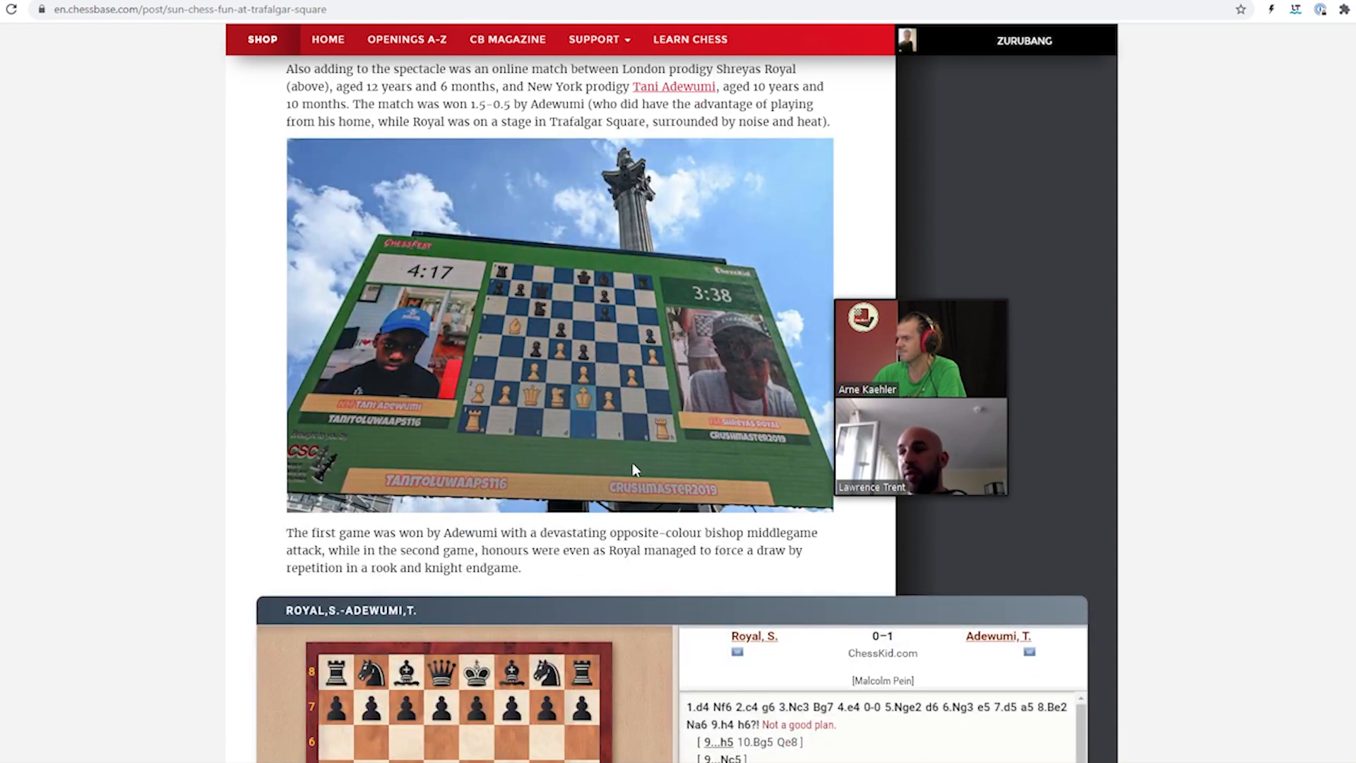
scroll("down", 3)
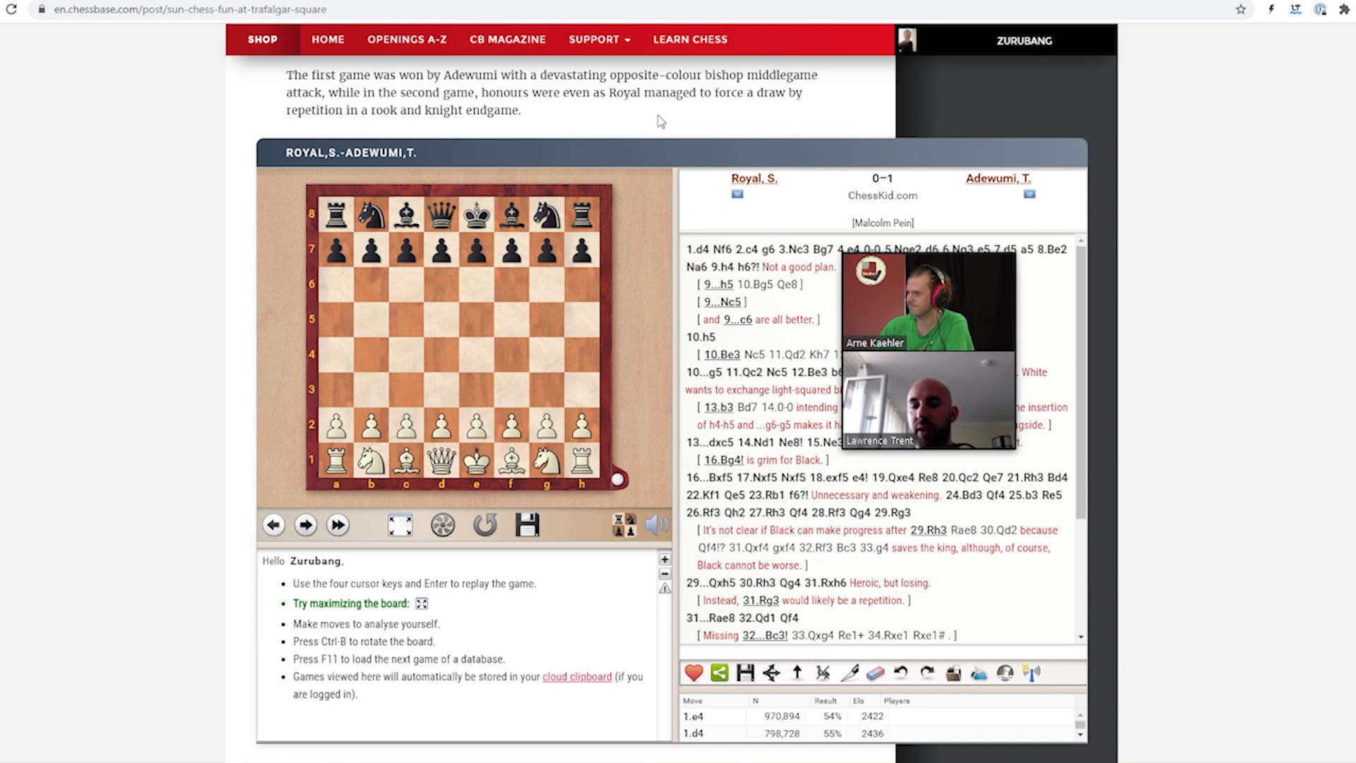
mouse_move(772, 508)
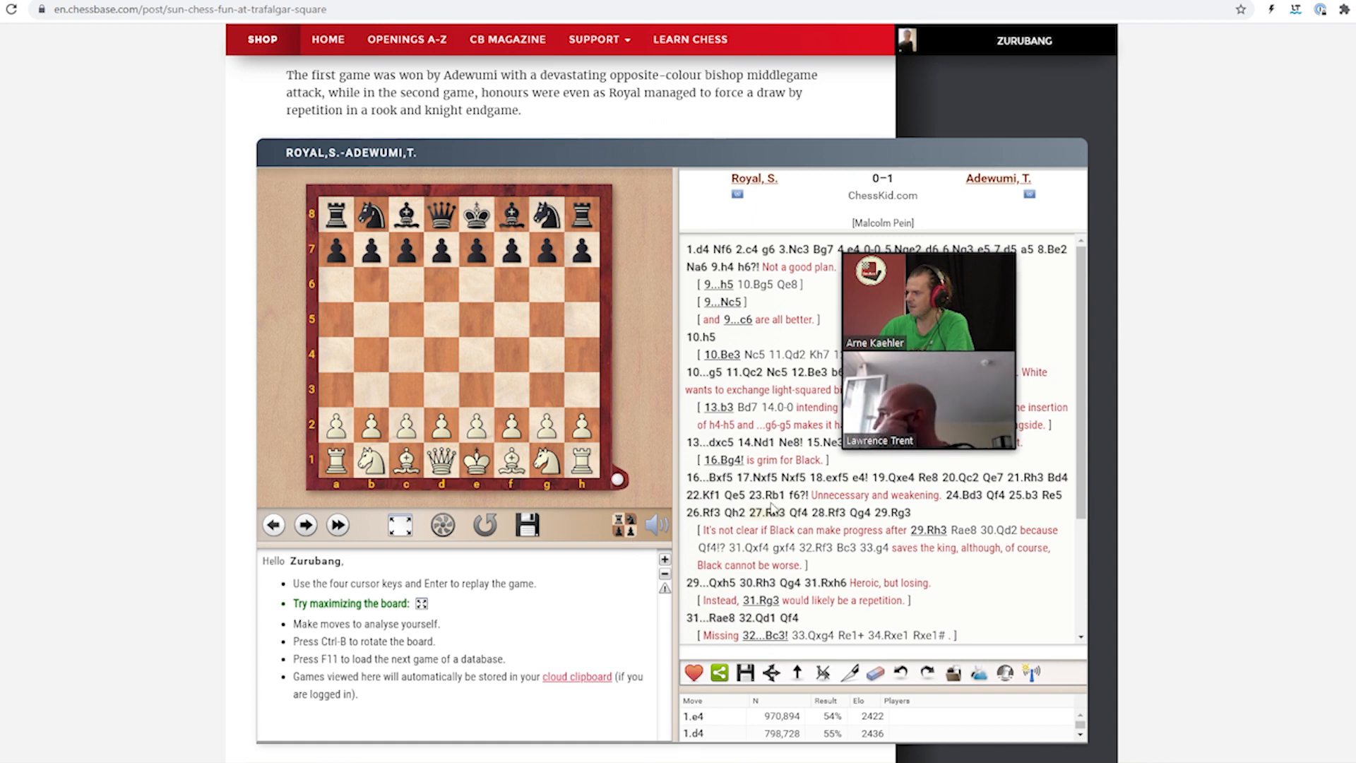
mouse_move(505, 317)
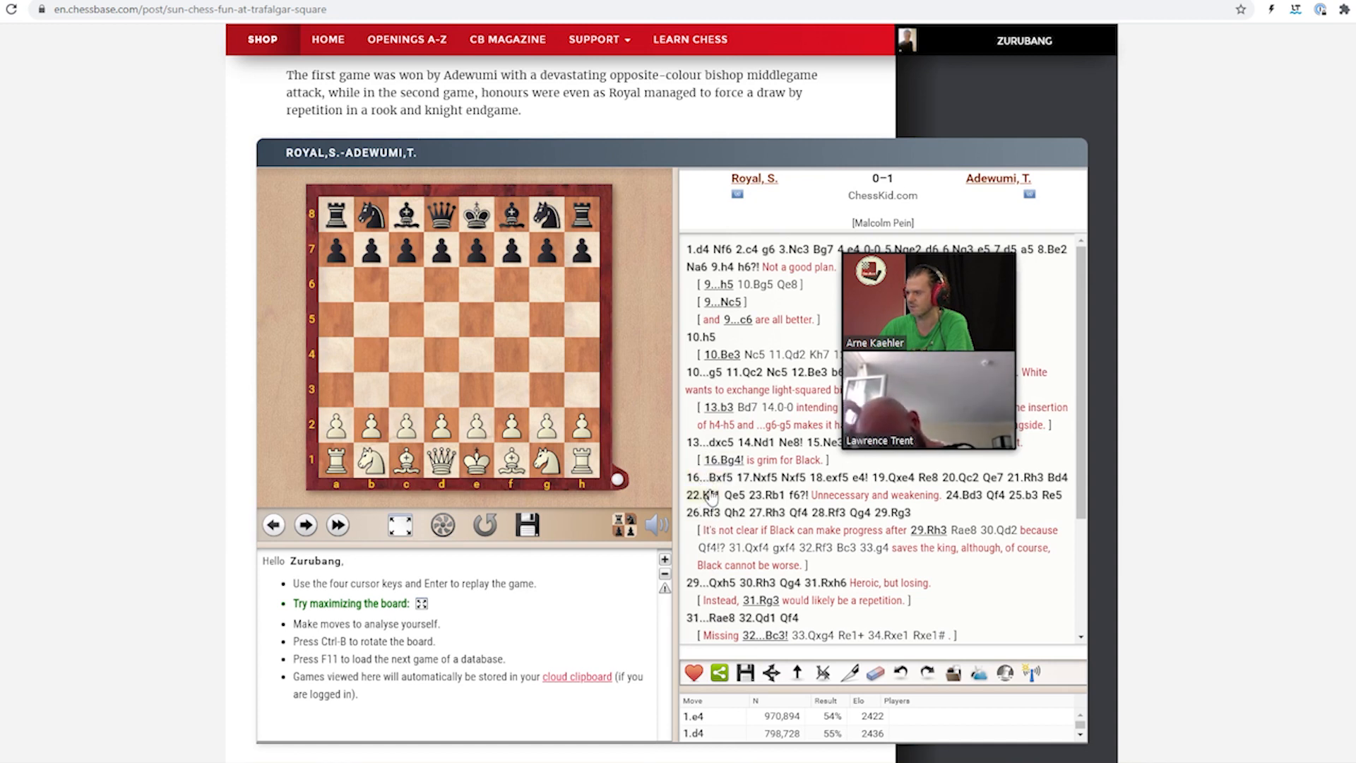
Jump the Royal–Adewumi replay through 16...Bxf5 to the position after 30.Rh3
left_click(708, 478)
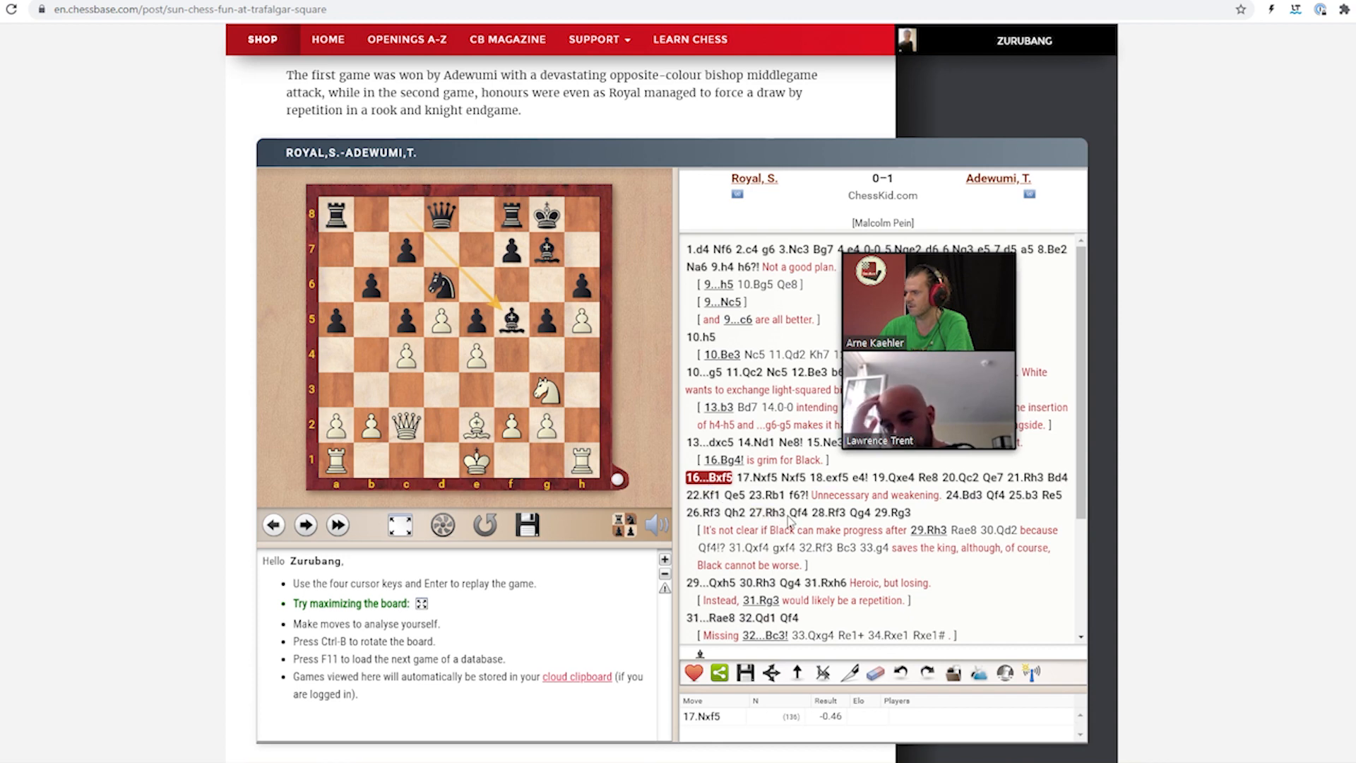
left_click(755, 583)
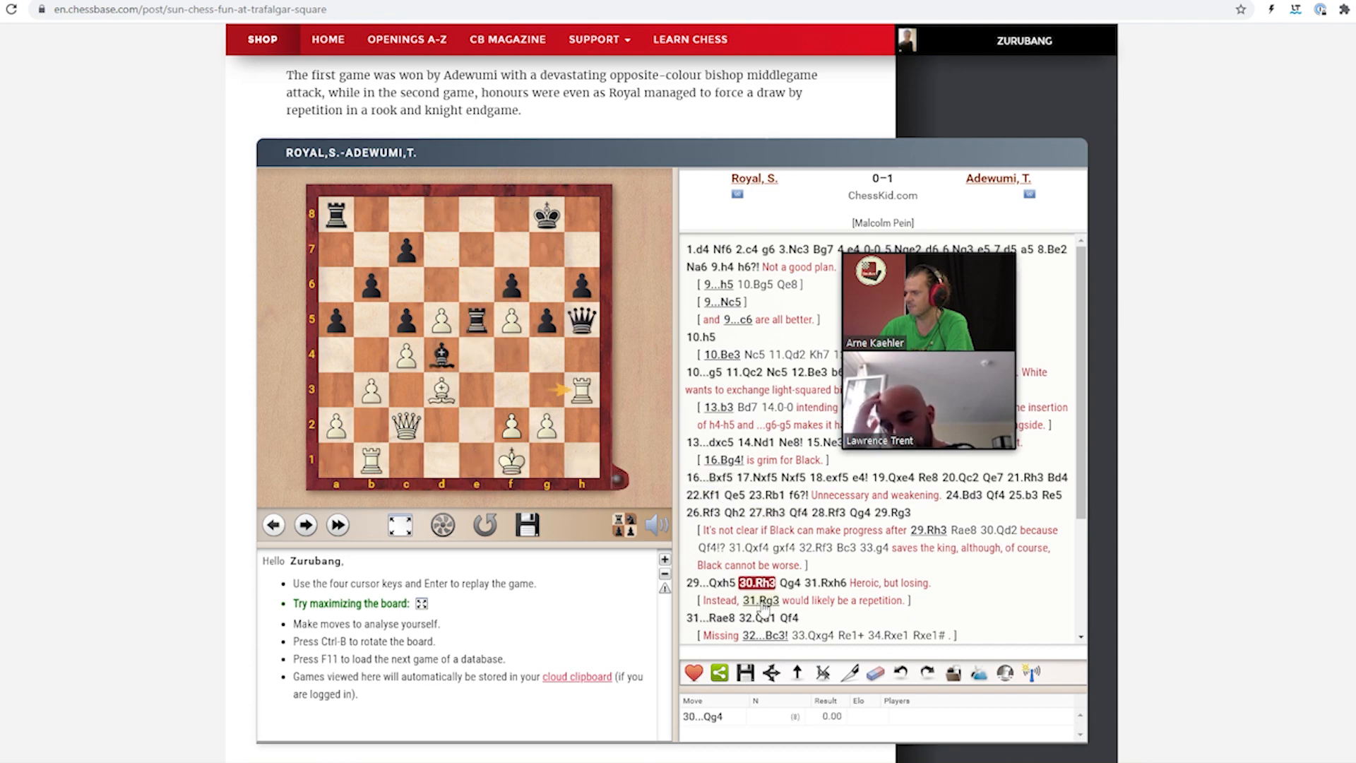